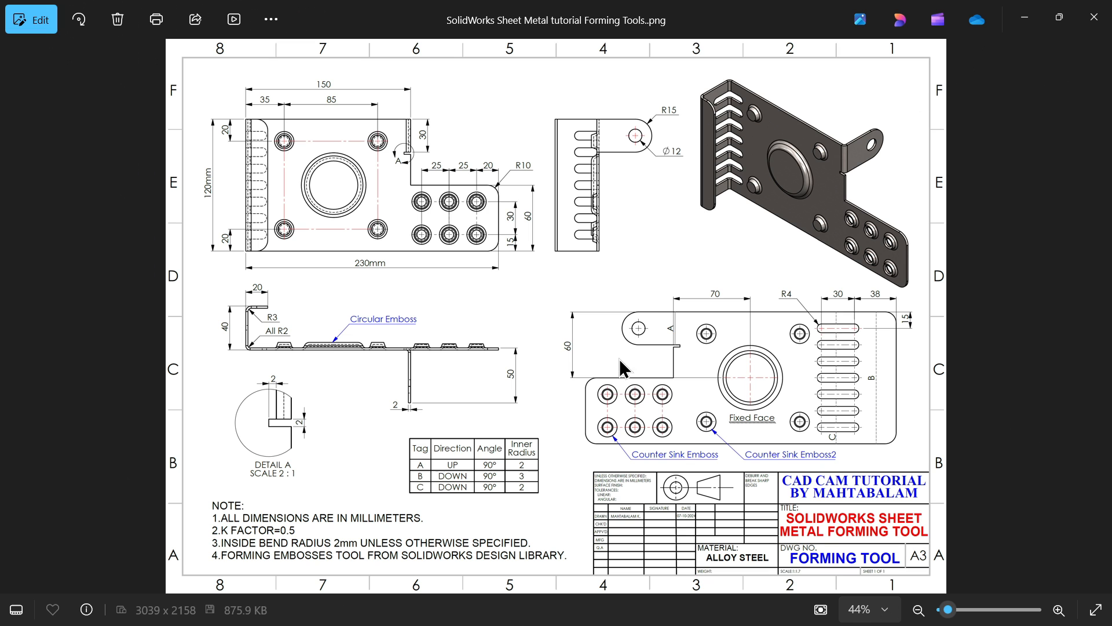
mouse_move(556, 410)
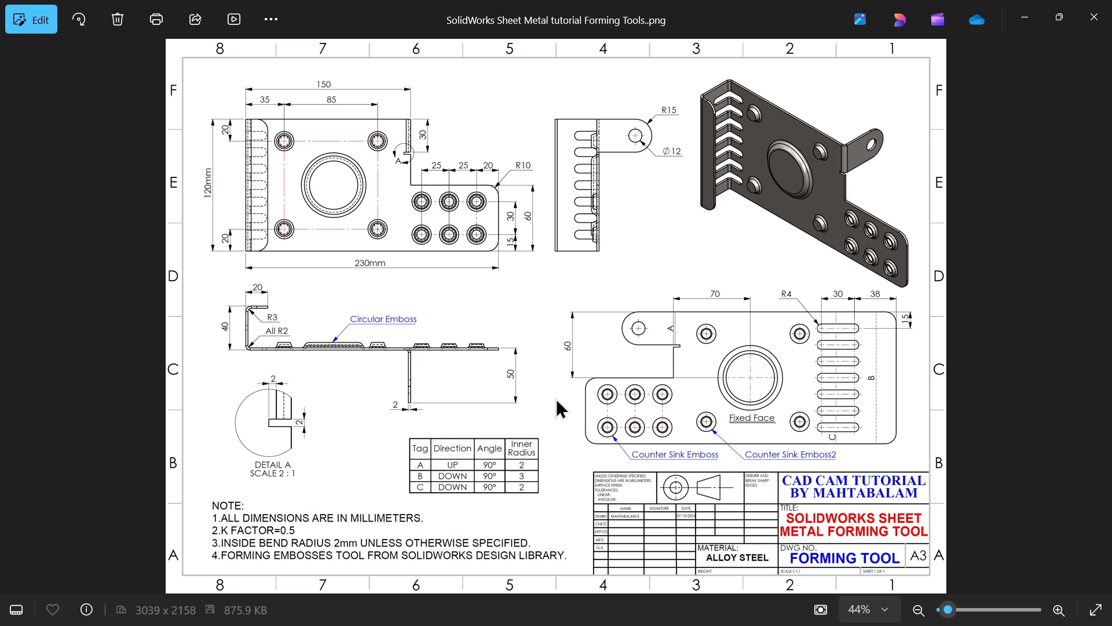
mouse_move(534, 318)
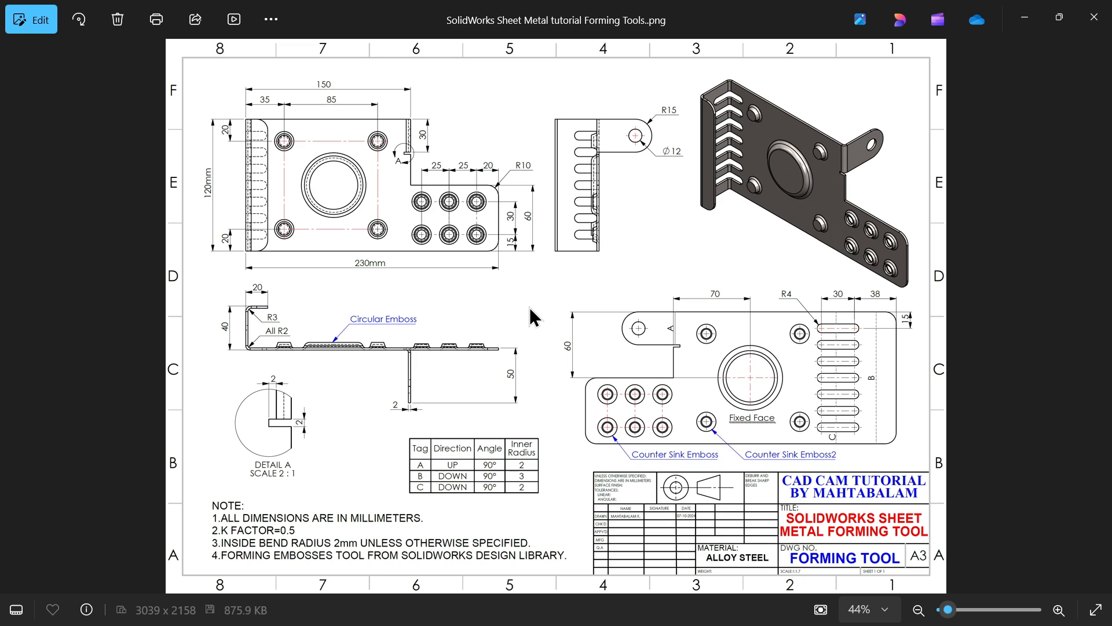
mouse_move(553, 403)
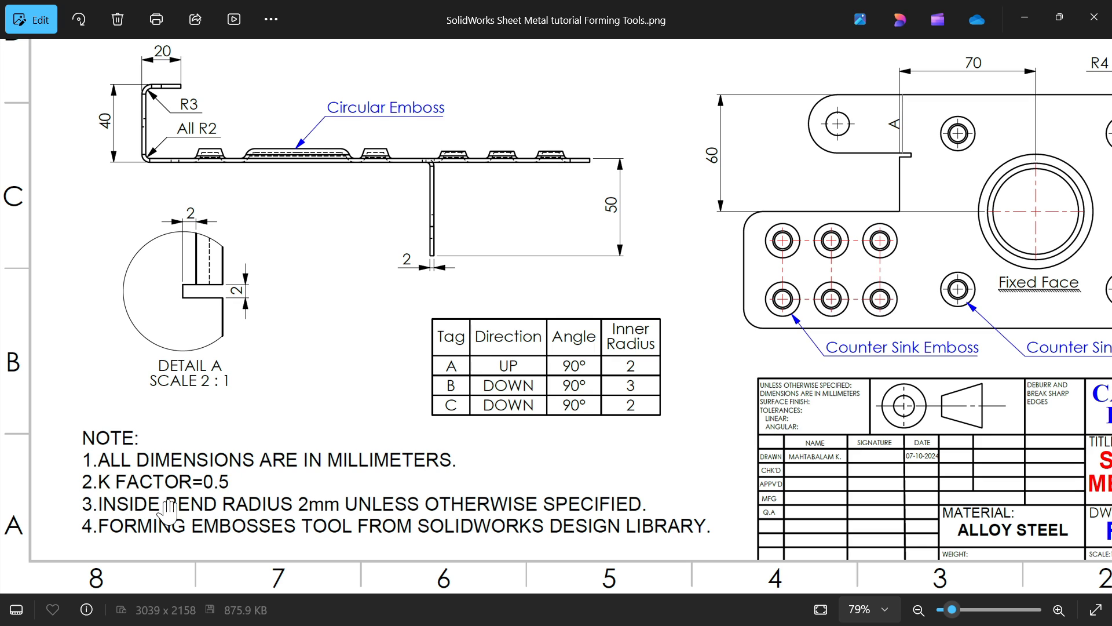
mouse_move(336, 512)
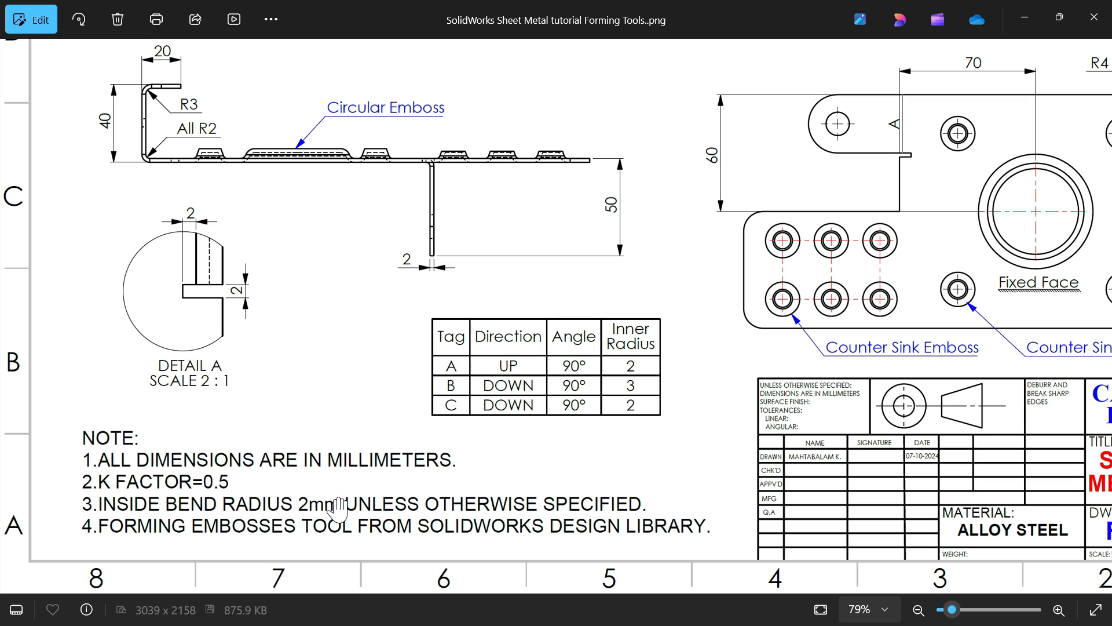
mouse_move(103, 532)
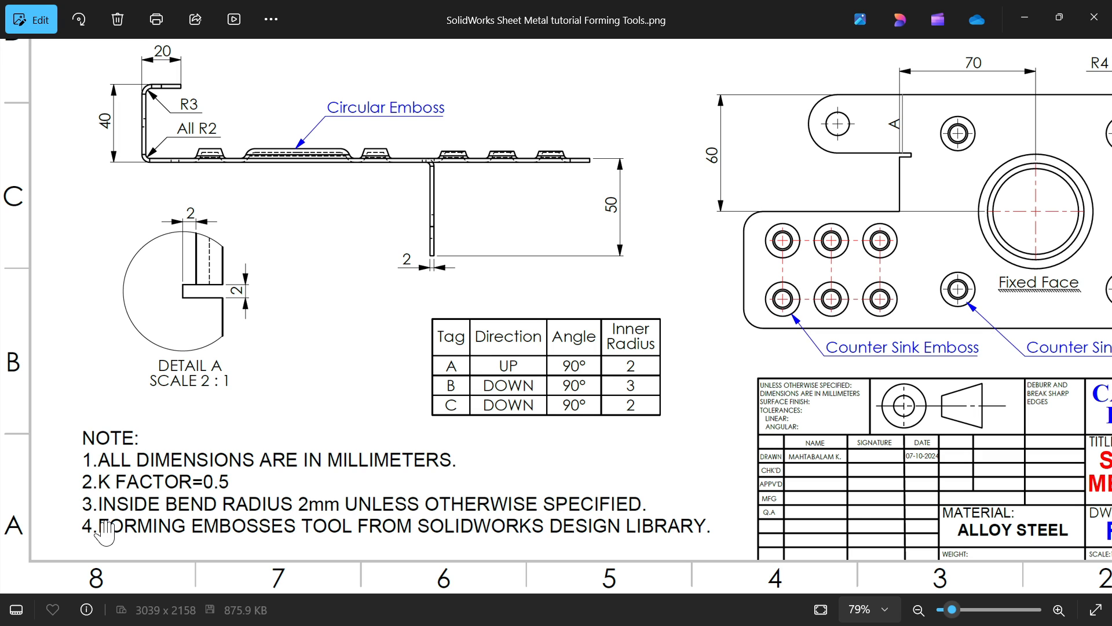
mouse_move(433, 534)
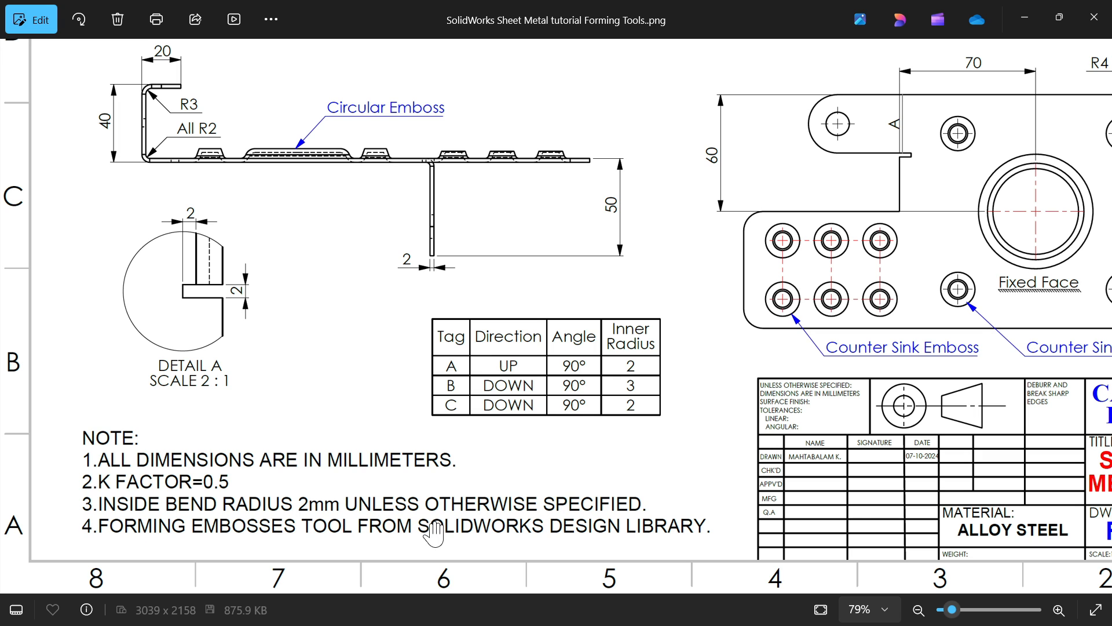
Step: Start Sketch1 on the Front Plane of the blank part
scroll("up", 3)
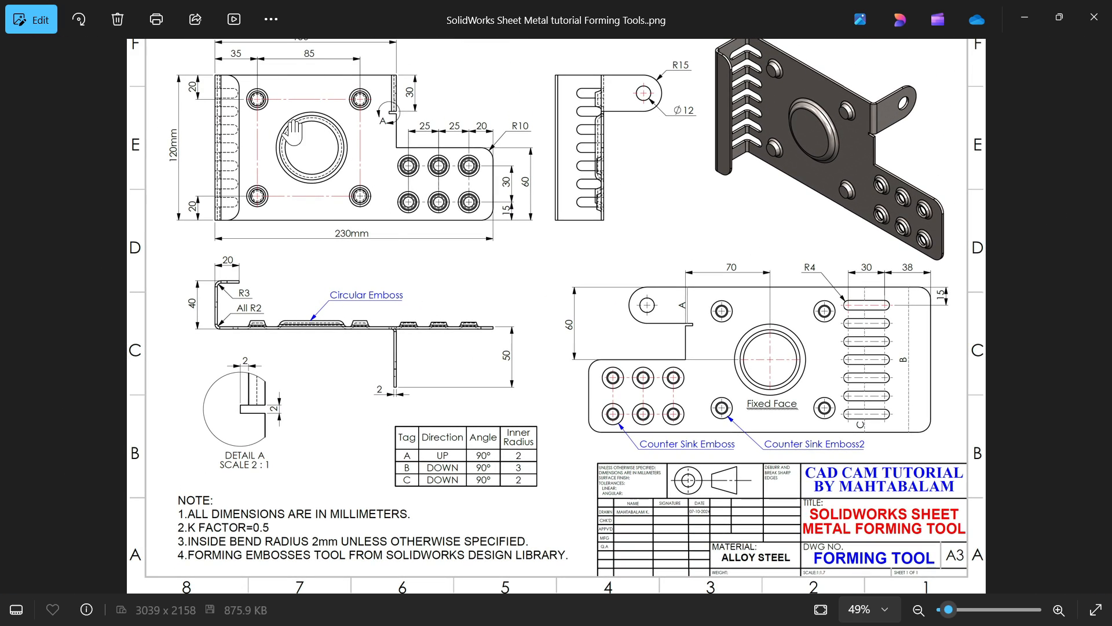
mouse_move(373, 134)
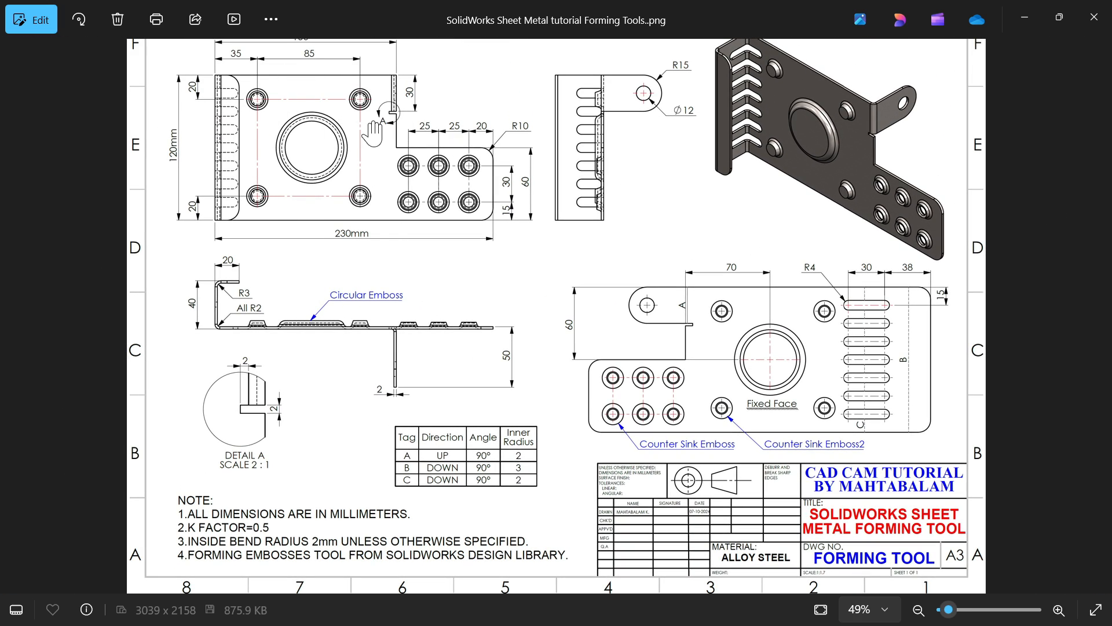
mouse_move(353, 341)
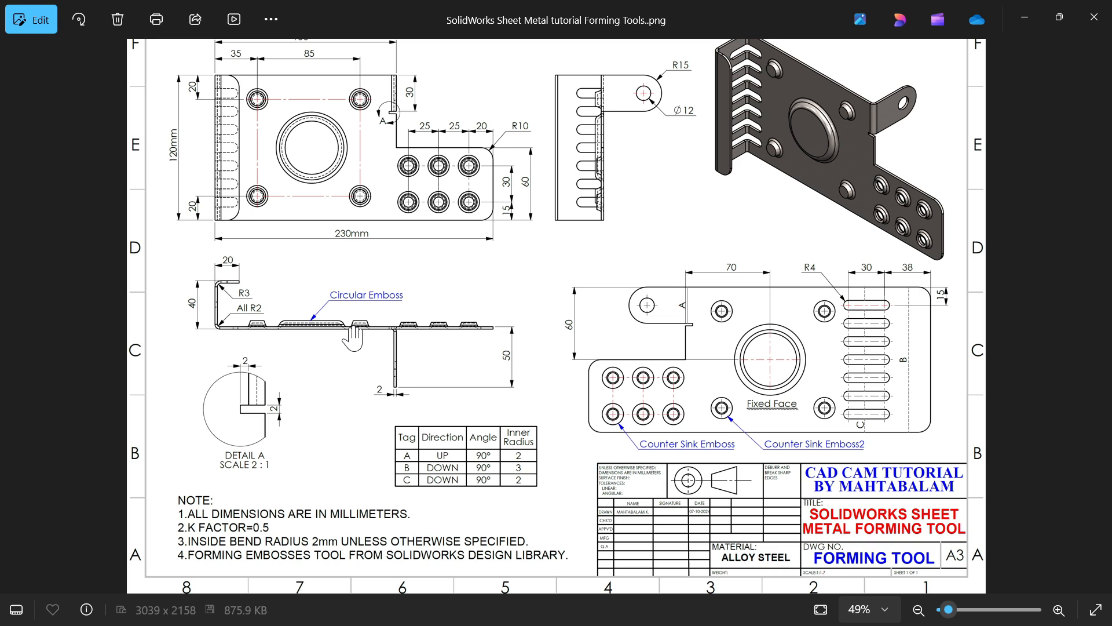
mouse_move(385, 145)
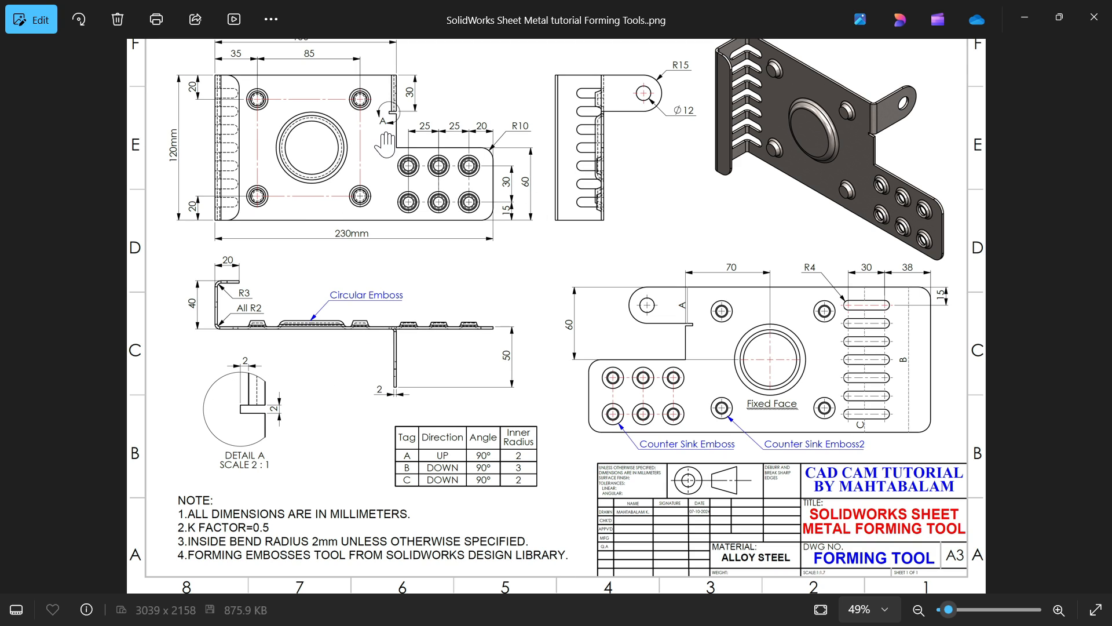
mouse_move(248, 420)
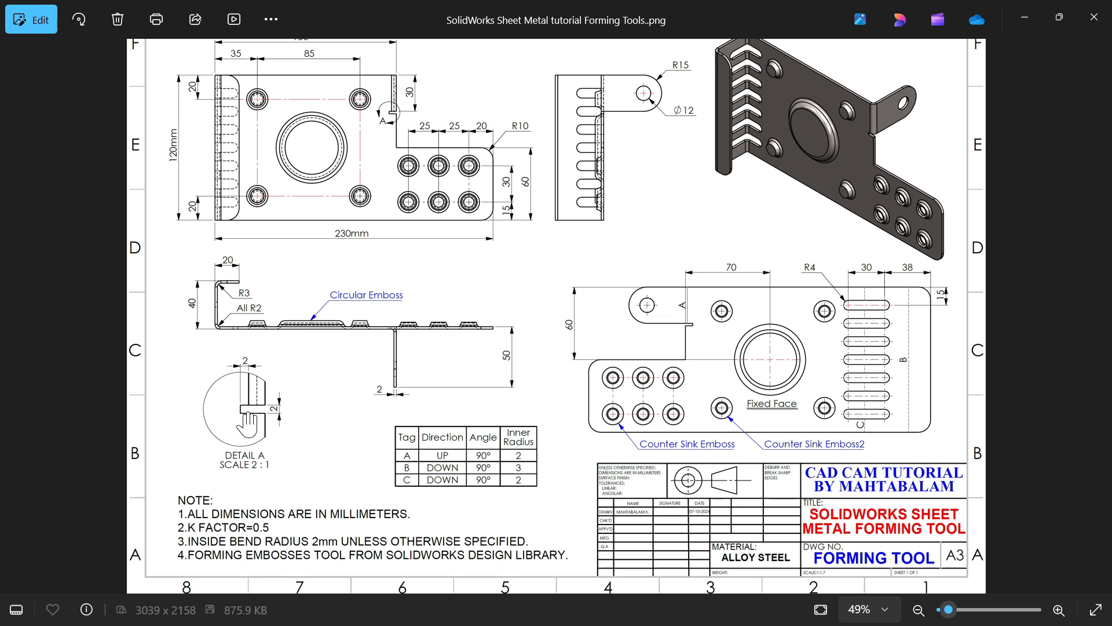
mouse_move(654, 298)
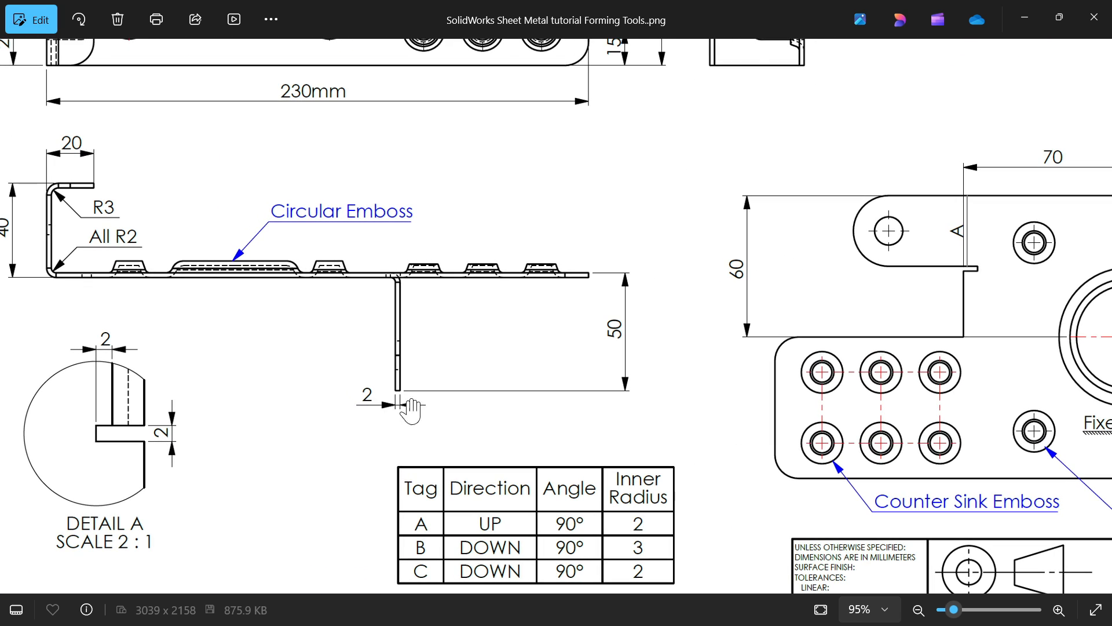
scroll("down", 3)
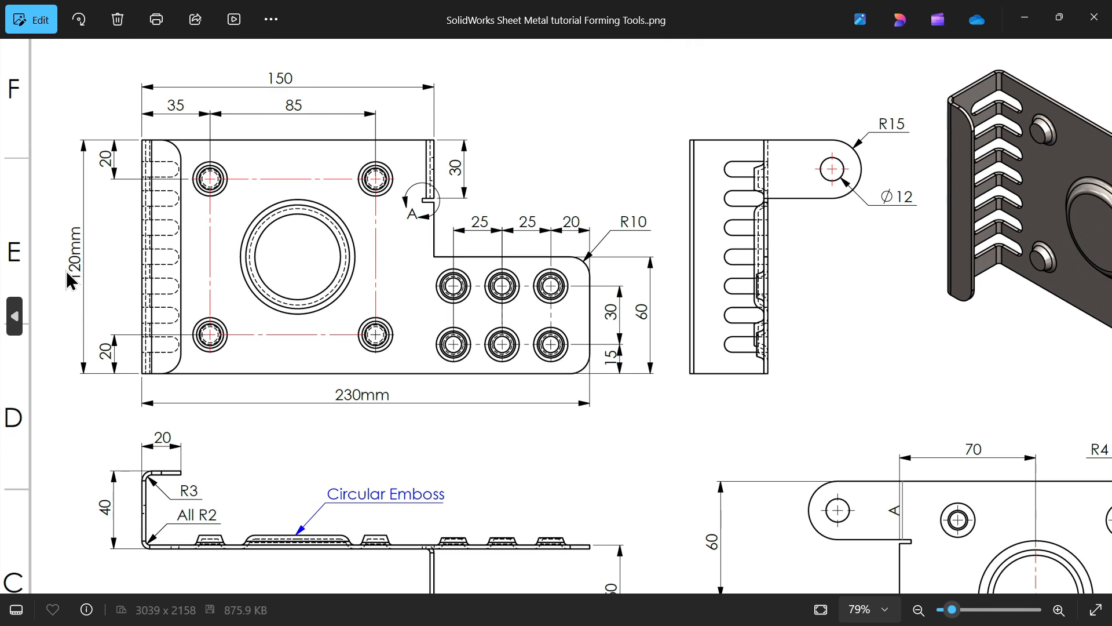
mouse_move(624, 325)
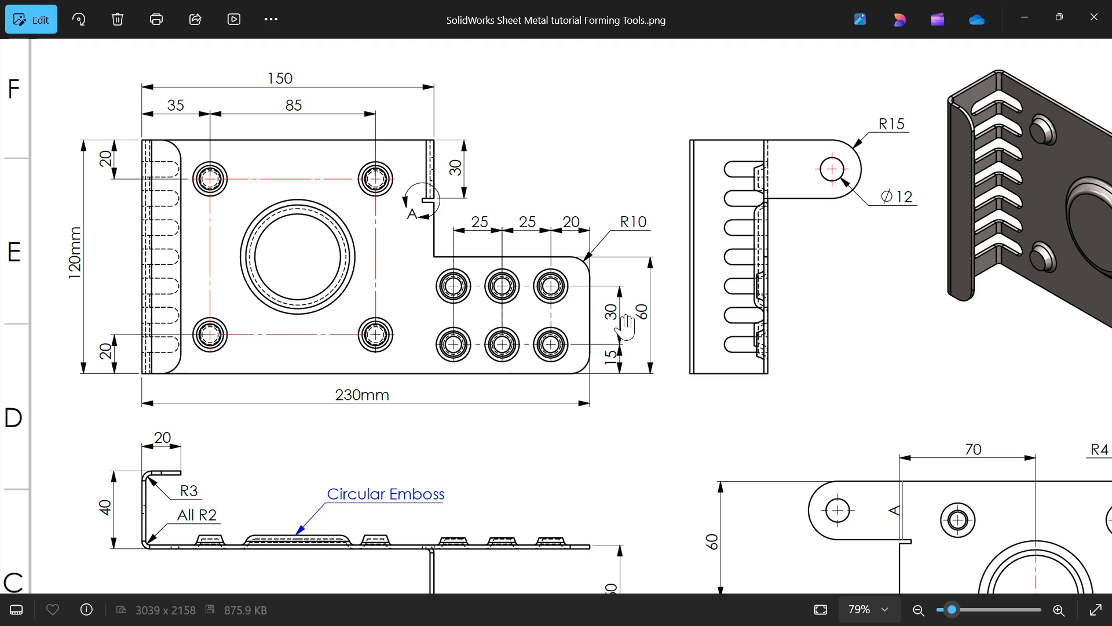
mouse_move(605, 271)
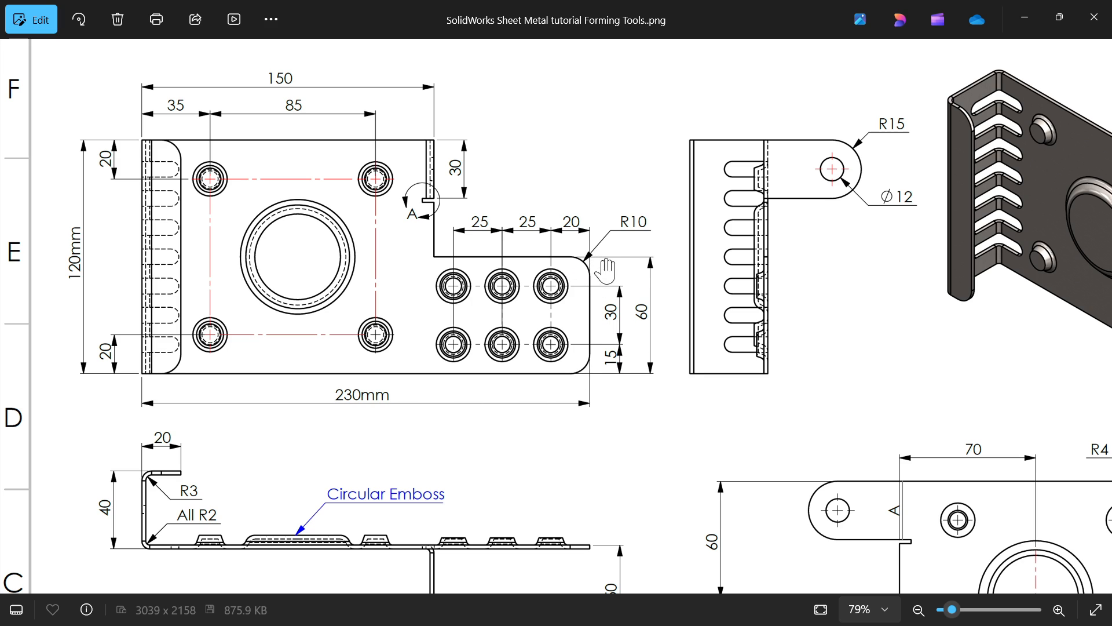
mouse_move(383, 394)
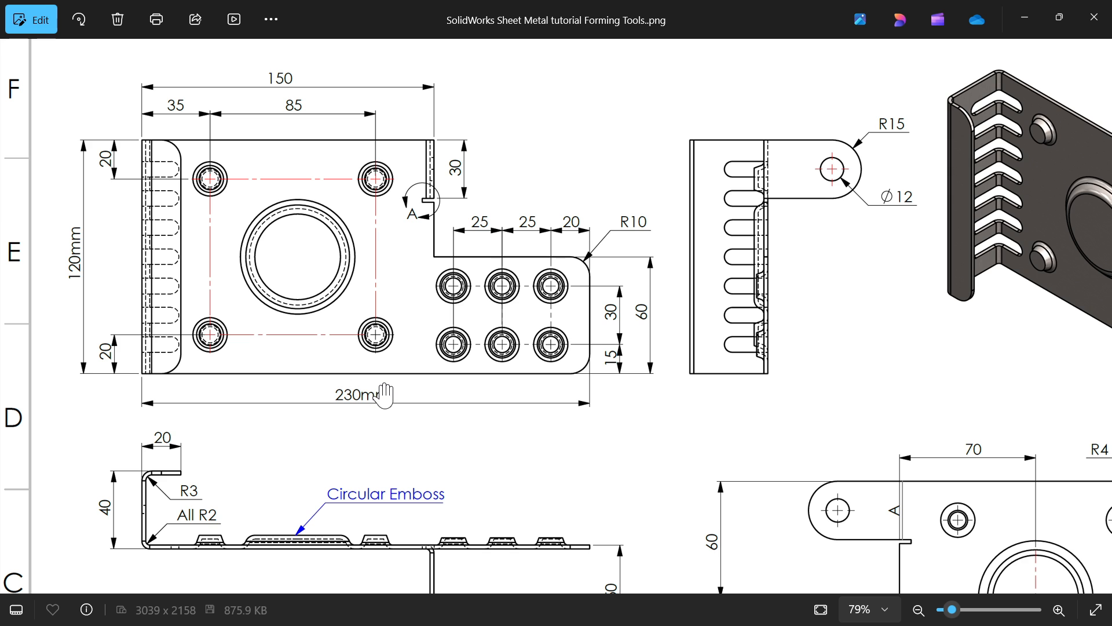
scroll("down", 3)
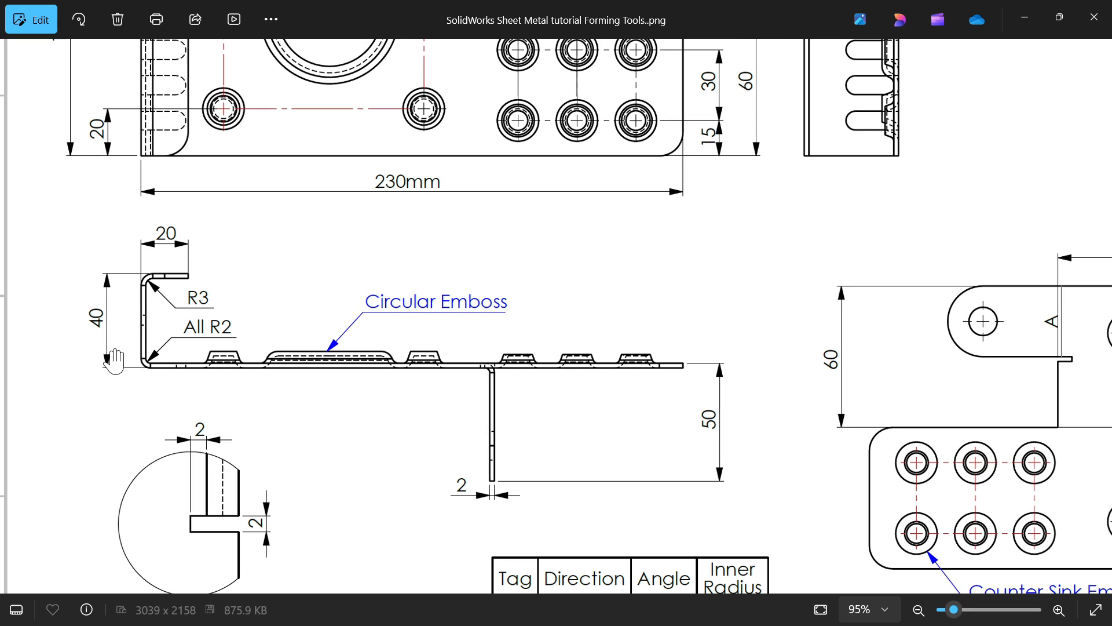
mouse_move(96, 330)
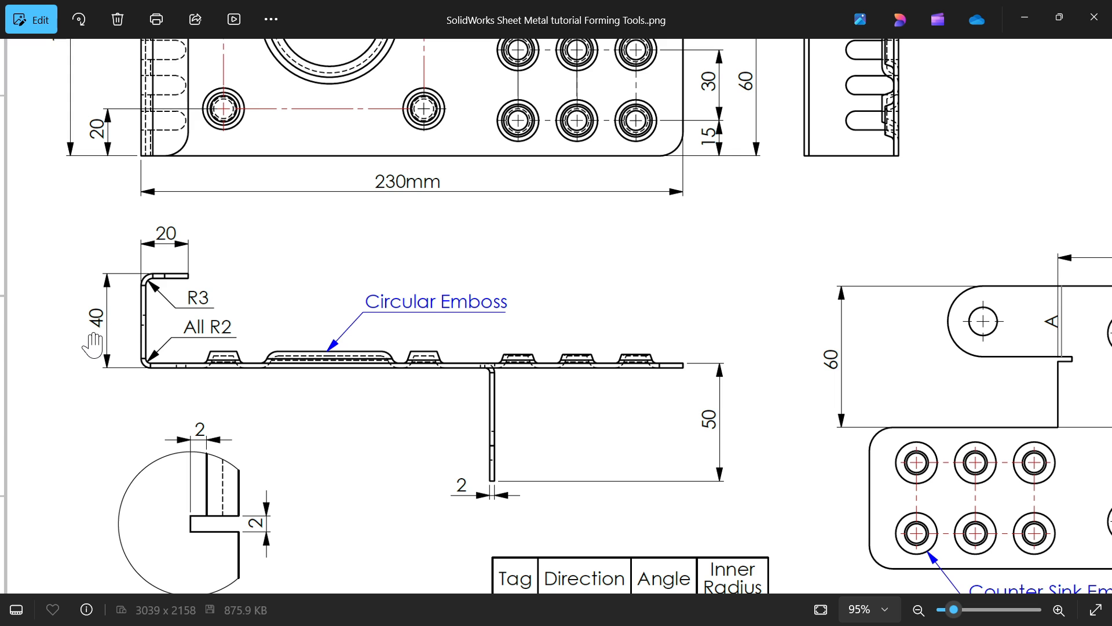
mouse_move(201, 298)
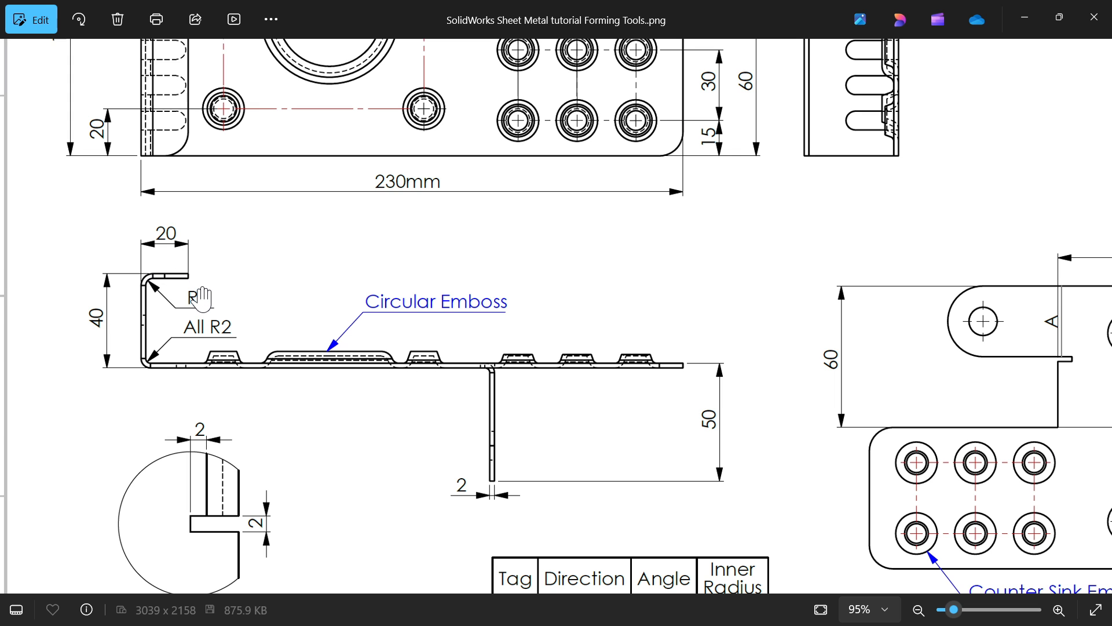
left_click(1059, 610)
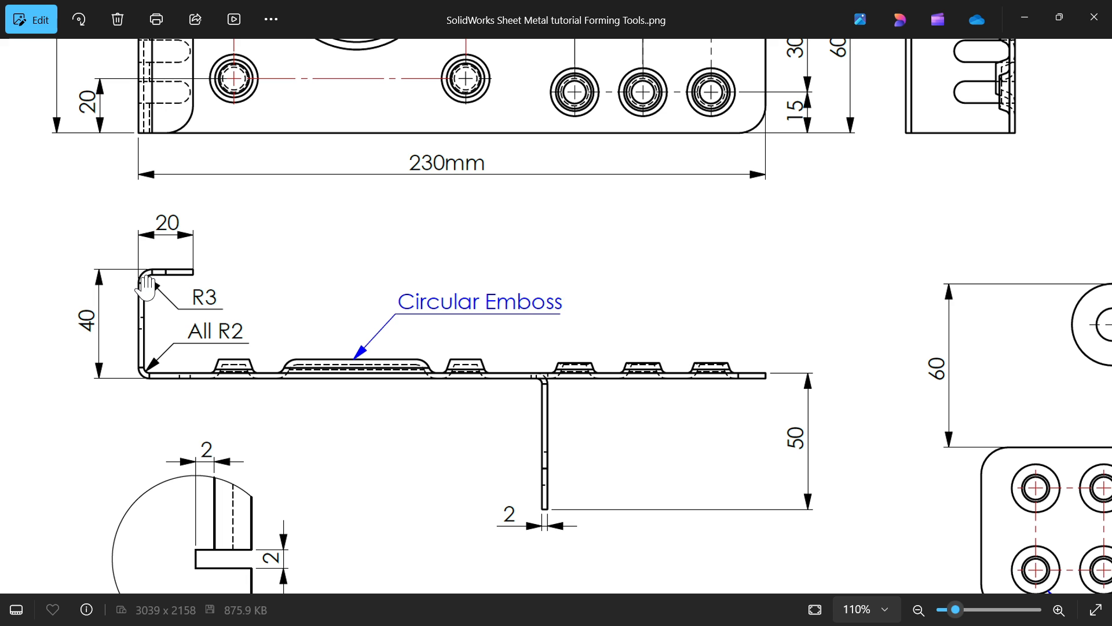
mouse_move(180, 373)
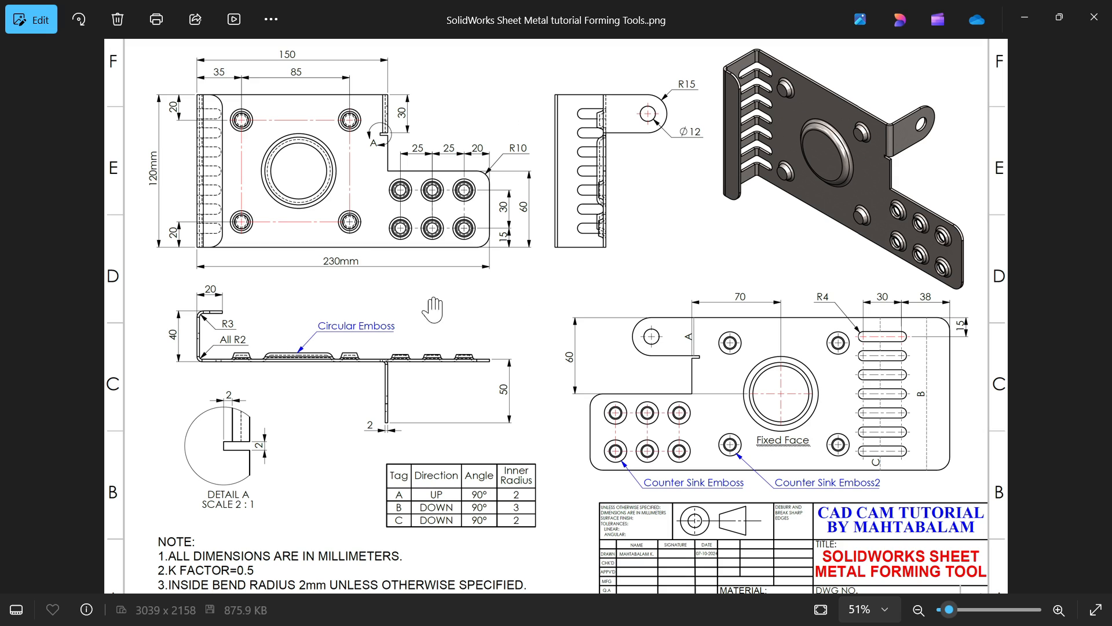
mouse_move(1023, 18)
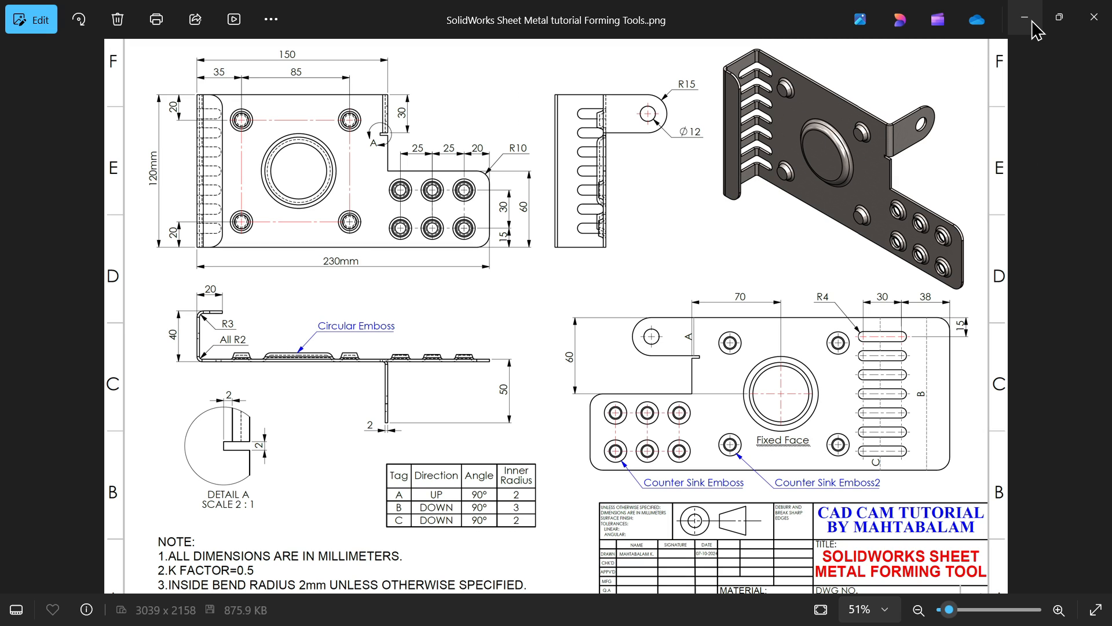
scroll("down", 3)
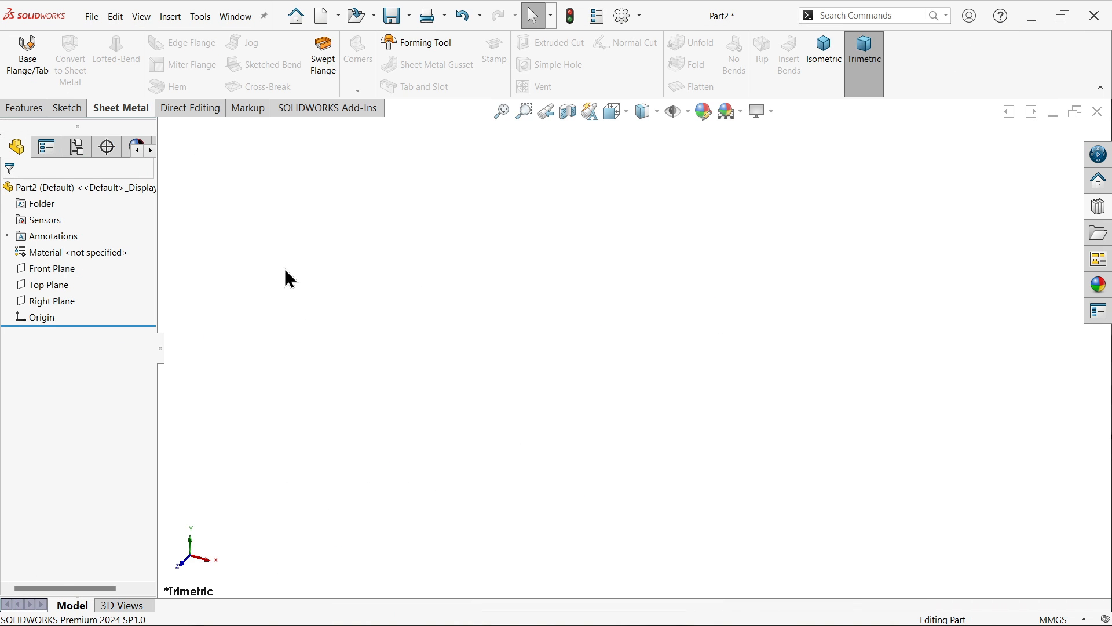
mouse_move(128, 114)
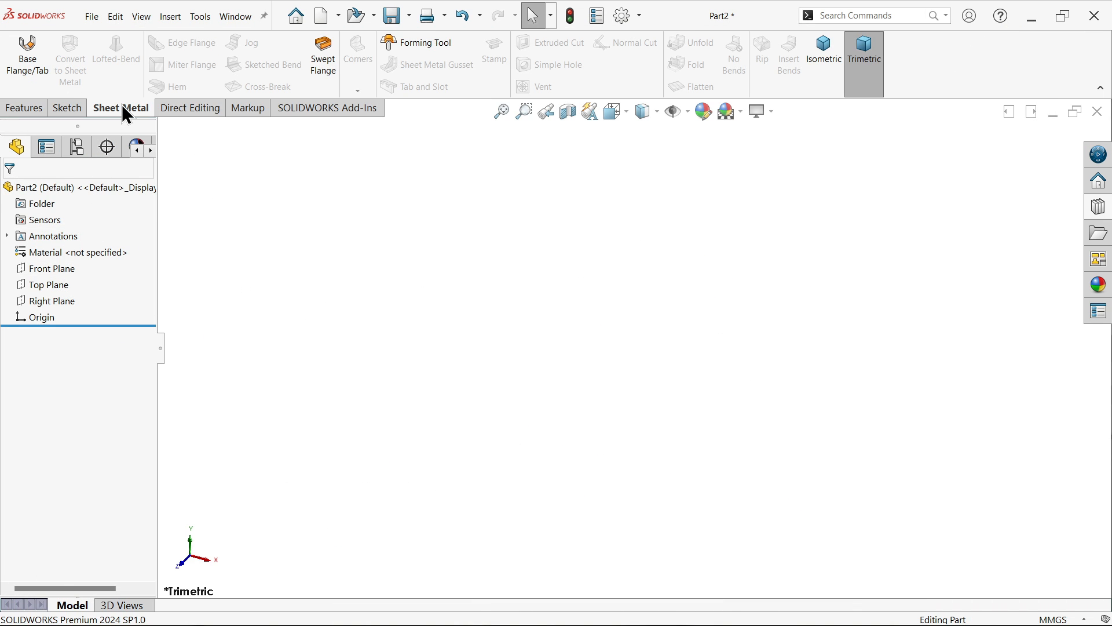
right_click(120, 108)
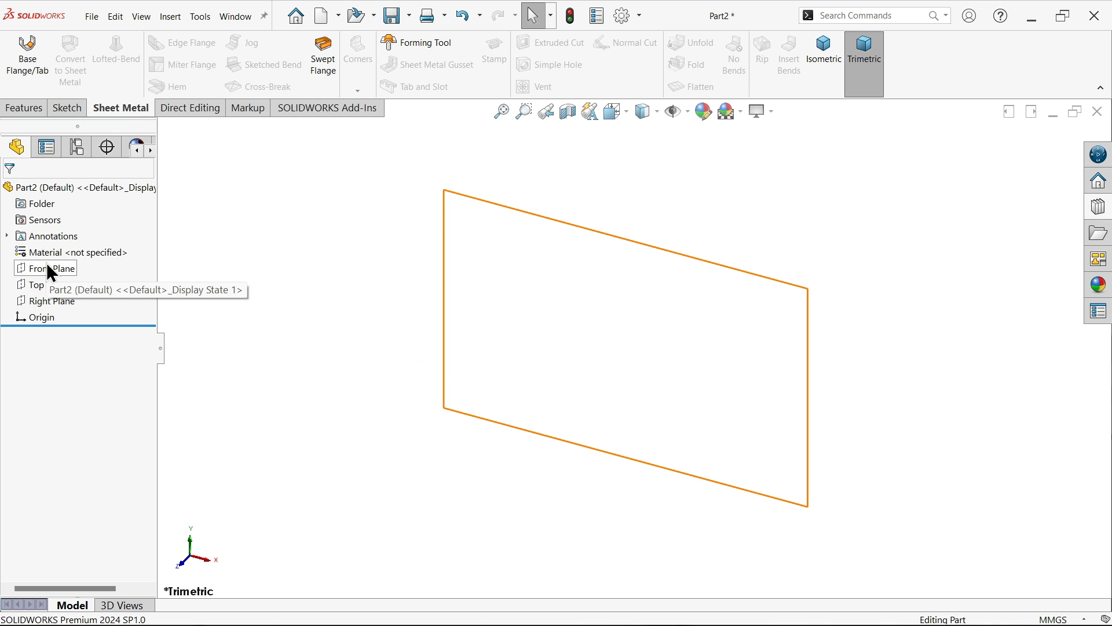
mouse_move(63, 280)
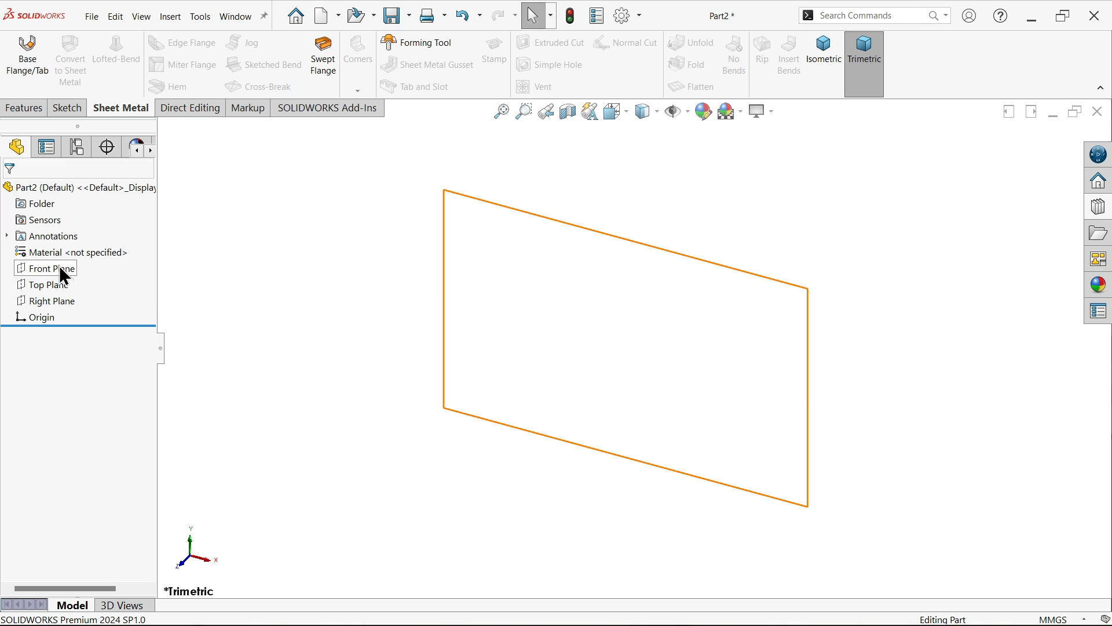
left_click(46, 268)
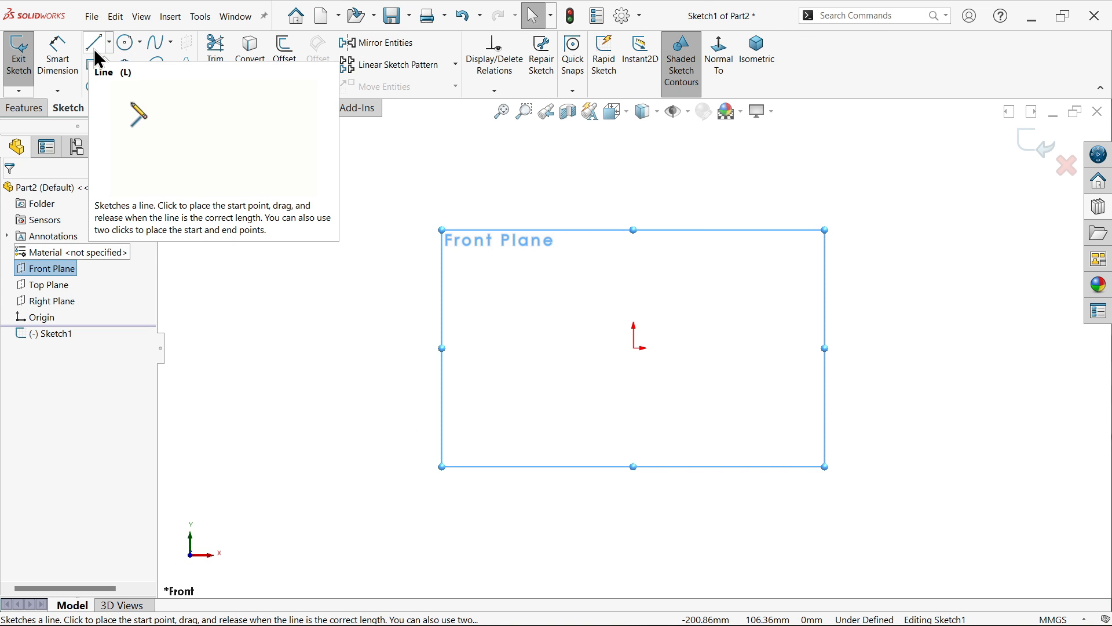
Step: Draw a closed six-line L-shaped profile starting at the origin
left_click(93, 42)
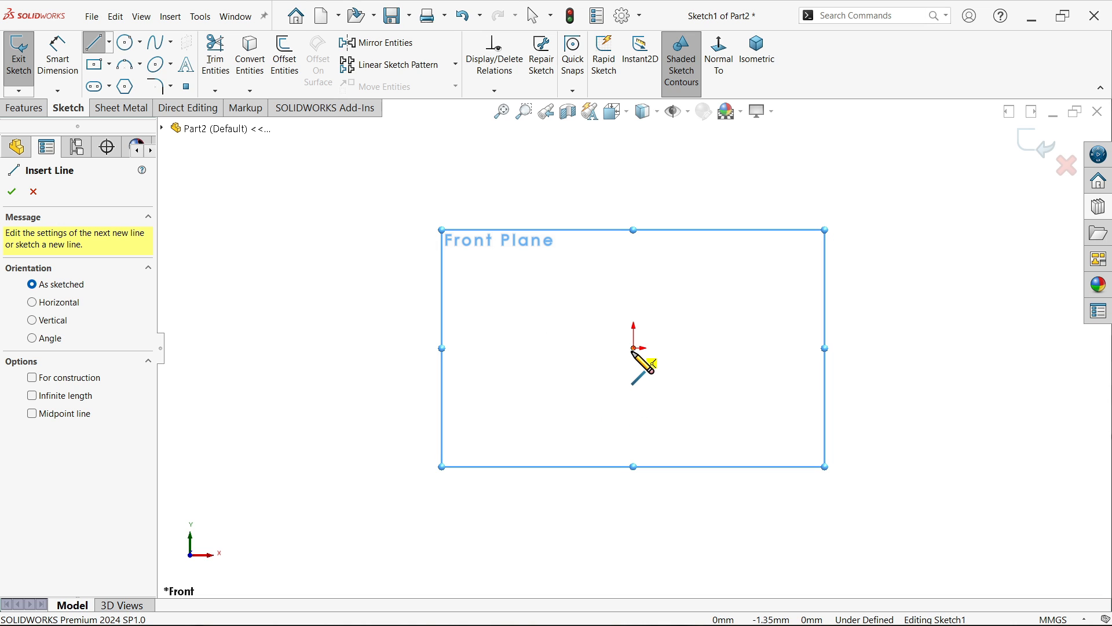
mouse_move(642, 354)
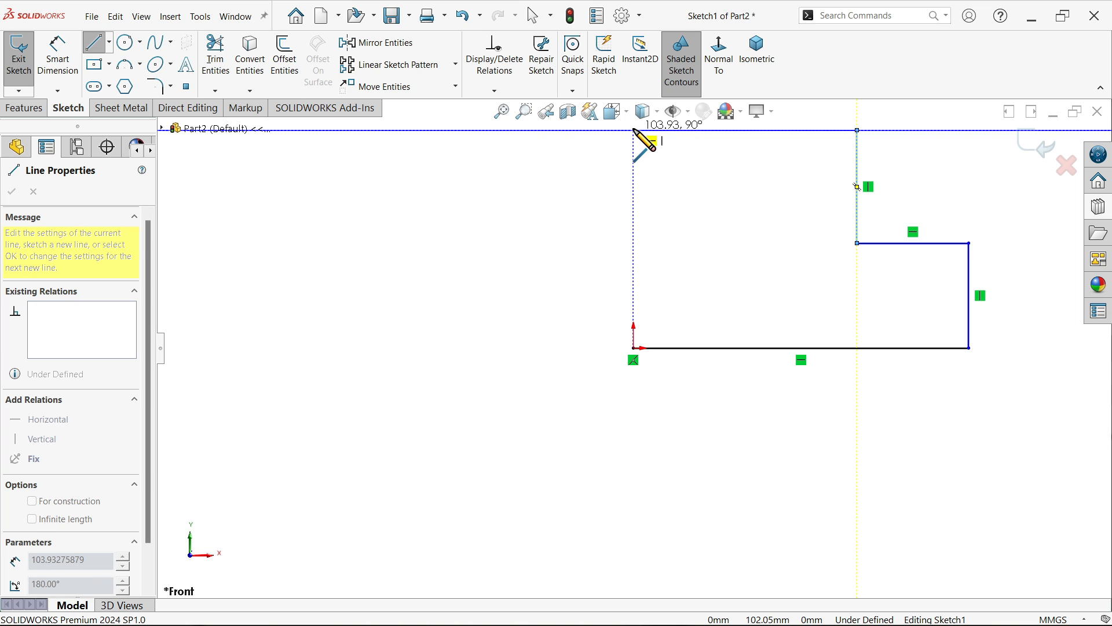
left_click(633, 130)
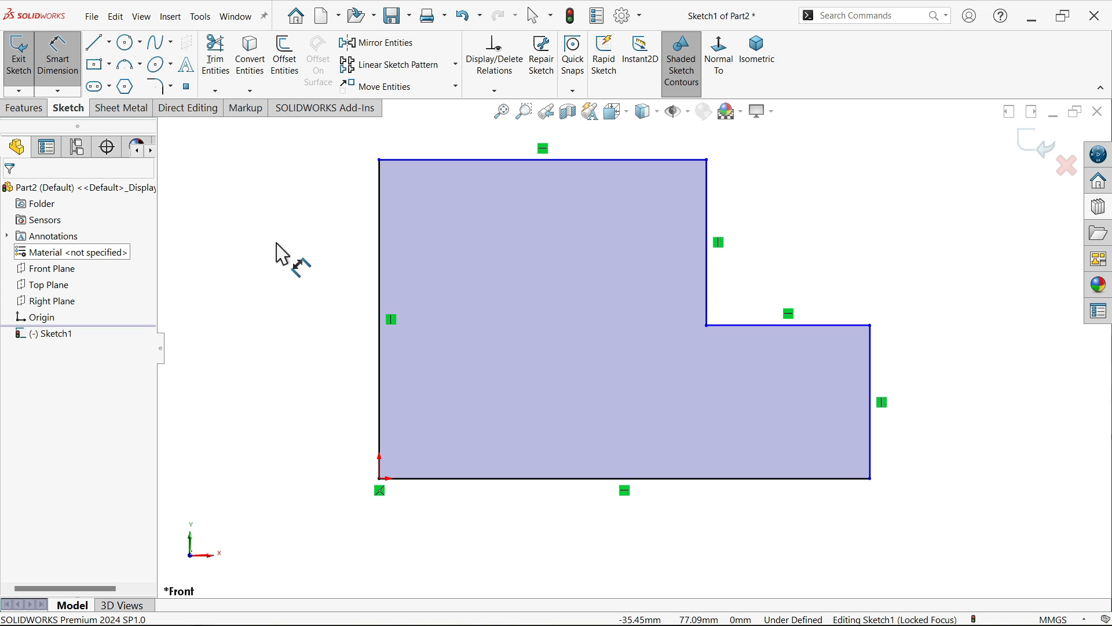
Step: Dimension the L-profile edges: left 120, bottom 230, right 60, top 150 mm
left_click(380, 319)
type("120")
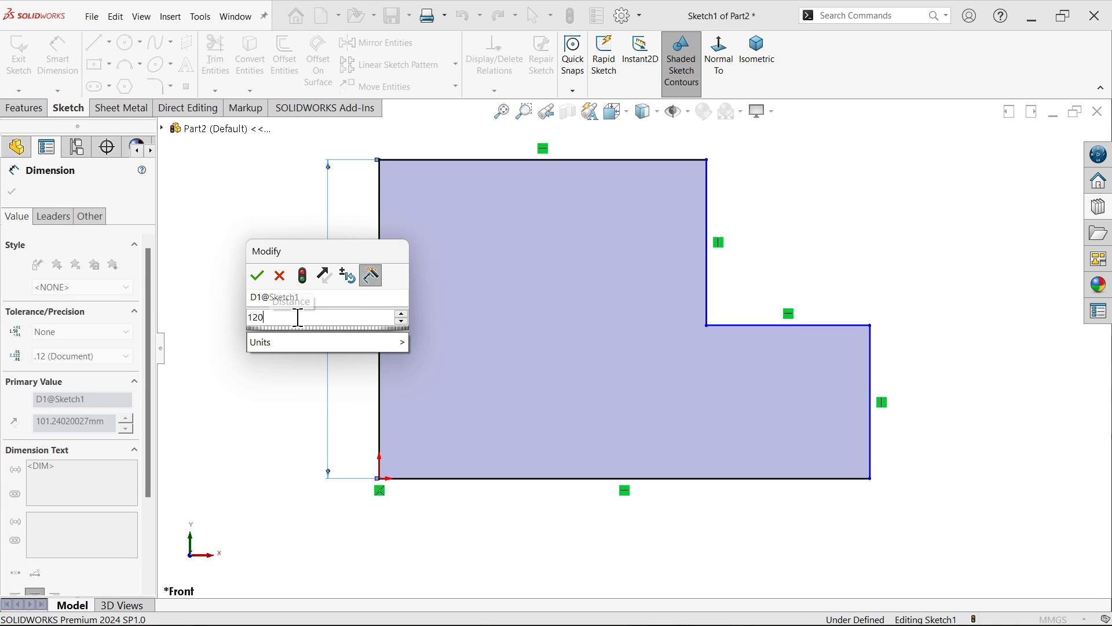
left_click(256, 275)
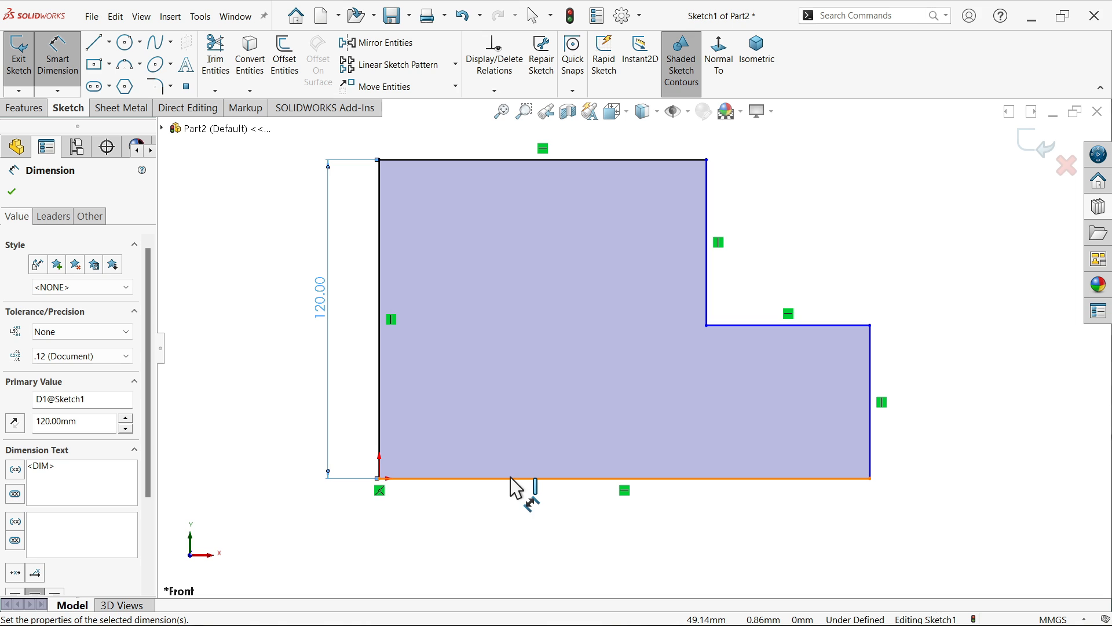
left_click(534, 487)
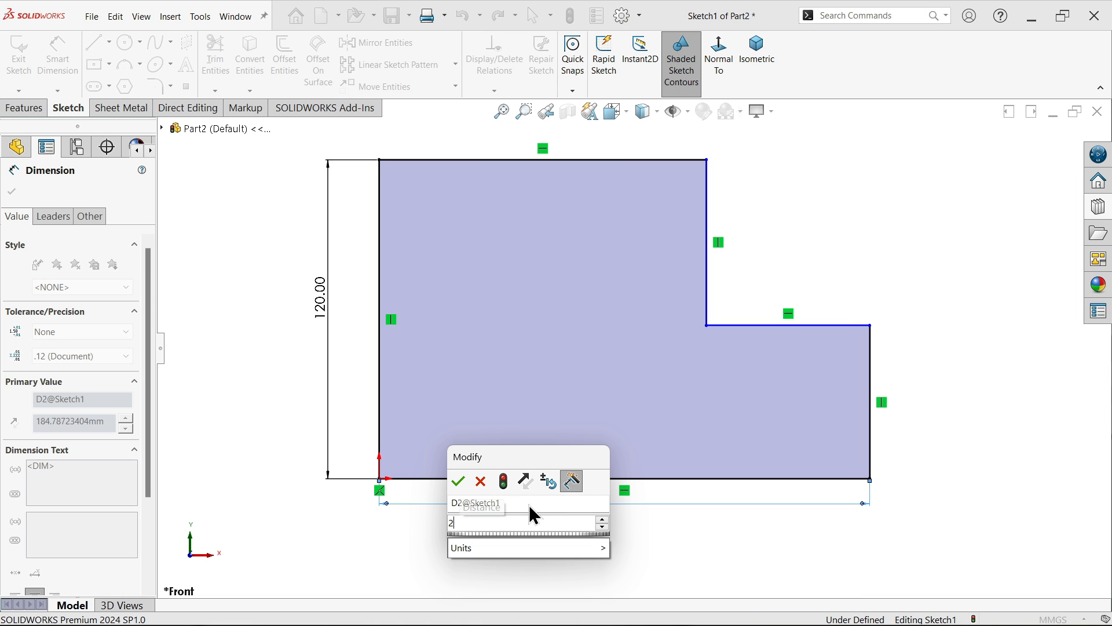
left_click(458, 481)
type("1")
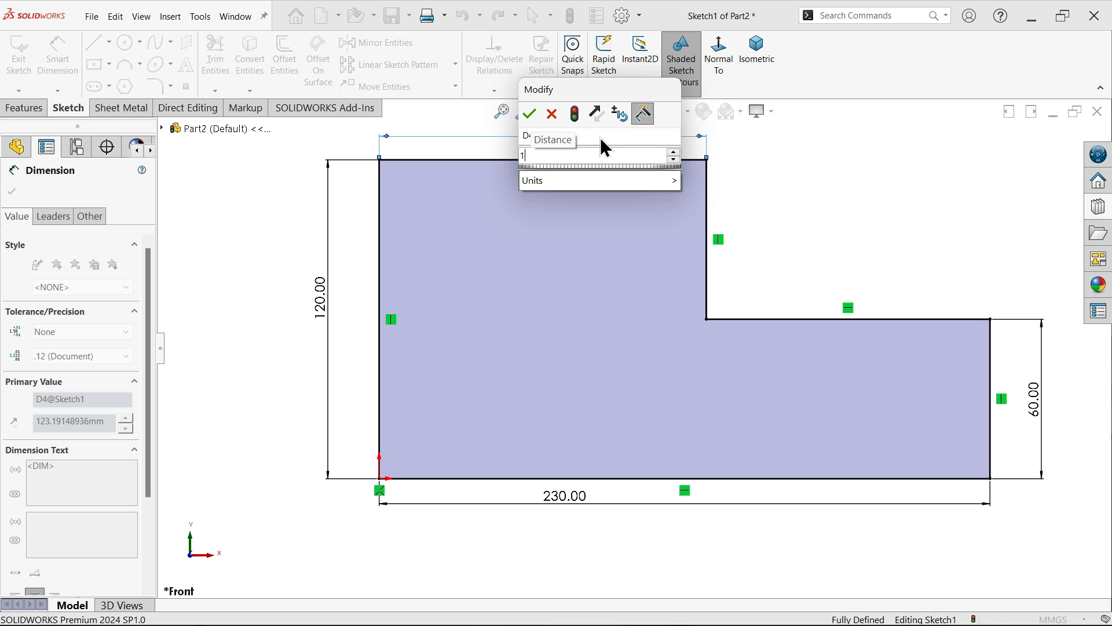
left_click(529, 114)
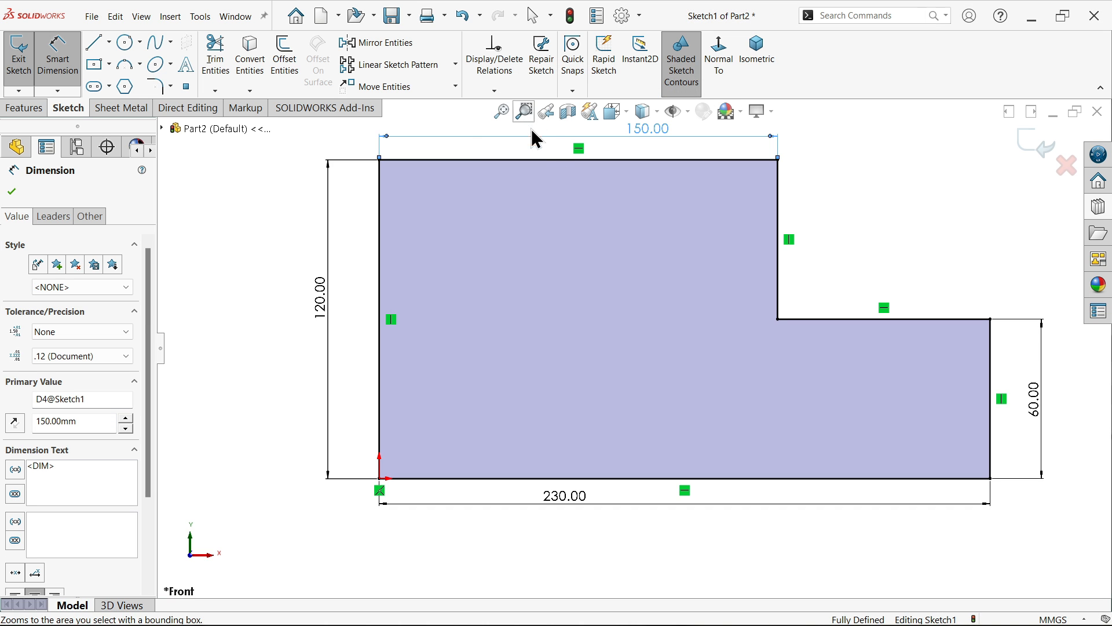
mouse_move(901, 187)
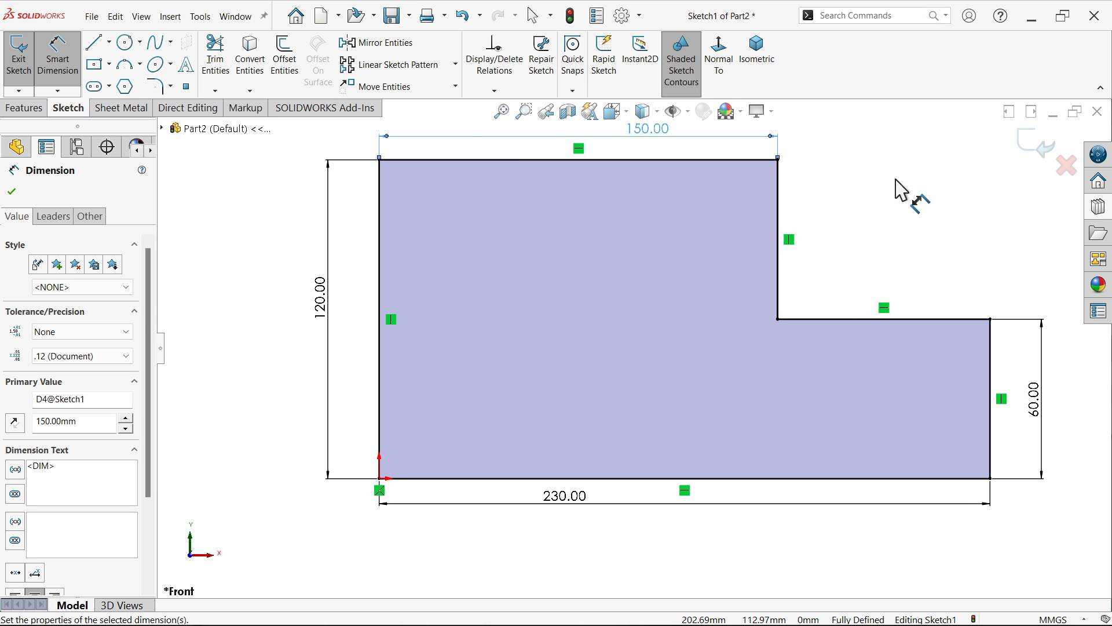
left_click(120, 107)
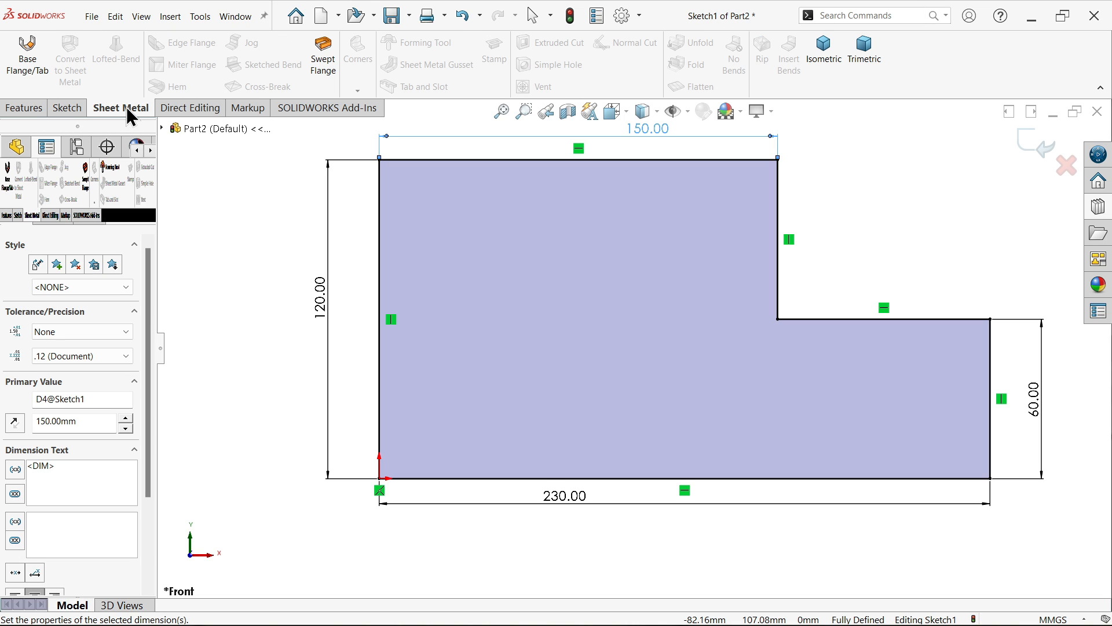
mouse_move(27, 55)
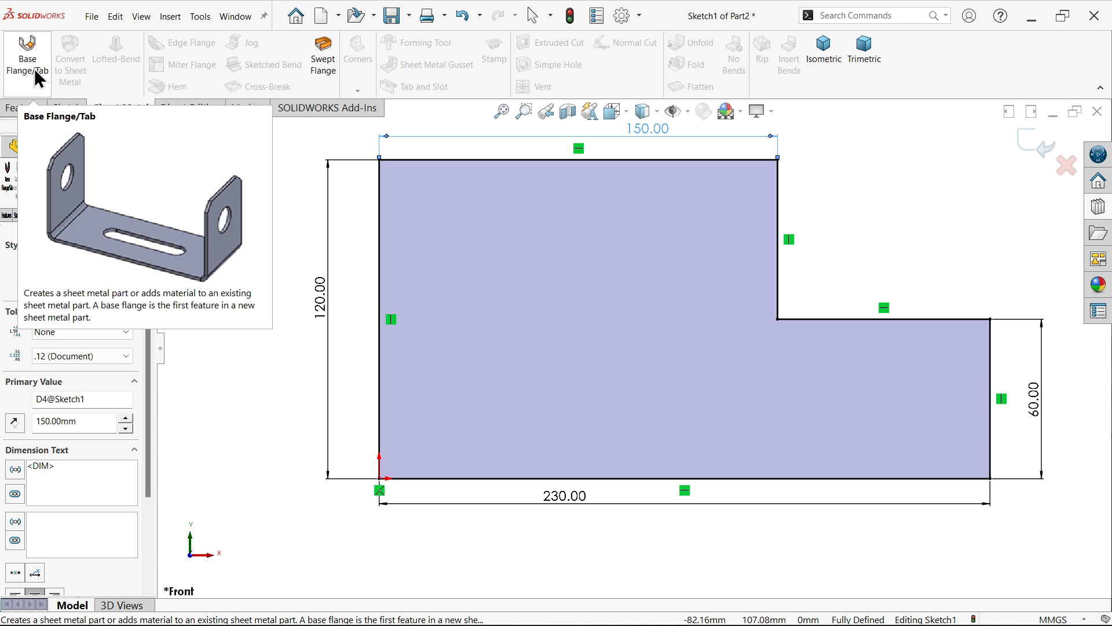
Step: Create Base-Flange1 at 2.00 mm thickness with Reverse direction checked
left_click(27, 55)
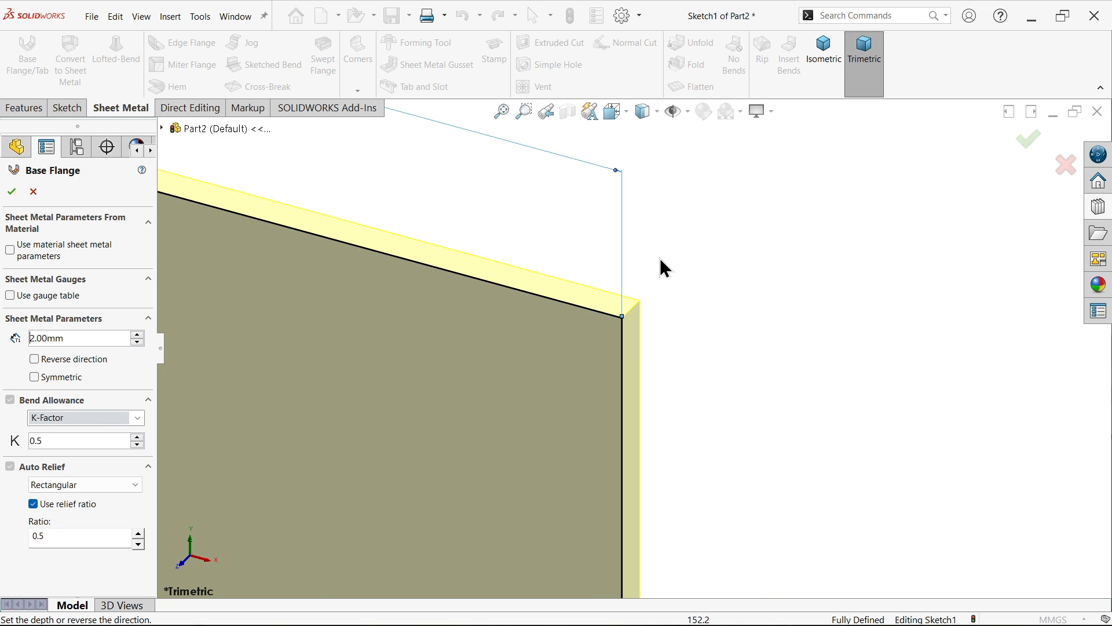
mouse_move(472, 345)
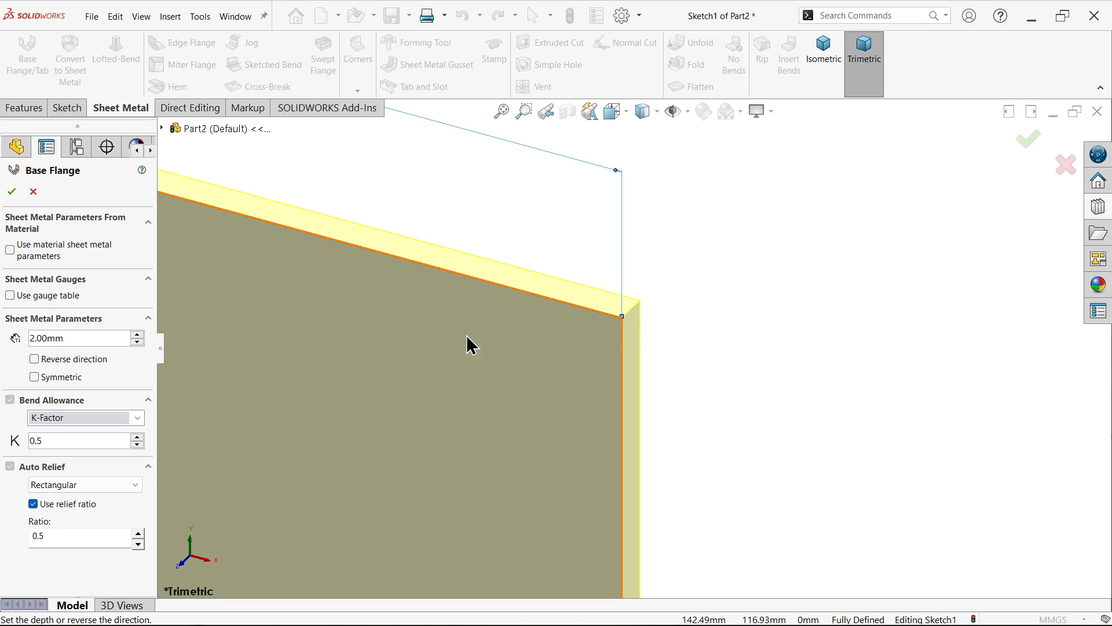
left_click(34, 358)
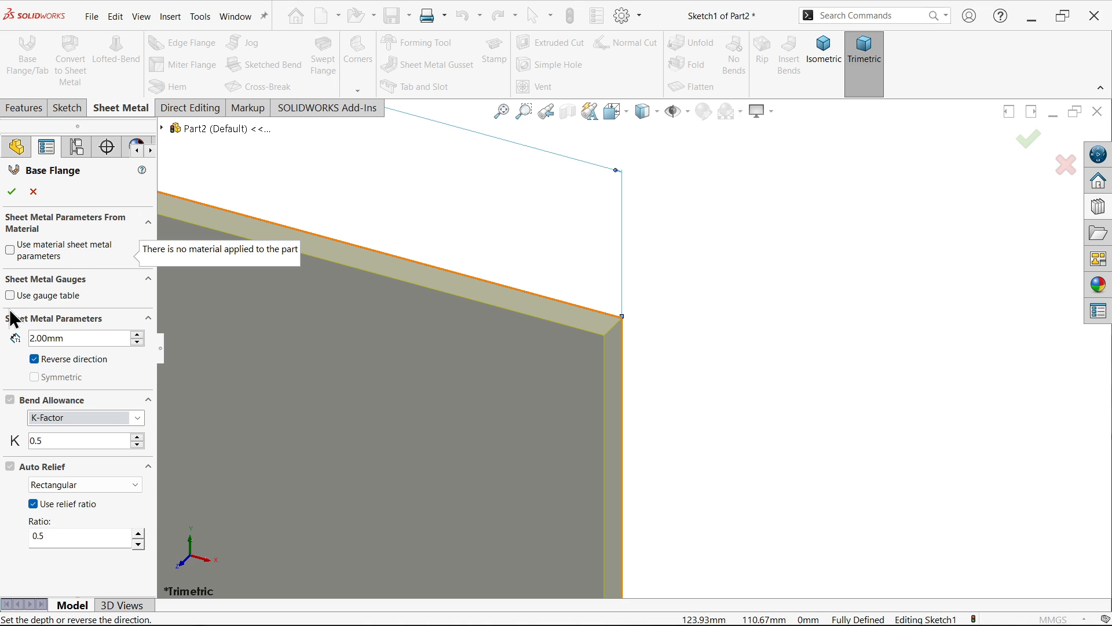
mouse_move(71, 382)
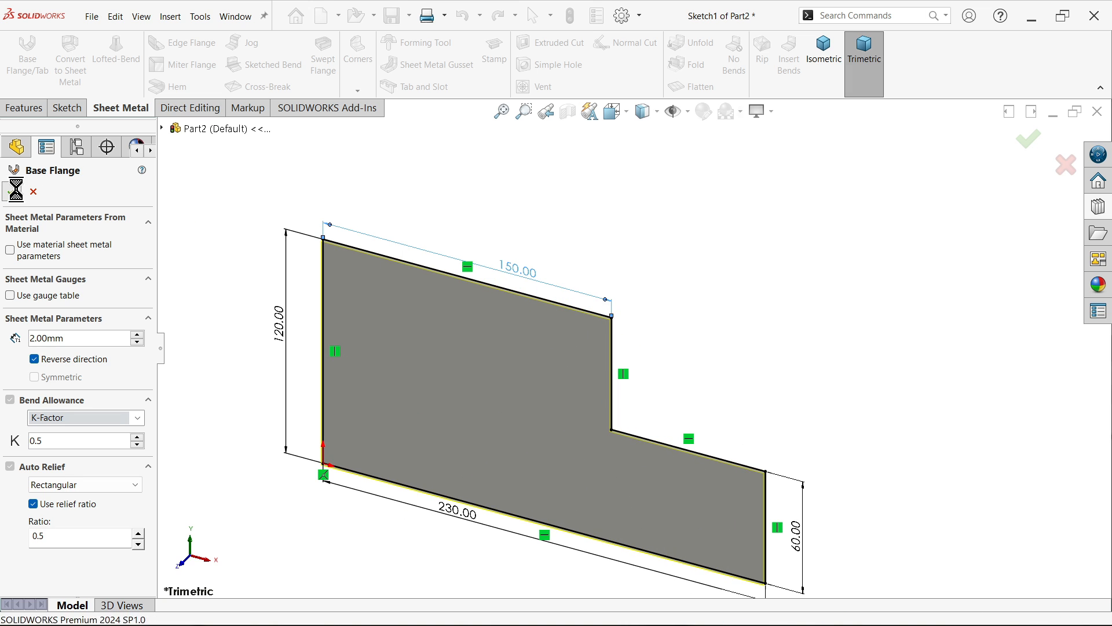
left_click(1026, 138)
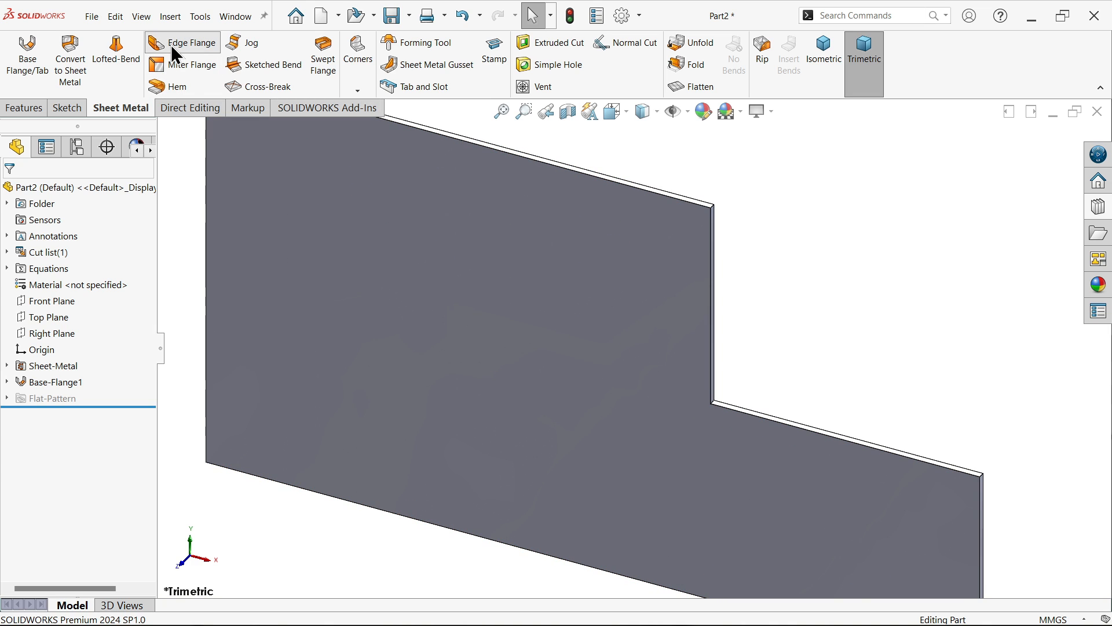
Step: Start an edge flange on the left edge with a custom 2 mm radius and 40 mm length
left_click(189, 42)
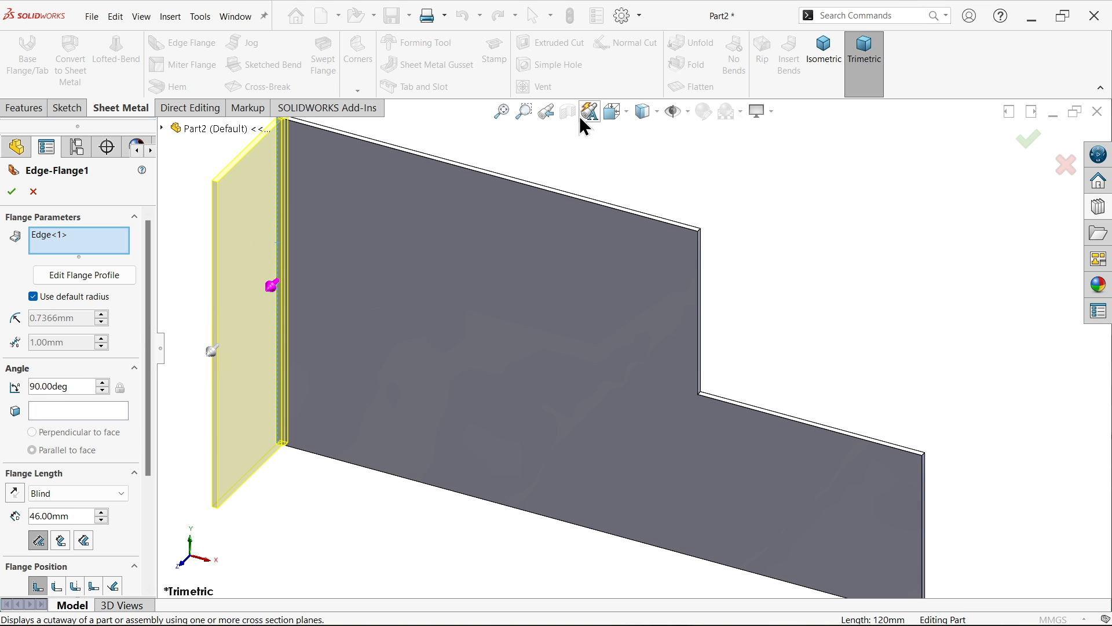
left_click(673, 111)
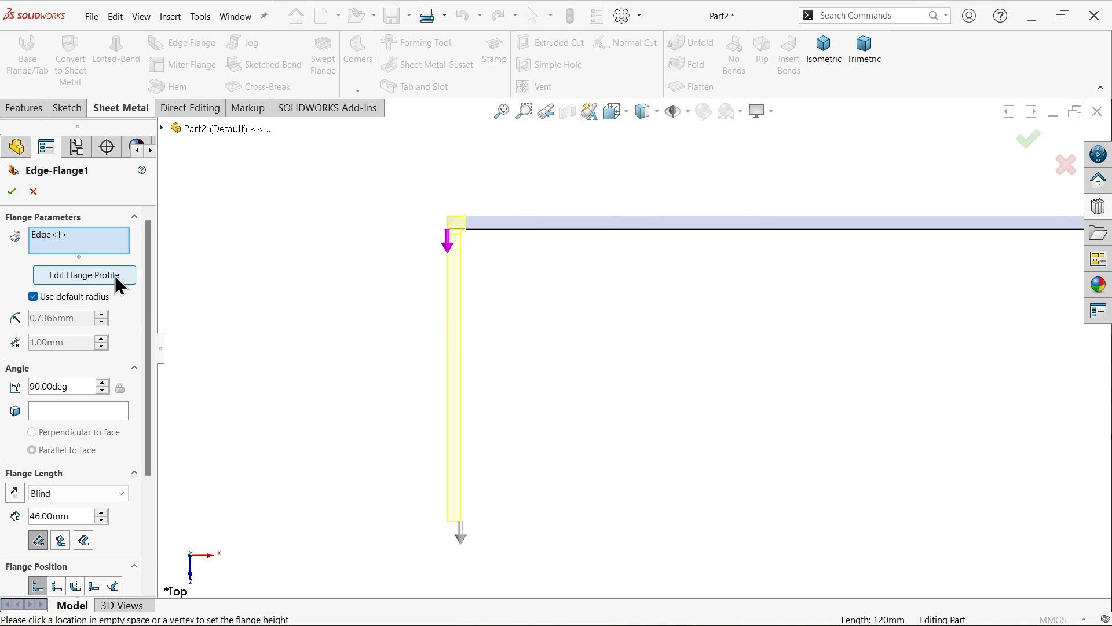
mouse_move(39, 314)
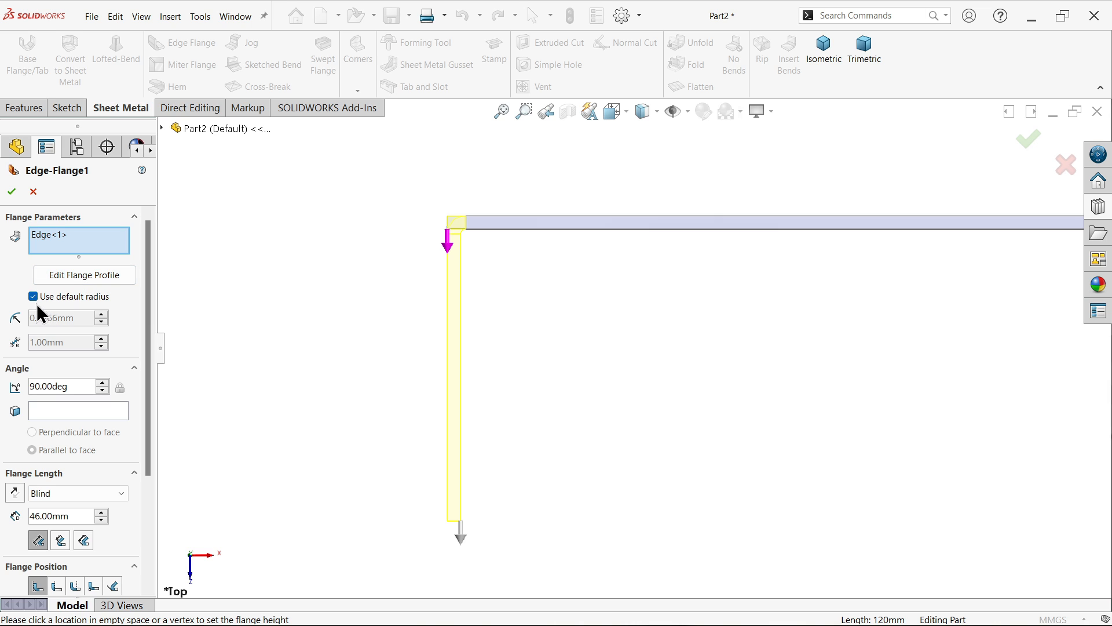
left_click(32, 296)
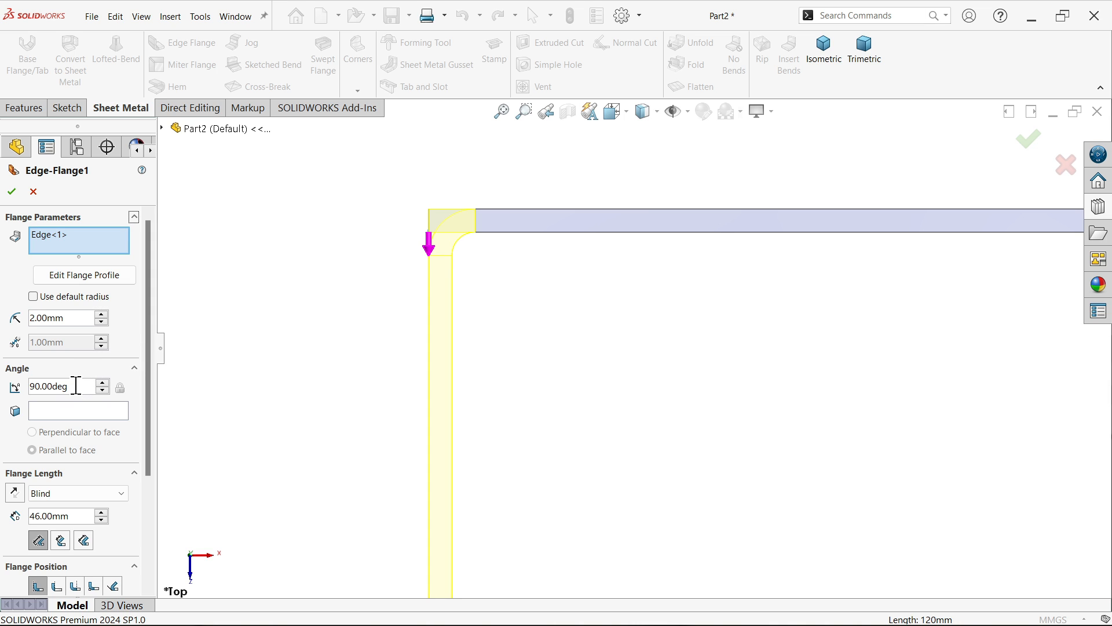
scroll("down", 3)
type("40")
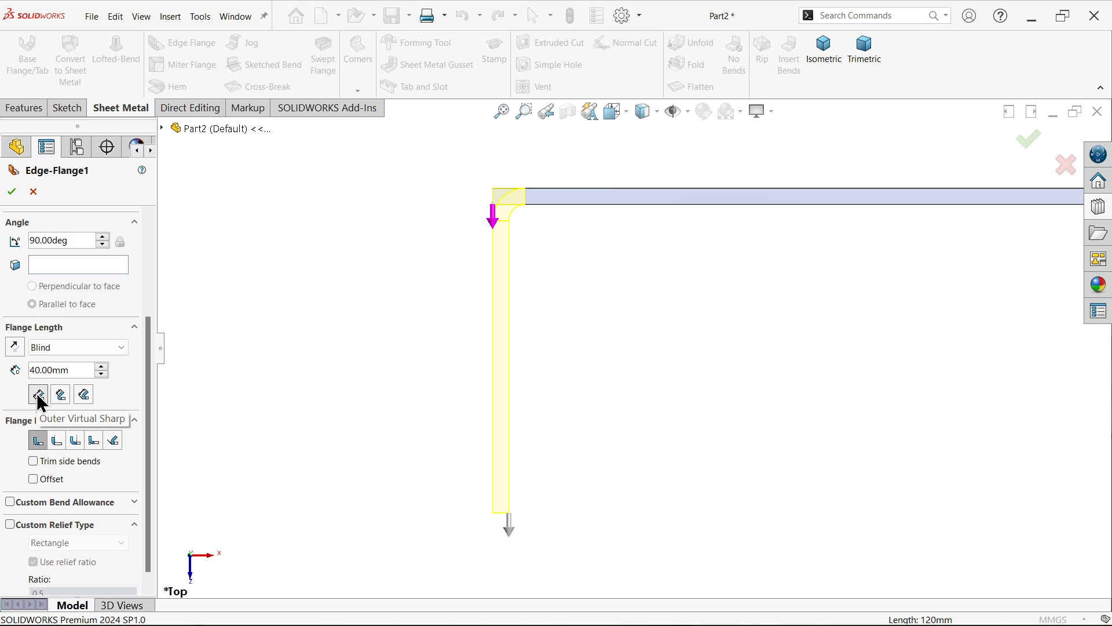
left_click(37, 395)
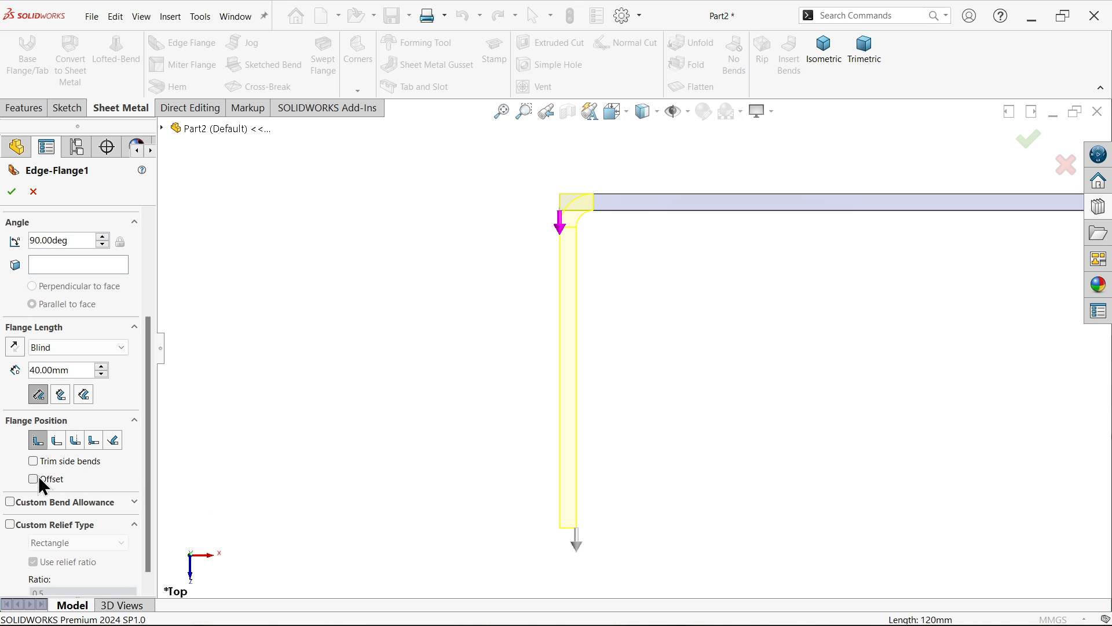
mouse_move(578, 317)
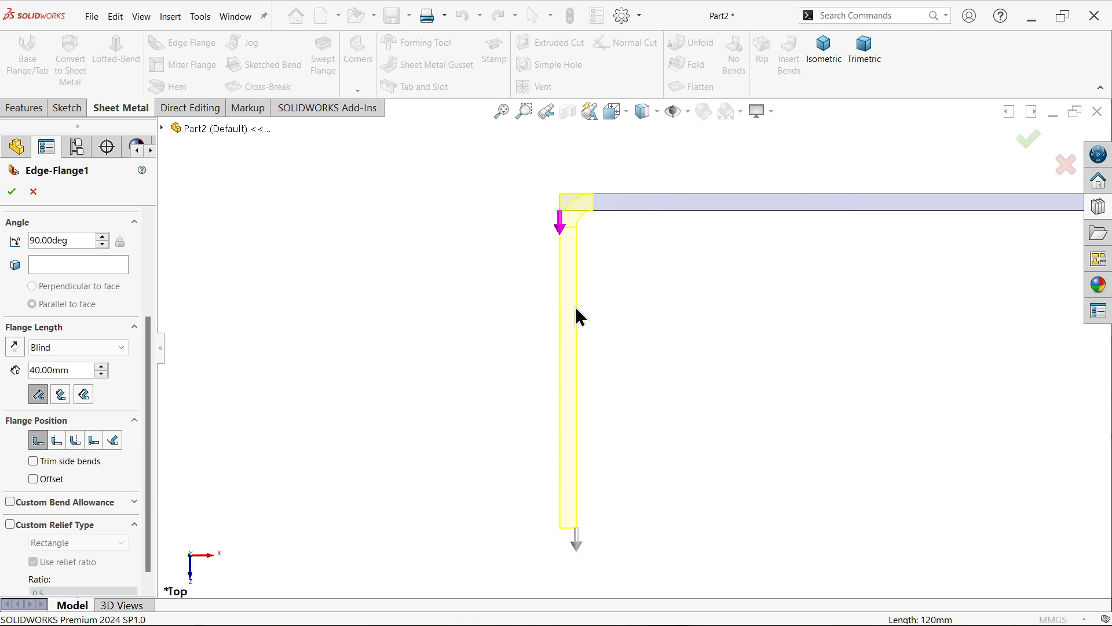
Step: Set the flange position to Material Inside and accept Edge-Flange1 in isometric view
left_click(113, 439)
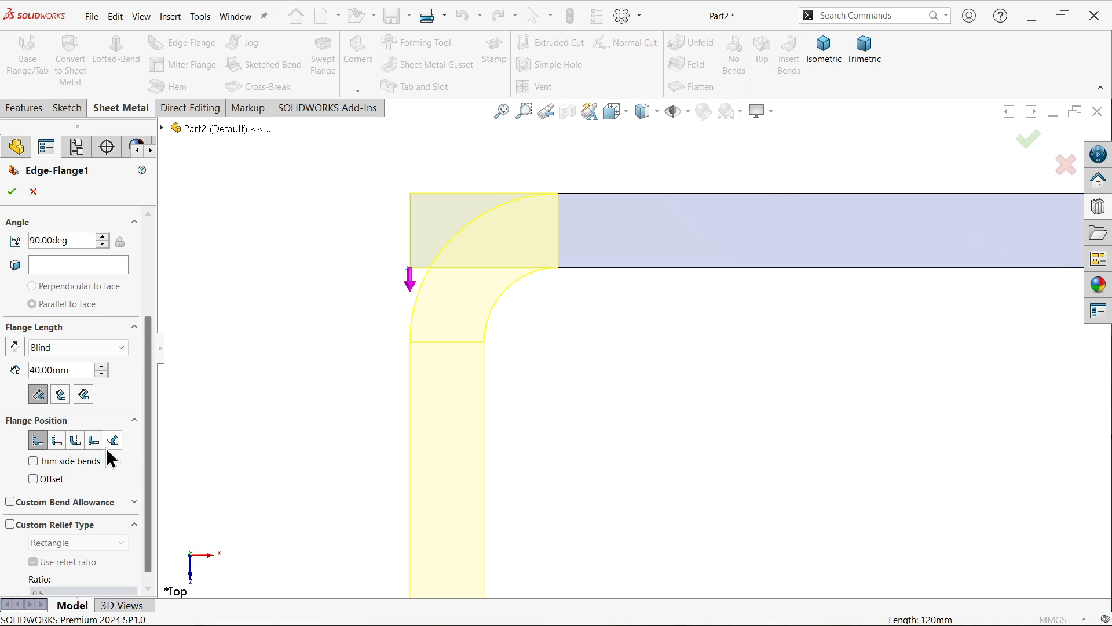
left_click(57, 440)
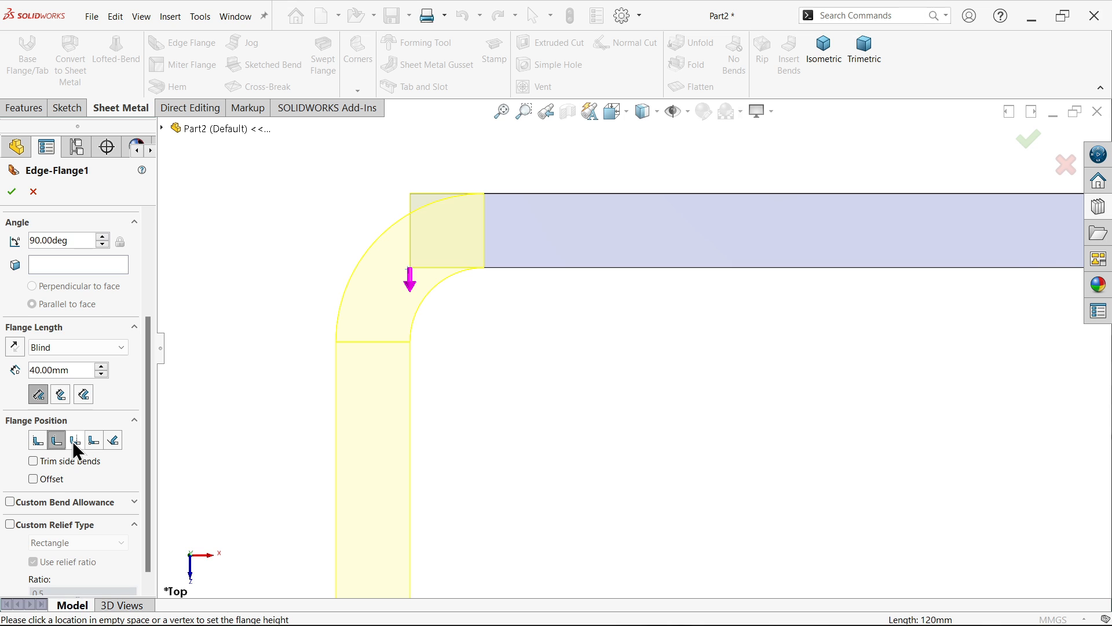
left_click(75, 440)
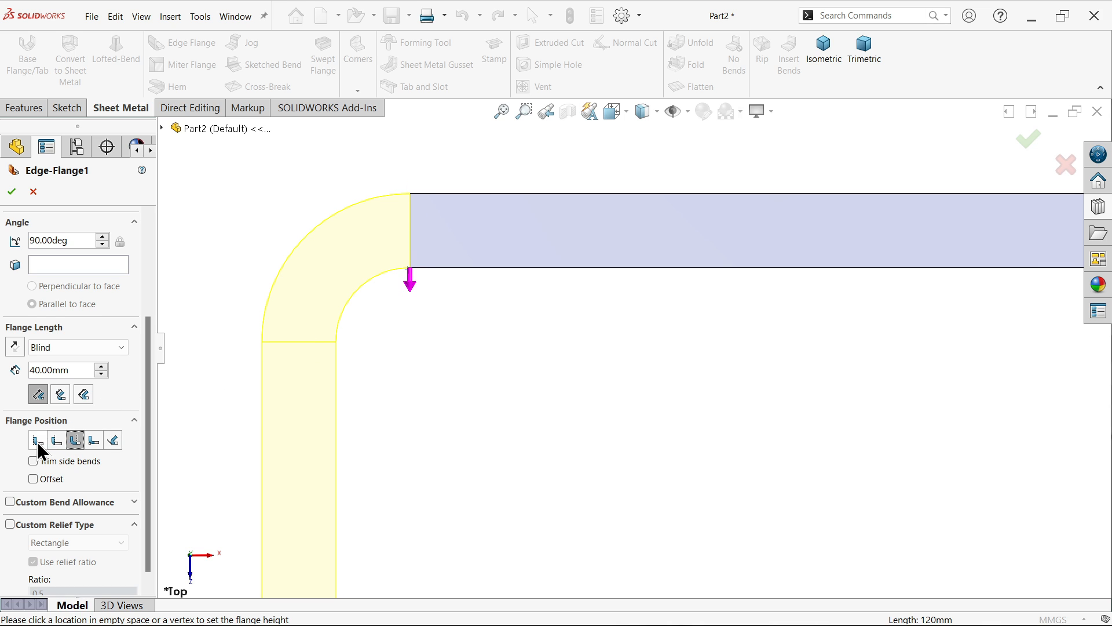
left_click(38, 439)
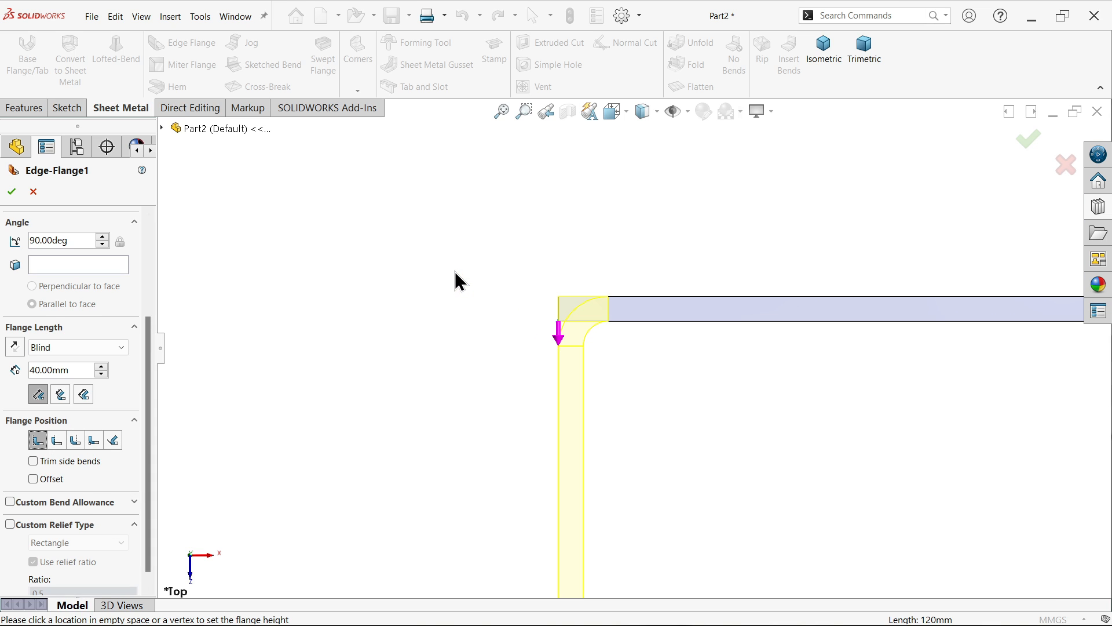
left_click(823, 48)
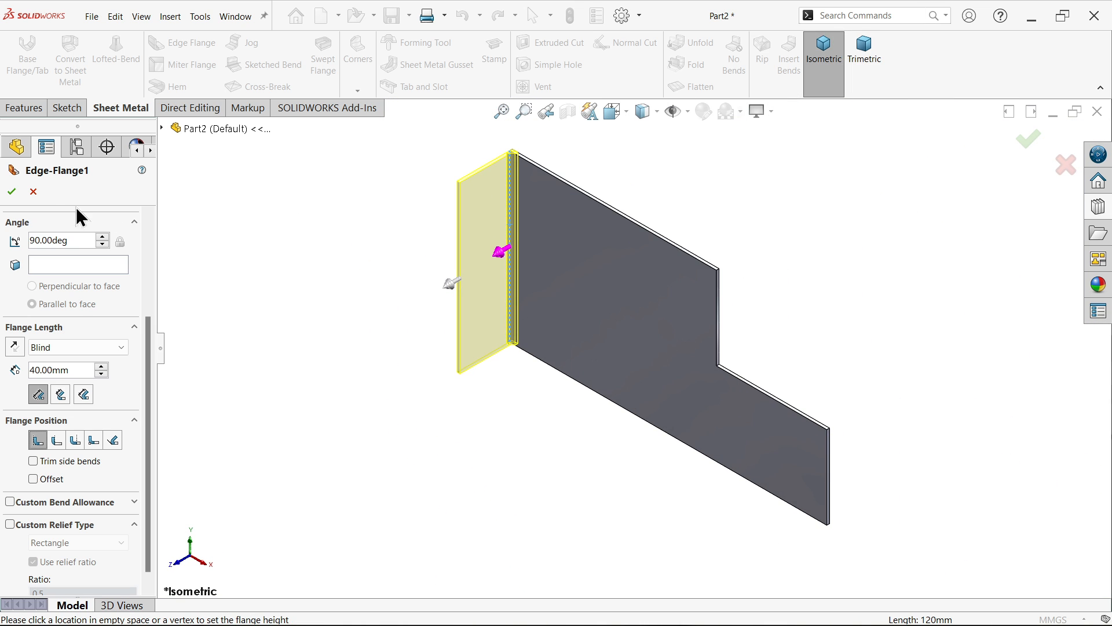
left_click(11, 191)
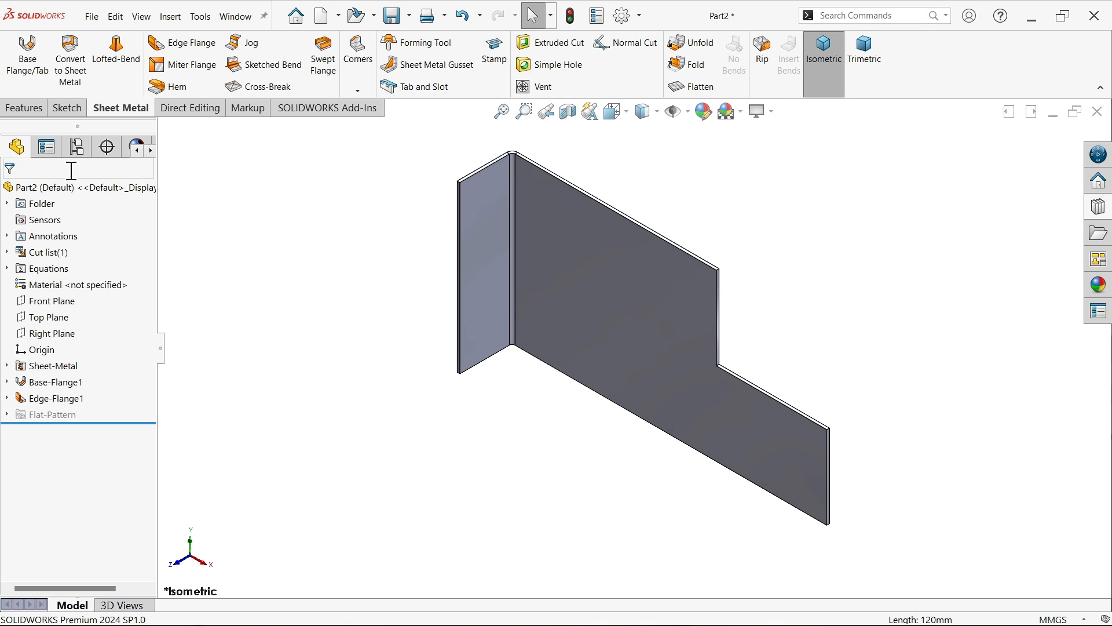
Step: Add Edge-Flange2 on the first flange's outer edge: 3 mm radius, 20 mm blind length
left_click(181, 42)
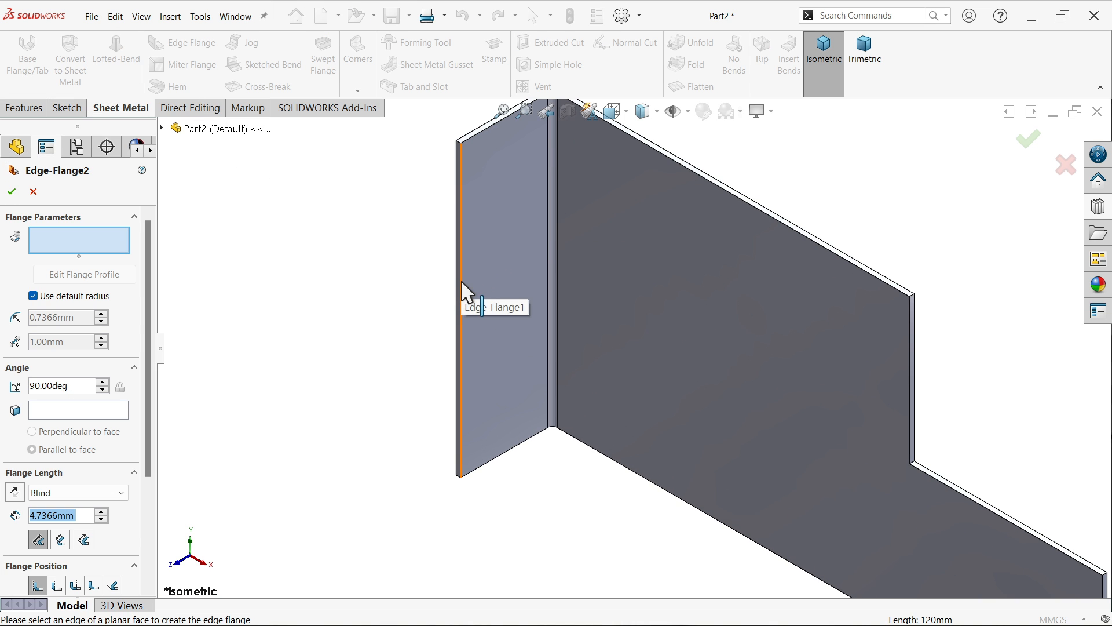
left_click(464, 305)
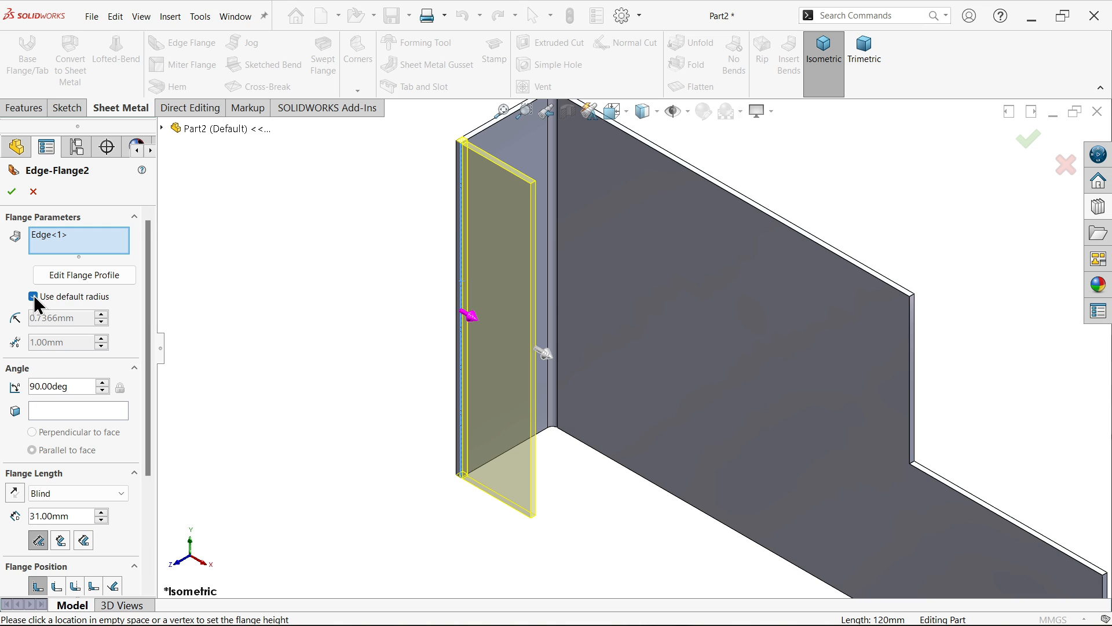
left_click(32, 297)
type("3")
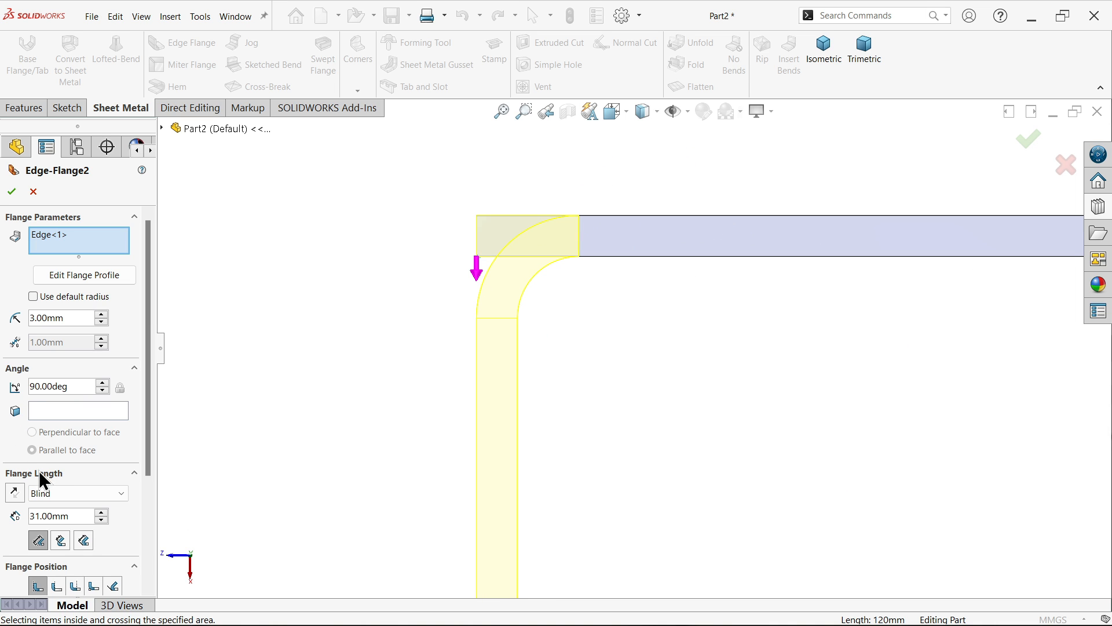
triple_click(60, 515)
type("20")
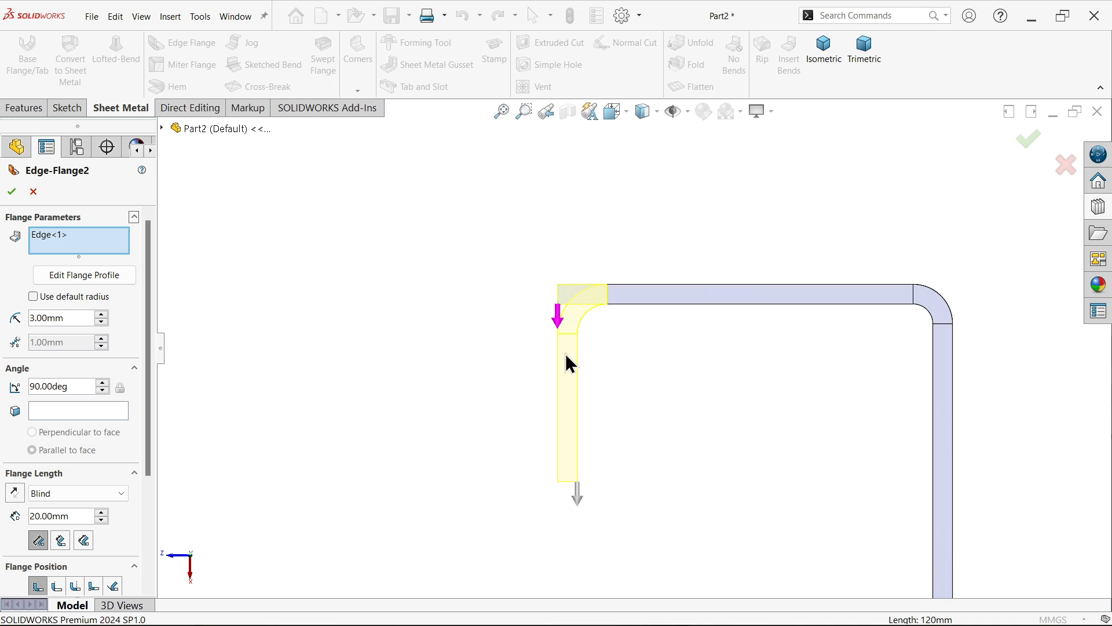
left_click(77, 493)
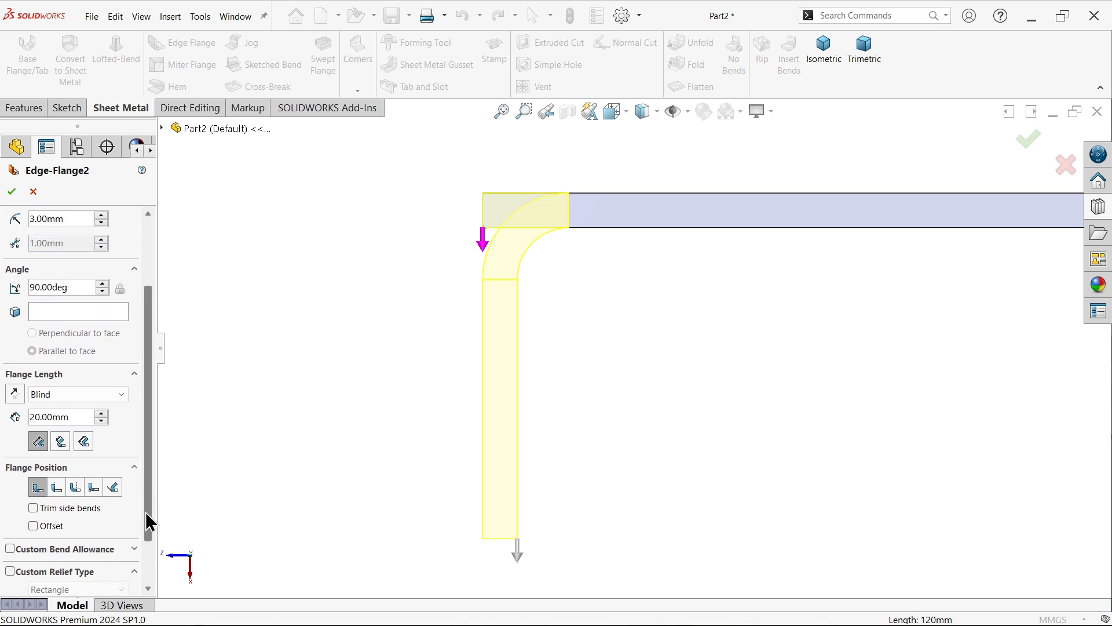
scroll("down", 3)
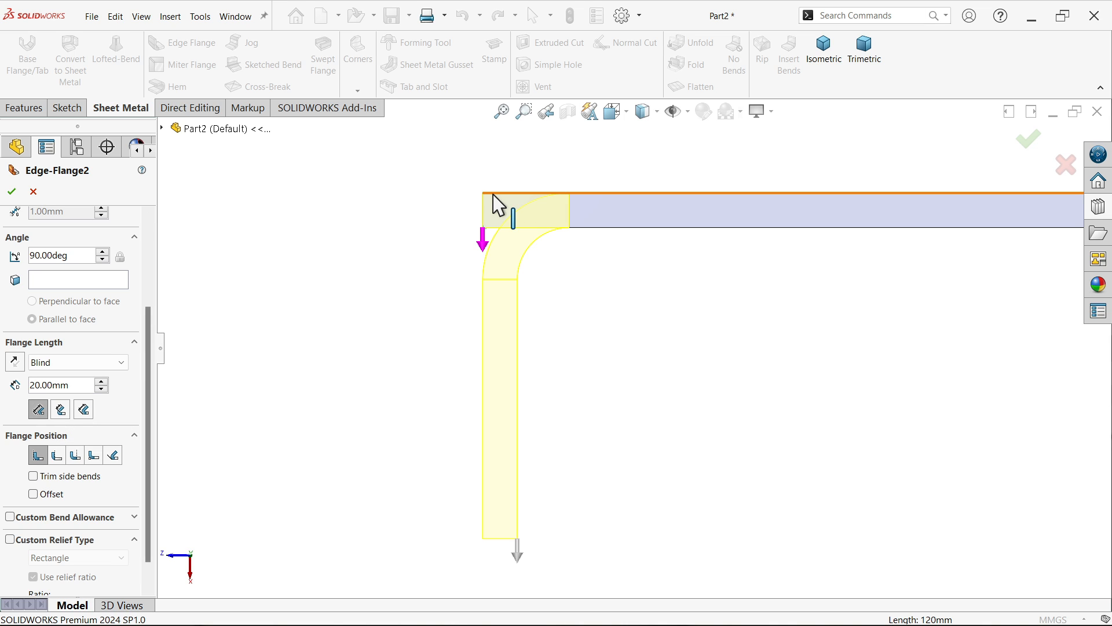
scroll("down", 3)
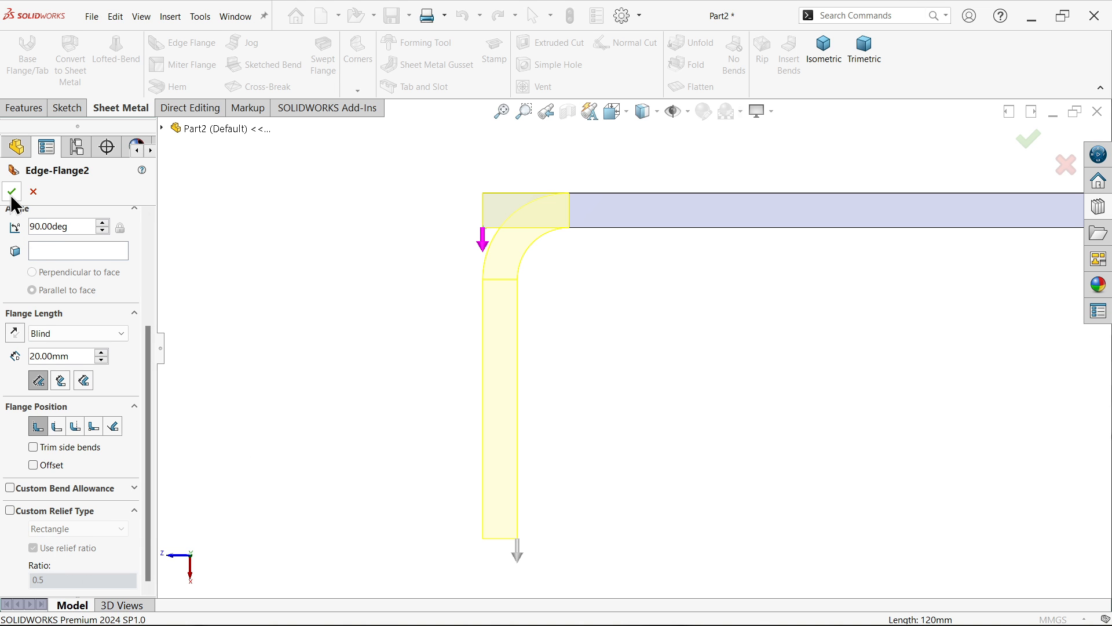
left_click(10, 191)
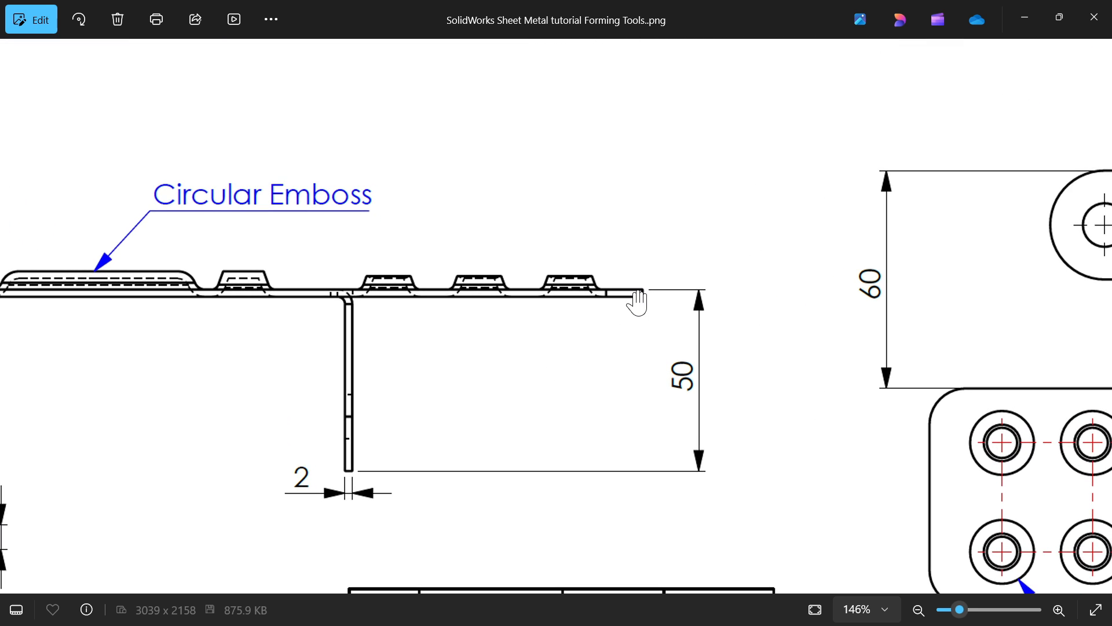
mouse_move(653, 344)
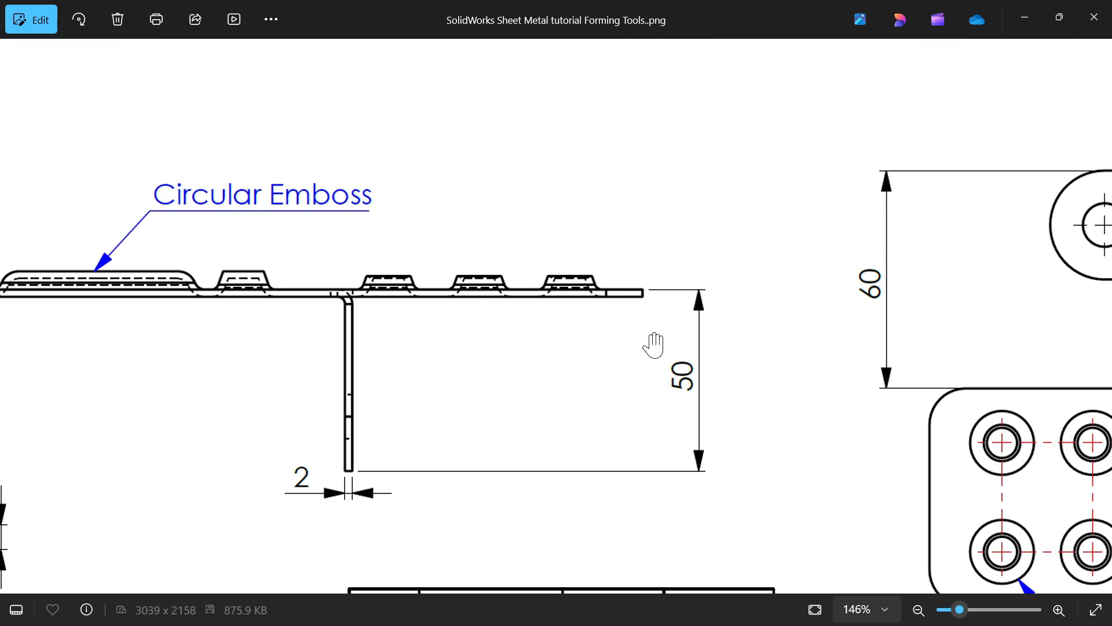
mouse_move(690, 394)
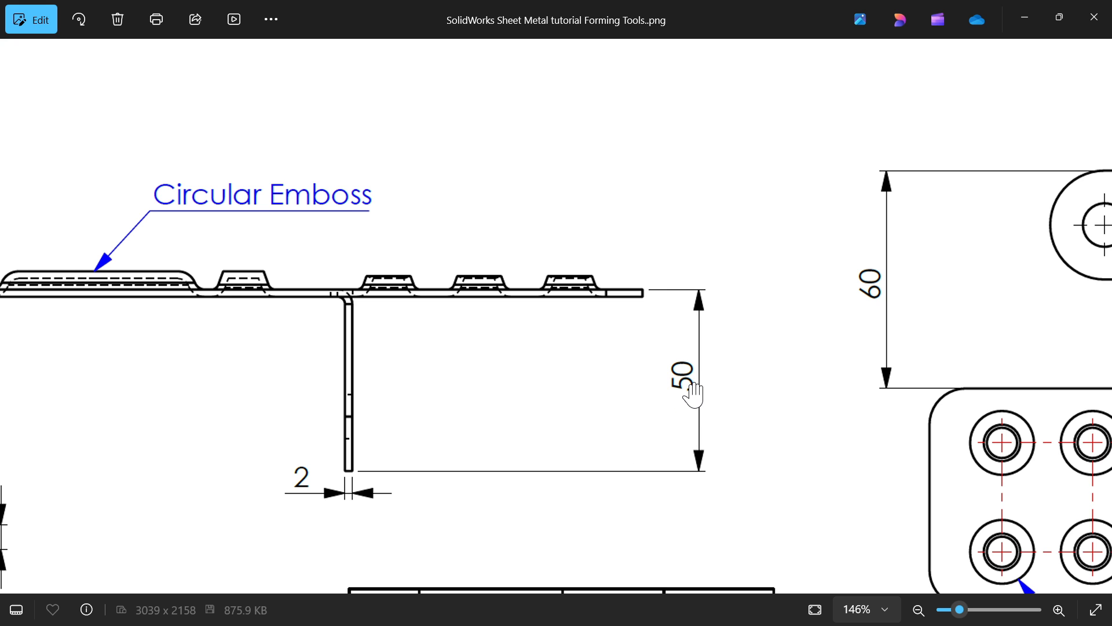
mouse_move(345, 496)
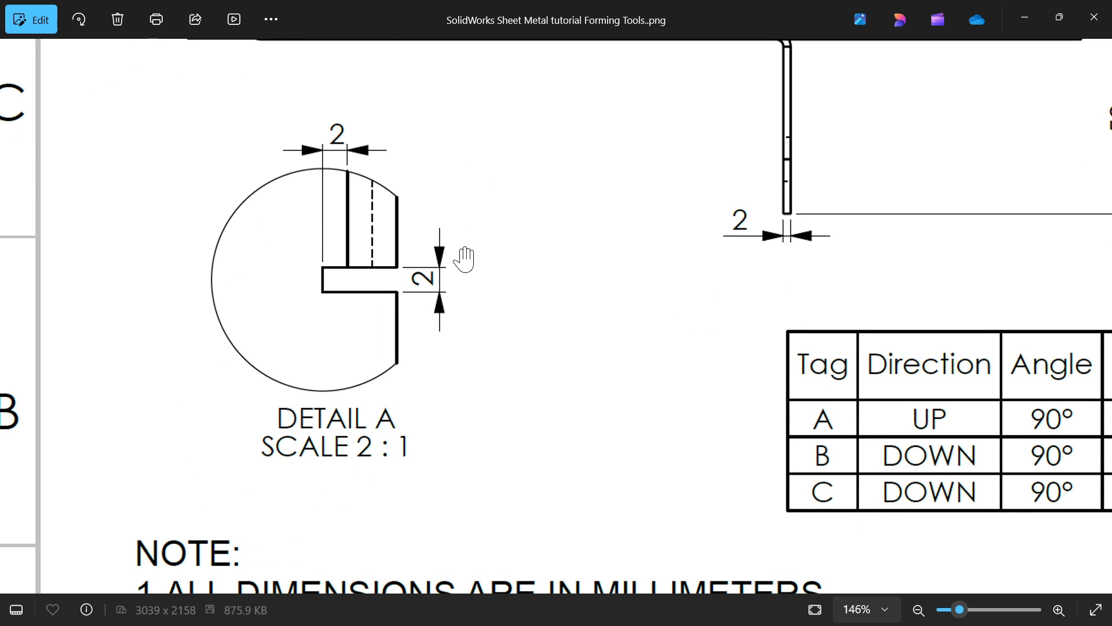
mouse_move(339, 282)
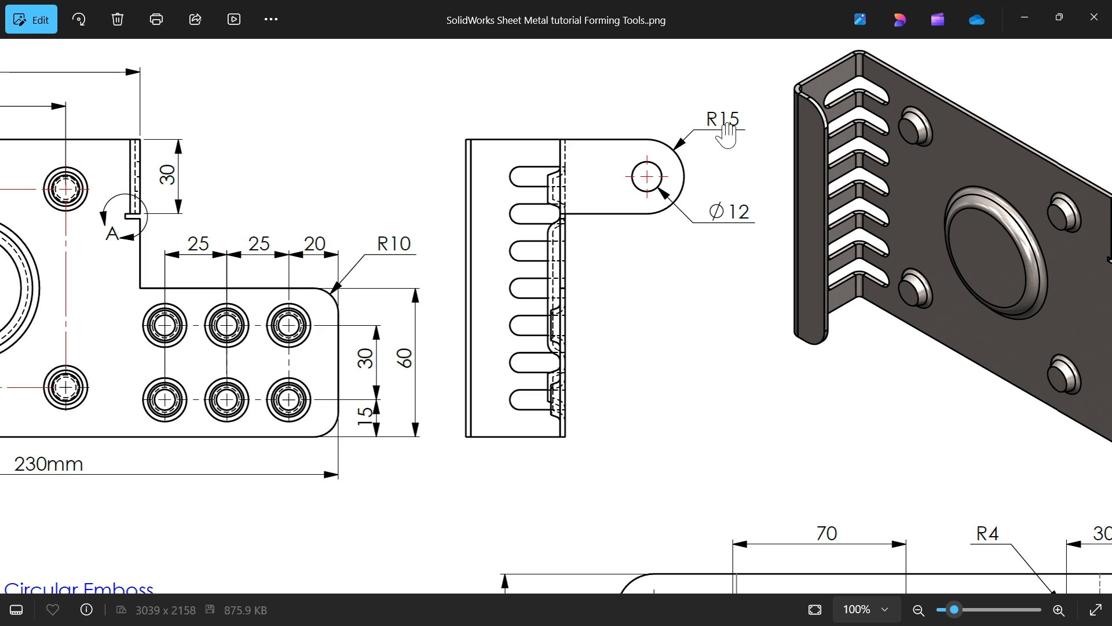
mouse_move(656, 197)
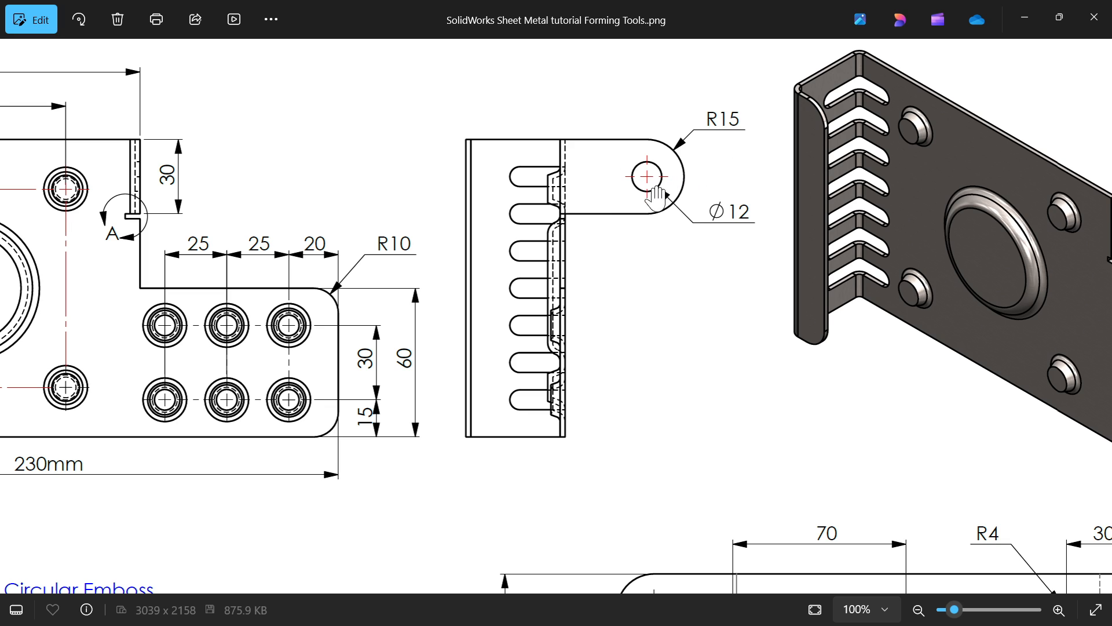
mouse_move(679, 202)
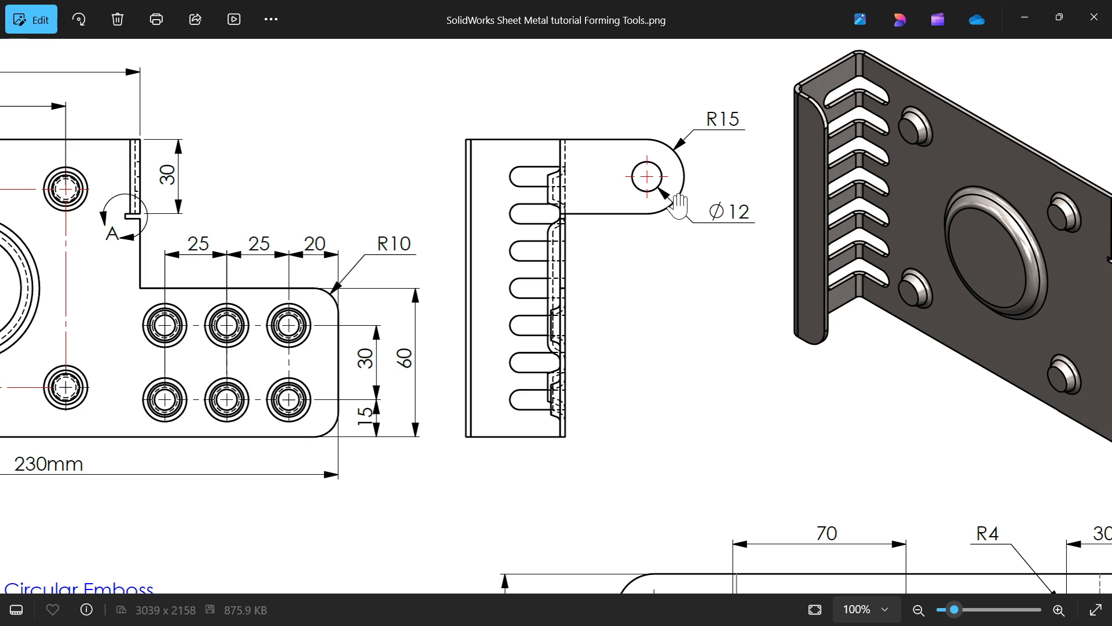
mouse_move(704, 220)
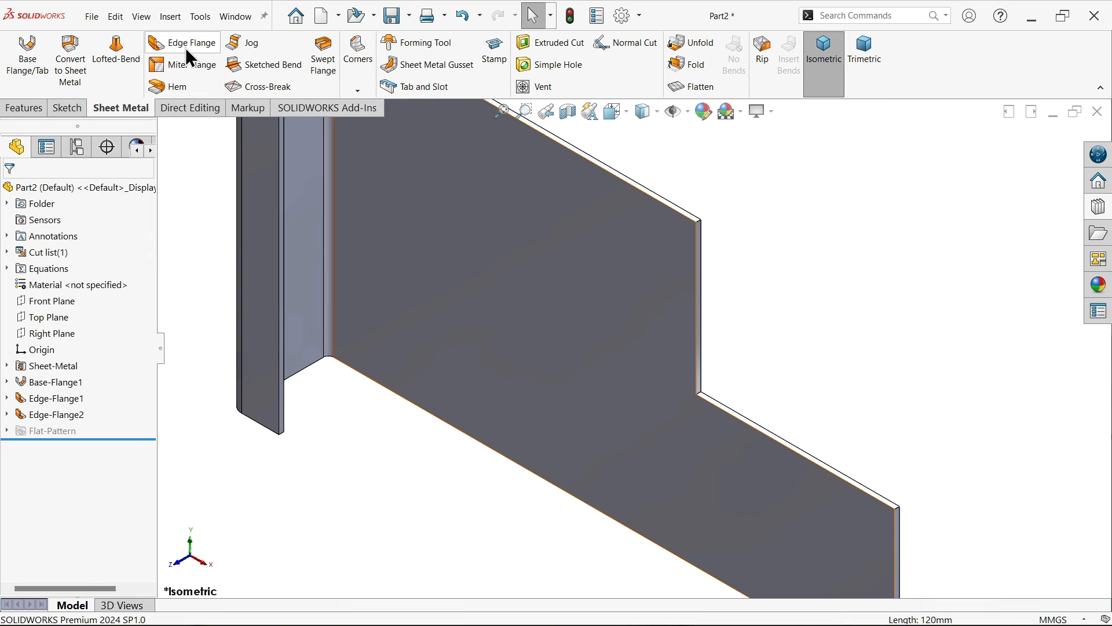
mouse_move(187, 48)
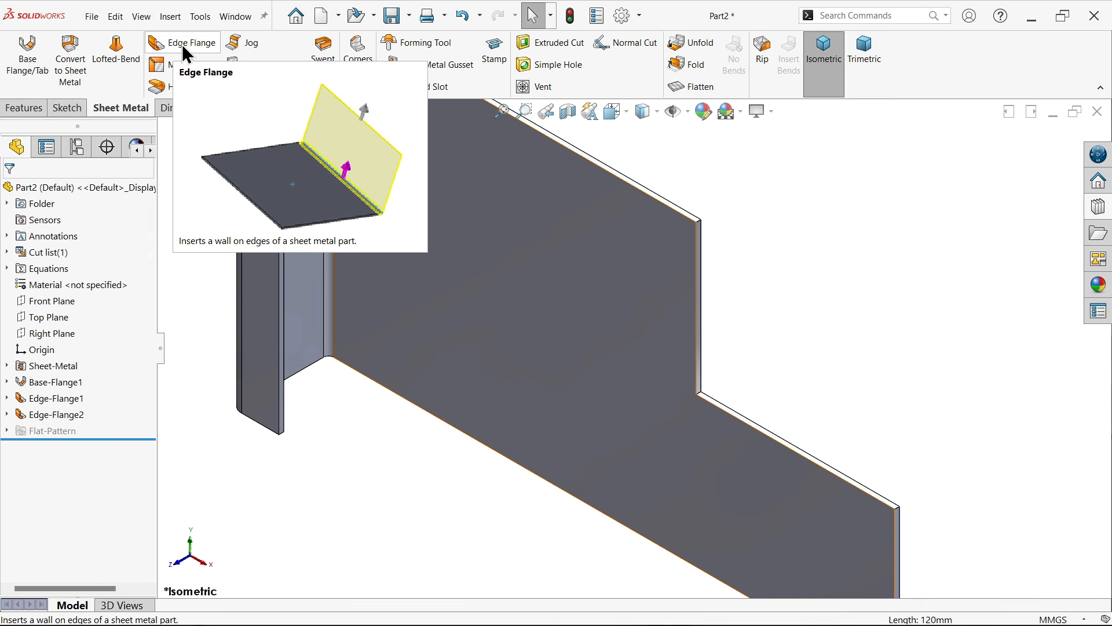
Step: Start a third edge flange on the end edge with a custom 2 mm radius and edit its profile
left_click(190, 42)
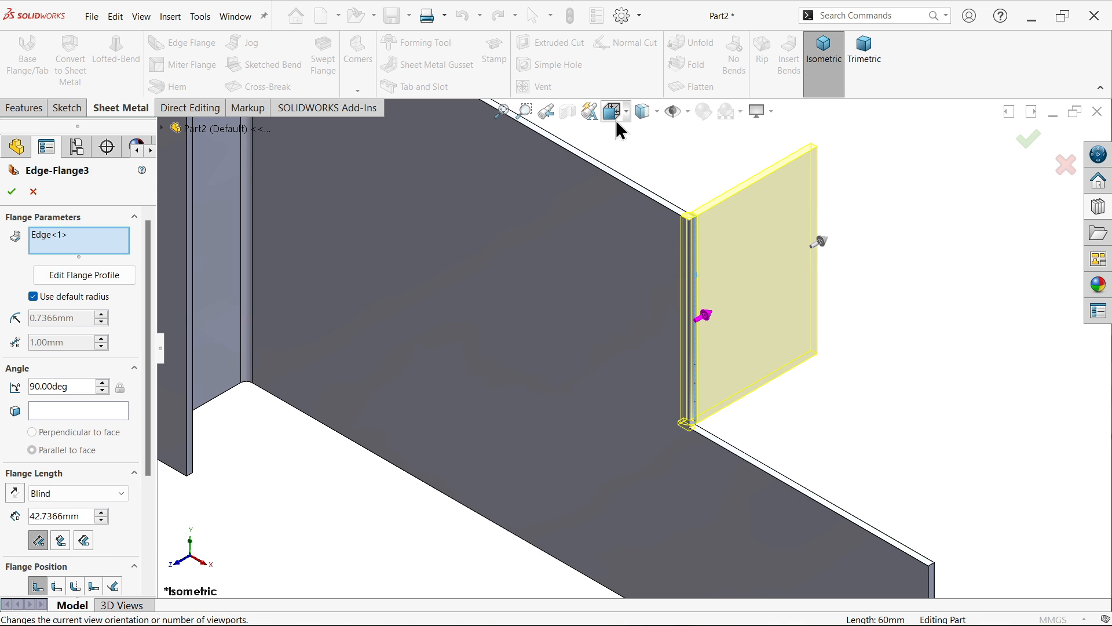
left_click(612, 111)
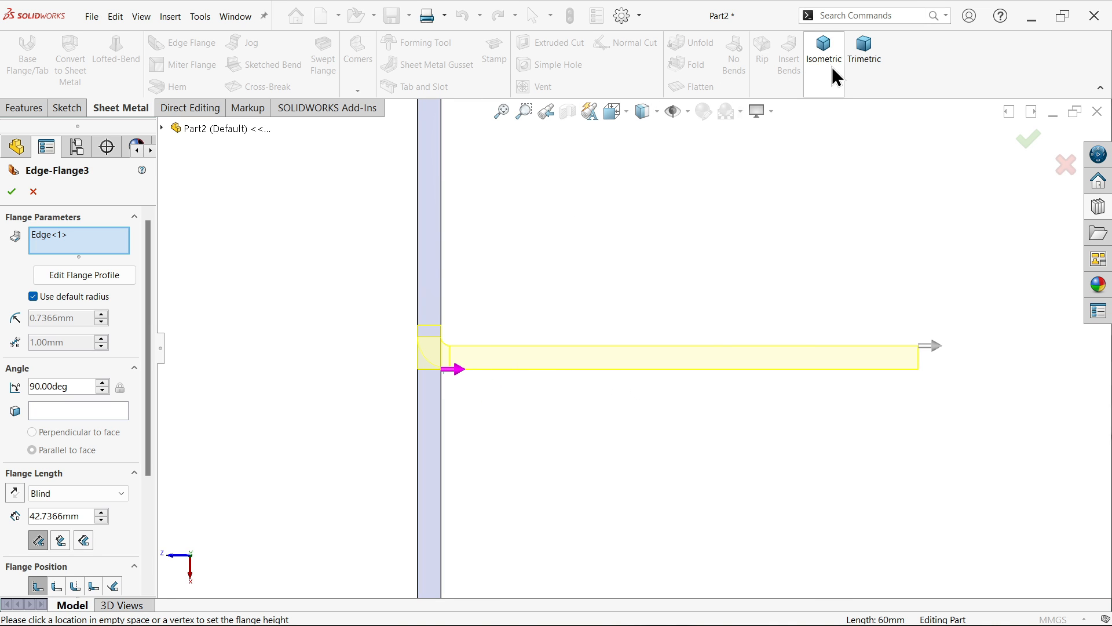
left_click(824, 55)
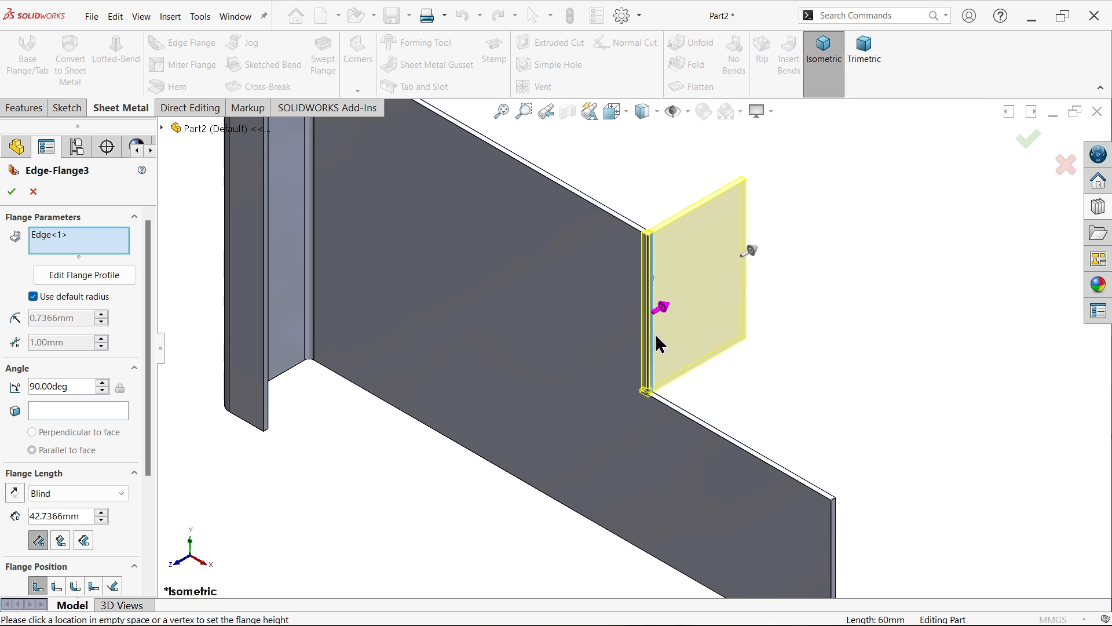
mouse_move(58, 306)
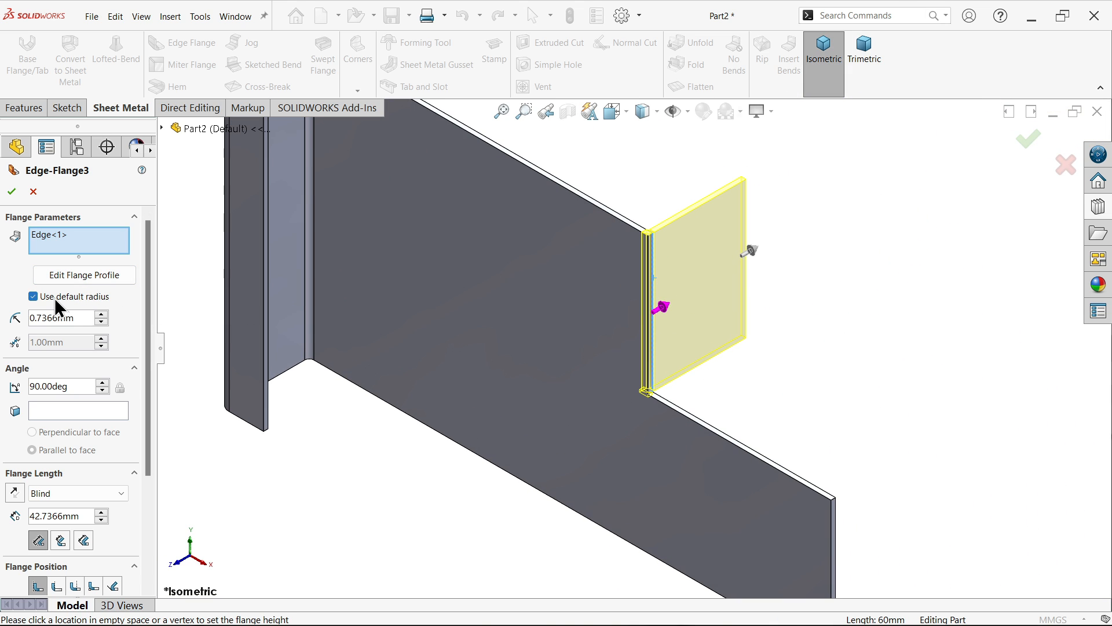
left_click(32, 296)
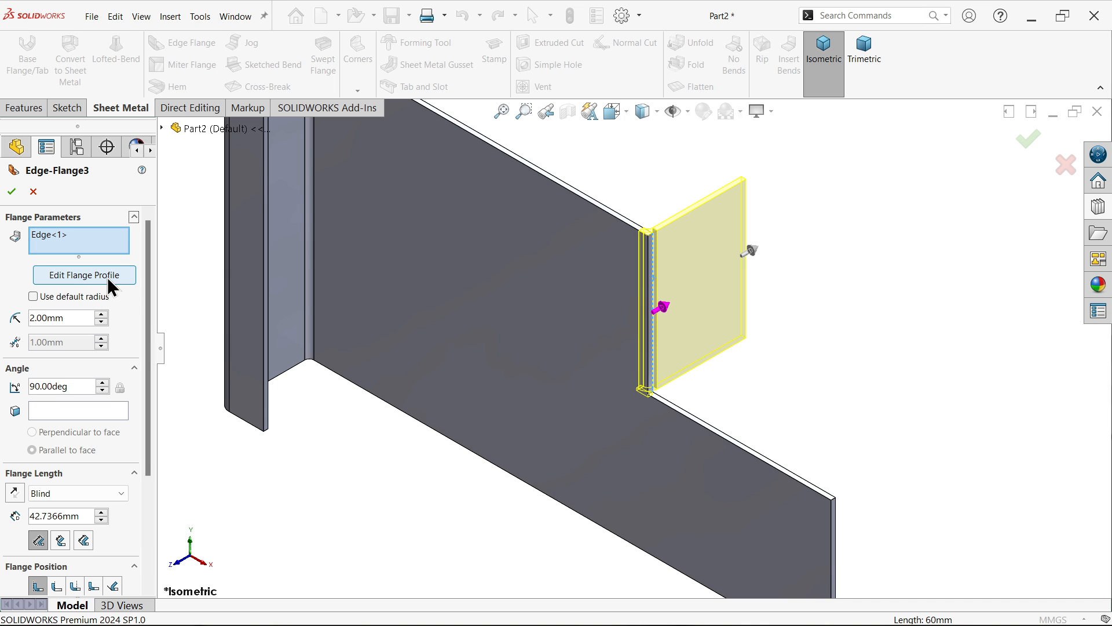
left_click(83, 275)
type("50")
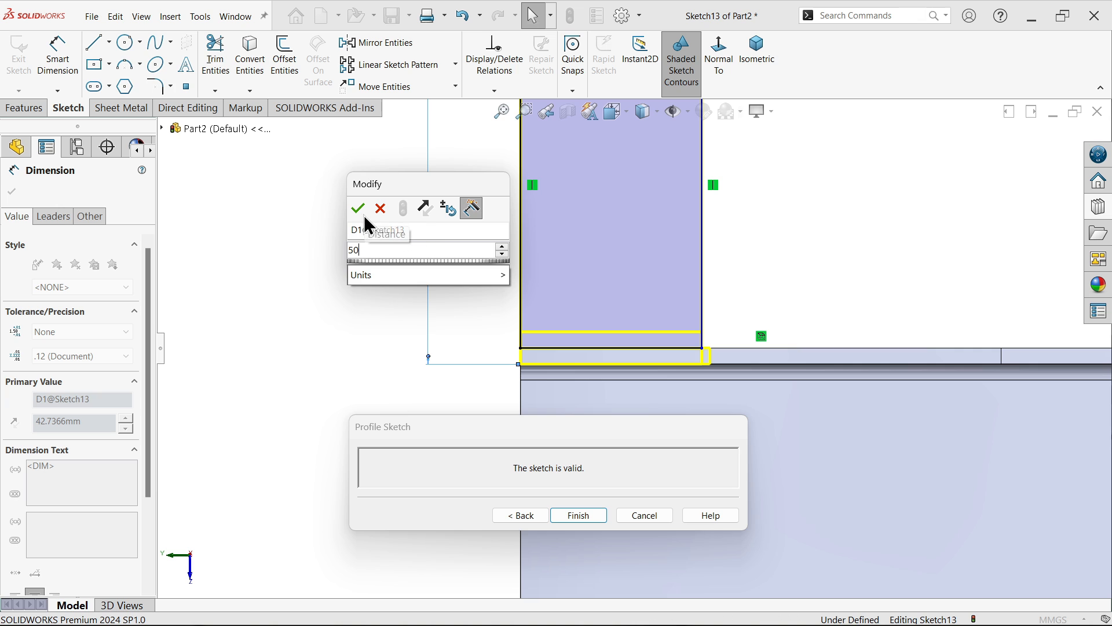
Step: Dimension the flange profile sketch to 50 × 30 mm and finish the profile
left_click(358, 208)
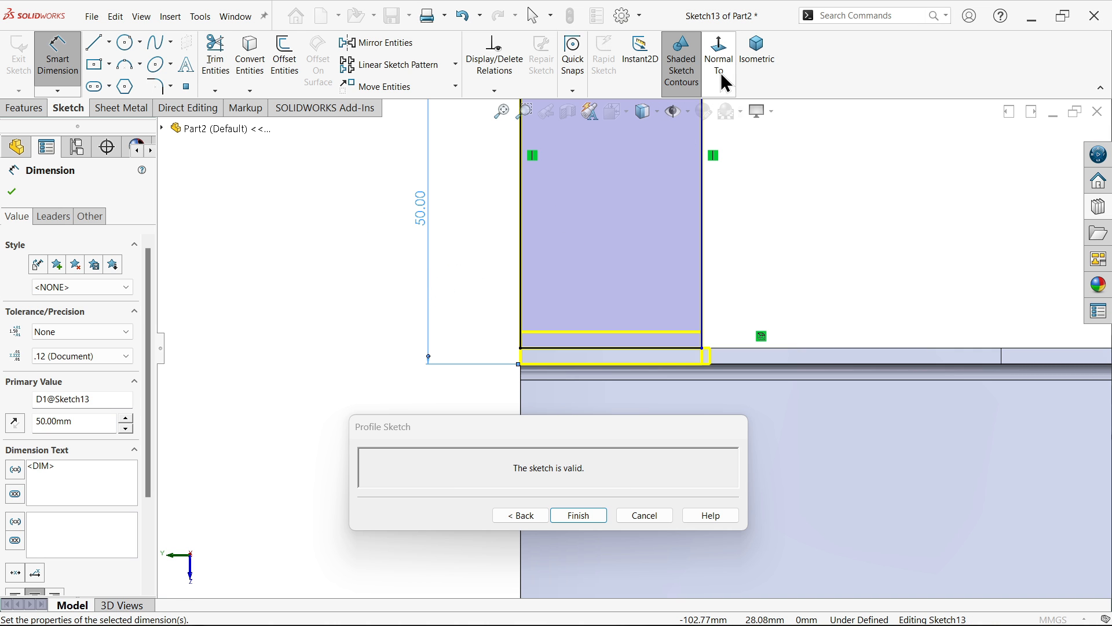
left_click(757, 50)
type("30")
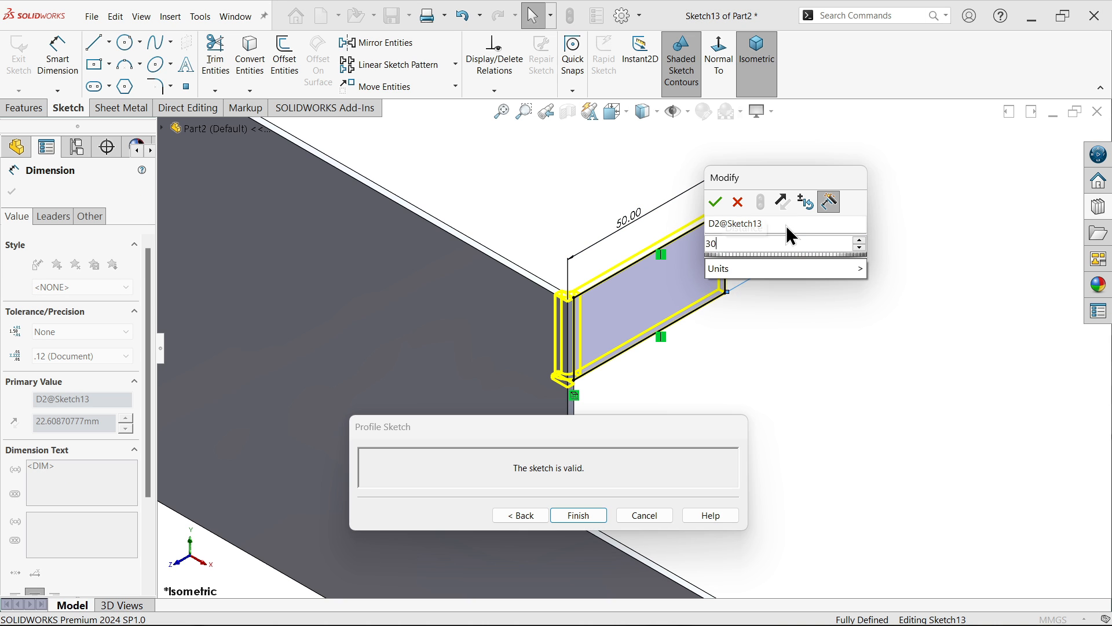
left_click(716, 202)
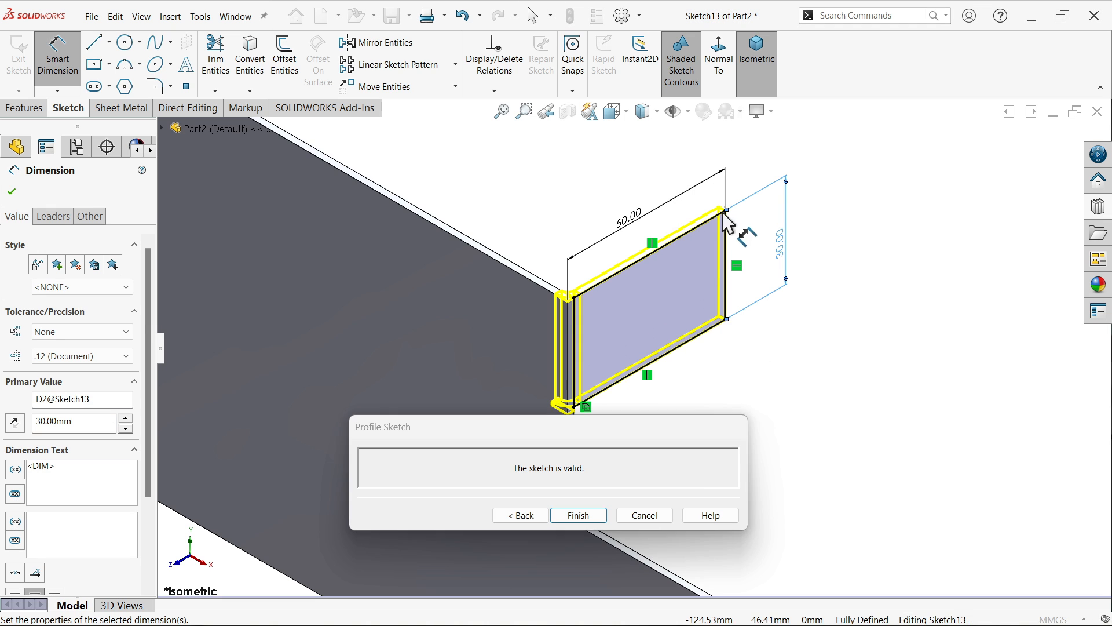
mouse_move(234, 362)
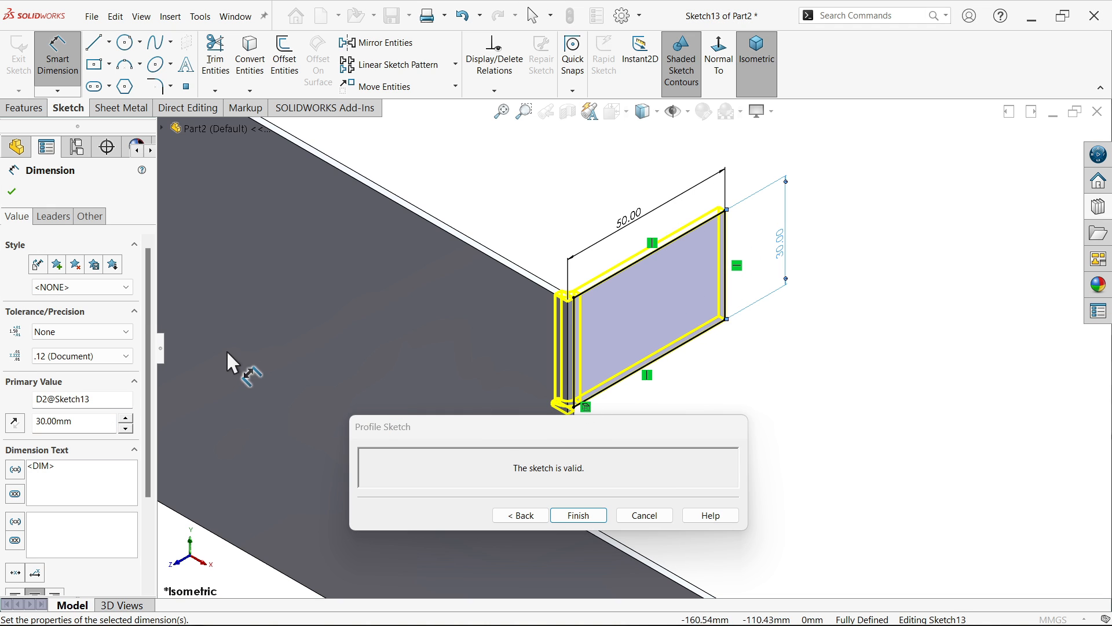
left_click(577, 515)
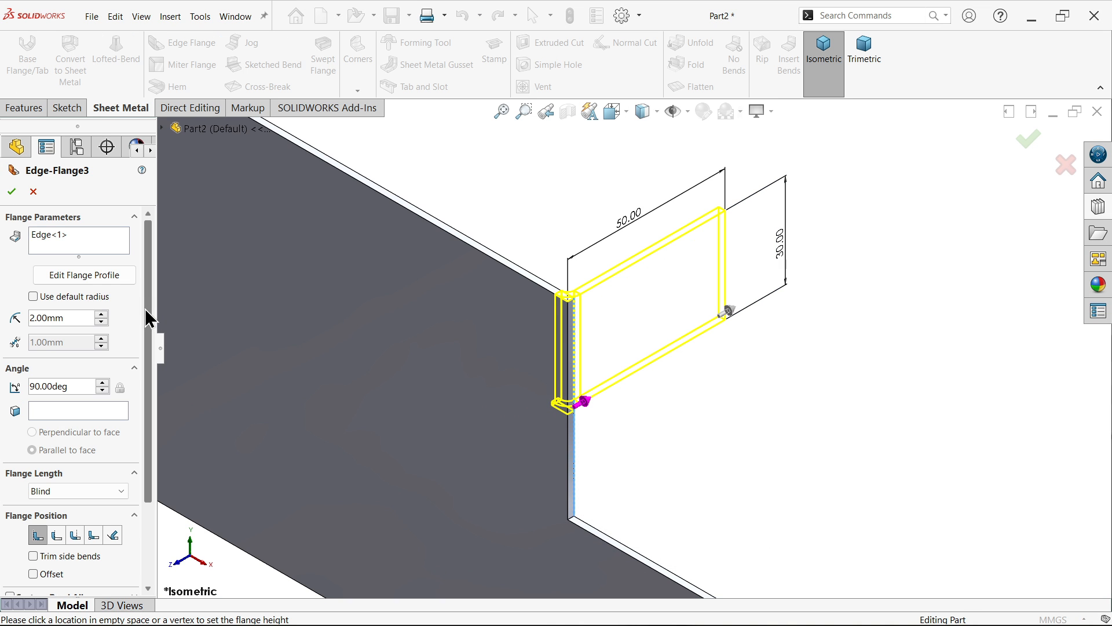
Step: Add a 2 mm rectangular custom relief, accept Edge-Flange3, and view the bracket isometrically
scroll("down", 3)
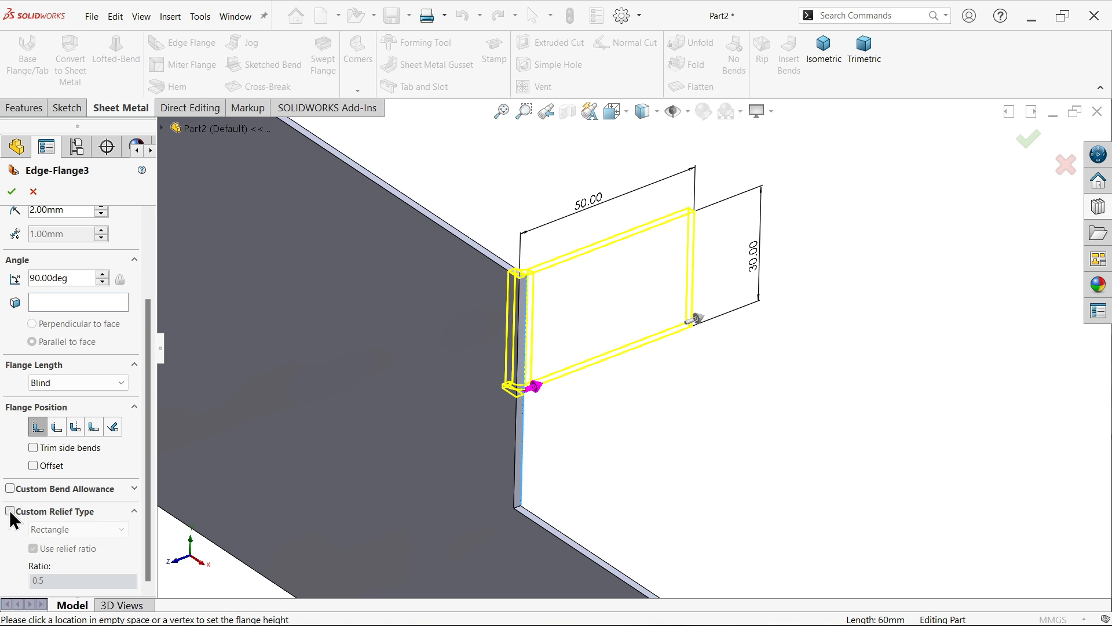
left_click(10, 511)
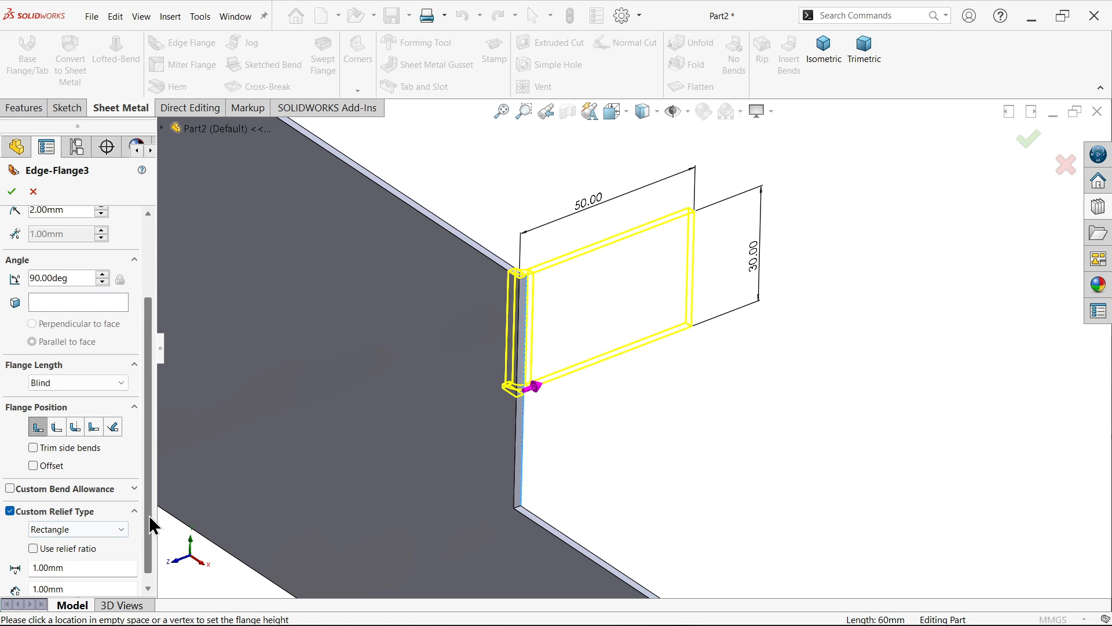
scroll("down", 3)
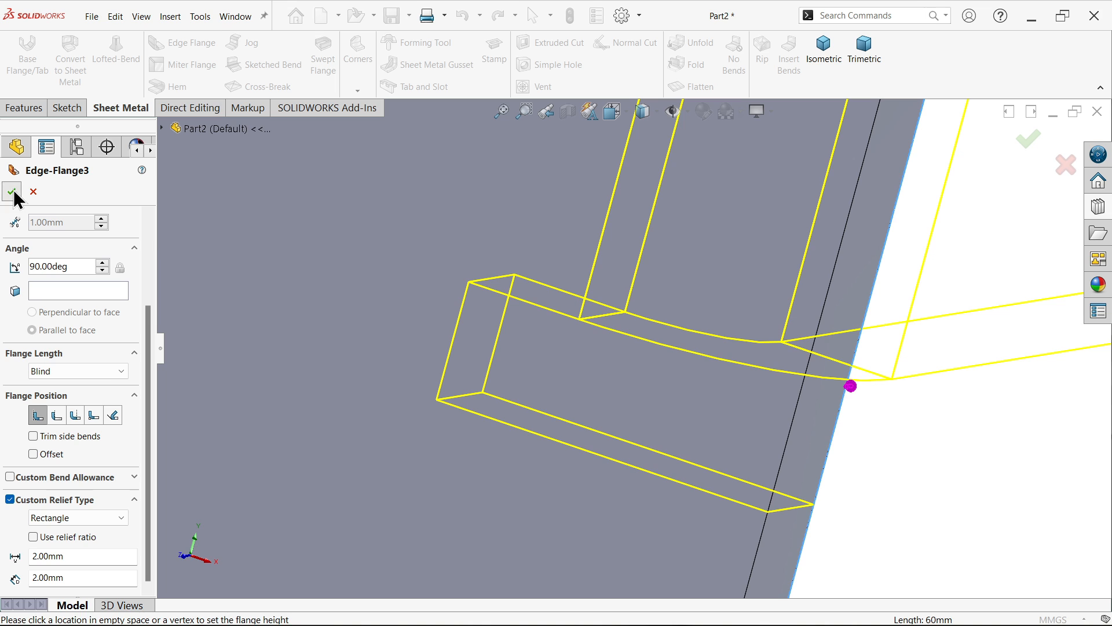
left_click(12, 192)
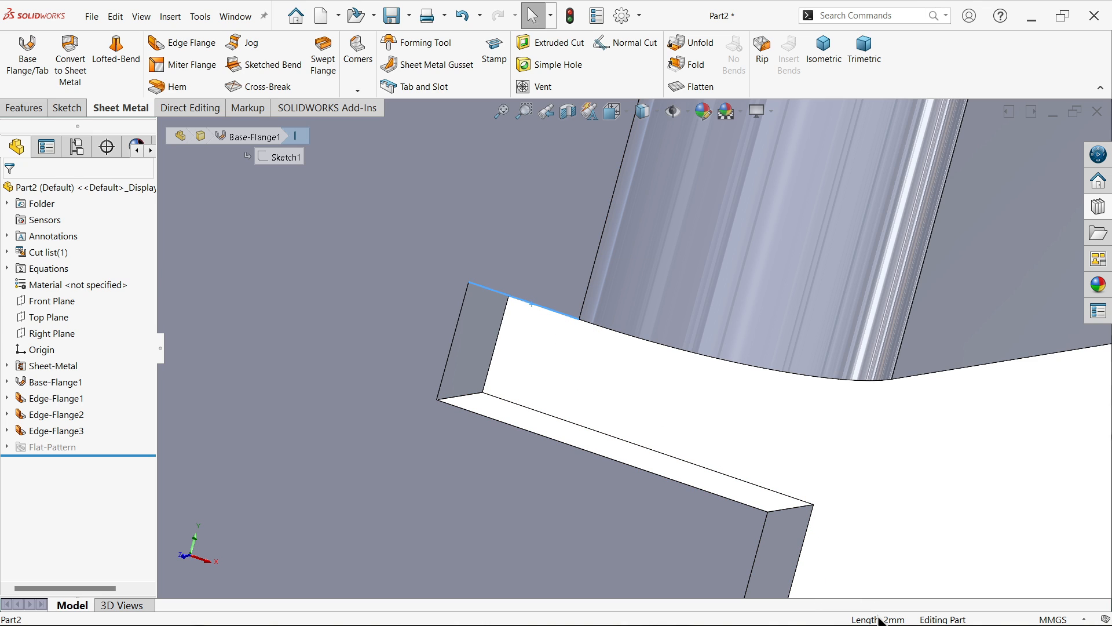
left_click(823, 49)
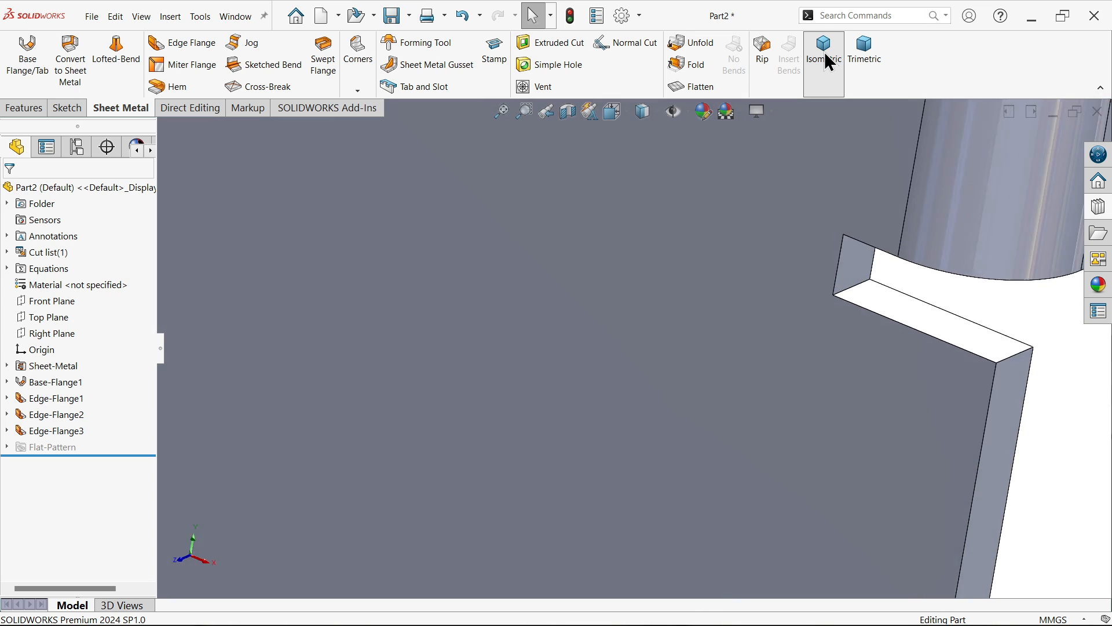
left_click(823, 54)
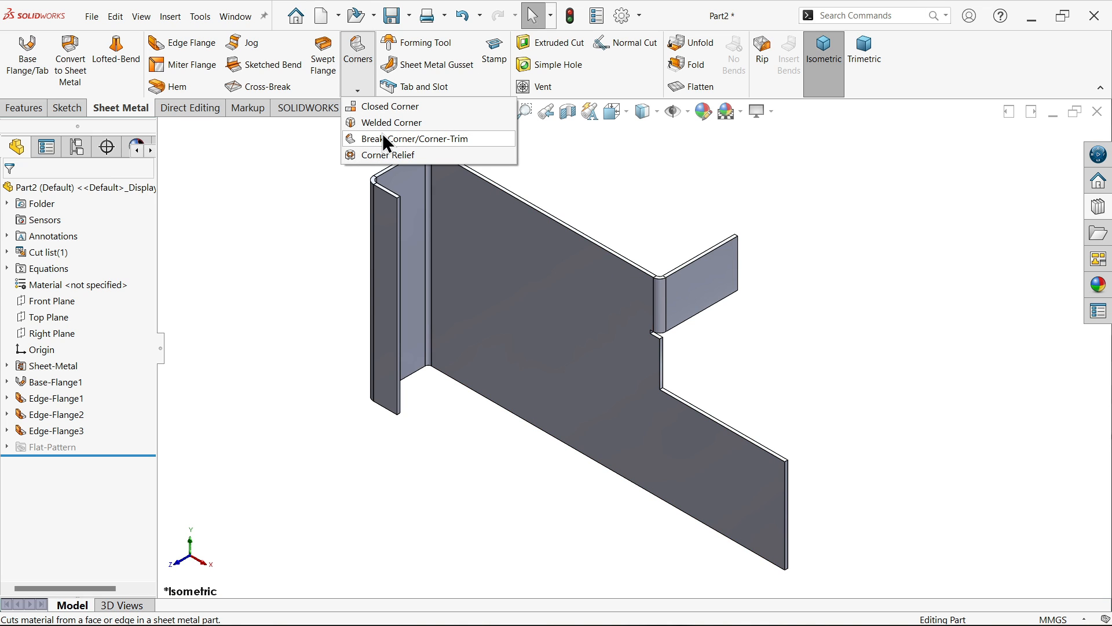
Step: Break-corner the tab end with a 15 mm fillet and four corner edges at 10 mm
left_click(404, 139)
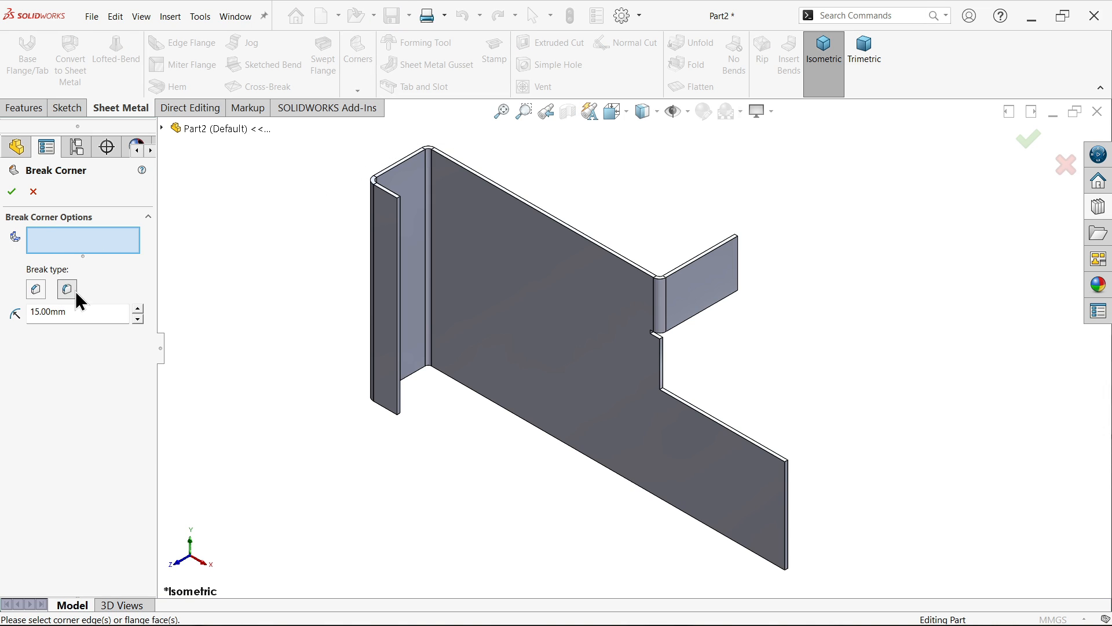
mouse_move(66, 289)
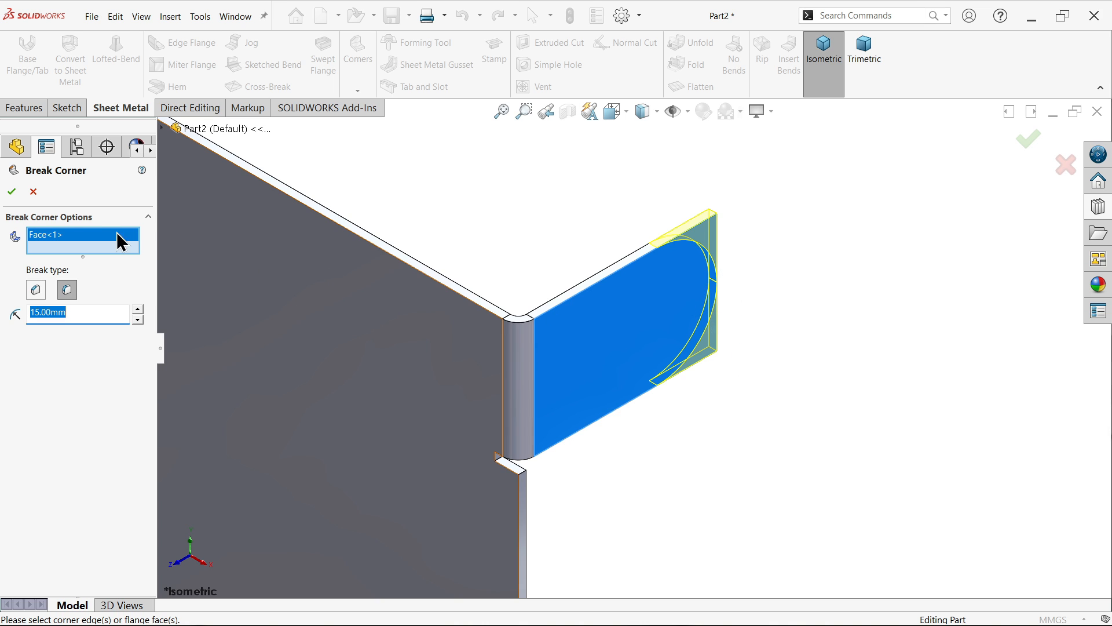
left_click(10, 191)
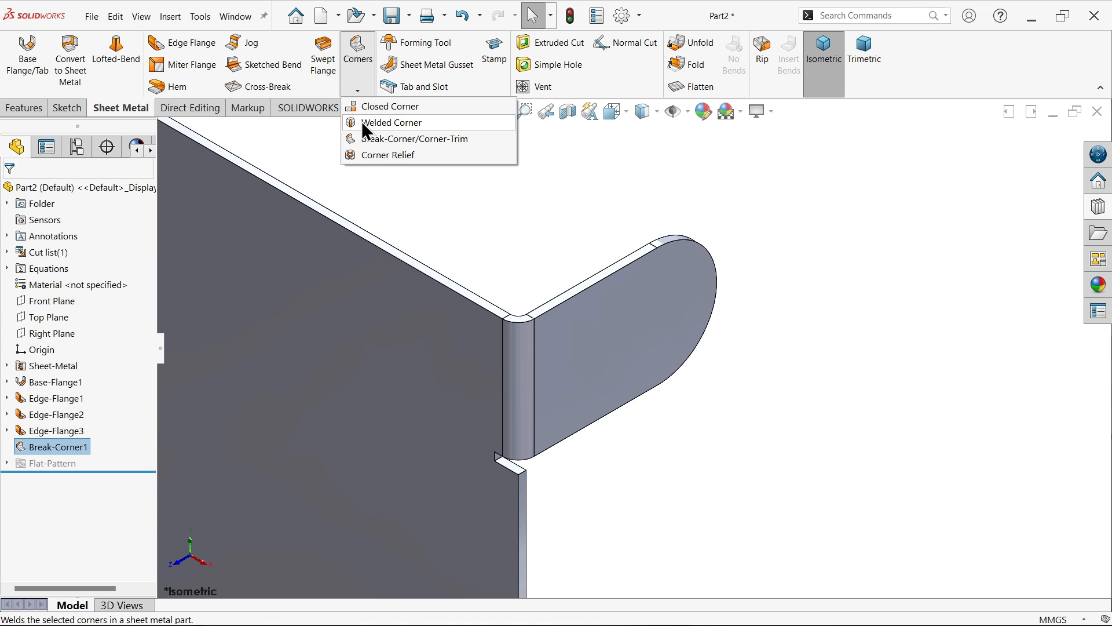
left_click(414, 139)
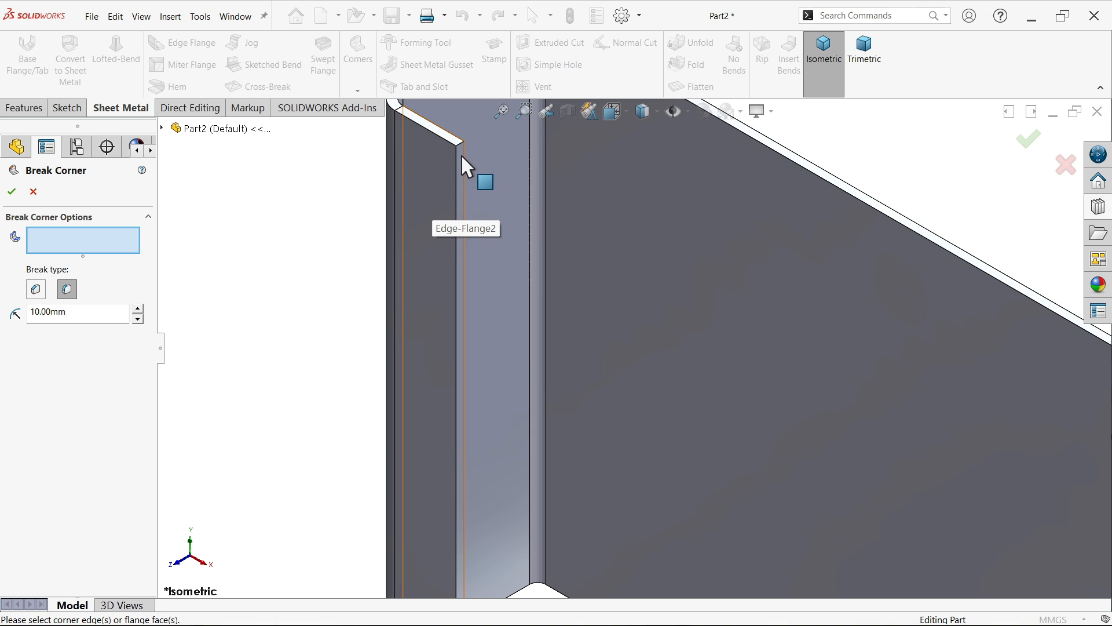
left_click(462, 149)
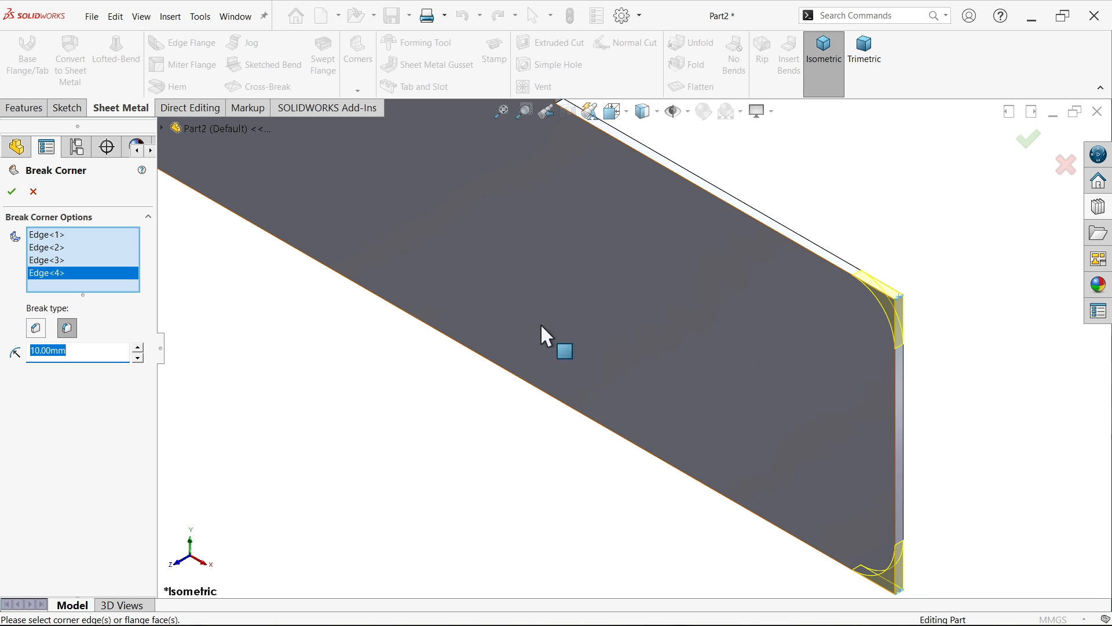
left_click(11, 192)
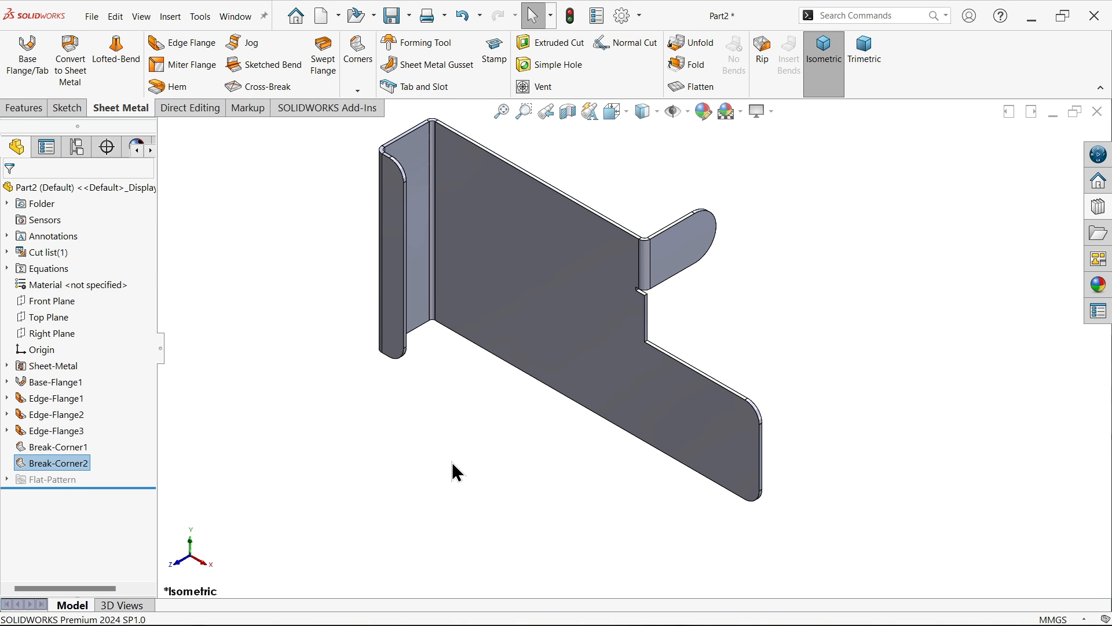
mouse_move(445, 497)
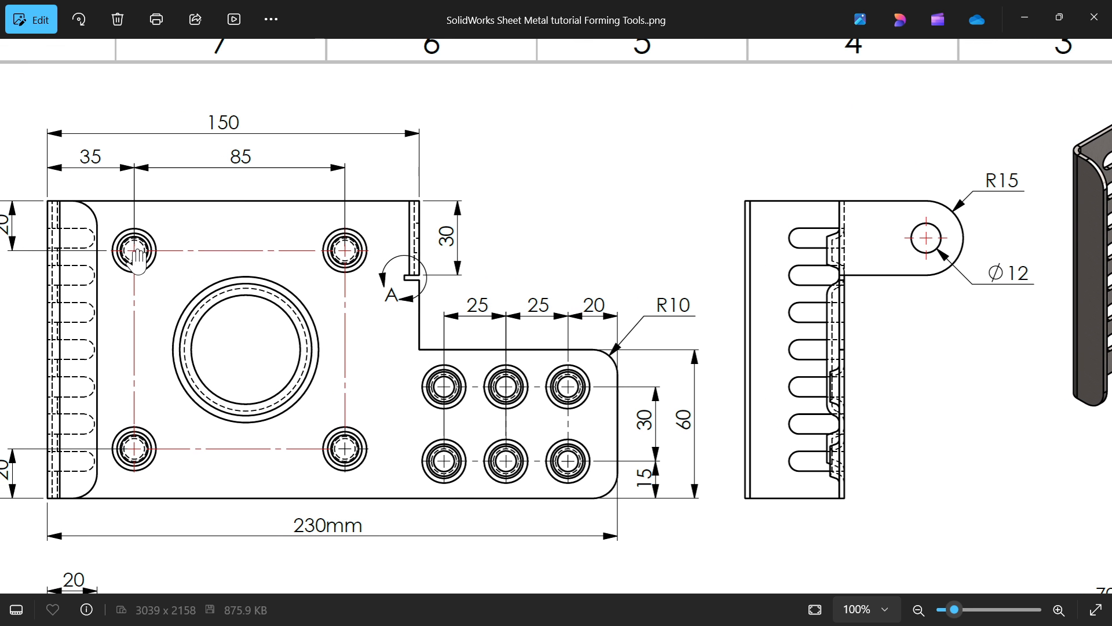
mouse_move(368, 339)
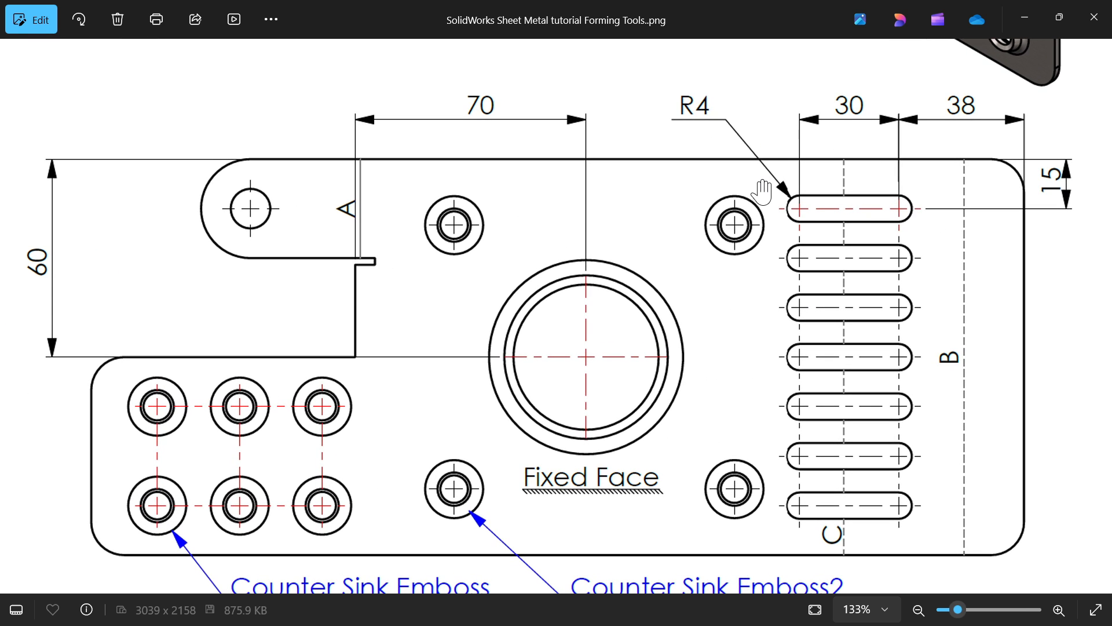
mouse_move(960, 124)
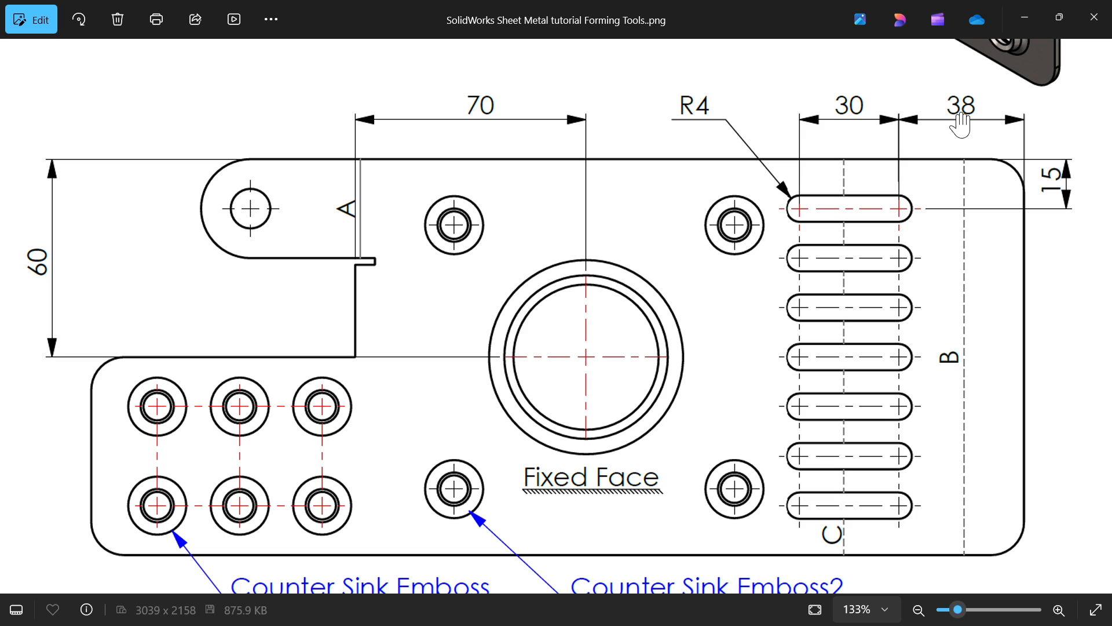
mouse_move(896, 301)
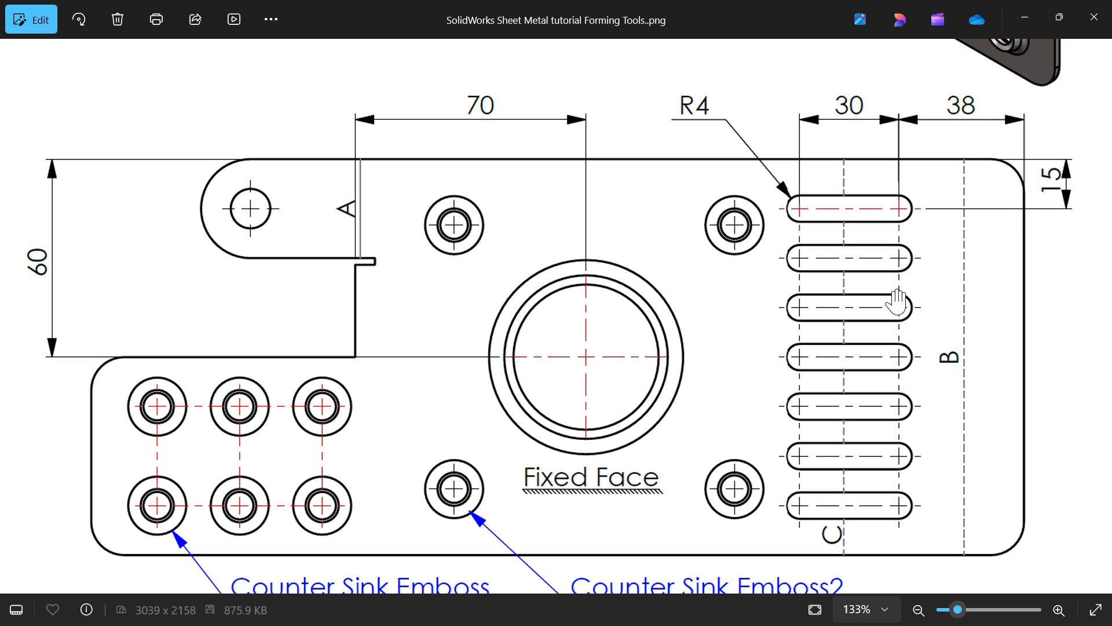
mouse_move(873, 314)
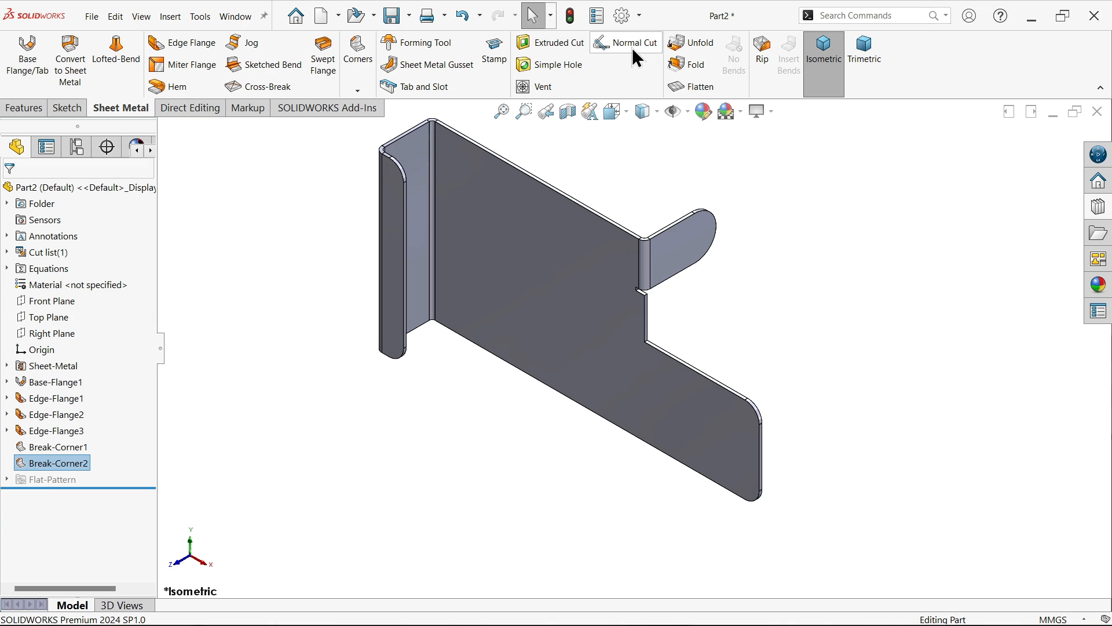
Step: Unfold EdgeBend1 and EdgeBend2 with the large main face held fixed
left_click(696, 42)
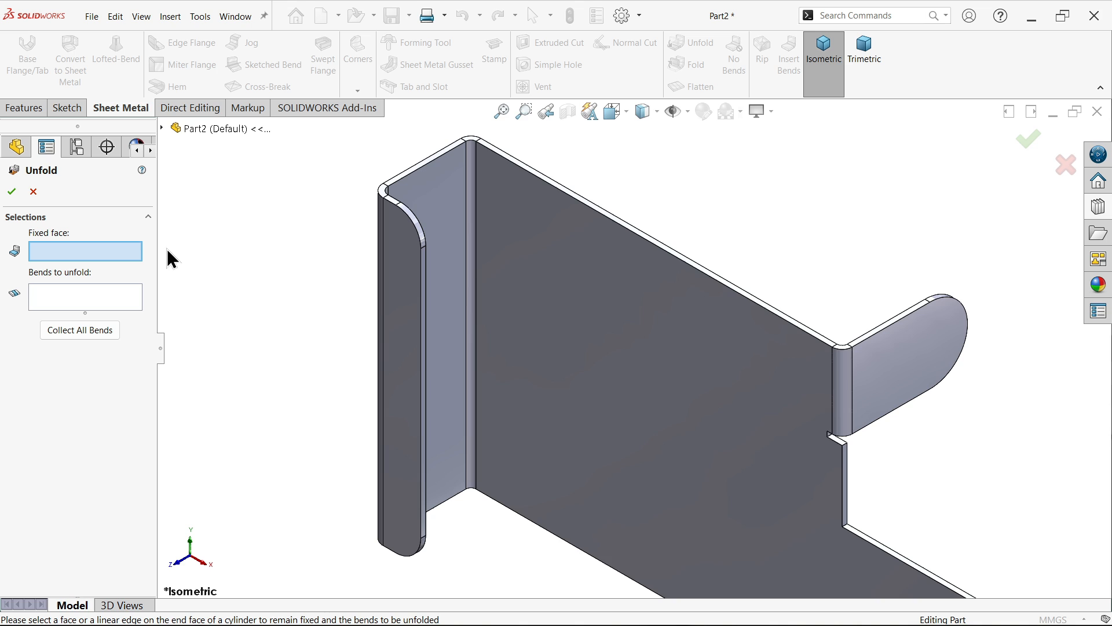
left_click(649, 372)
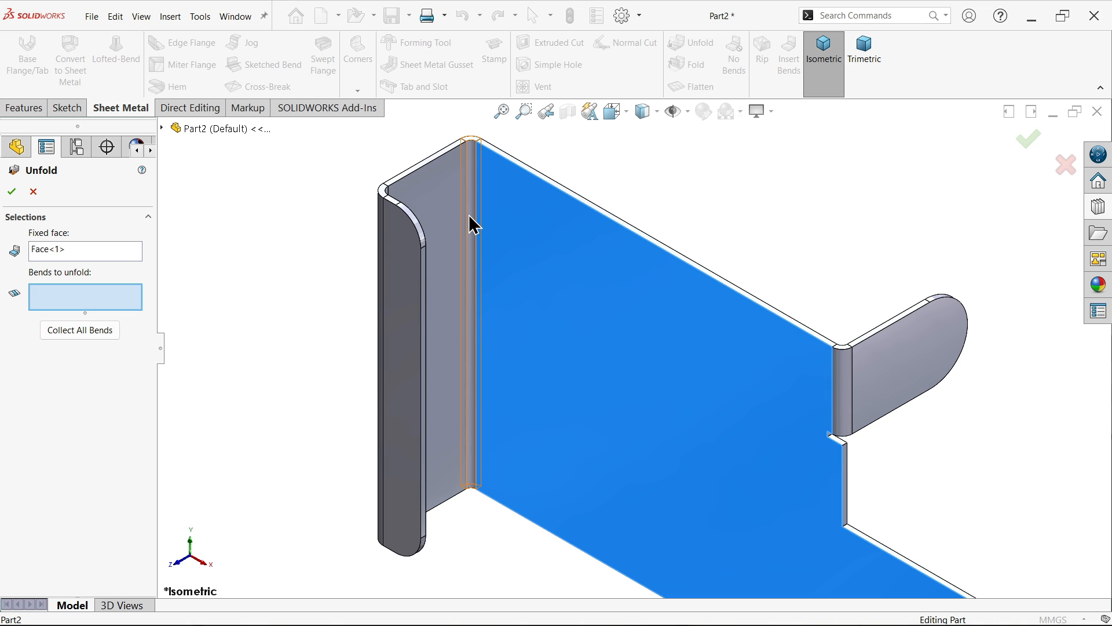
mouse_move(575, 265)
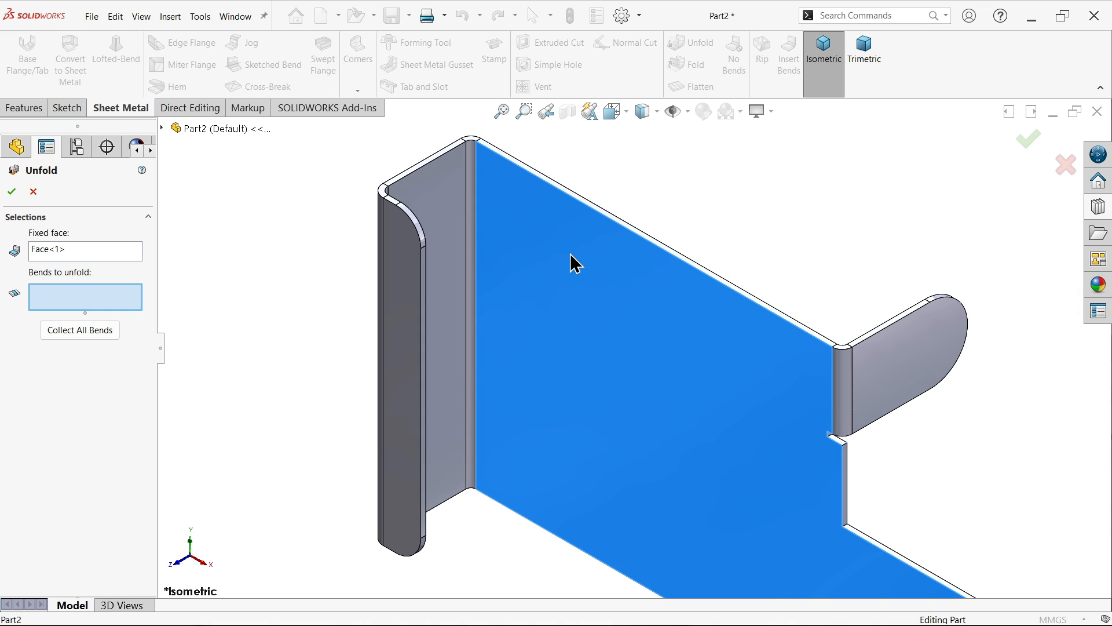
mouse_move(85, 296)
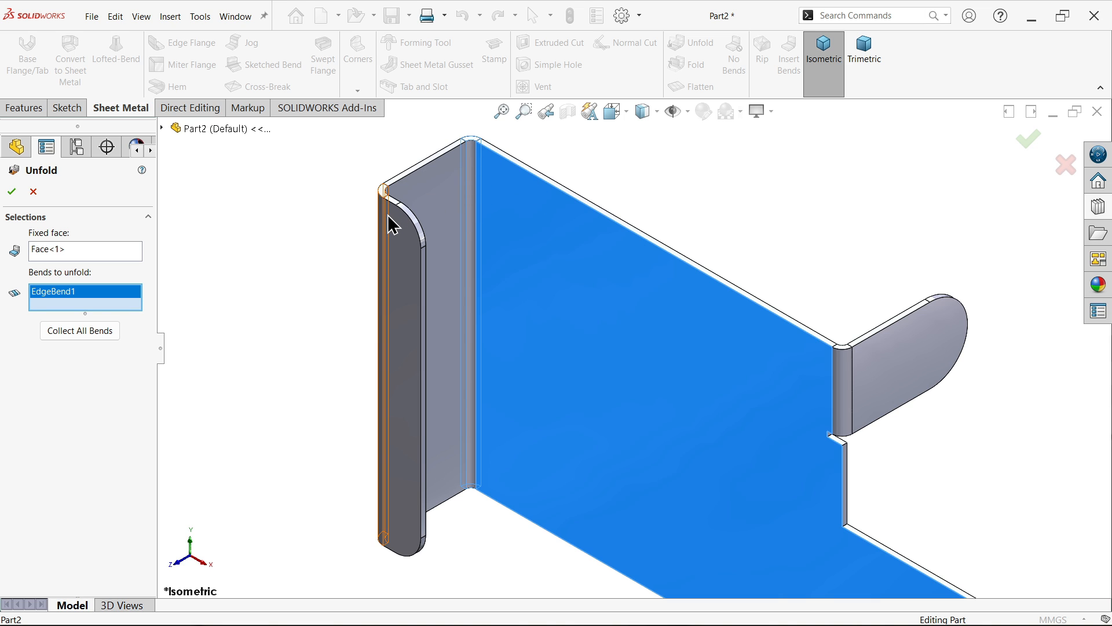
left_click(79, 331)
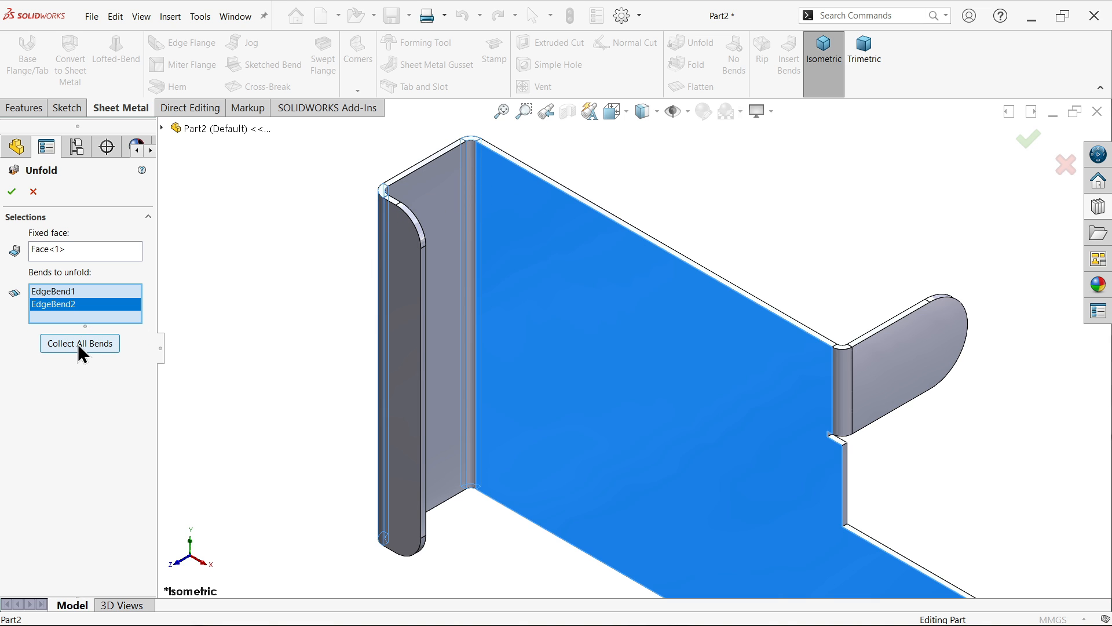
mouse_move(890, 363)
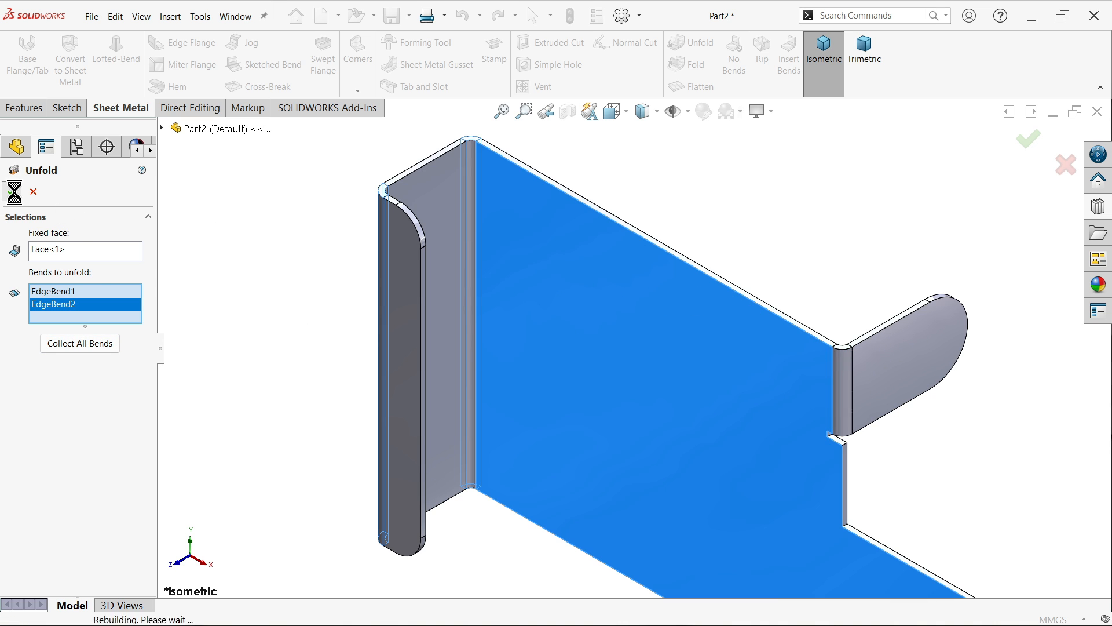
left_click(1026, 139)
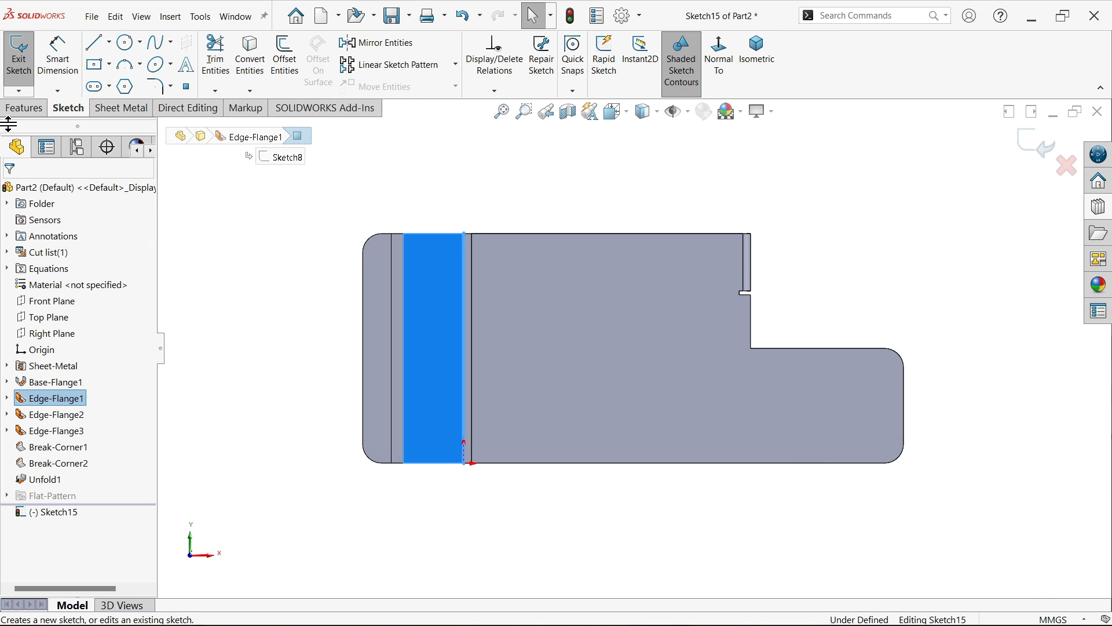
mouse_move(92, 86)
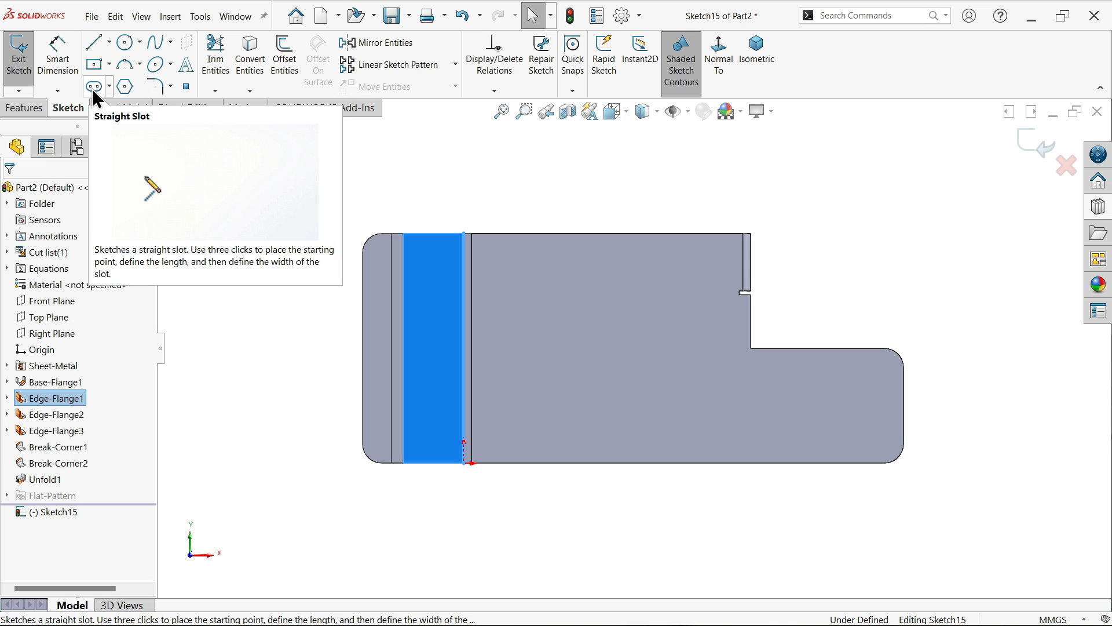
Step: Draw a straight slot near the top-left and dimension it 30 mm long with R4 ends
left_click(92, 86)
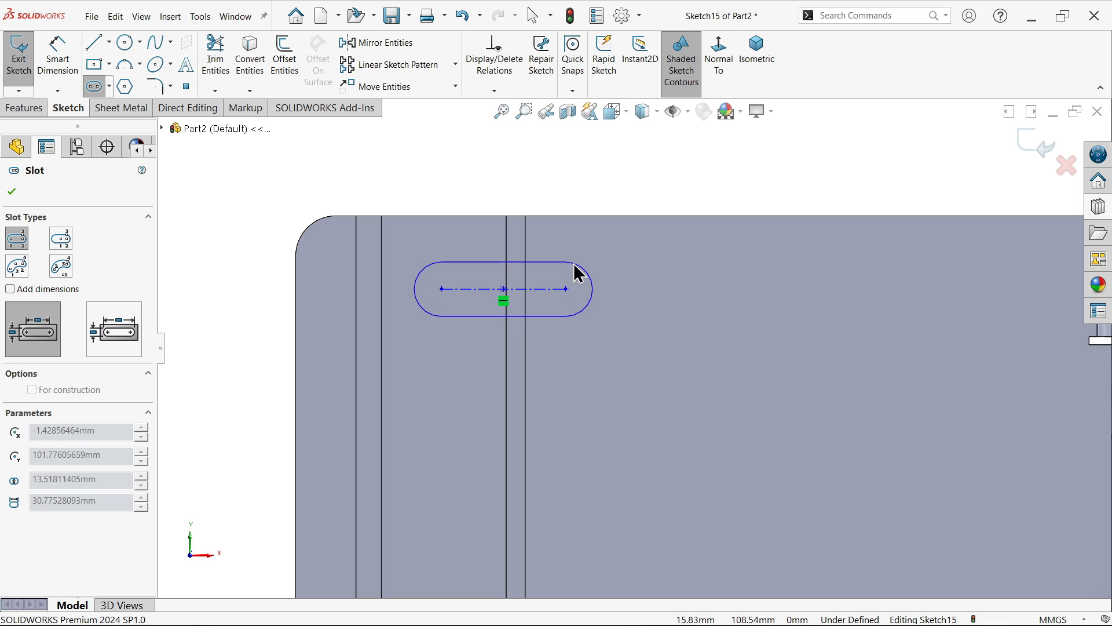
left_click(10, 191)
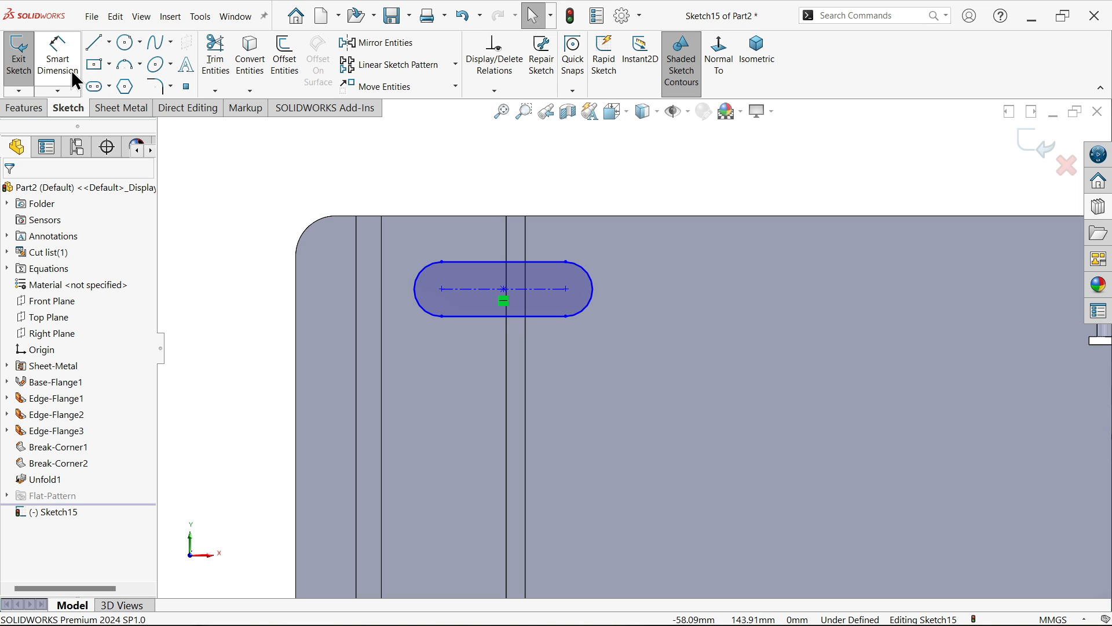
left_click(57, 55)
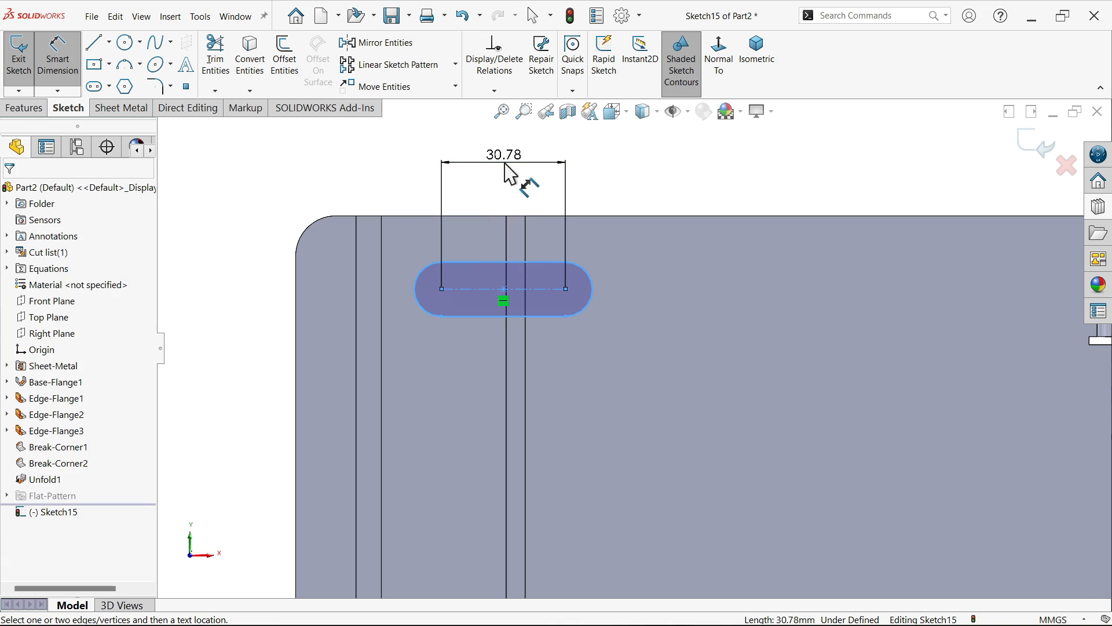
left_click(502, 170)
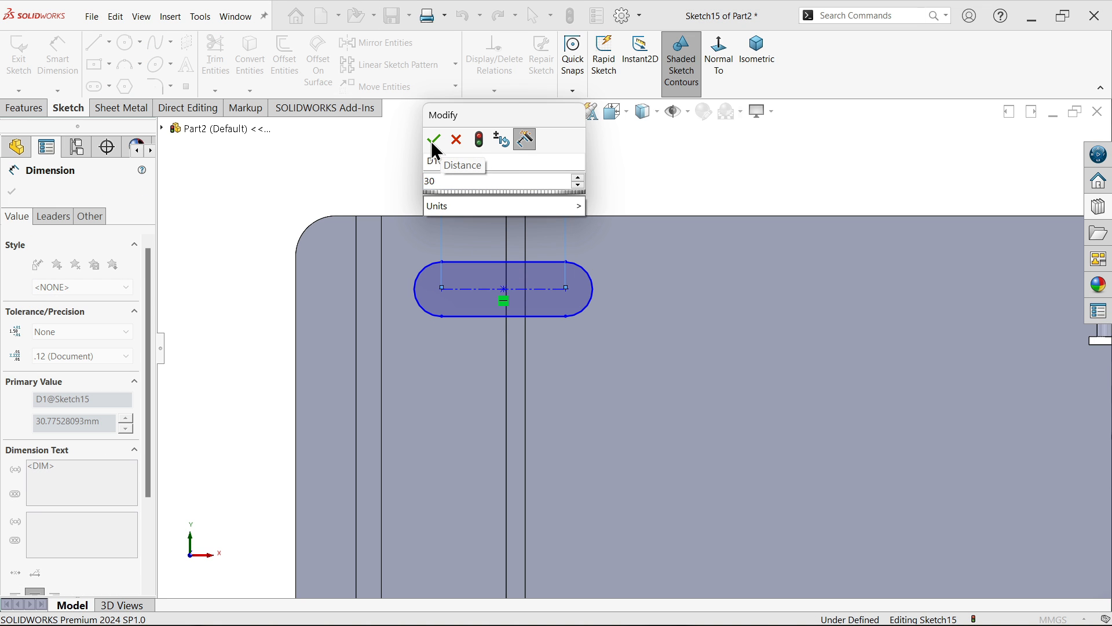
left_click(433, 140)
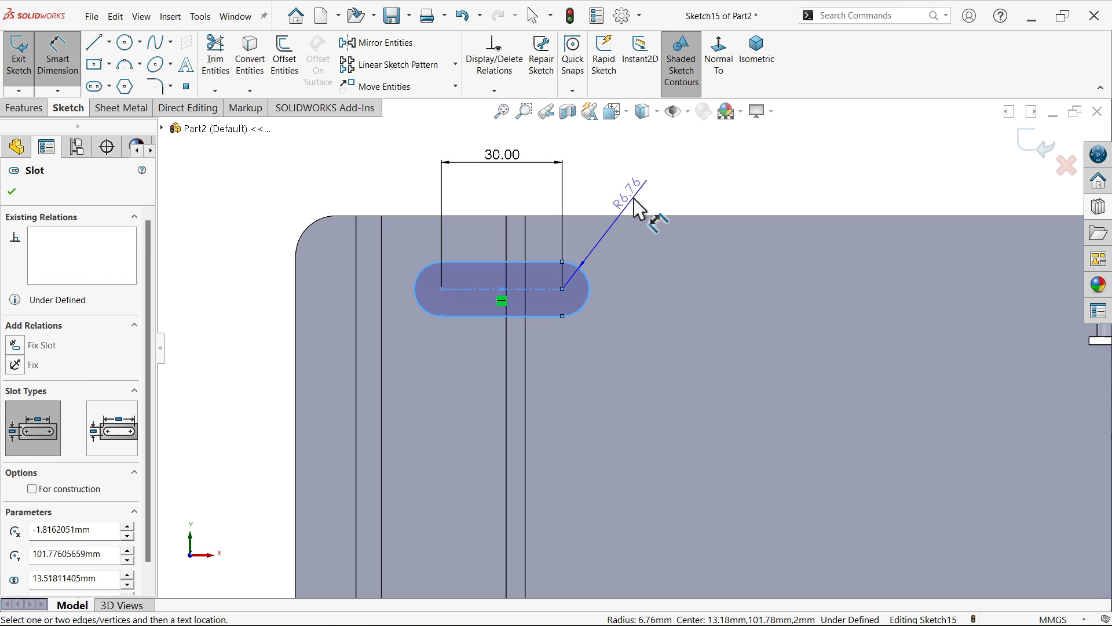
left_click(627, 188)
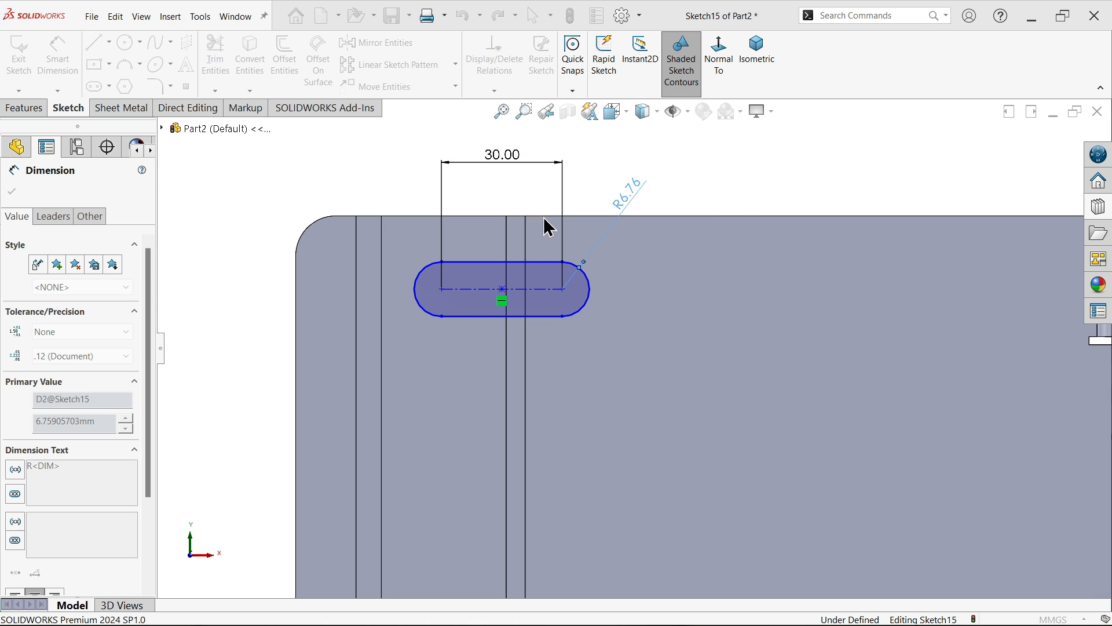
type("4.00mm")
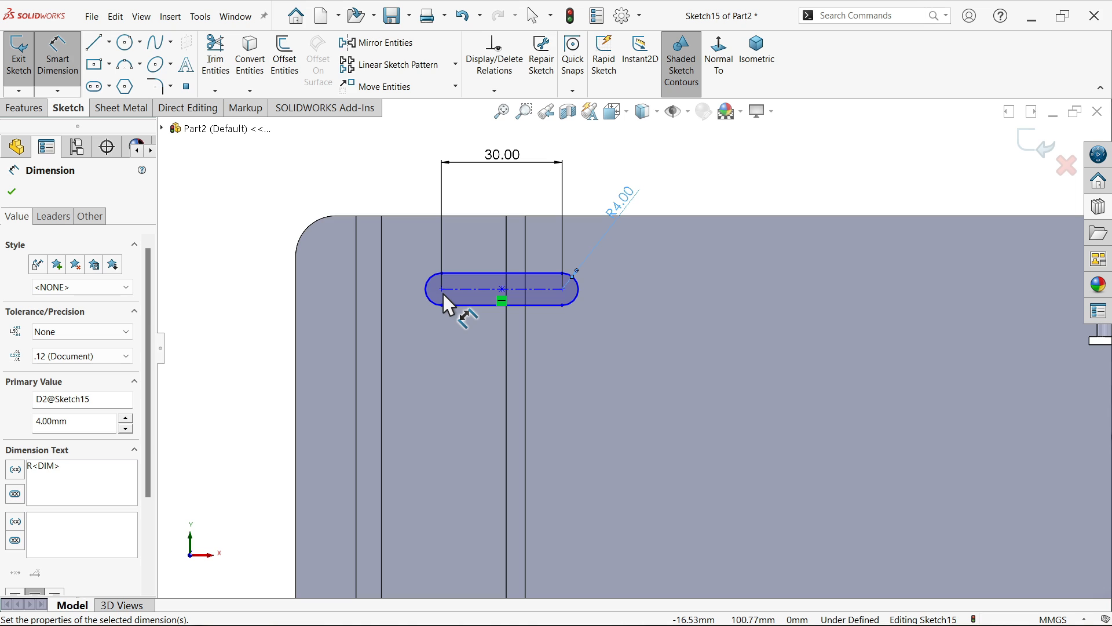
mouse_move(492, 296)
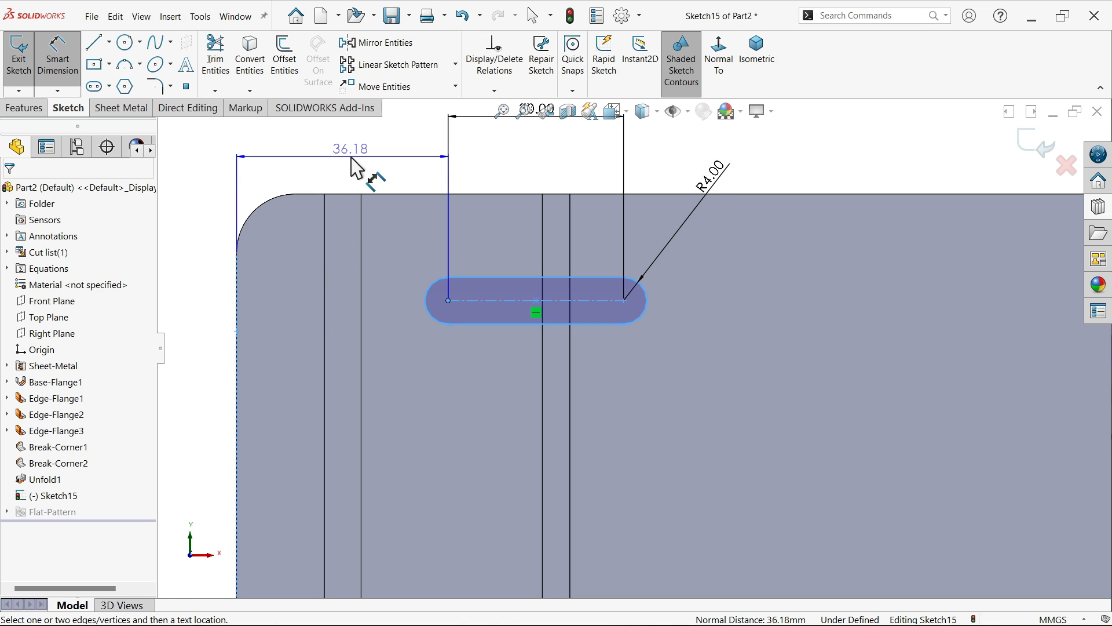
Step: Position the slot 38 mm from the left edge and 15 mm below the top
left_click(351, 149)
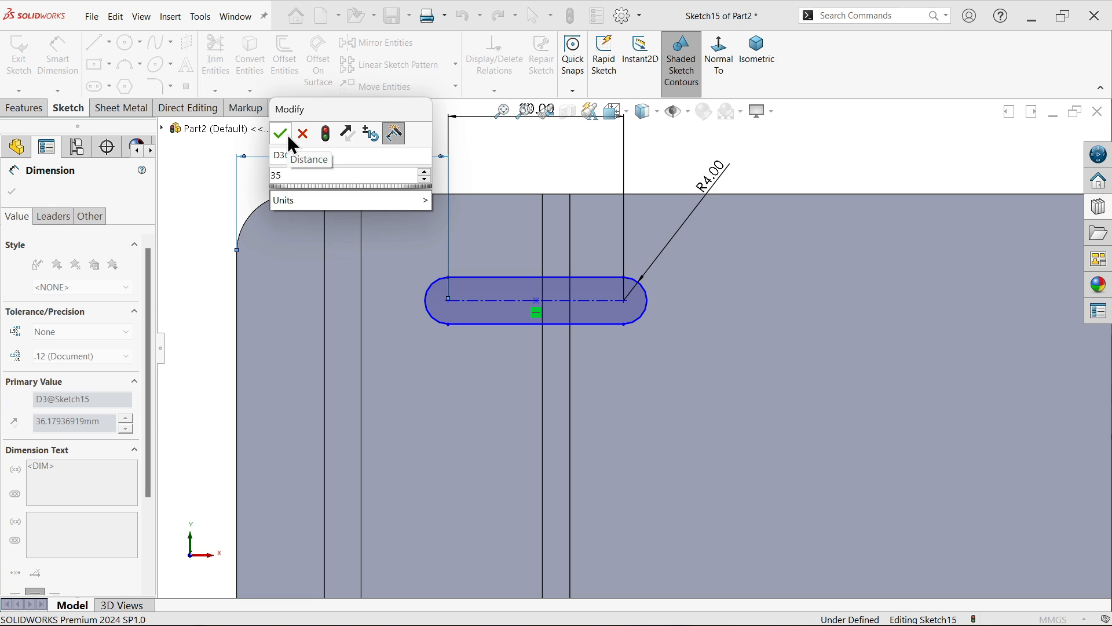
left_click(280, 134)
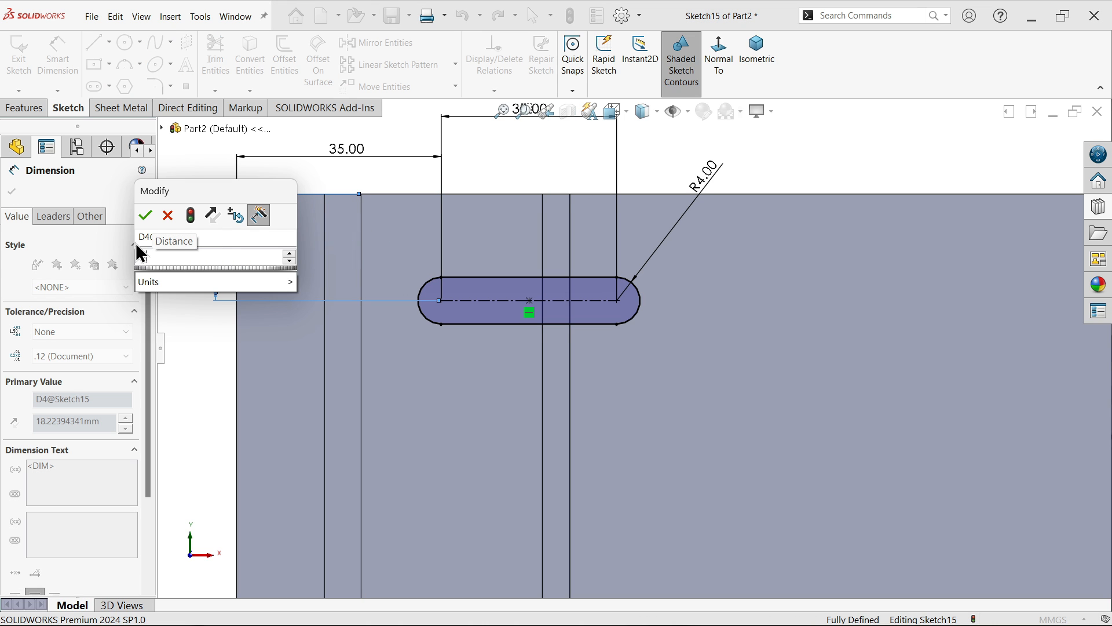
left_click(145, 215)
type("38")
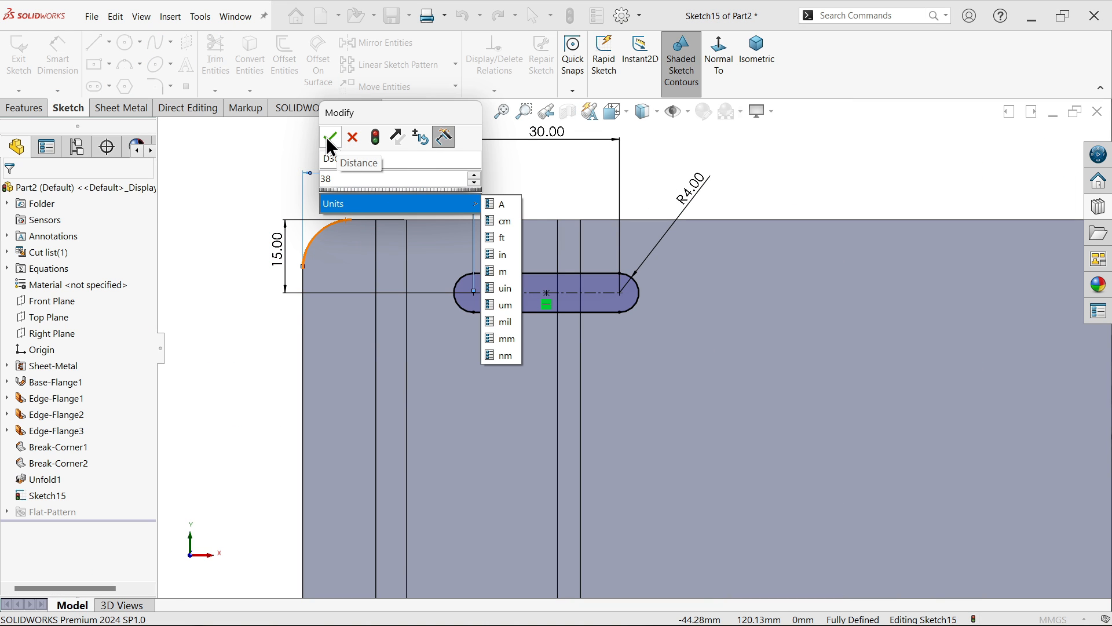
left_click(329, 137)
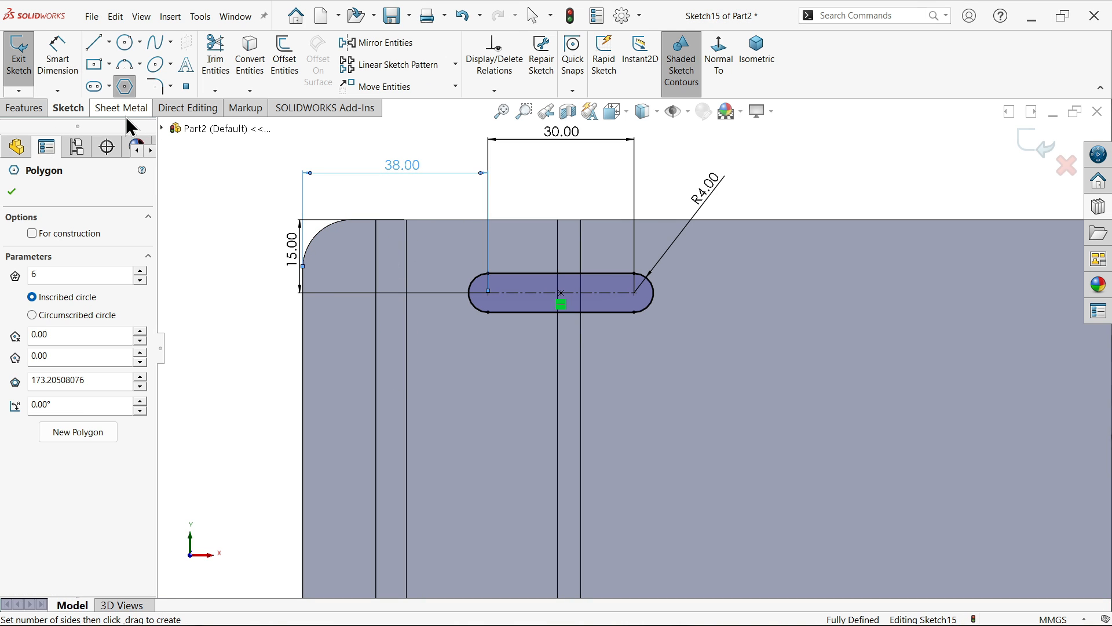
Step: Cut the slot through the unfolded plate as Cut-Extrude1, with Normal cut turned off
left_click(121, 108)
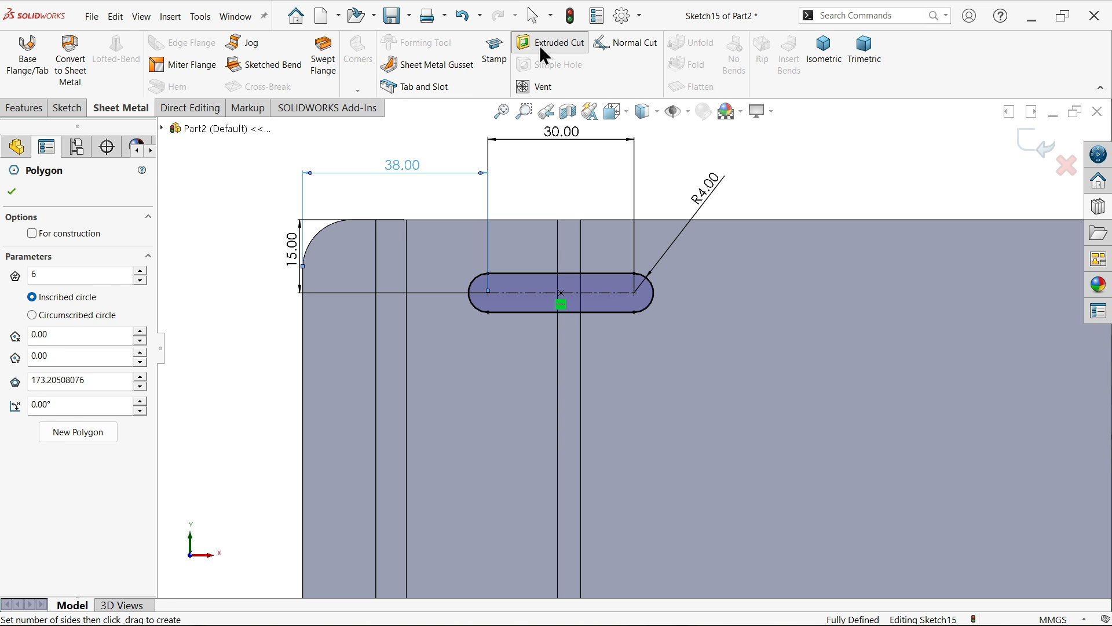
left_click(549, 42)
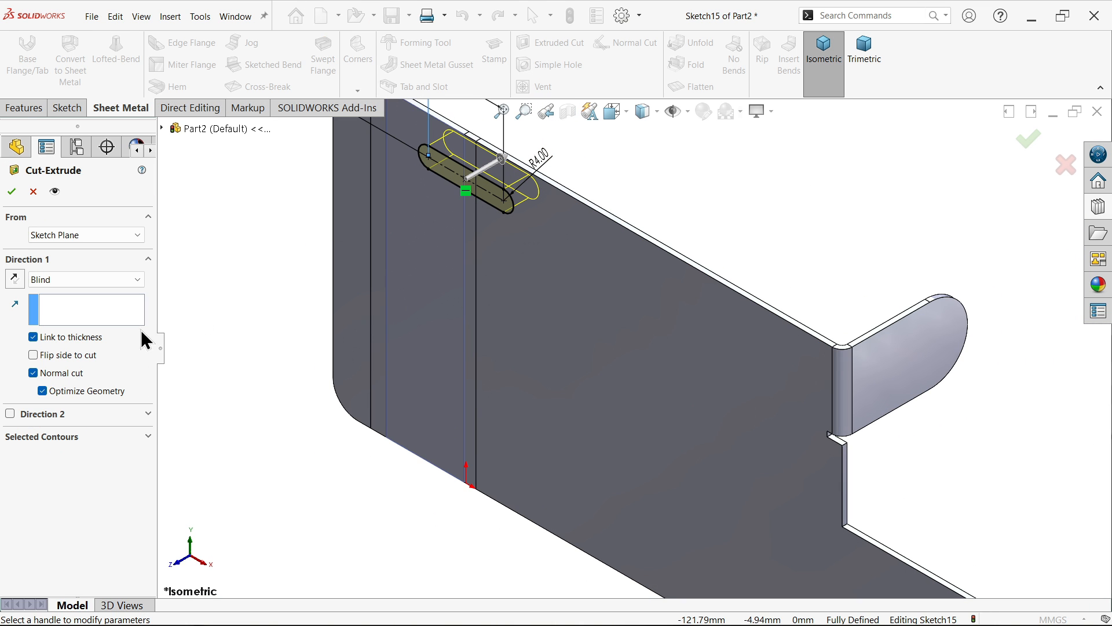
mouse_move(98, 347)
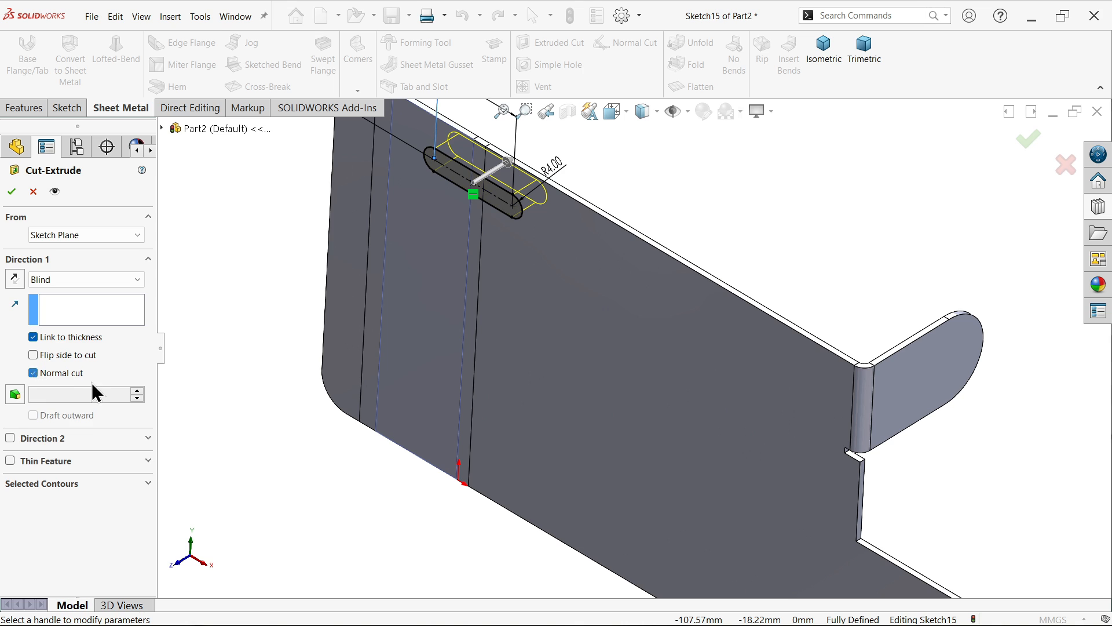
left_click(32, 373)
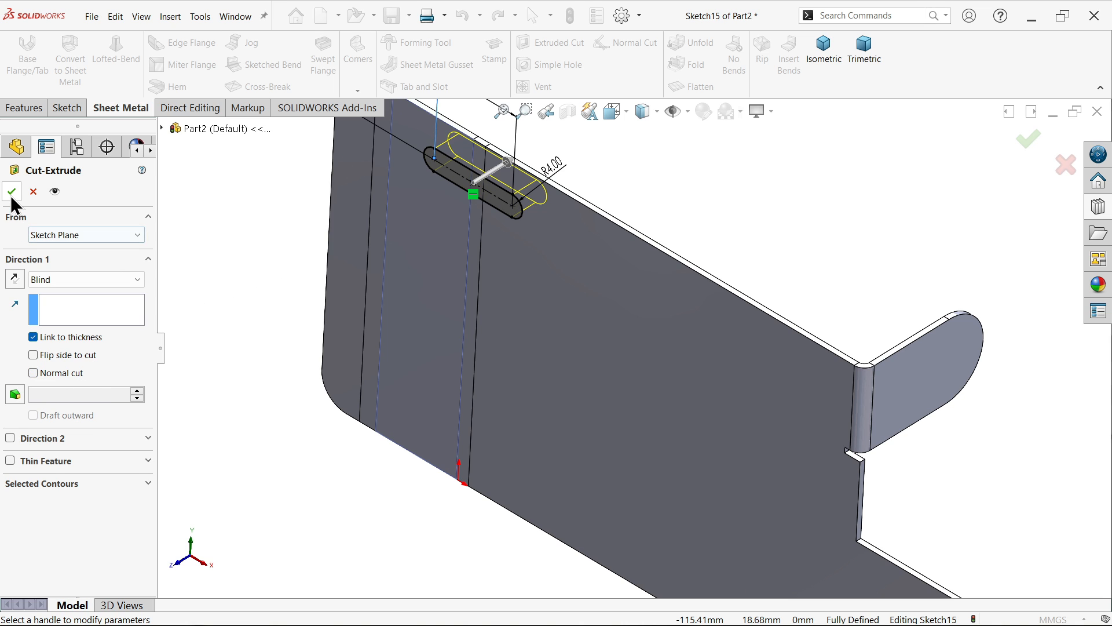
left_click(12, 192)
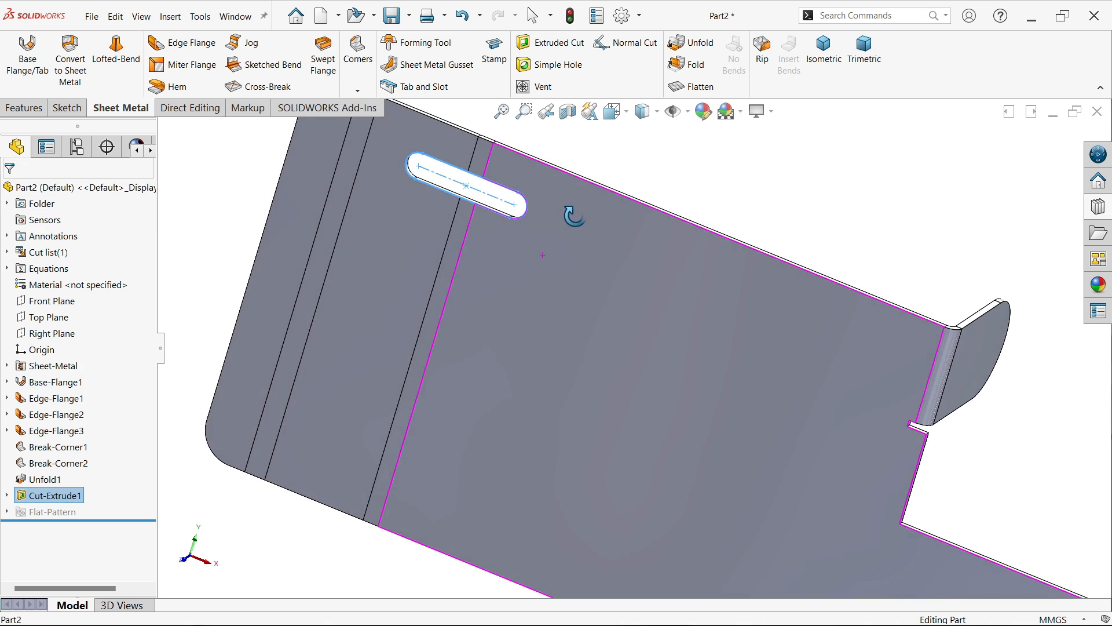
left_click(24, 107)
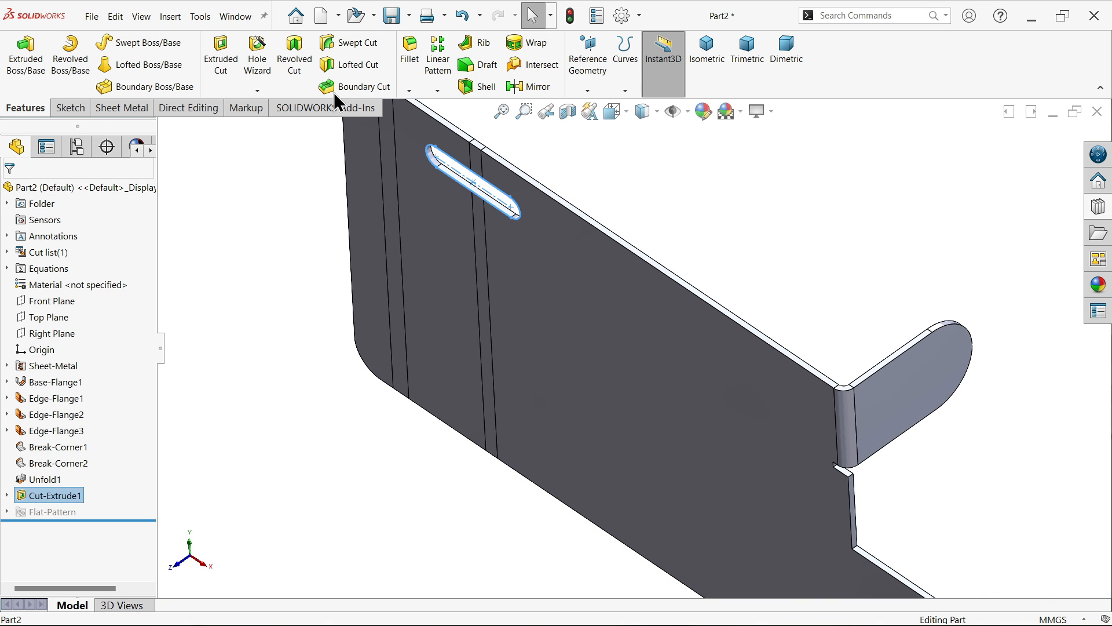
Step: Linear-pattern the slot cut into seven instances spaced 15 mm along the wall edge
left_click(438, 54)
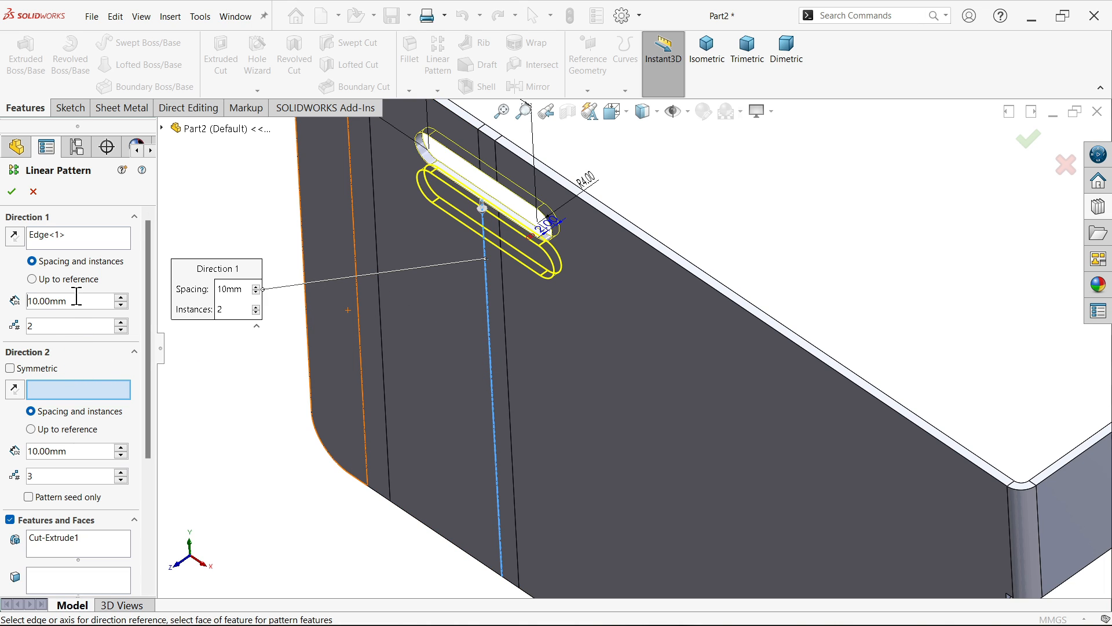
triple_click(64, 300)
type("1")
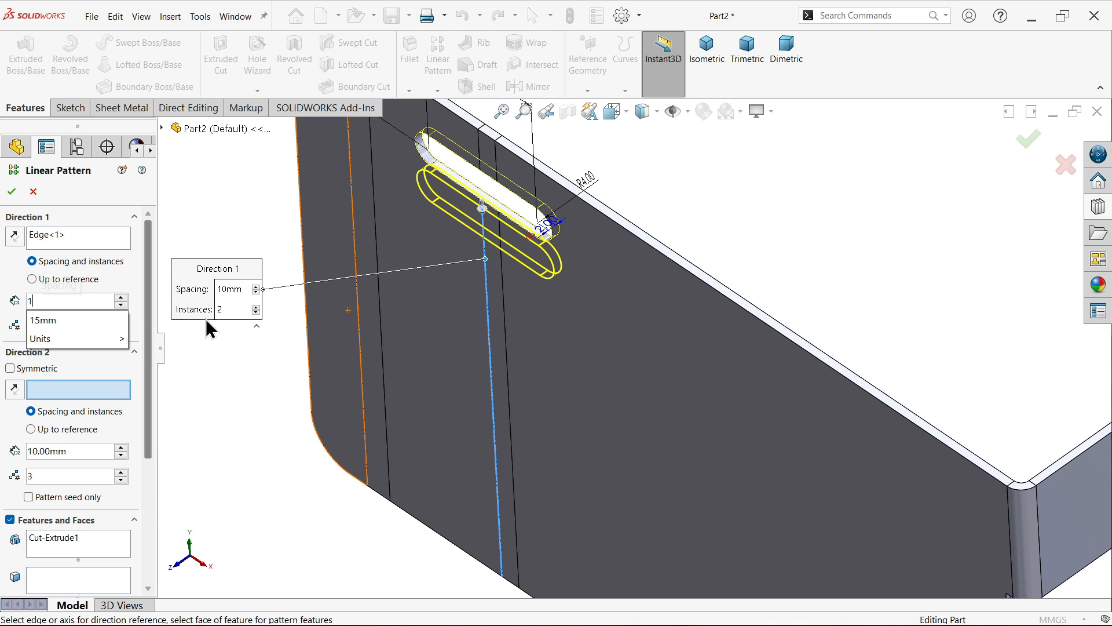
left_click(40, 320)
type("7")
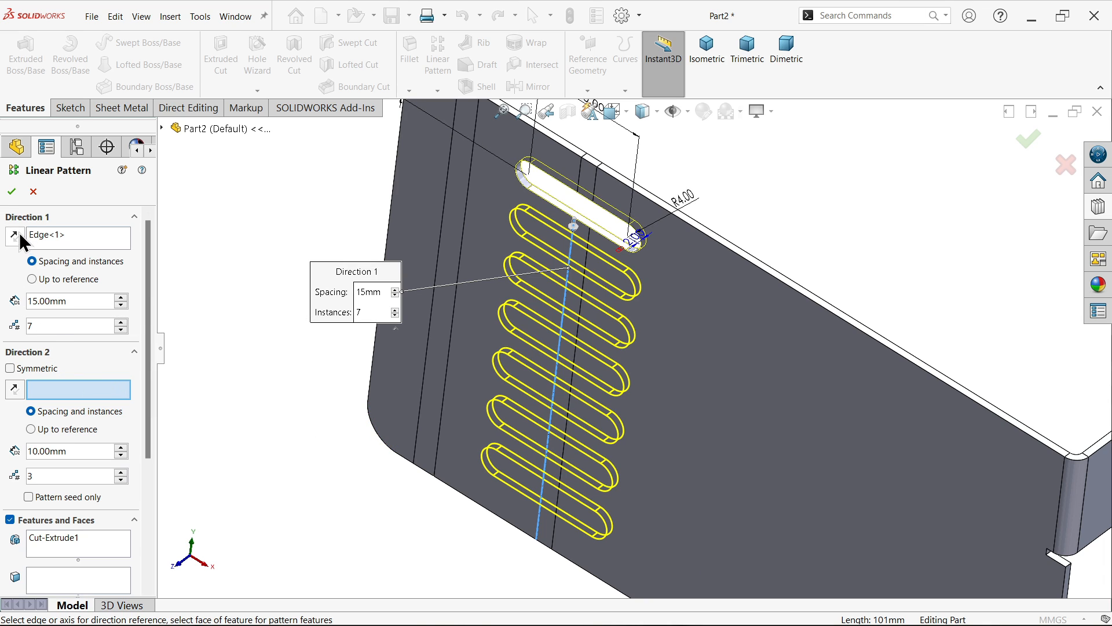
mouse_move(139, 358)
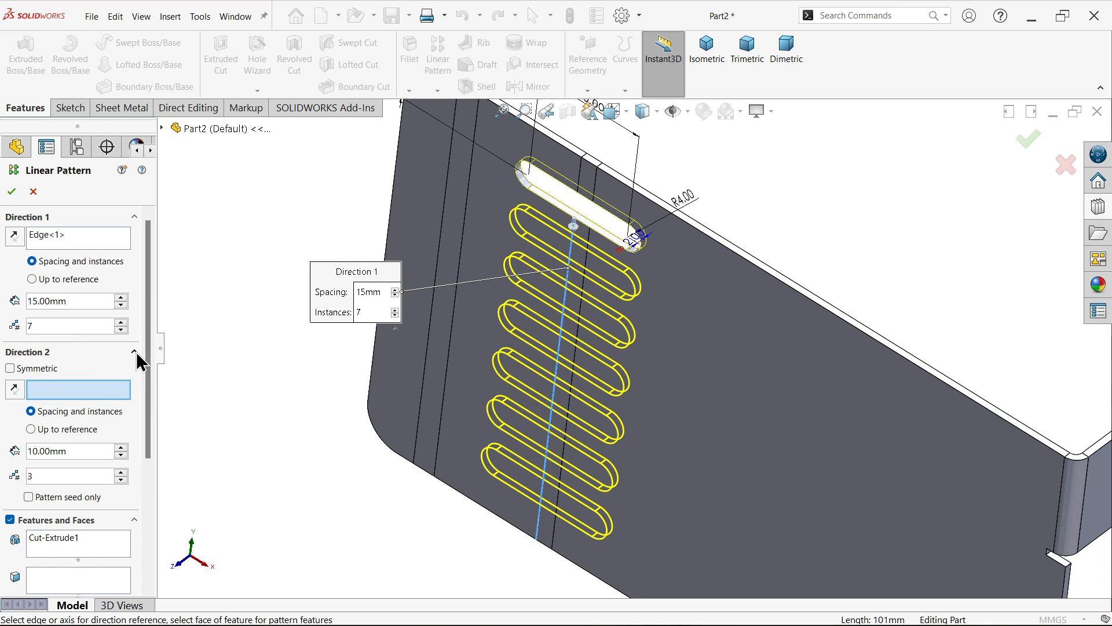
left_click(132, 352)
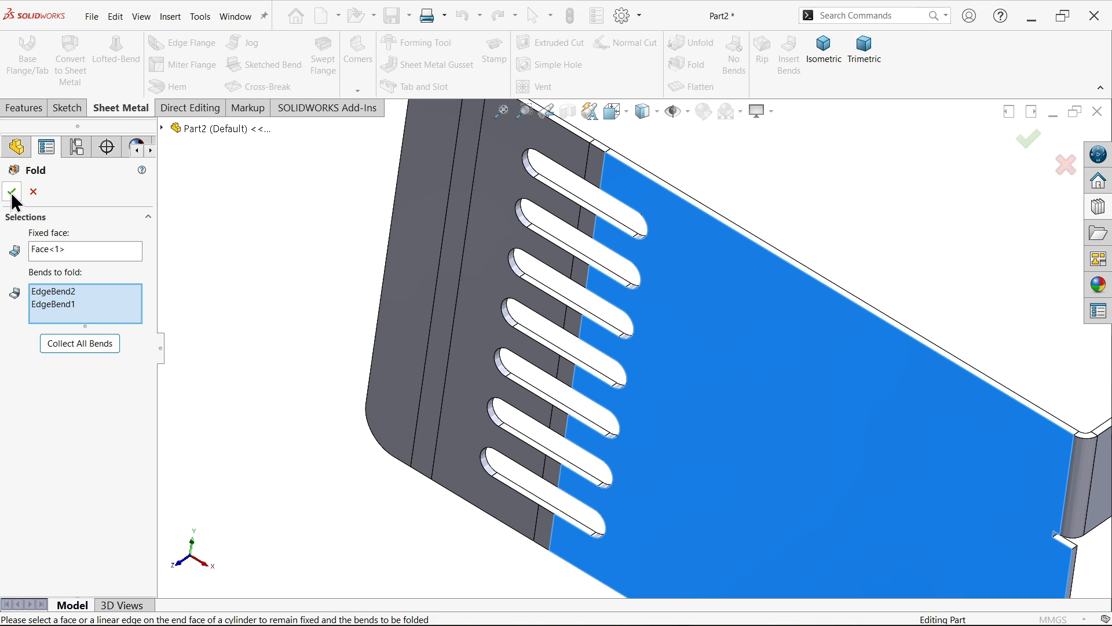
Step: Refold both edge-flange bends as Fold1 so the slots wrap the bend
left_click(11, 193)
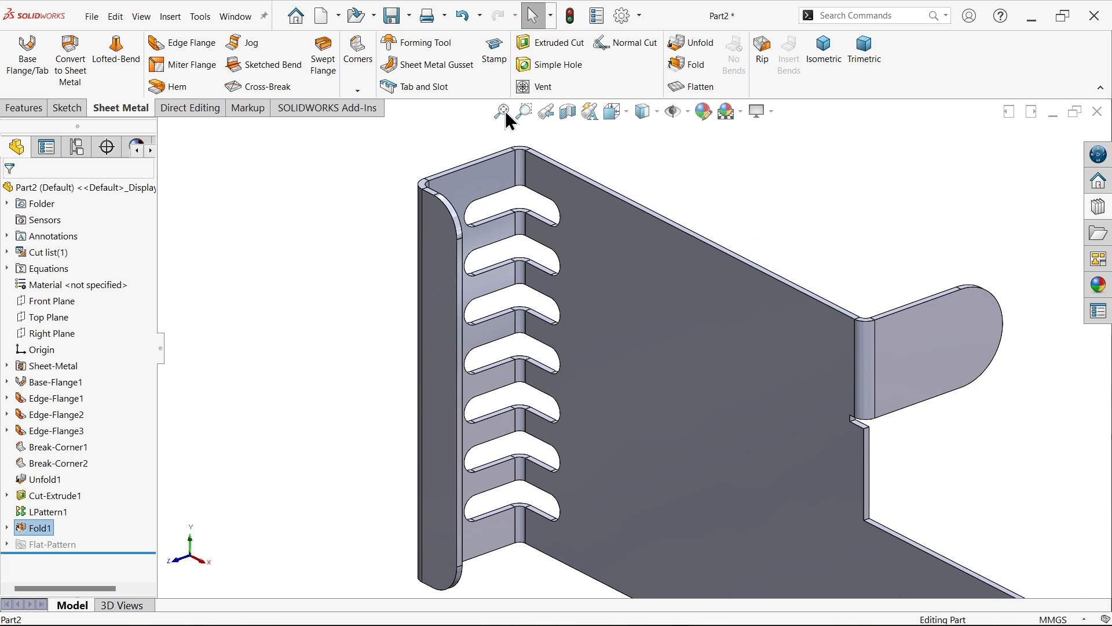
mouse_move(90, 208)
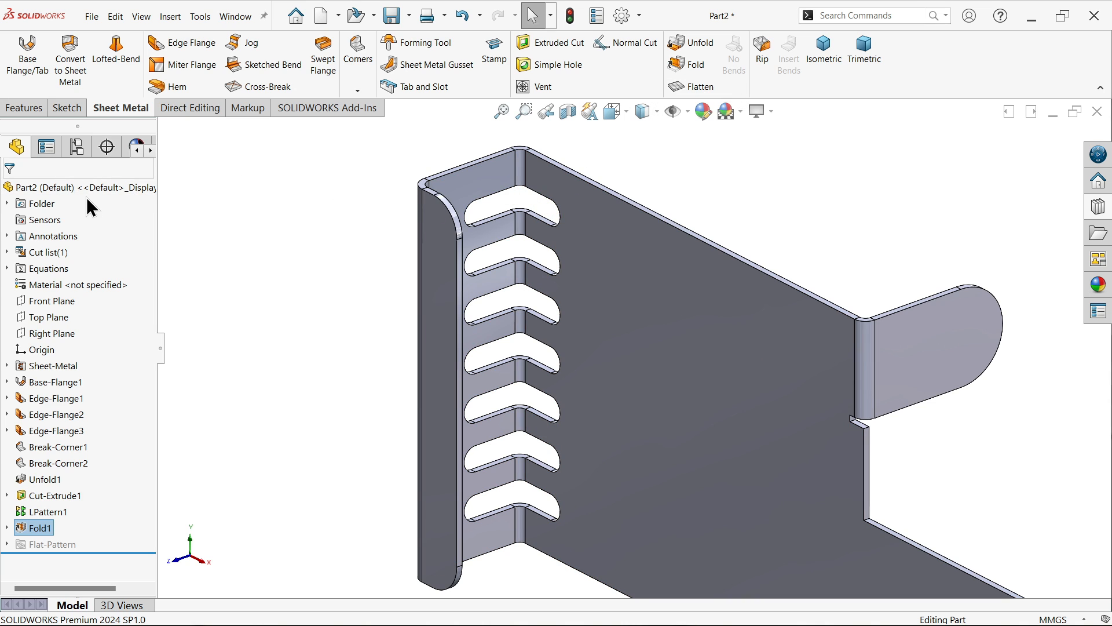
Step: Assign Alloy Steel from the material library to the part
right_click(64, 285)
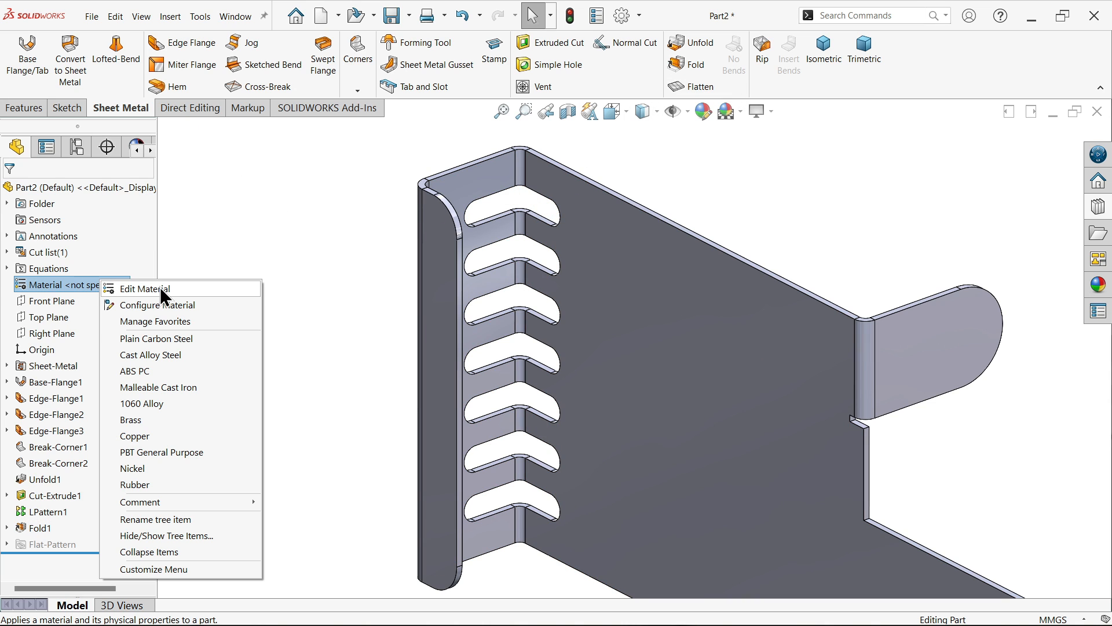
left_click(146, 288)
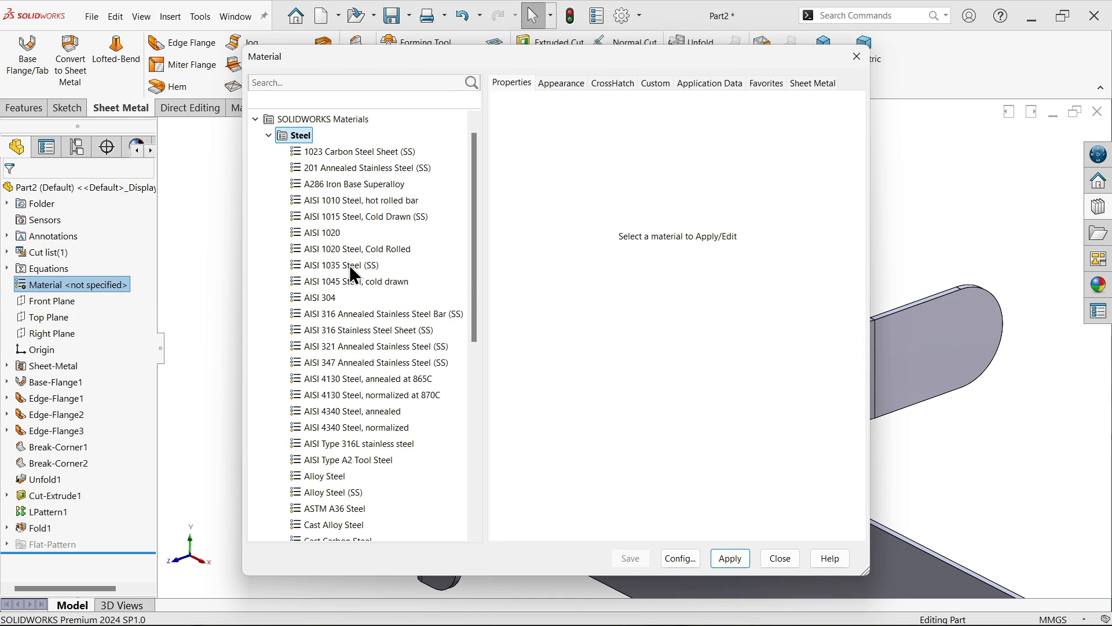
left_click(325, 475)
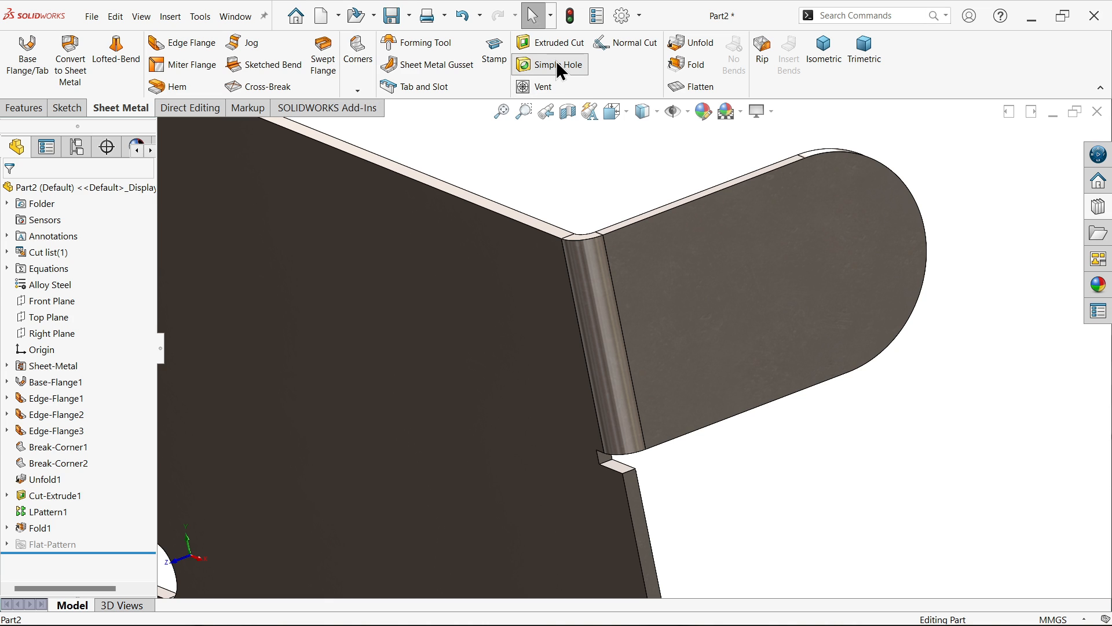
Step: Add a 12 mm simple hole centred on the tab's rounded end
left_click(558, 64)
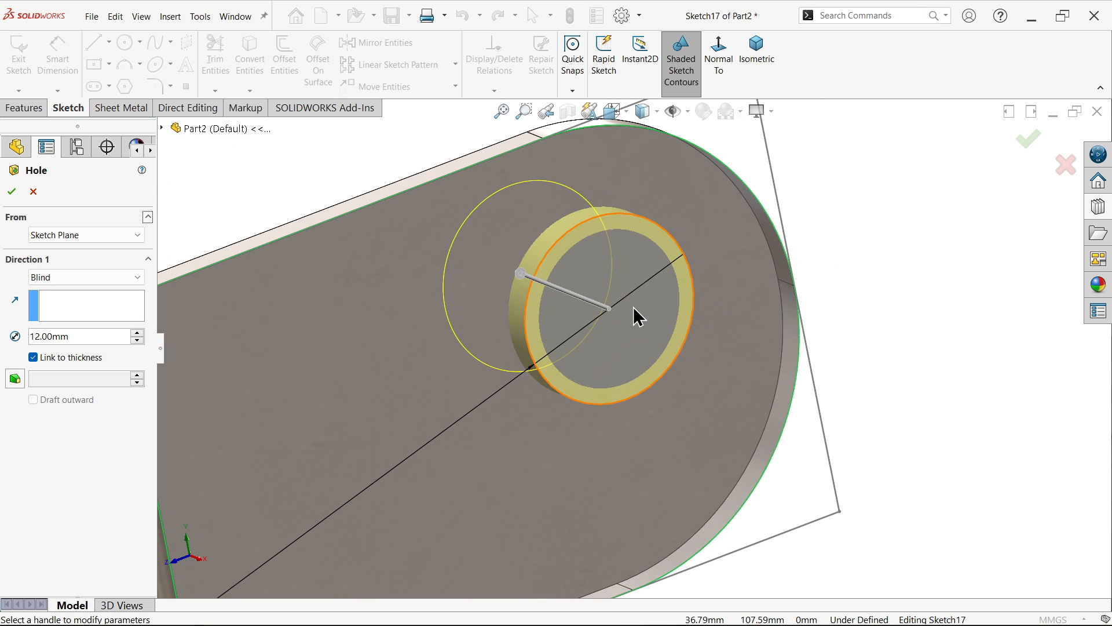
left_click(617, 310)
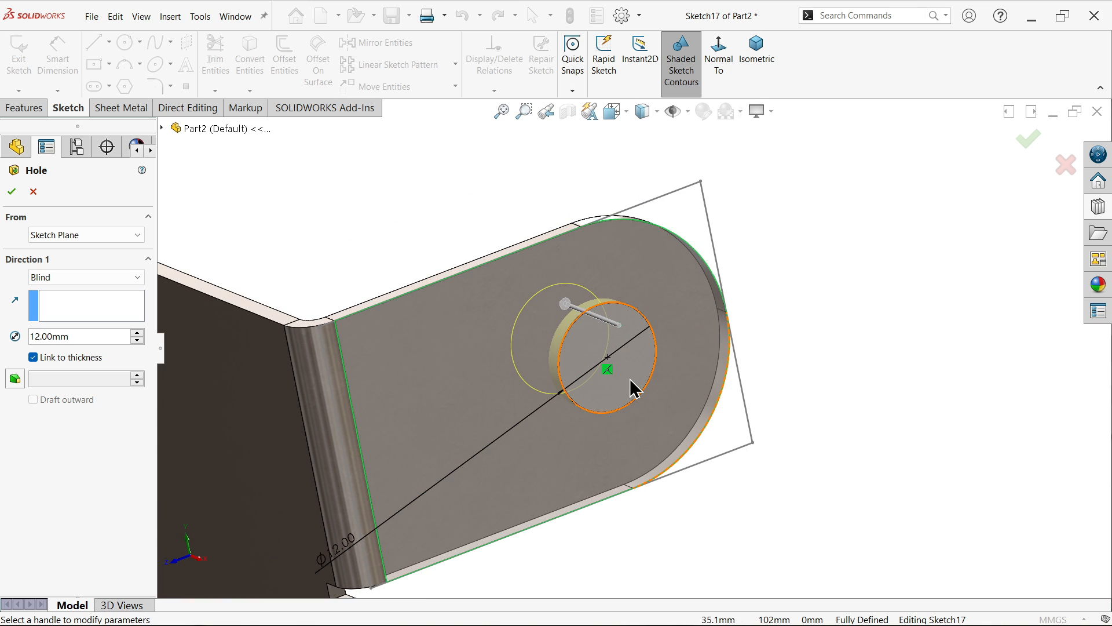
left_click(12, 191)
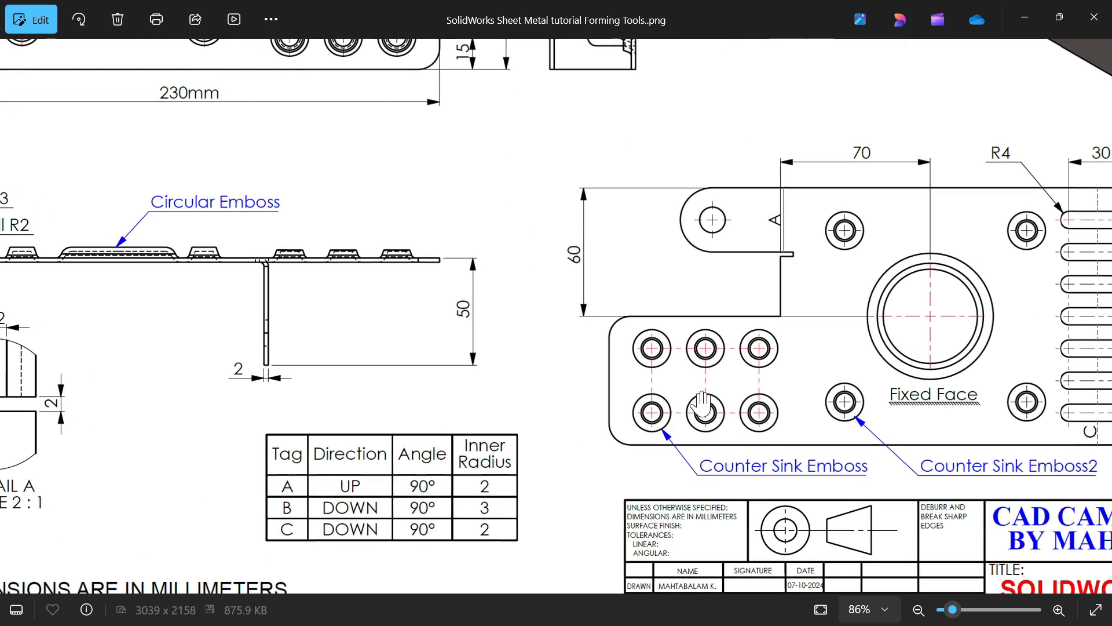
mouse_move(786, 488)
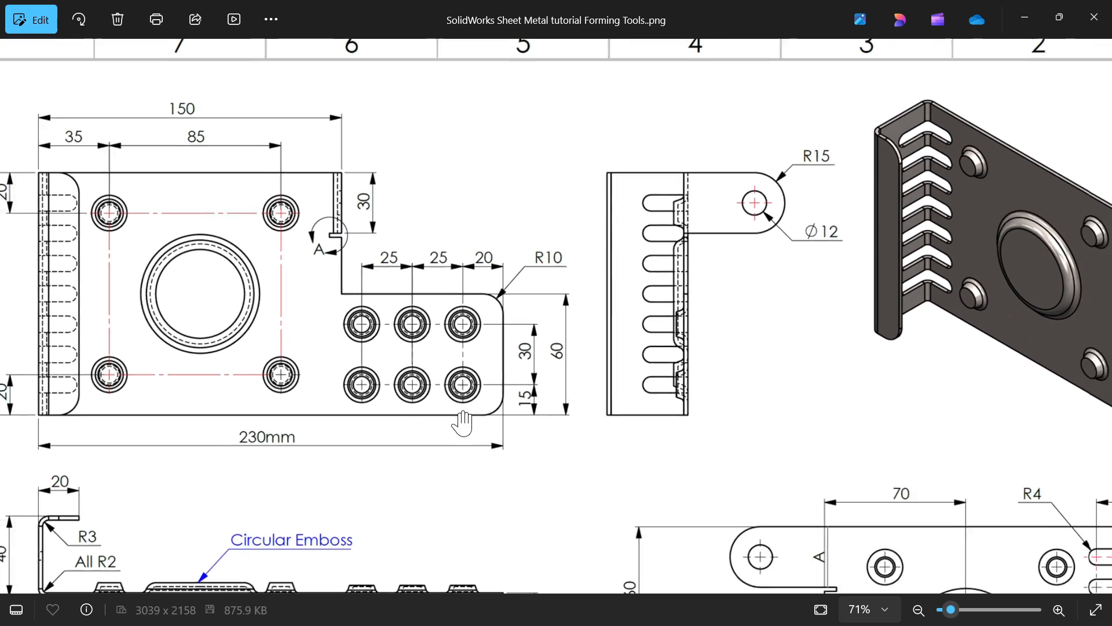
Step: Zoom into the reference drawing to read the emboss spacings of 25, 20, 30 and 15 mm
left_click(1059, 609)
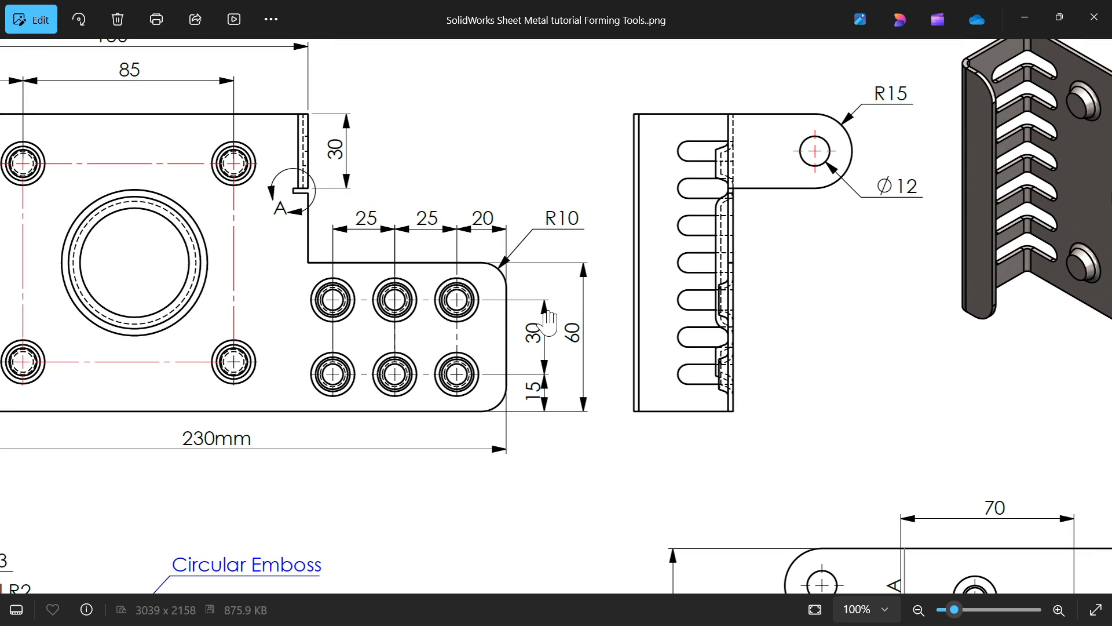
mouse_move(443, 287)
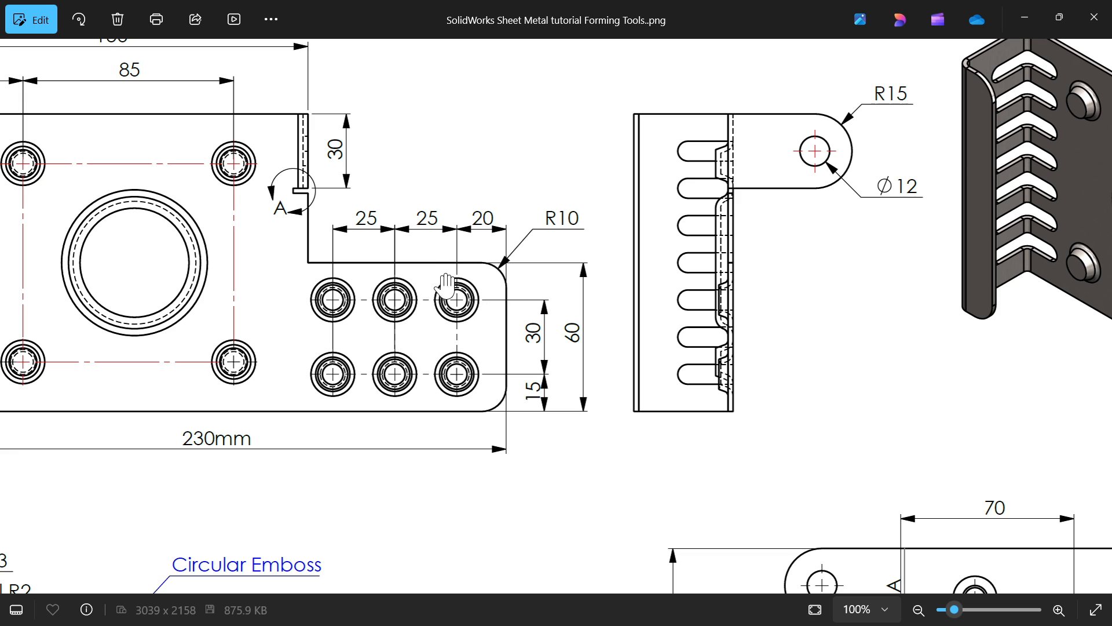
mouse_move(415, 344)
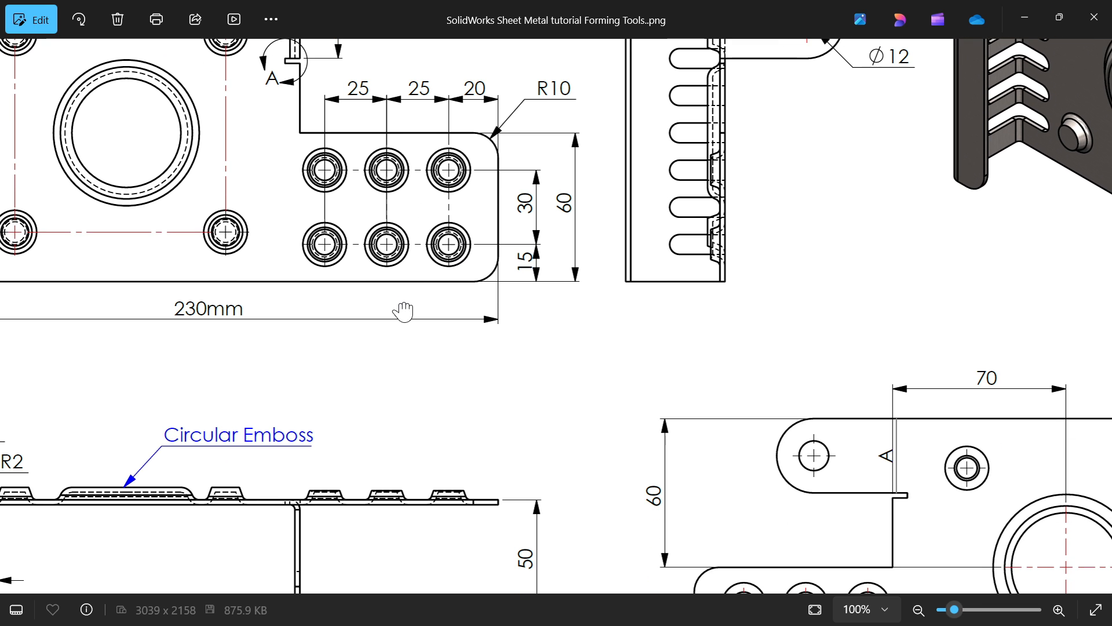
scroll("down", 3)
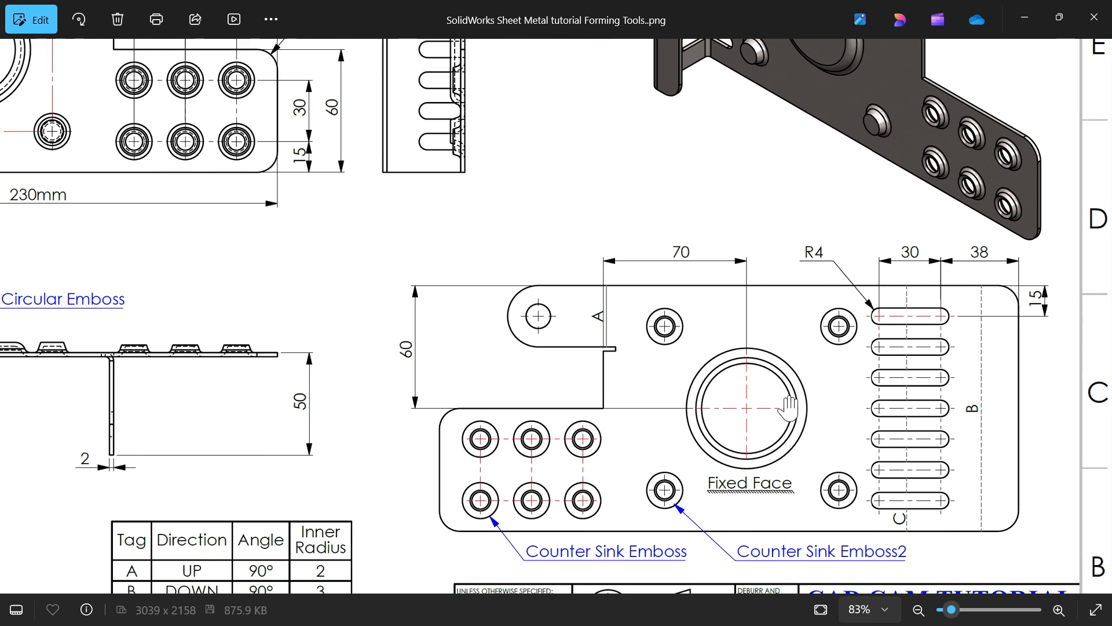
mouse_move(489, 408)
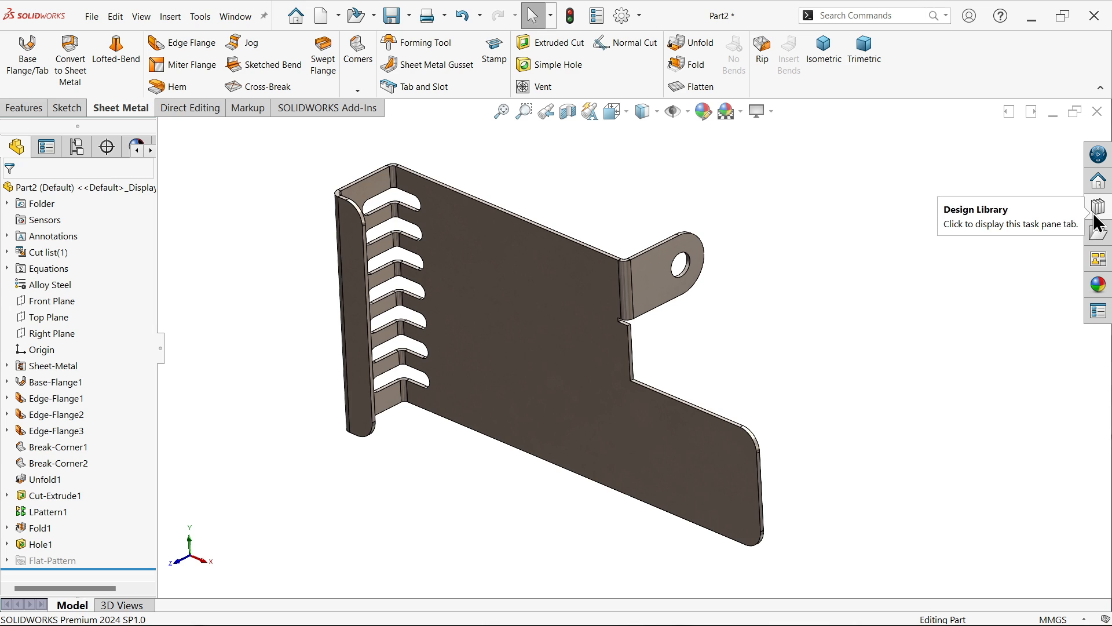
Step: Show the counter sink emboss tools from the Design Library's forming tools embosses folder
left_click(1098, 206)
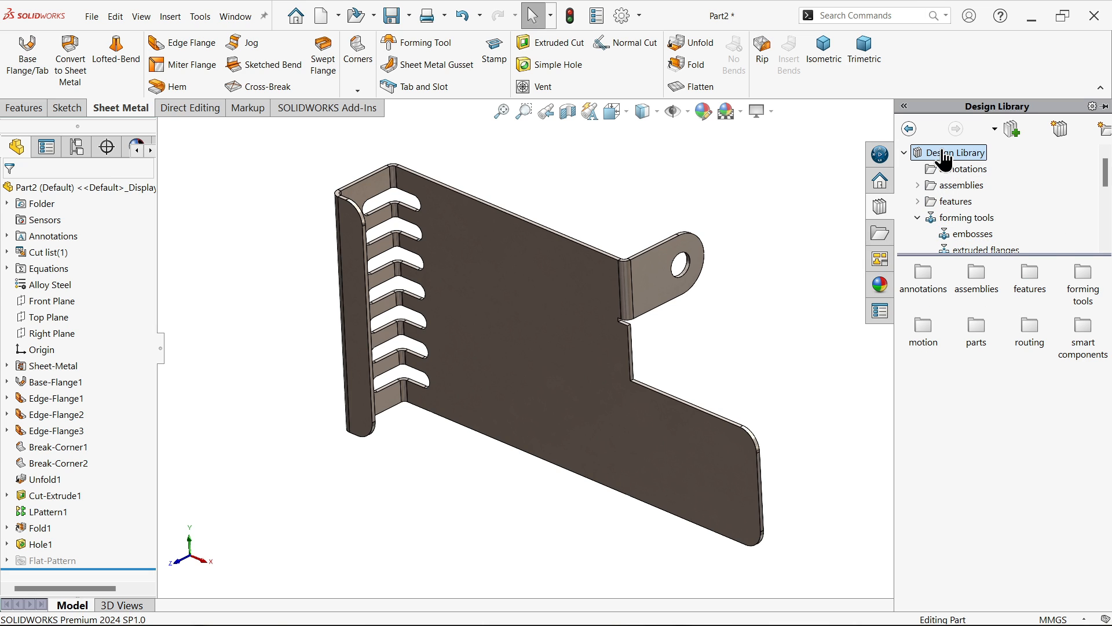
mouse_move(879, 206)
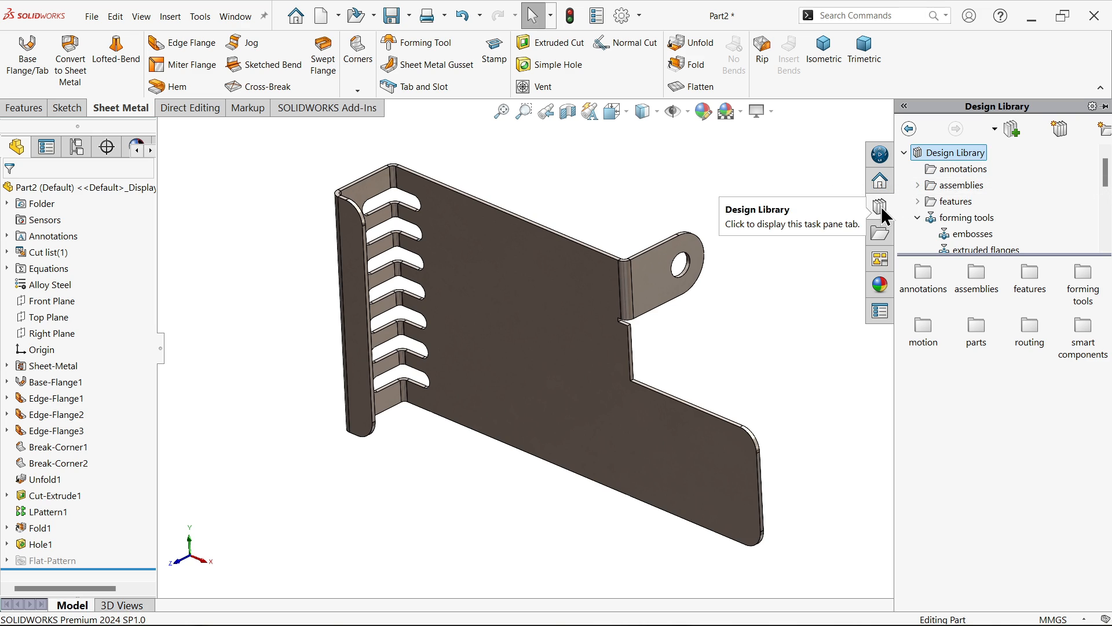
mouse_move(970, 299)
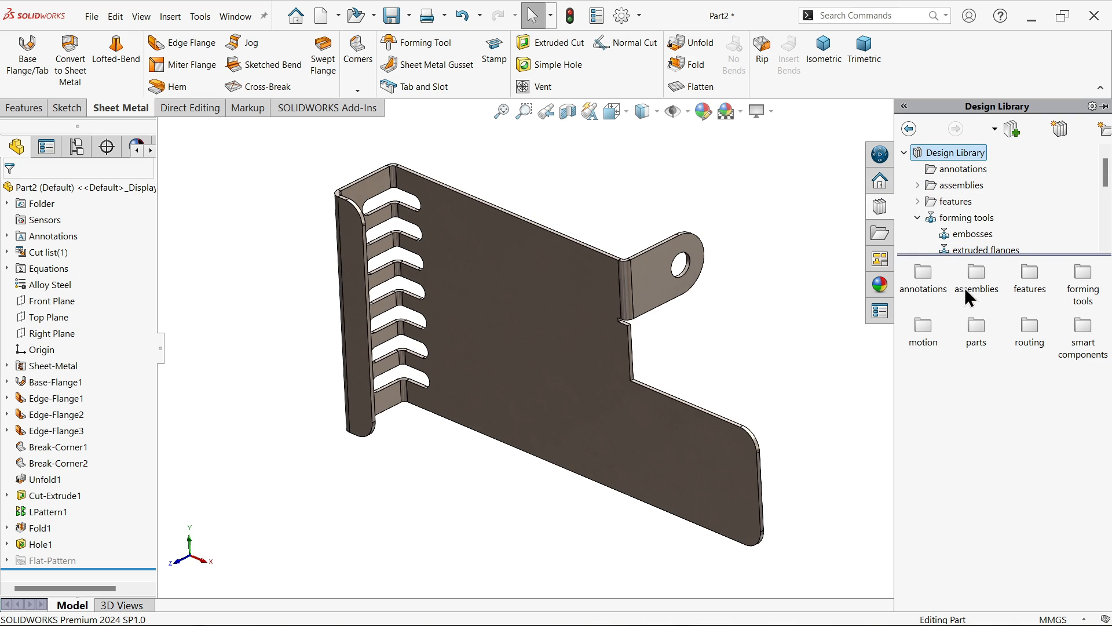
left_click(967, 217)
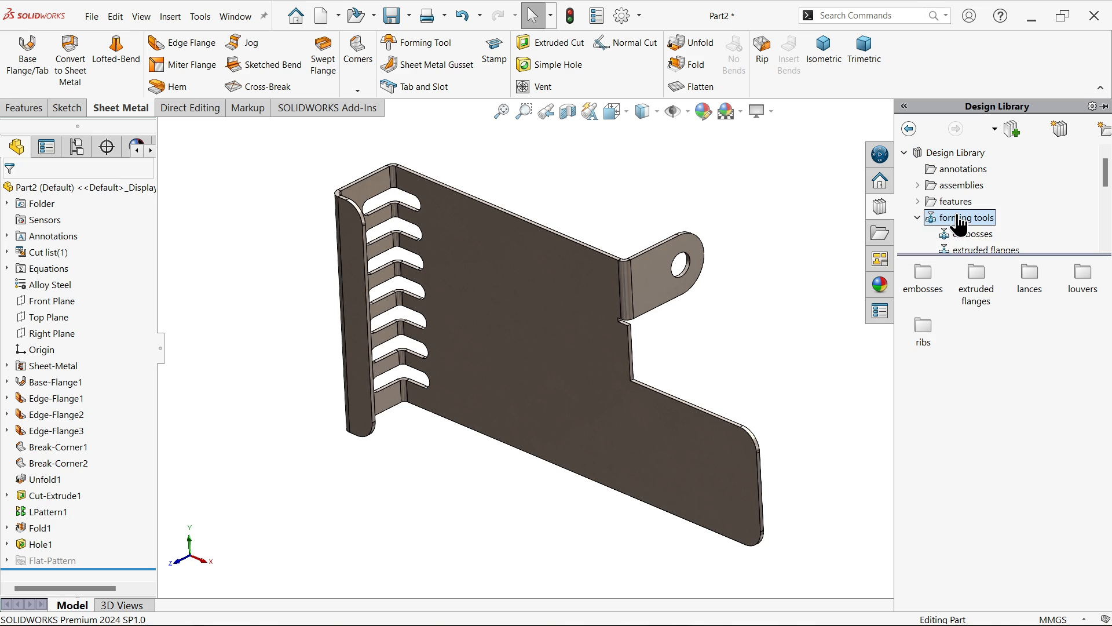
left_click(971, 233)
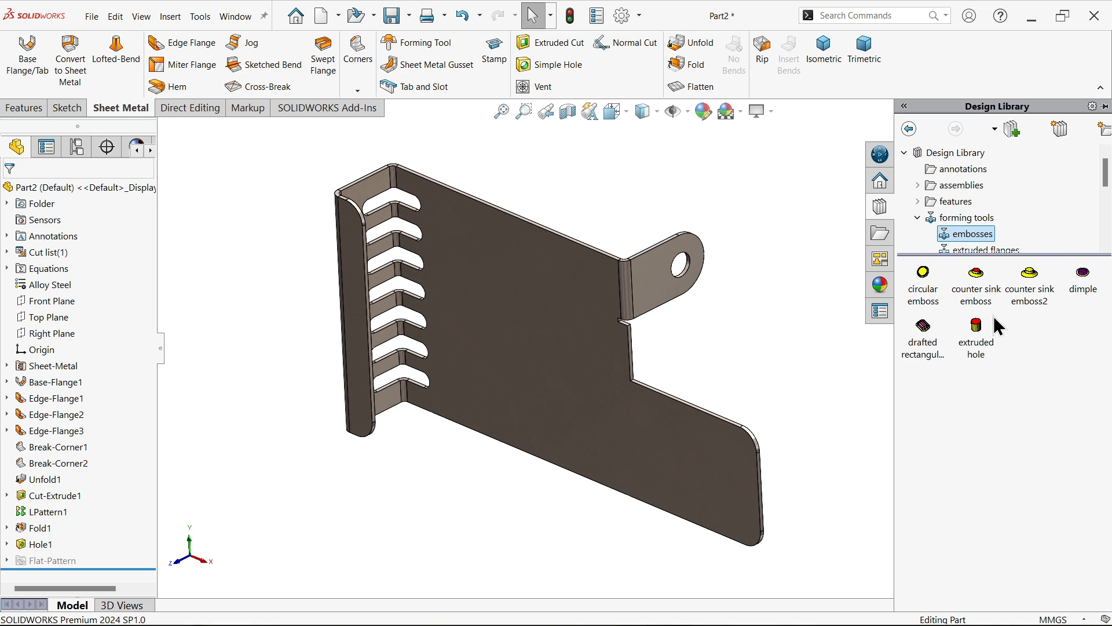
mouse_move(983, 306)
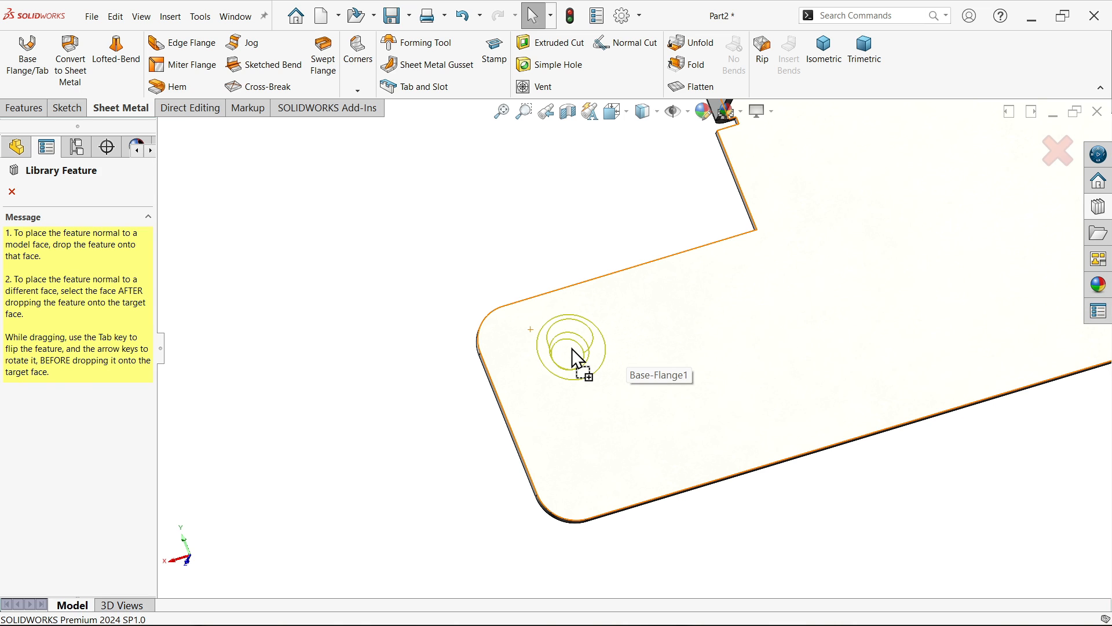
Step: Place a counter sink emboss on the flange face, centred 20 mm and 15 mm from the edges
left_click(575, 348)
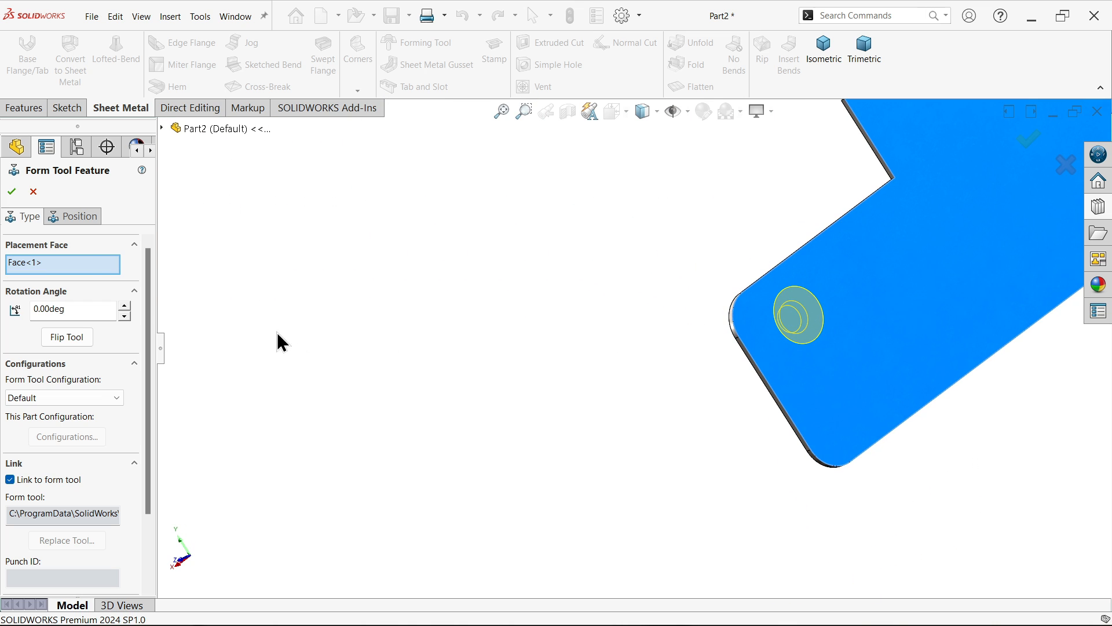
left_click(78, 216)
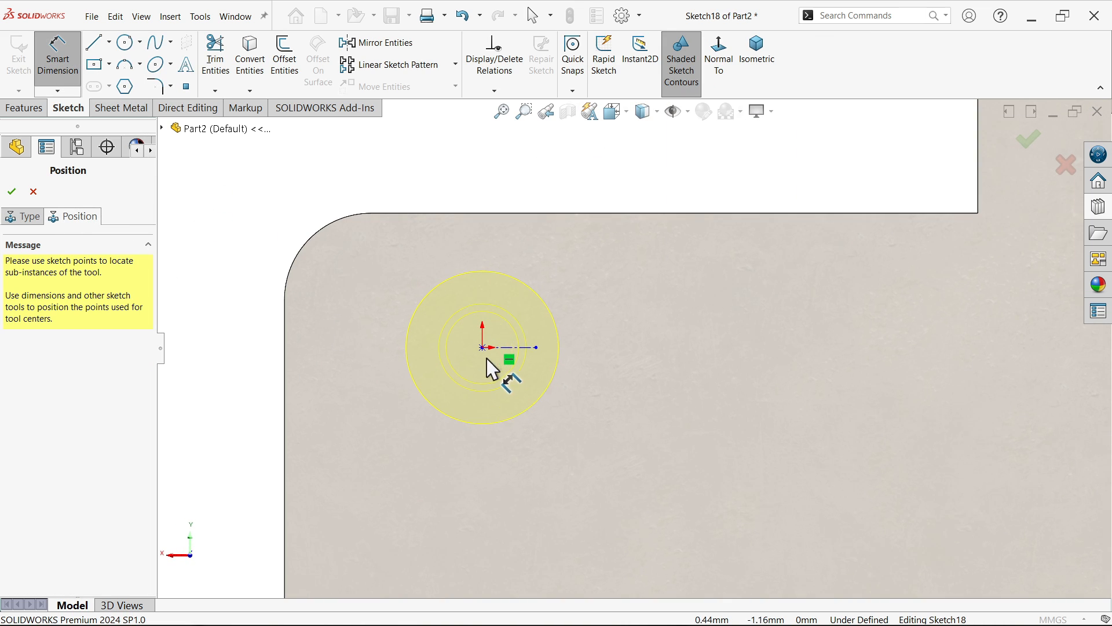
left_click(488, 347)
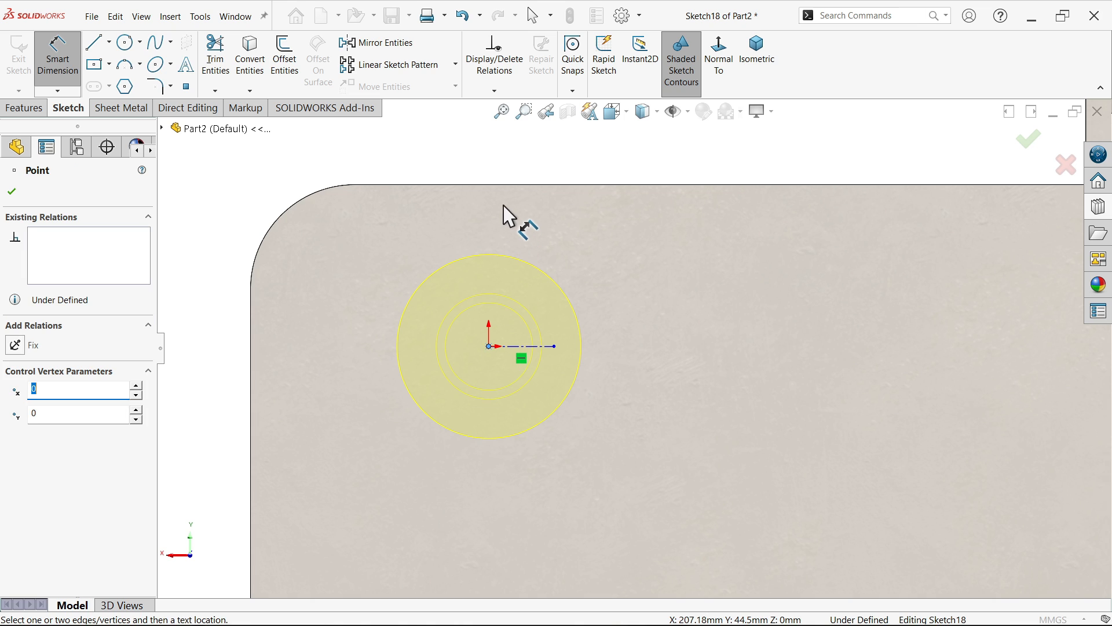
mouse_move(419, 231)
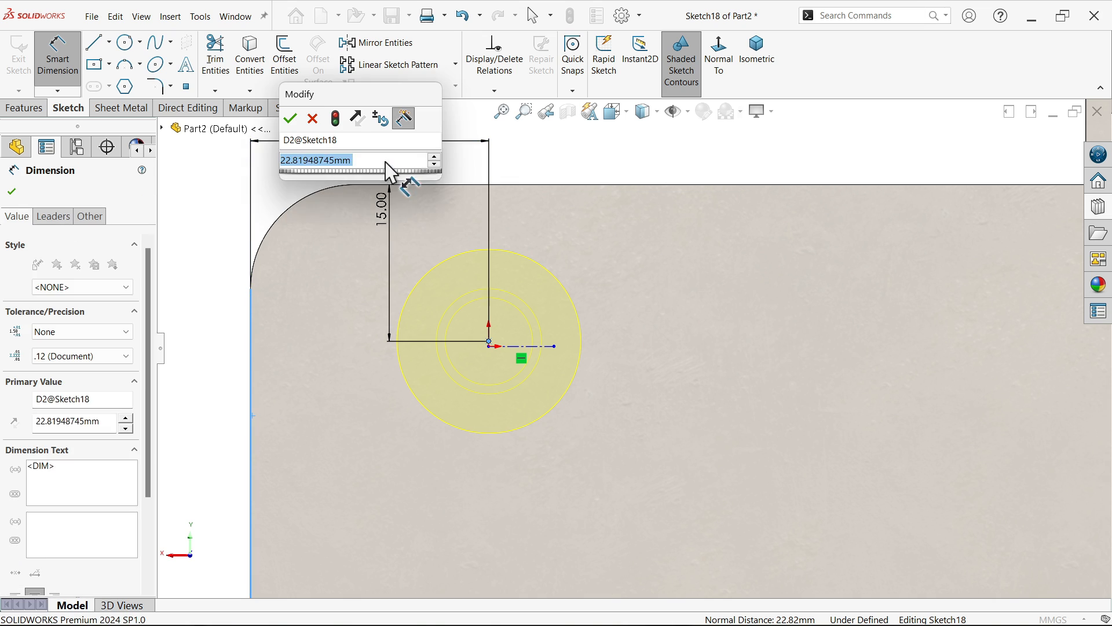
left_click(289, 117)
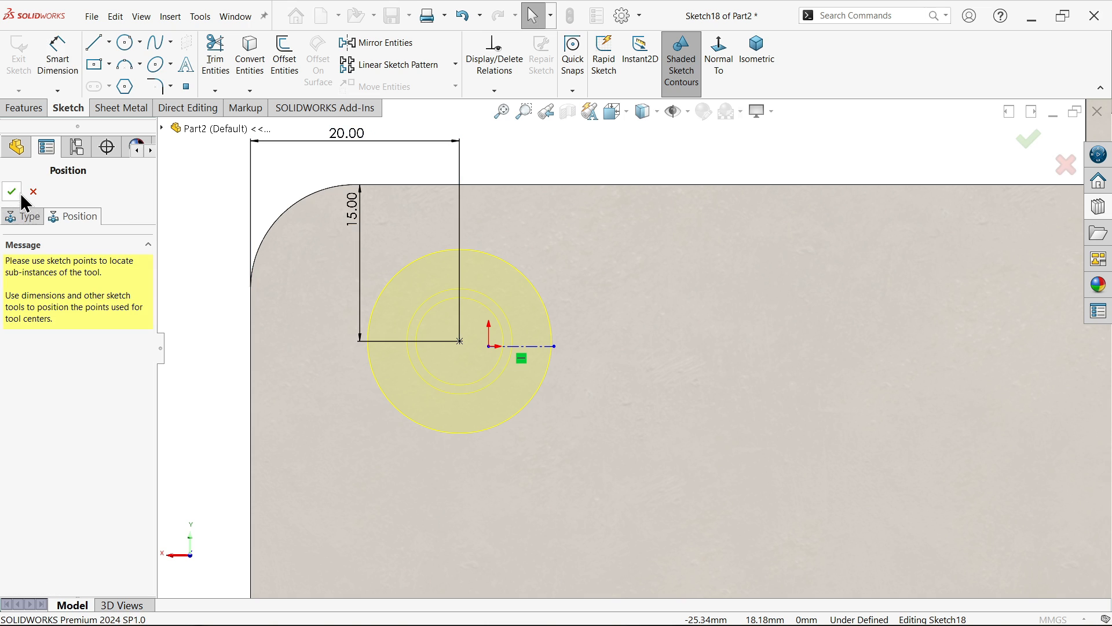
mouse_move(573, 394)
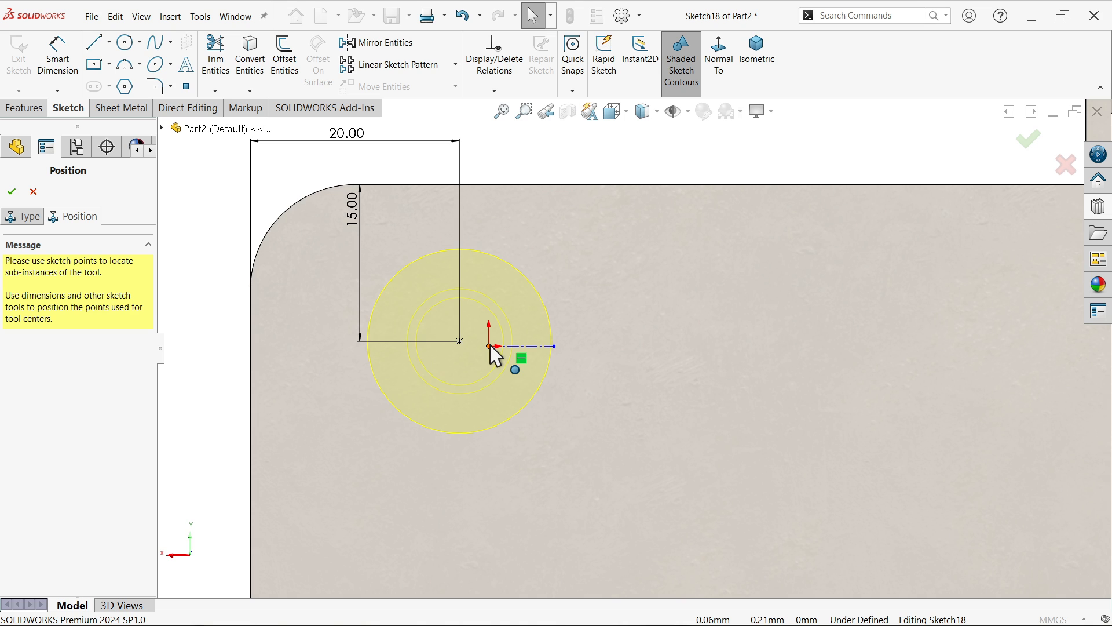
left_click(488, 347)
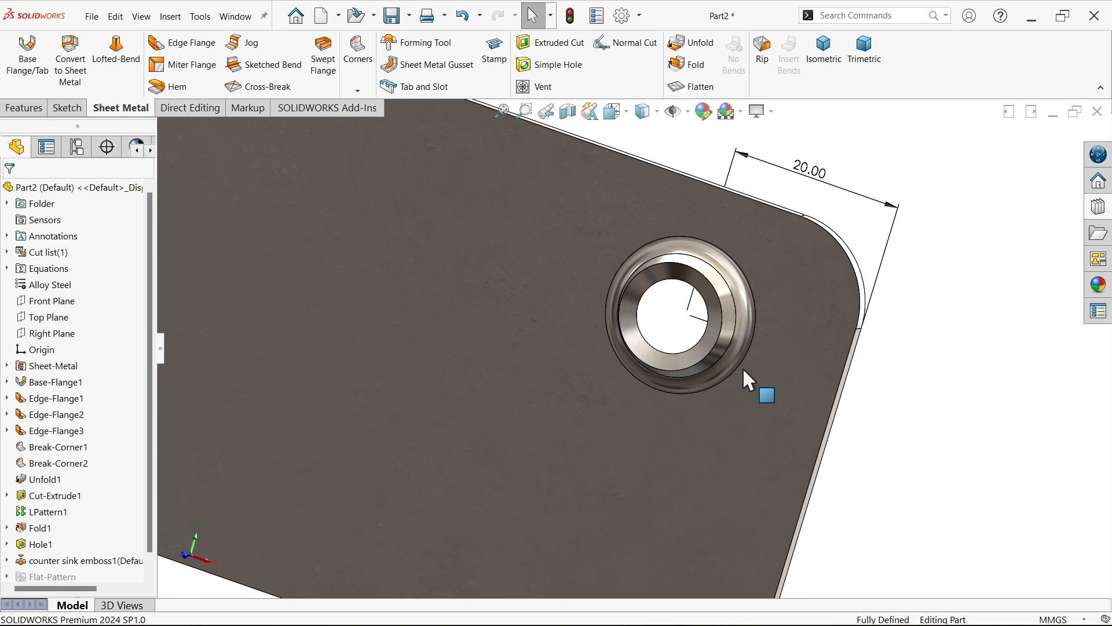
Step: Pattern the counter sink emboss linearly: 2 copies at 30 mm and 3 copies at 25 mm
scroll("down", 3)
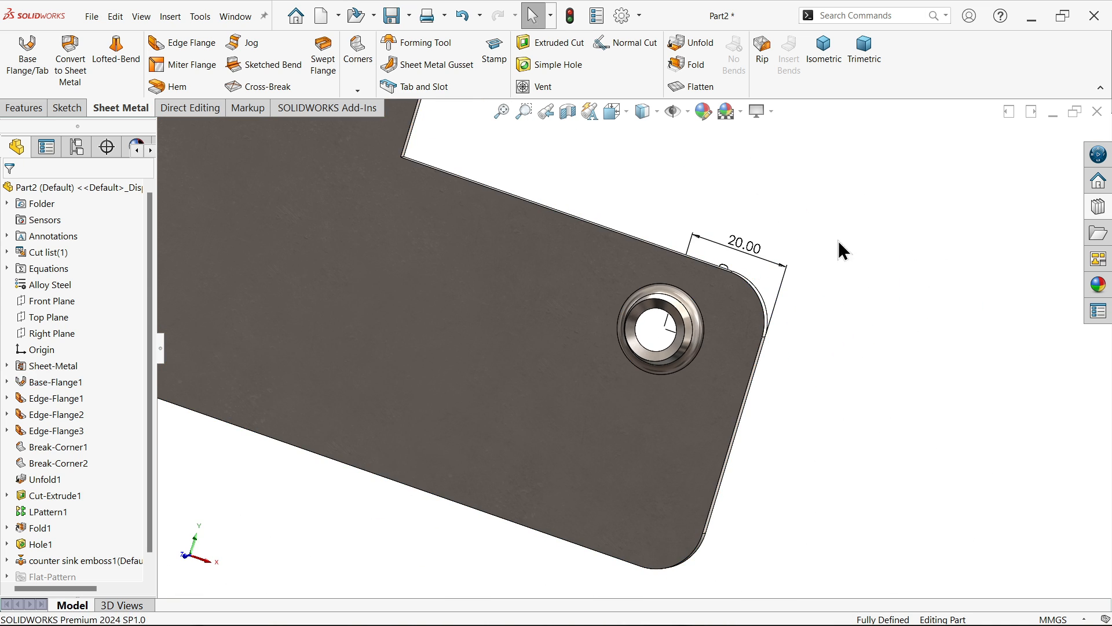
left_click(24, 108)
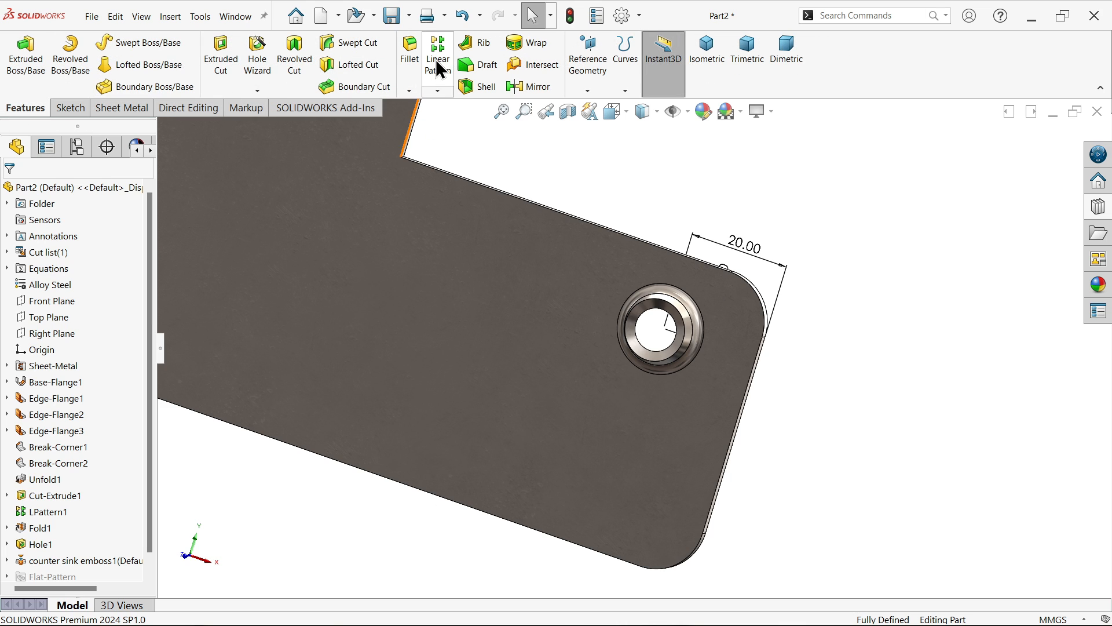
left_click(438, 54)
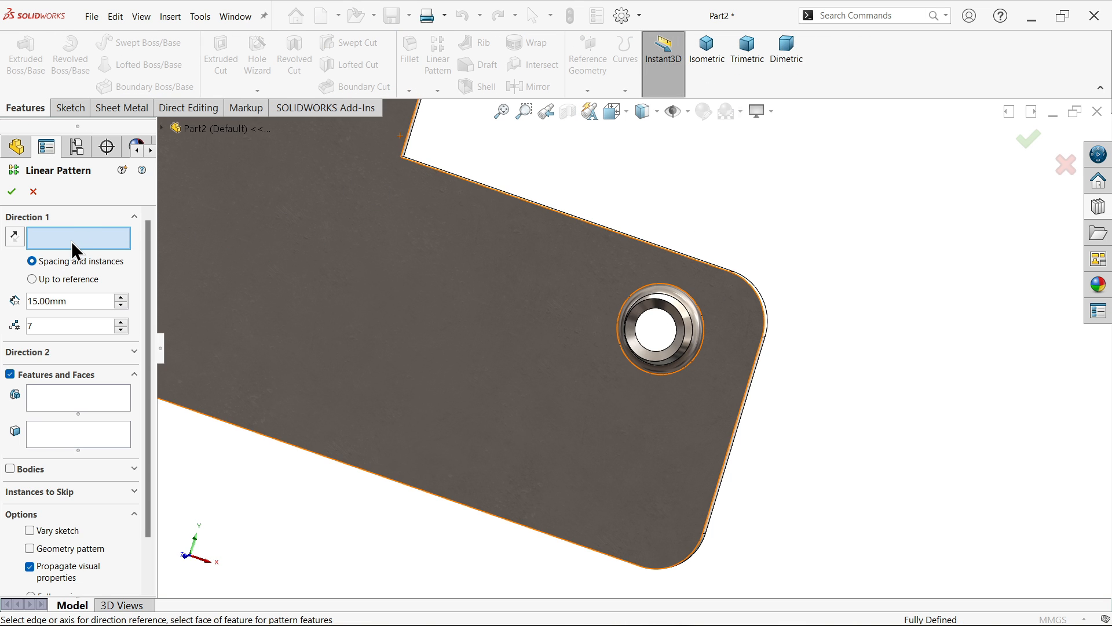
mouse_move(750, 397)
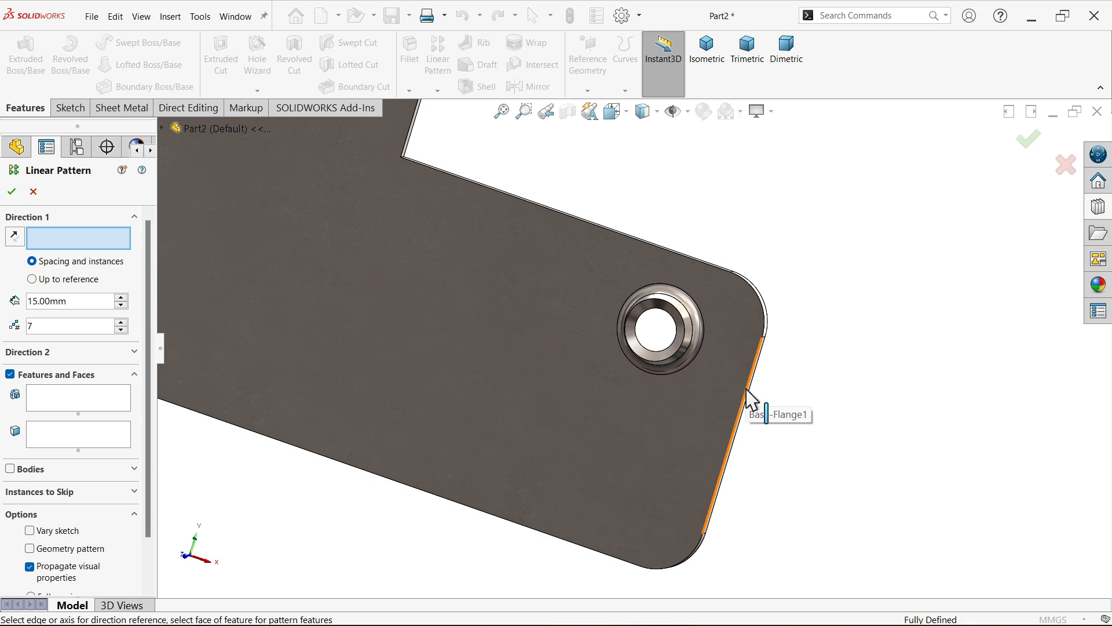
left_click(749, 397)
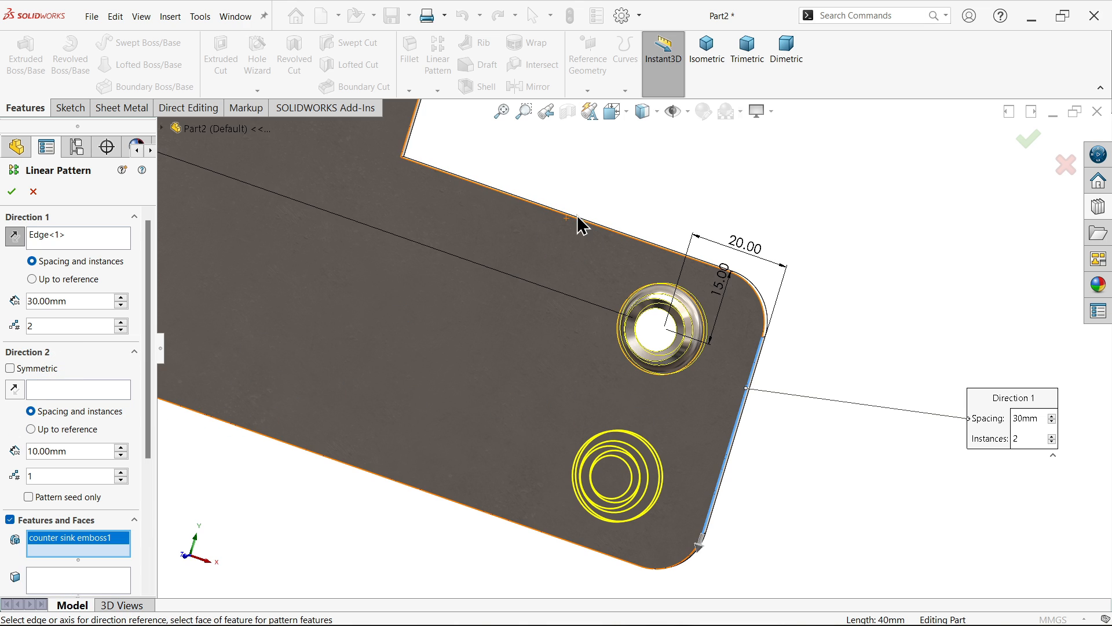
mouse_move(528, 342)
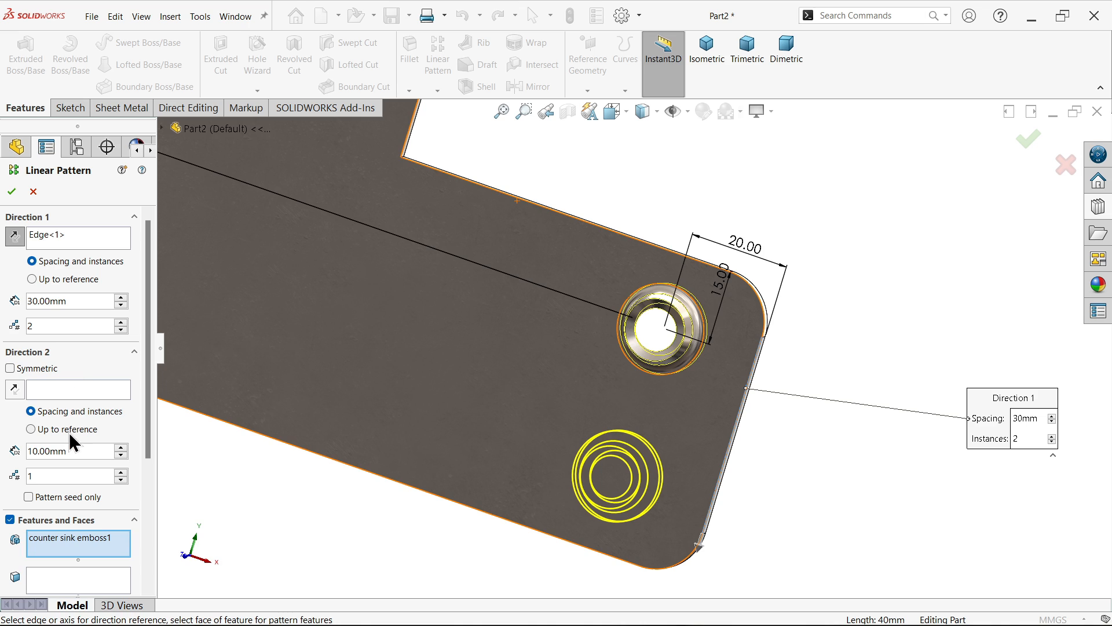
left_click(71, 389)
type("25")
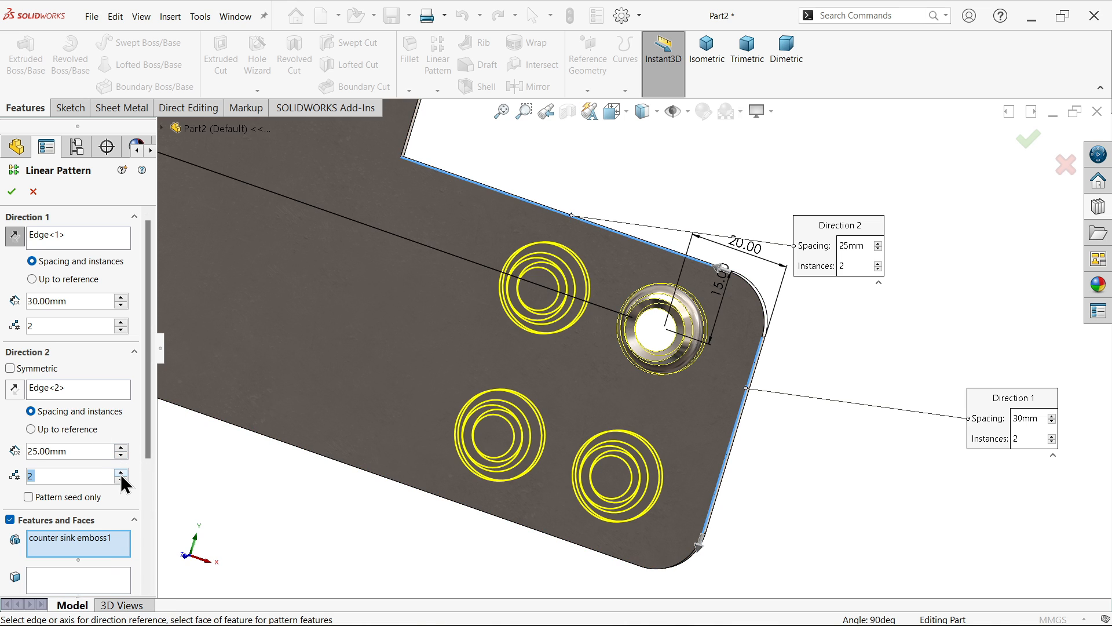
left_click(120, 471)
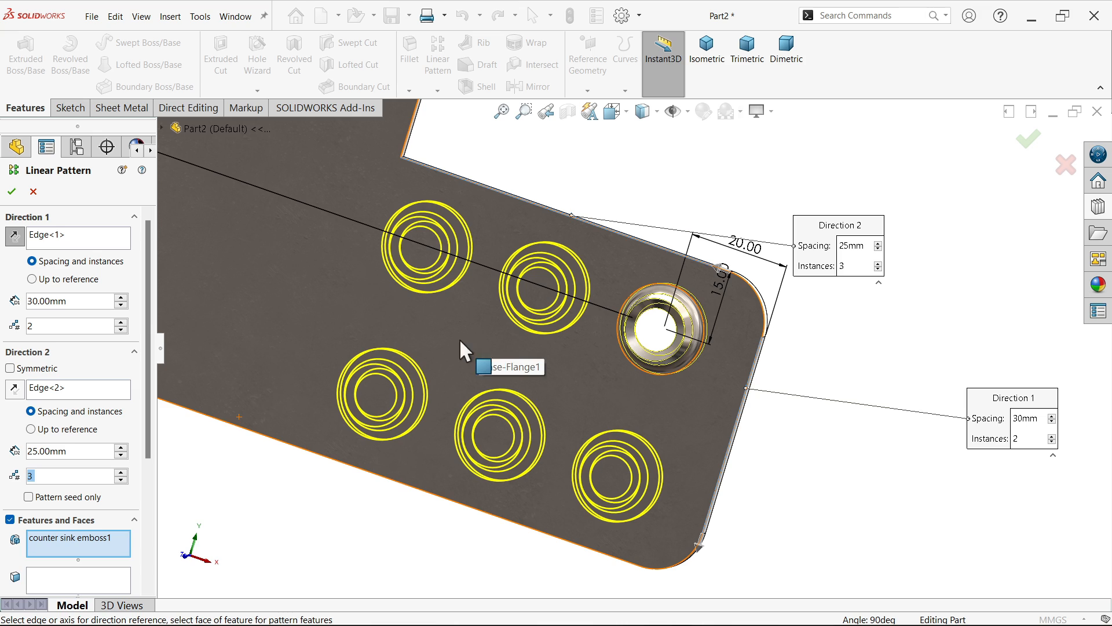
mouse_move(515, 303)
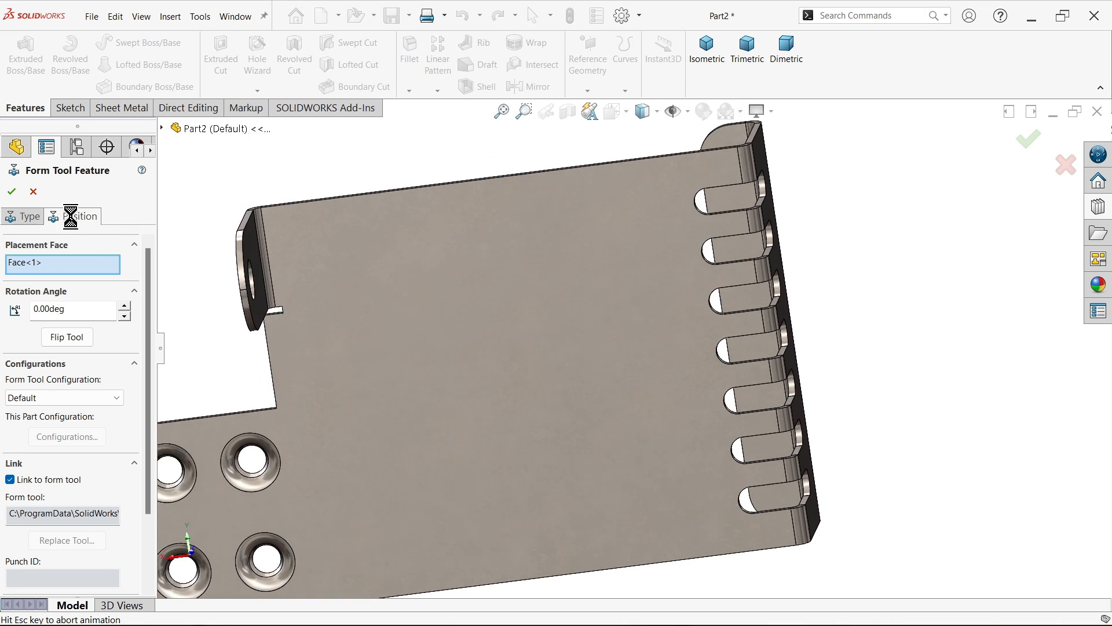
Step: Position the new emboss centre 70 mm and 60 mm from the step edges with a vertical relation
left_click(80, 215)
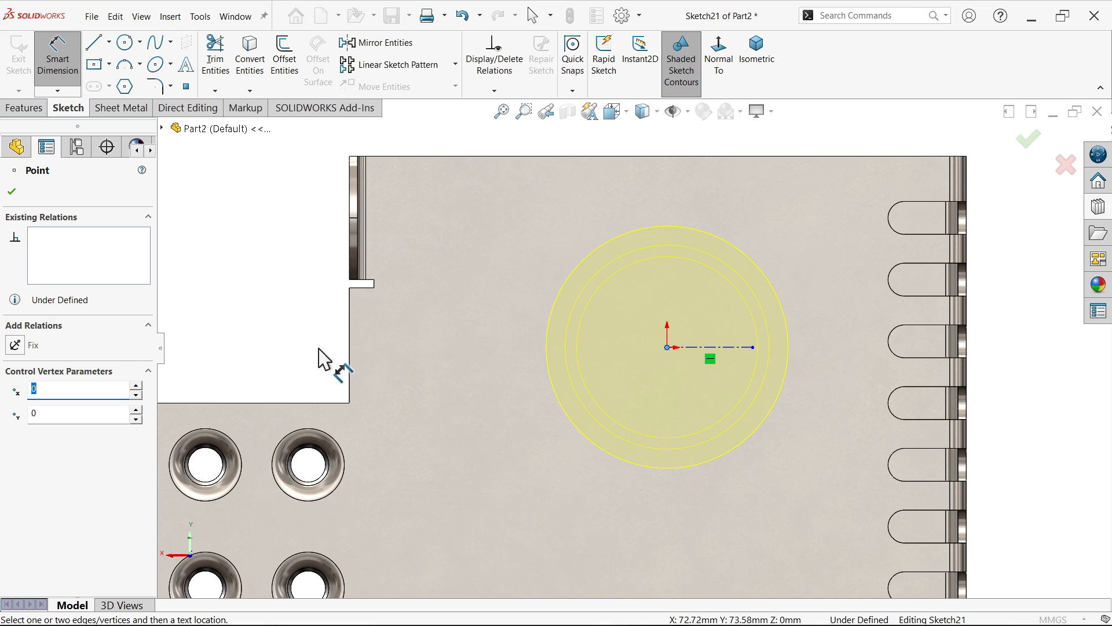
left_click(666, 294)
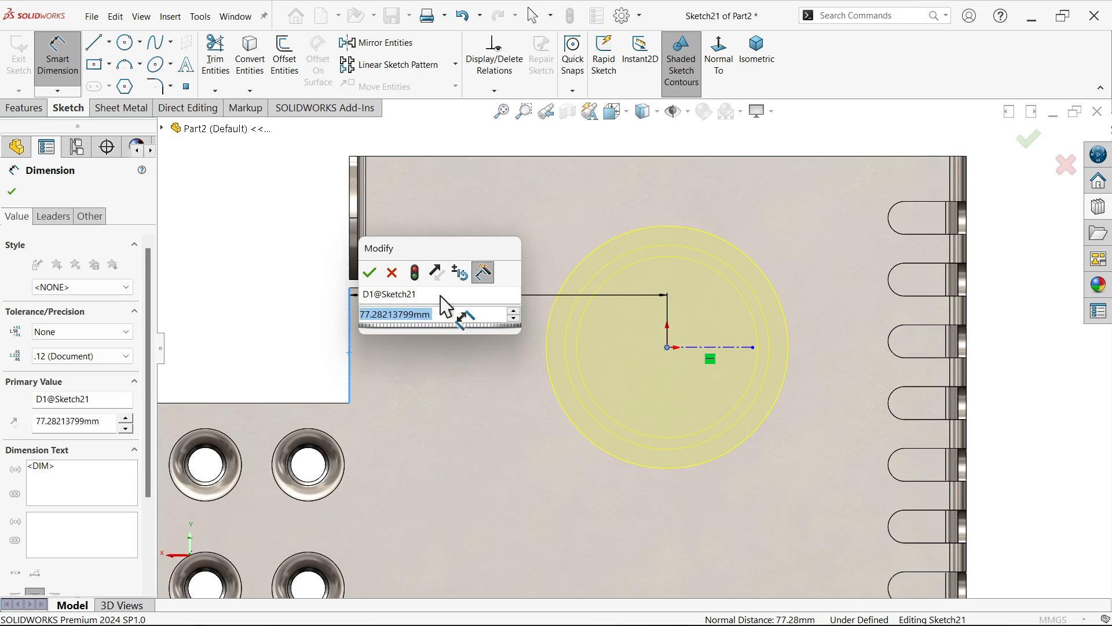
left_click(369, 273)
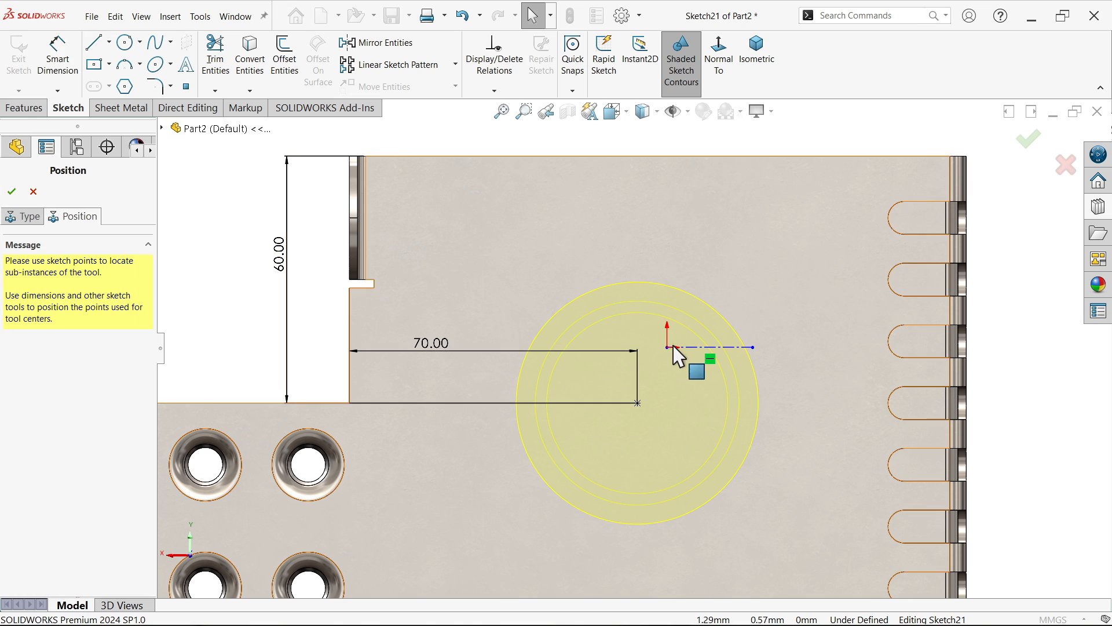
left_click(665, 347)
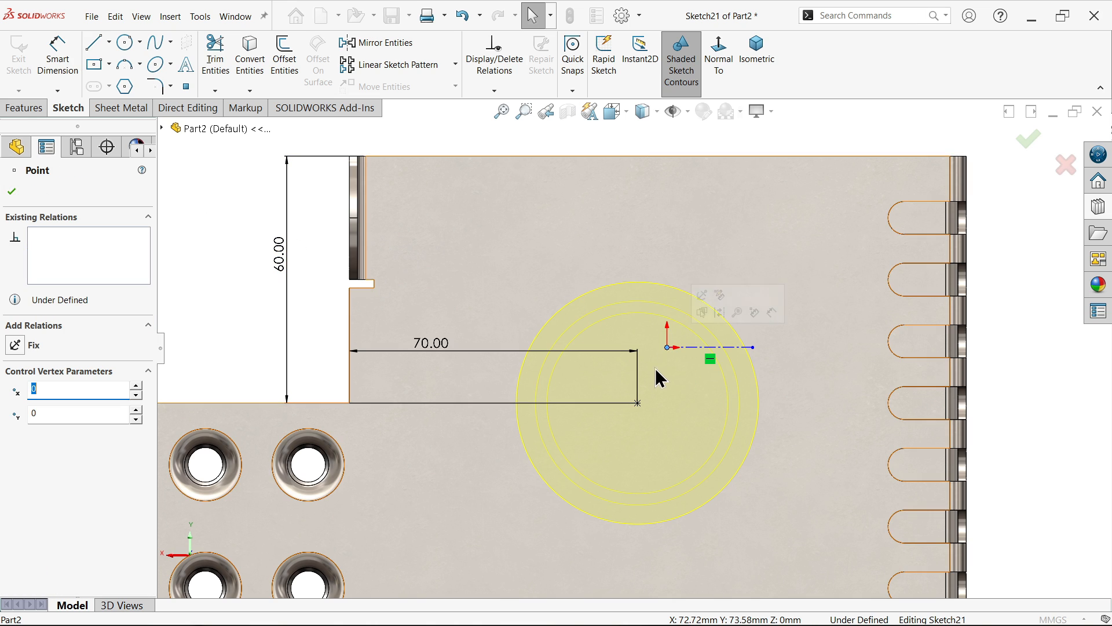
left_click(636, 402)
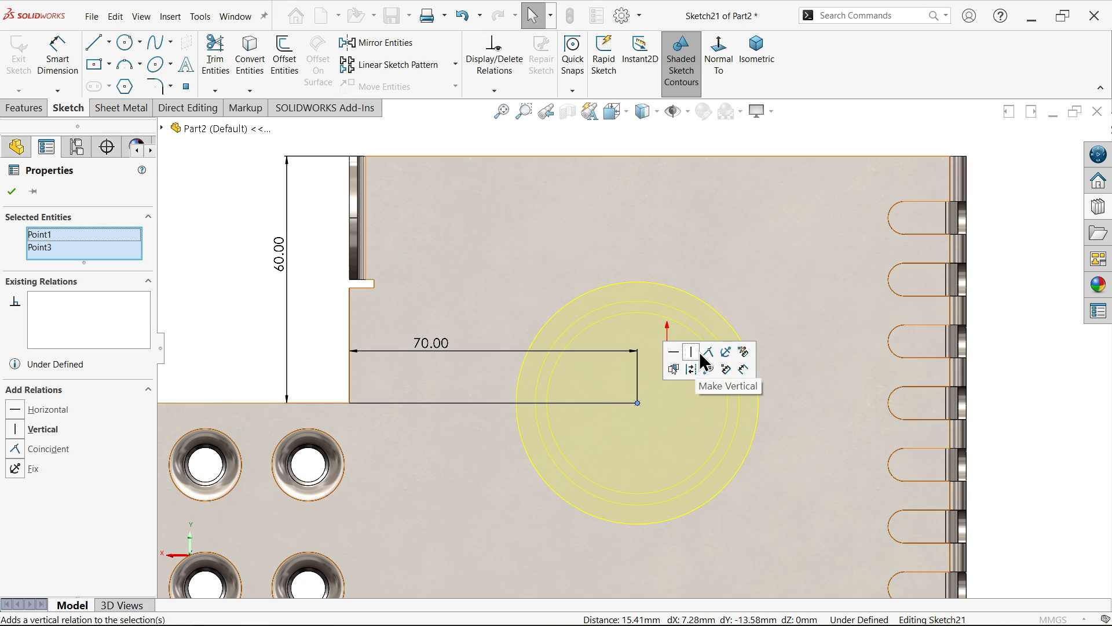
left_click(708, 351)
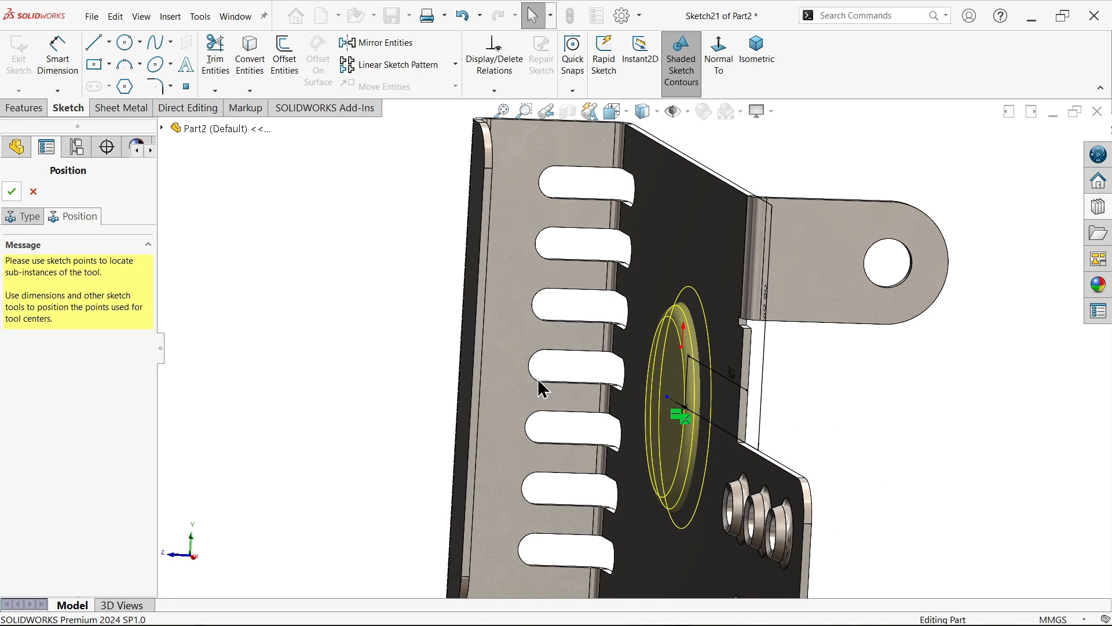
left_click(12, 192)
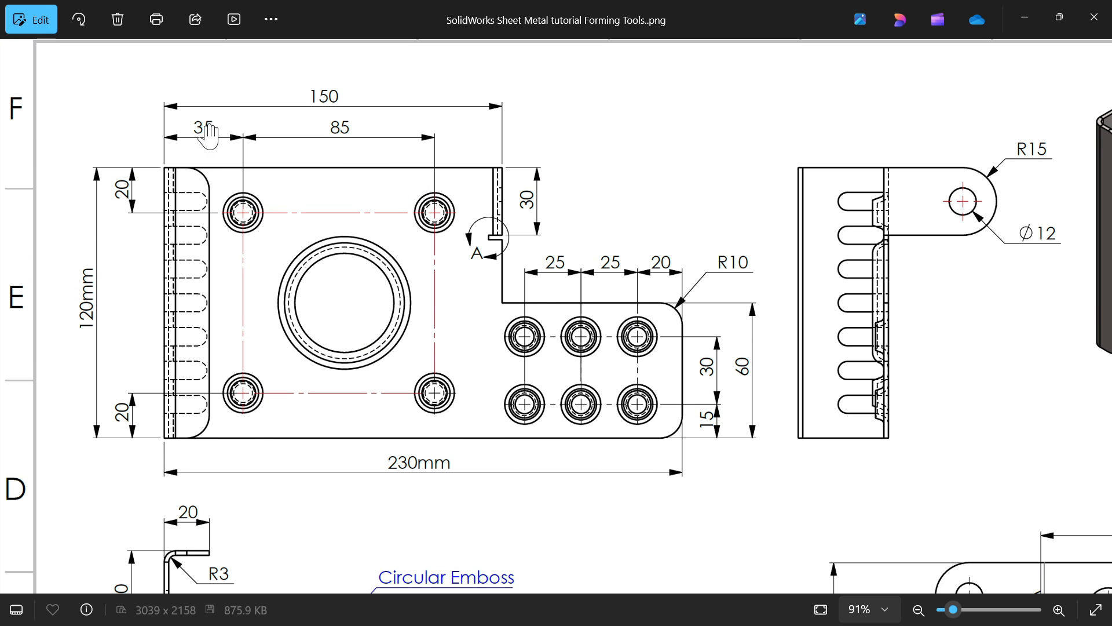
mouse_move(908, 130)
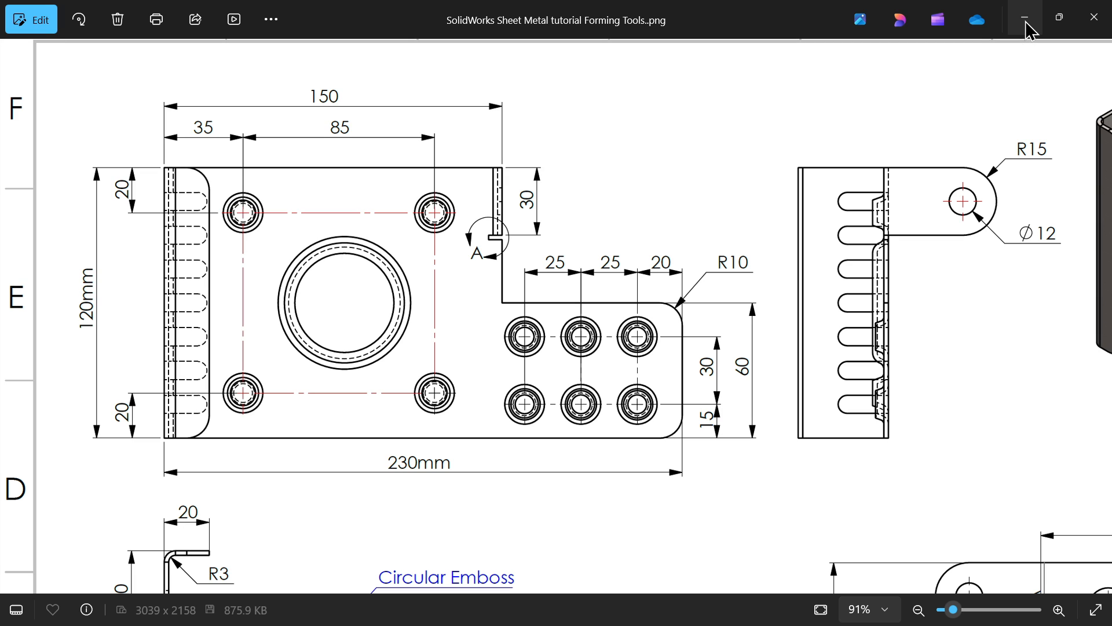
Step: Restore down the Photos reference drawing so the SOLIDWORKS part shows behind it
left_click(1025, 17)
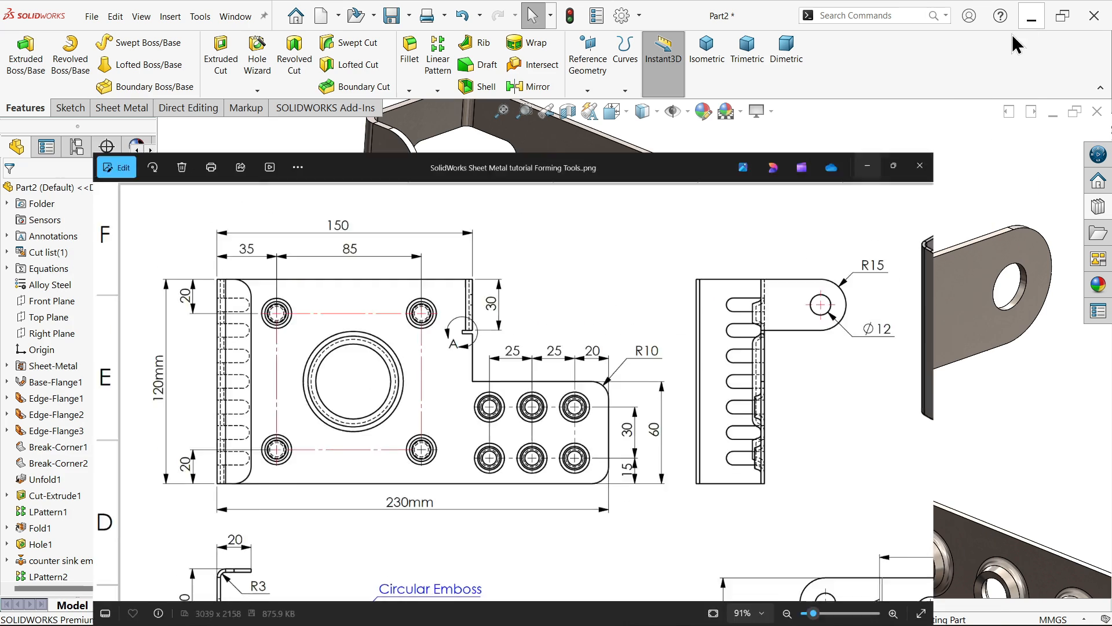
Step: Align the four emboss points using horizontal, vertical and coincident relations with the tool origin
left_click(919, 166)
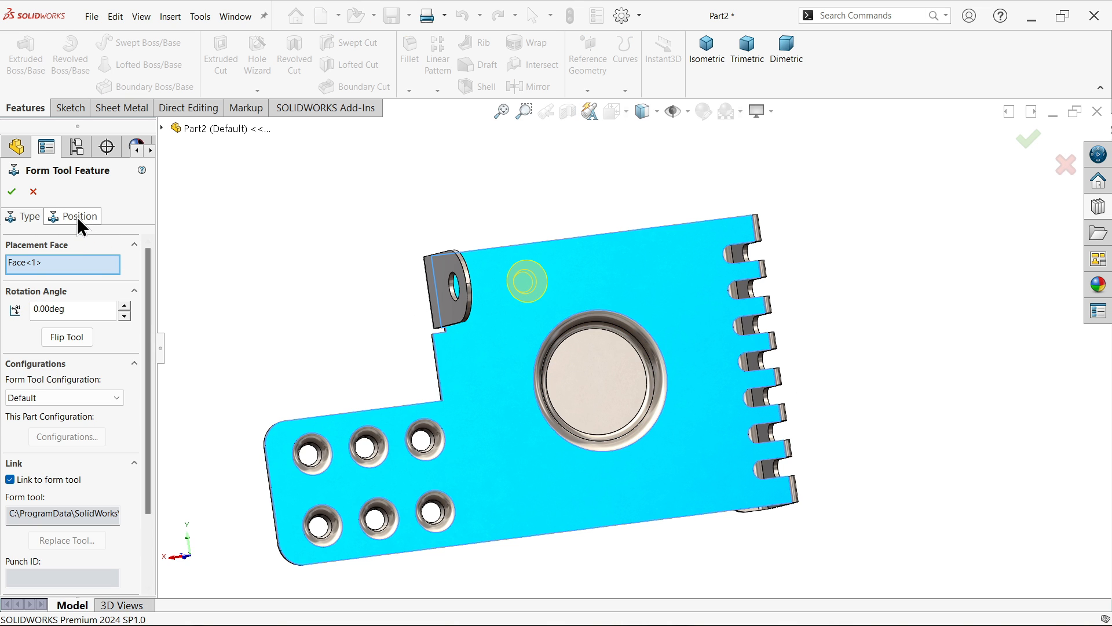
left_click(78, 216)
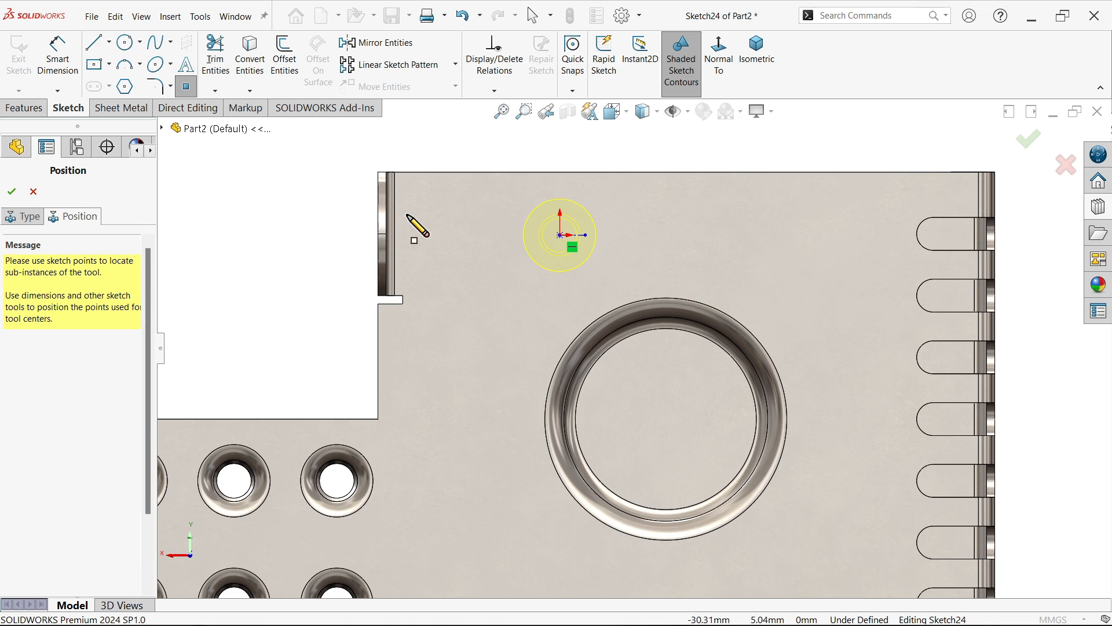
mouse_move(186, 87)
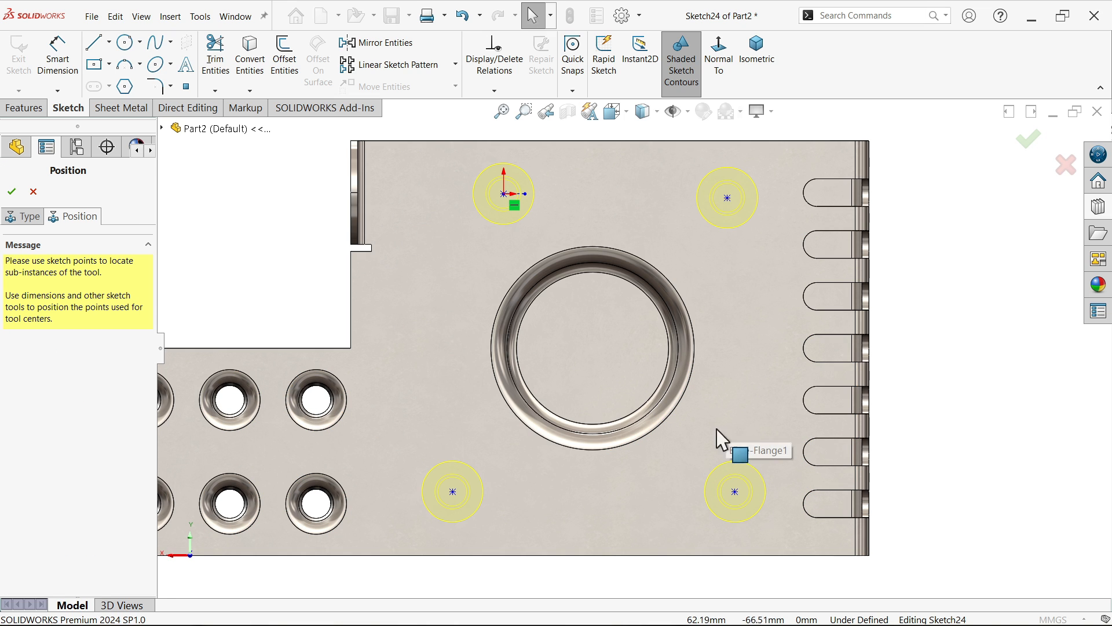
mouse_move(734, 205)
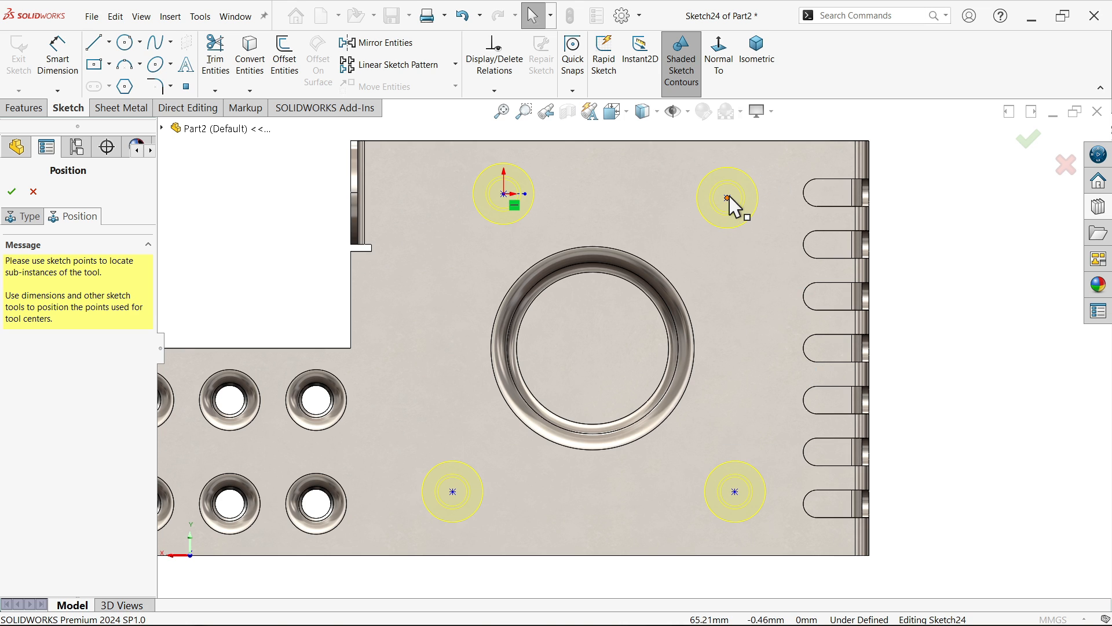
left_click(503, 193)
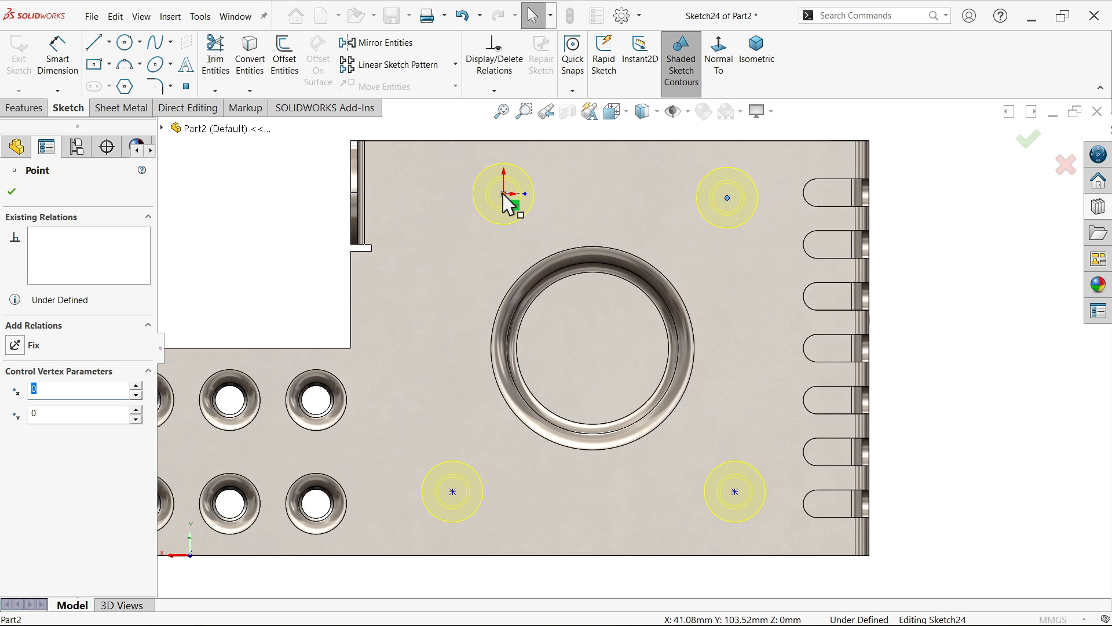
left_click(734, 492)
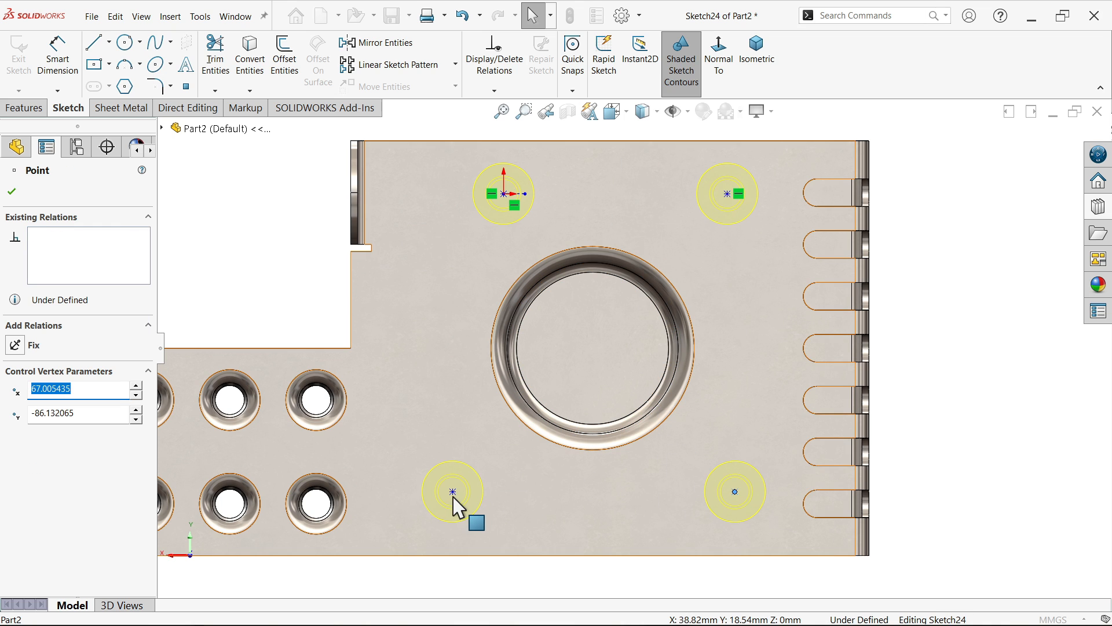
left_click(451, 491)
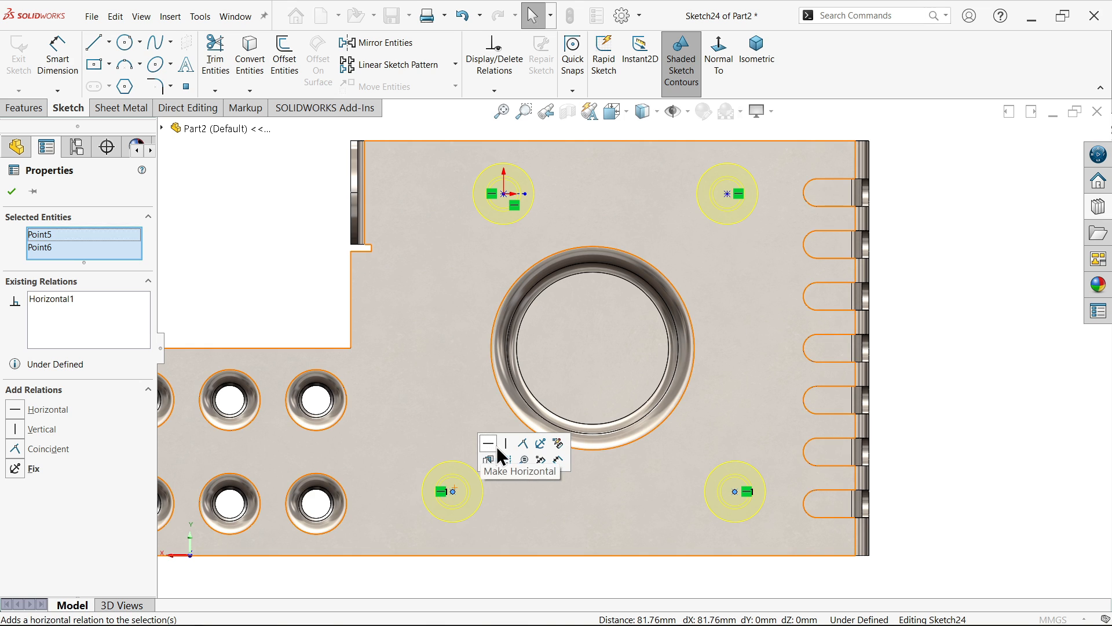
left_click(487, 443)
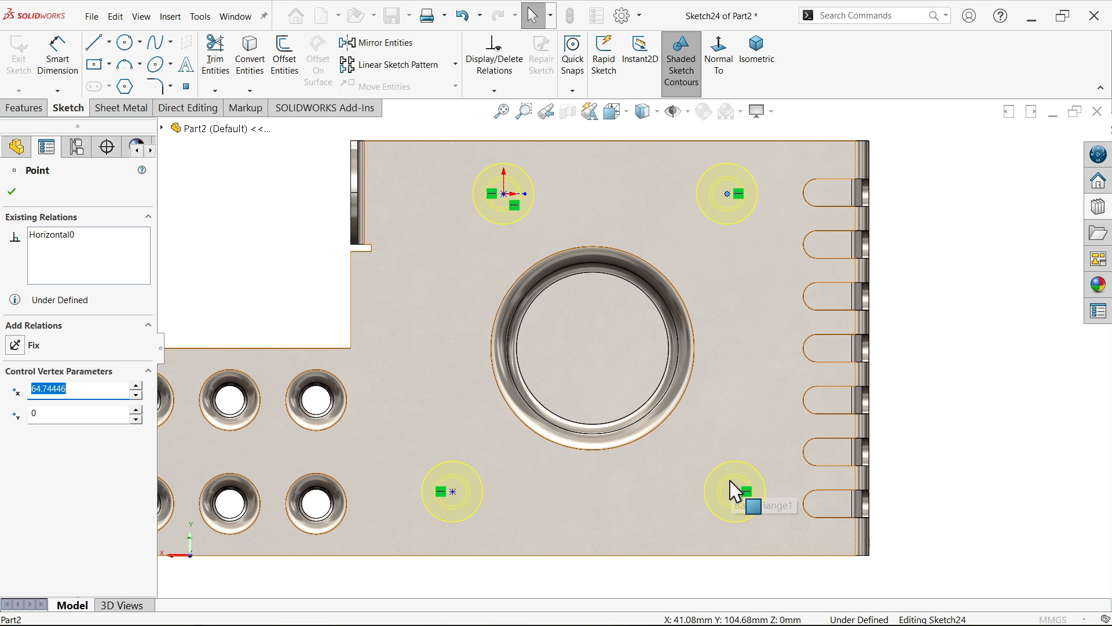
left_click(734, 491)
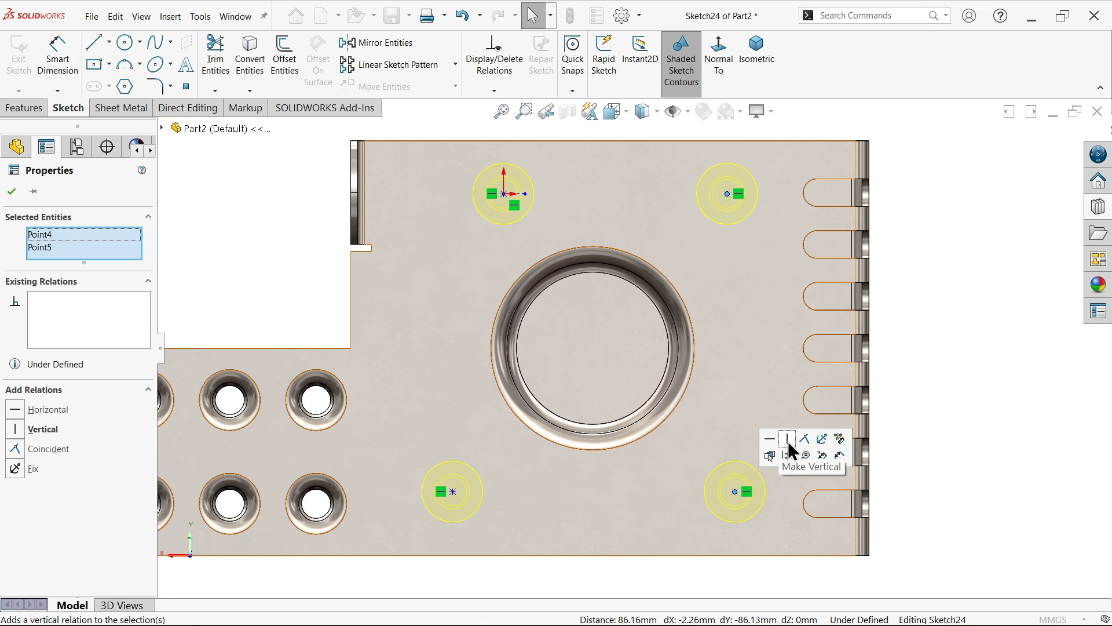
left_click(787, 439)
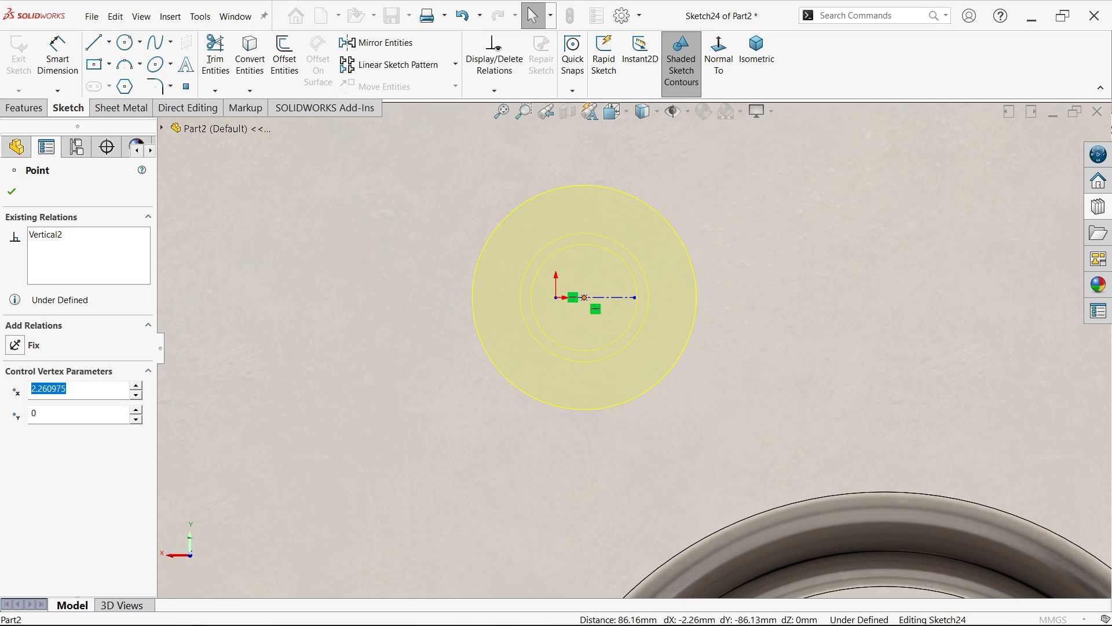
left_click(594, 307)
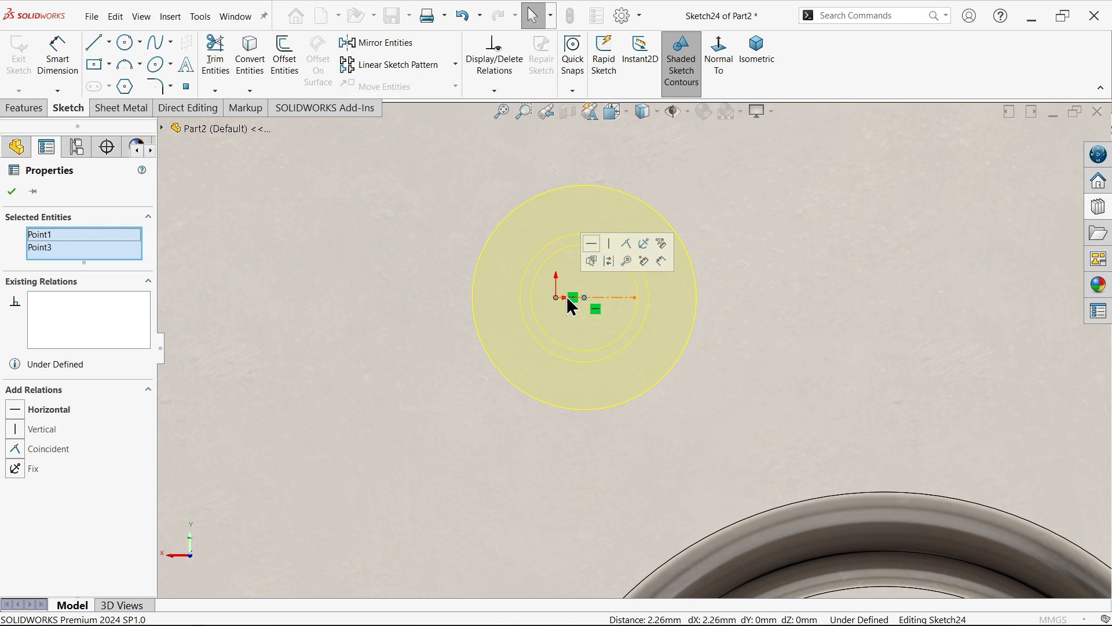
left_click(48, 449)
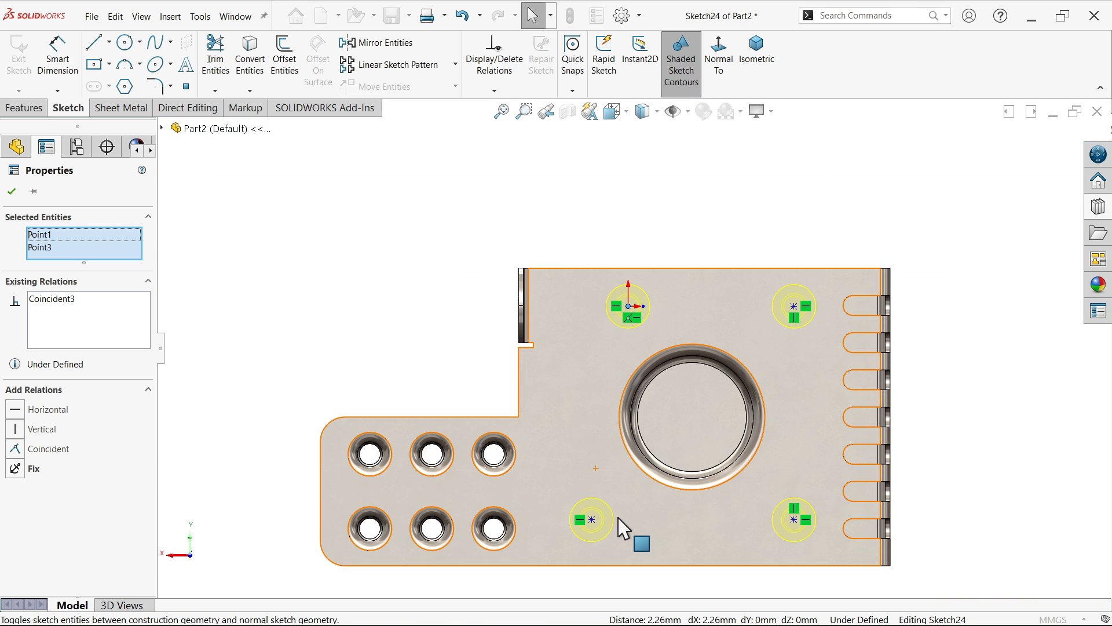
left_click(589, 520)
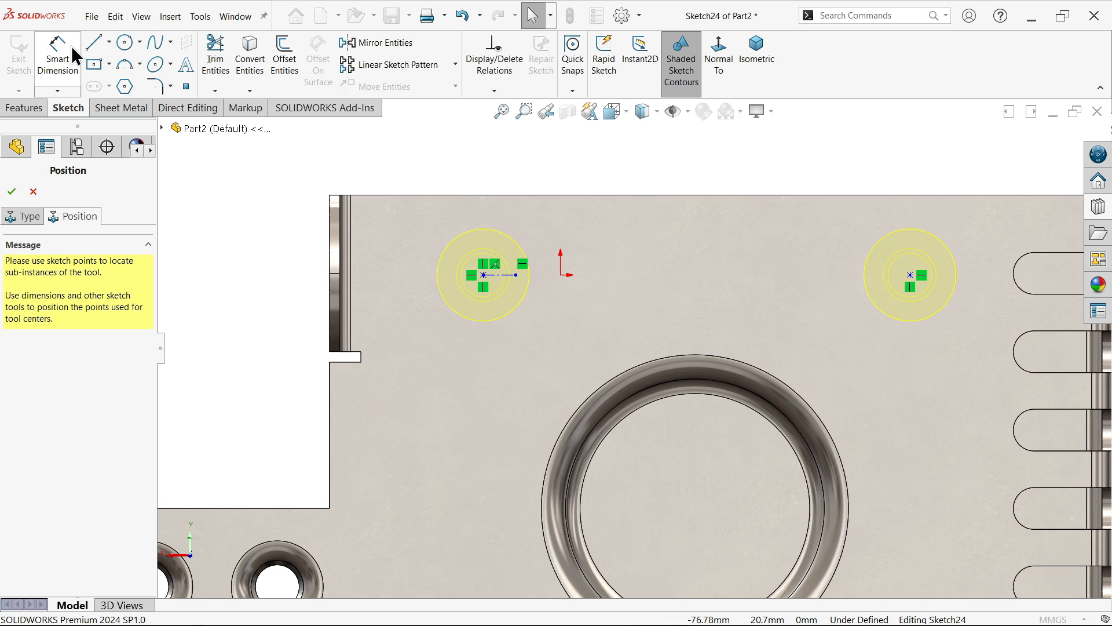
mouse_move(489, 287)
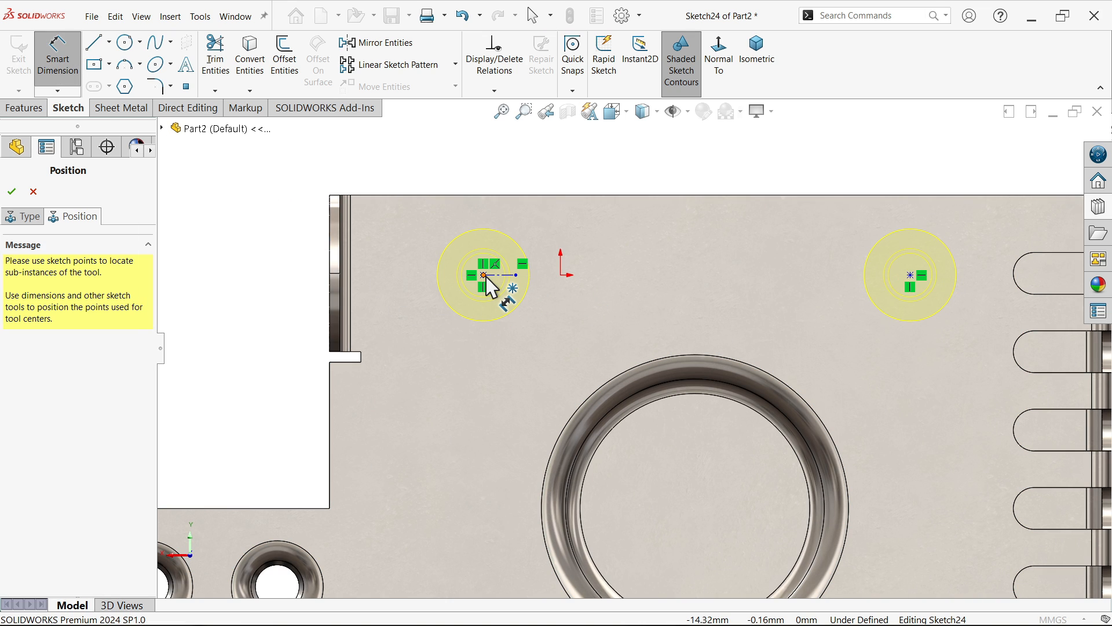
Step: Dimension the emboss points 30 mm from the left edge, 85 mm apart and 20 mm from the top
left_click(483, 275)
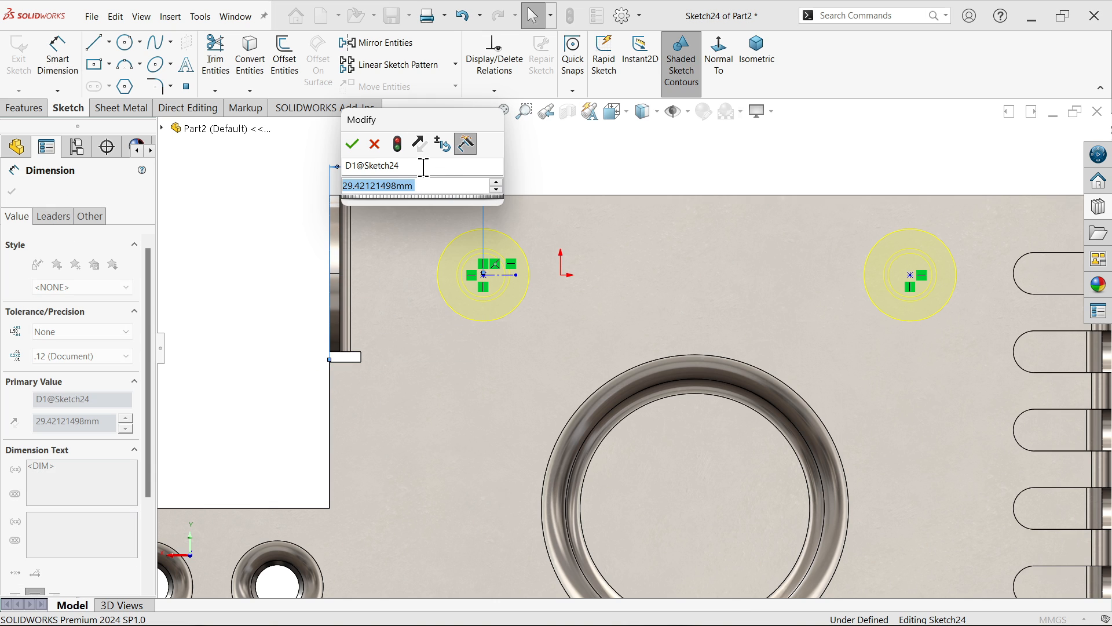
type("35")
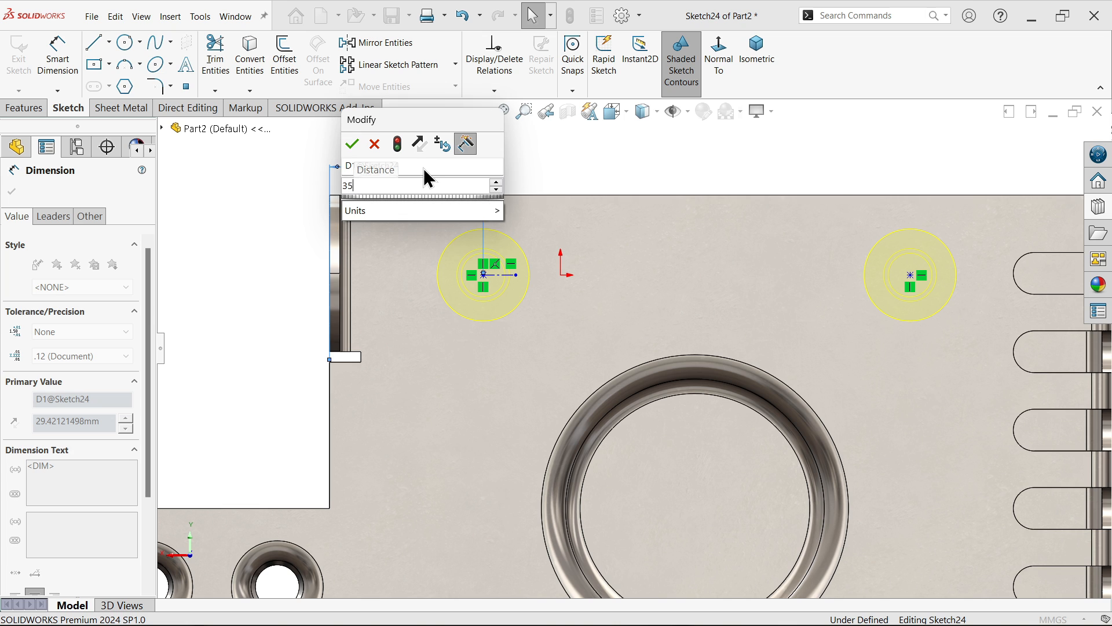
left_click(352, 145)
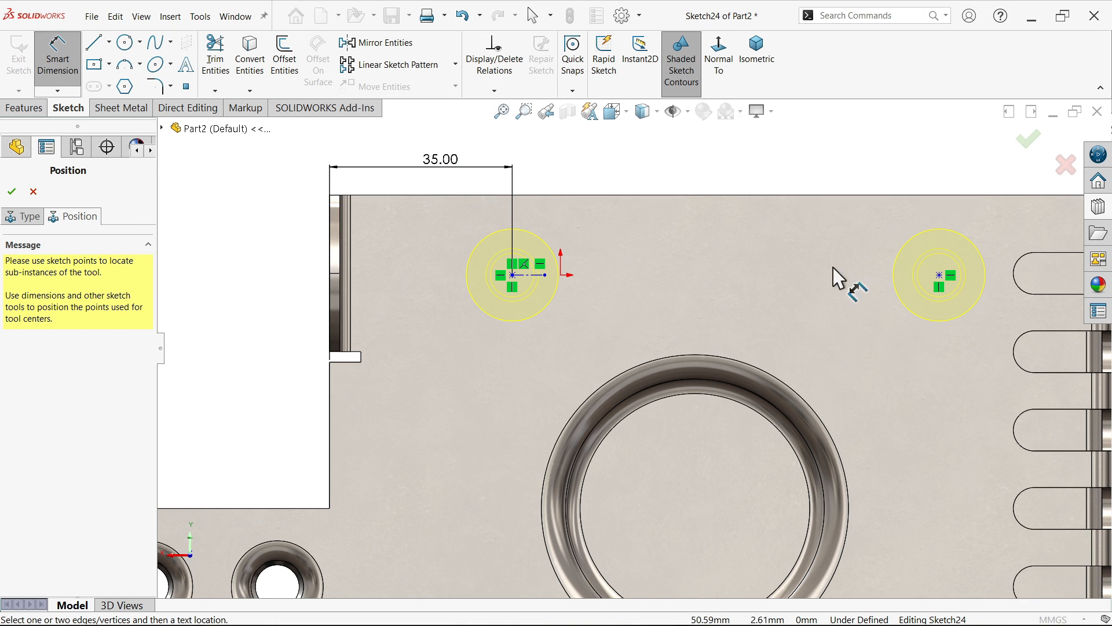
left_click(511, 274)
type("30")
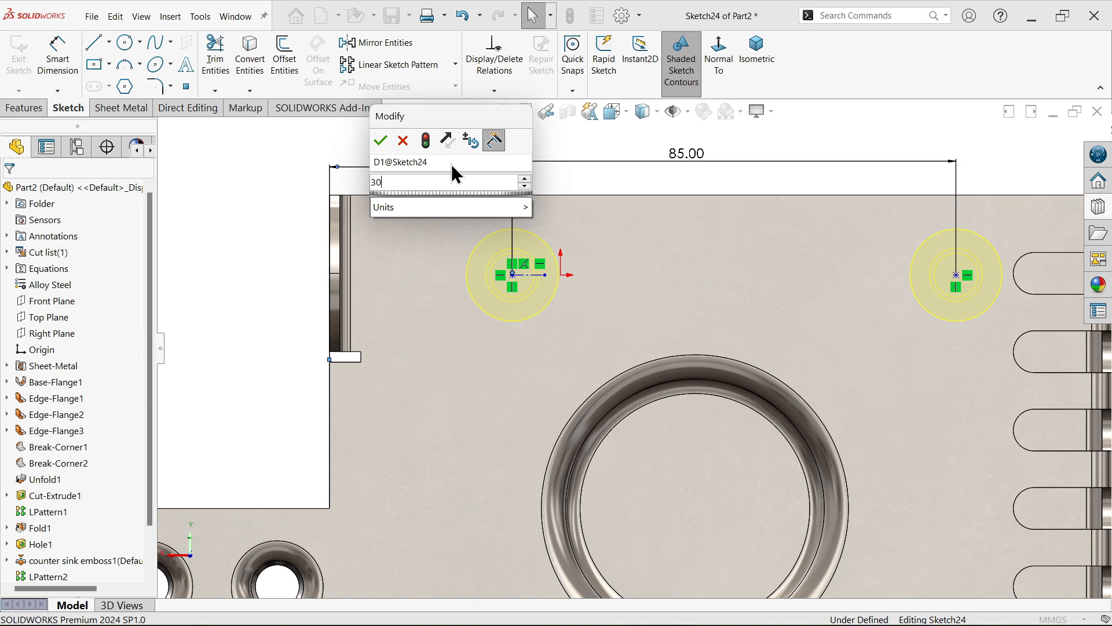
left_click(380, 140)
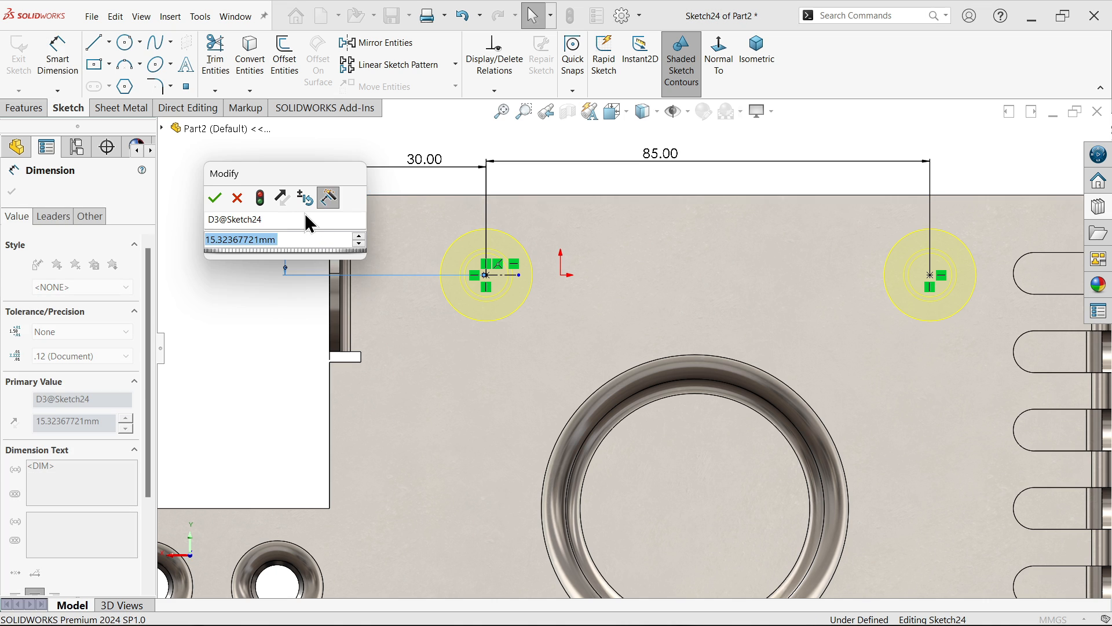
left_click(215, 197)
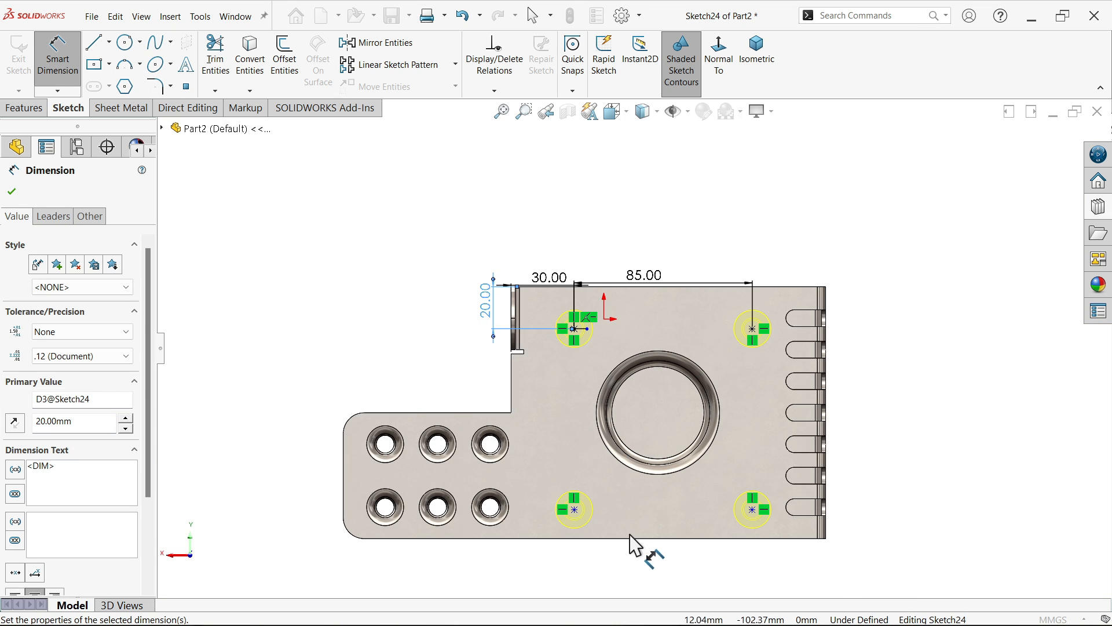
scroll("up", 3)
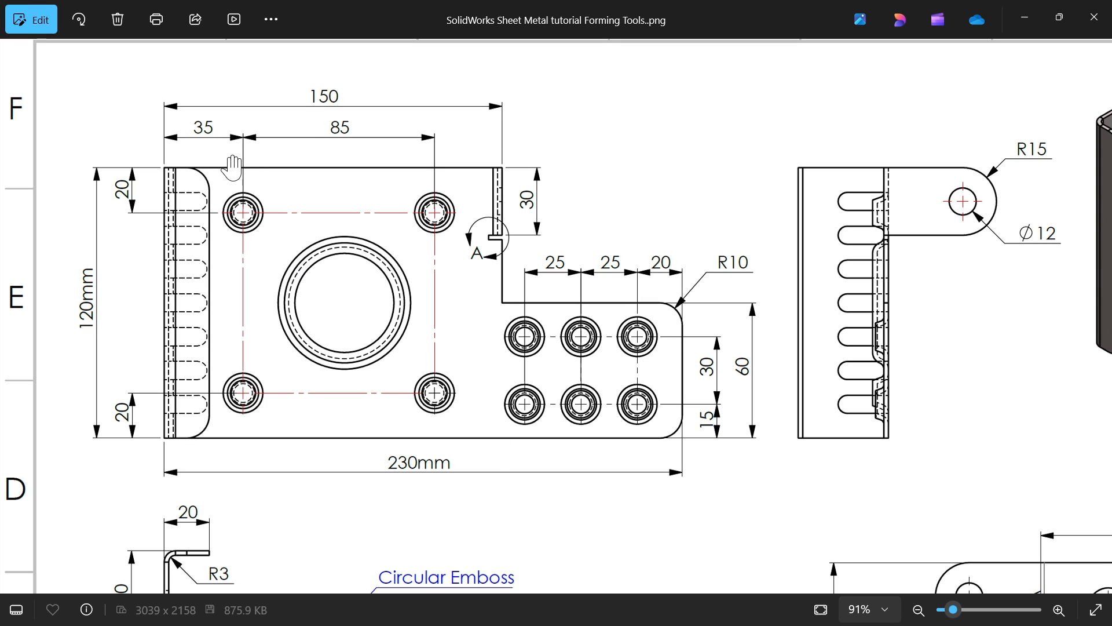
mouse_move(202, 149)
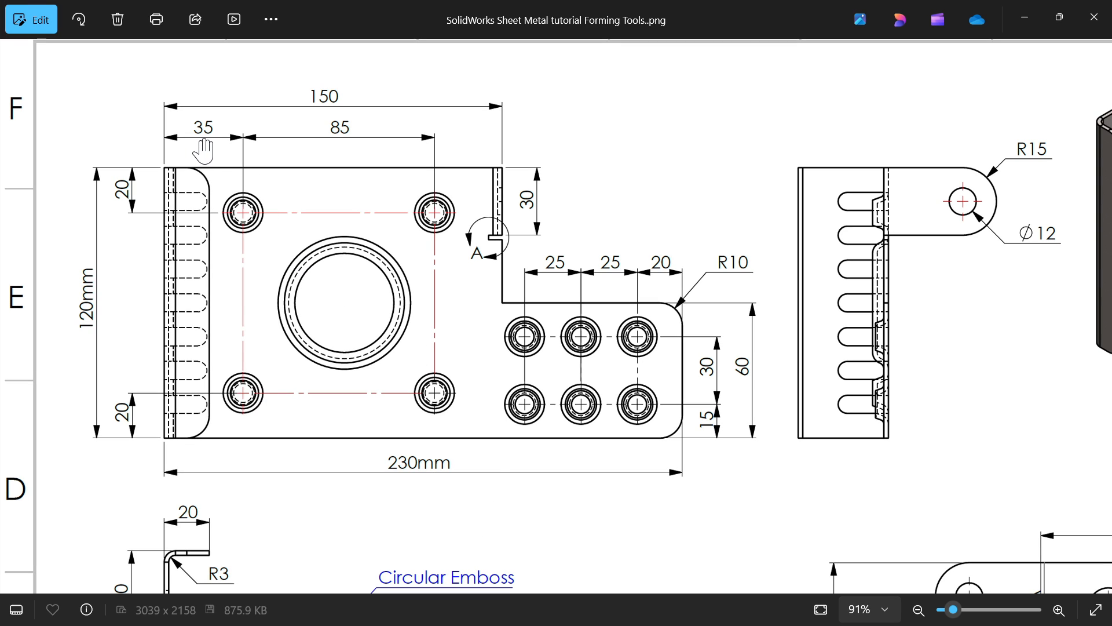
mouse_move(198, 150)
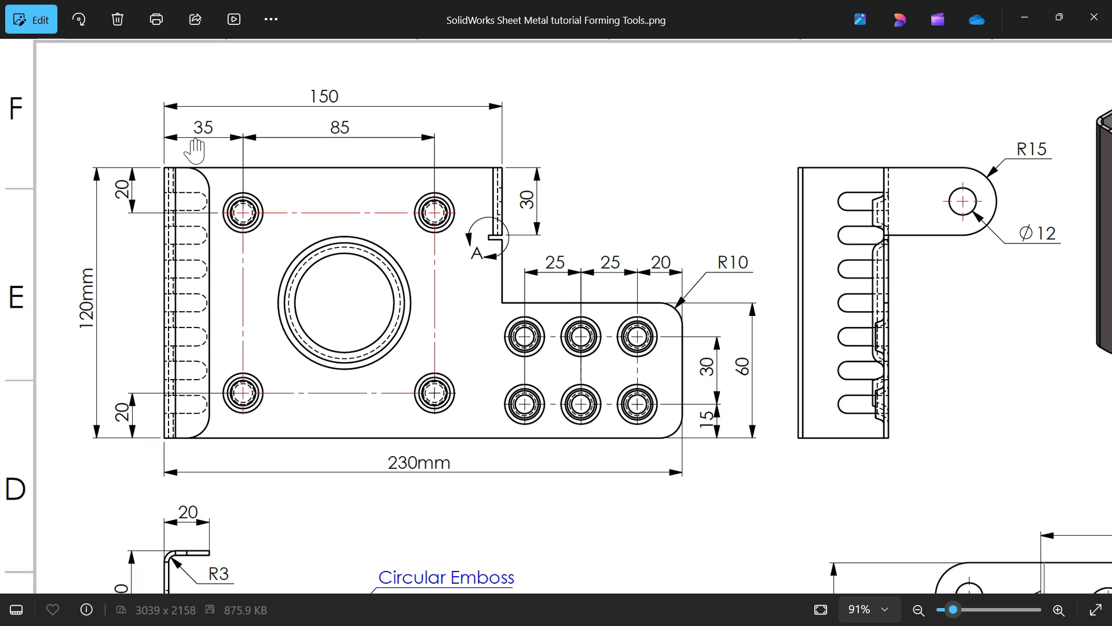
mouse_move(427, 147)
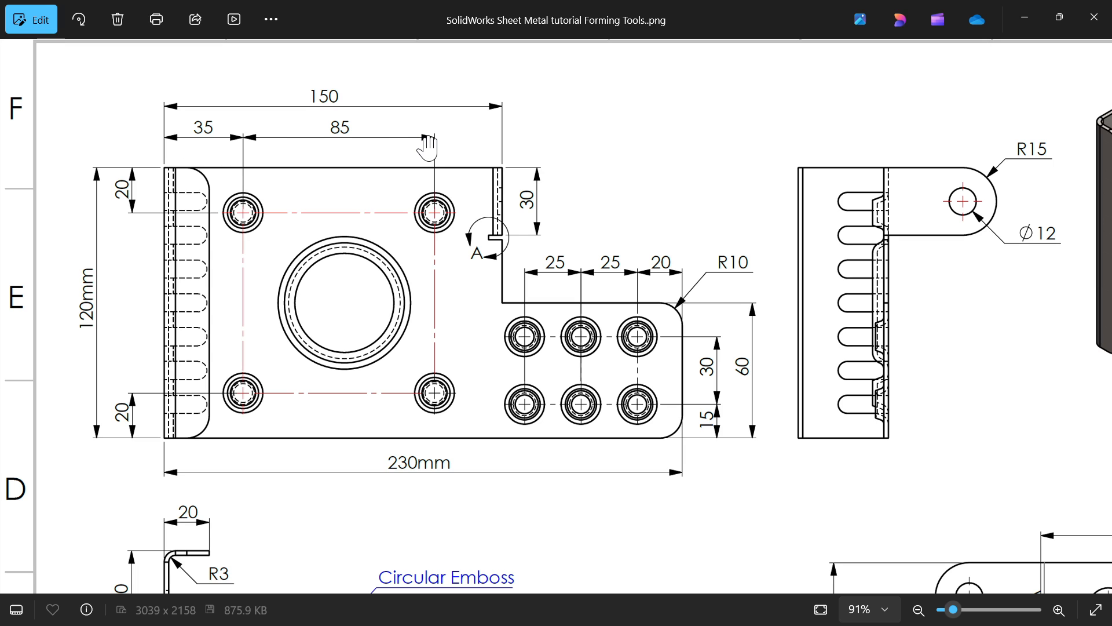
mouse_move(515, 168)
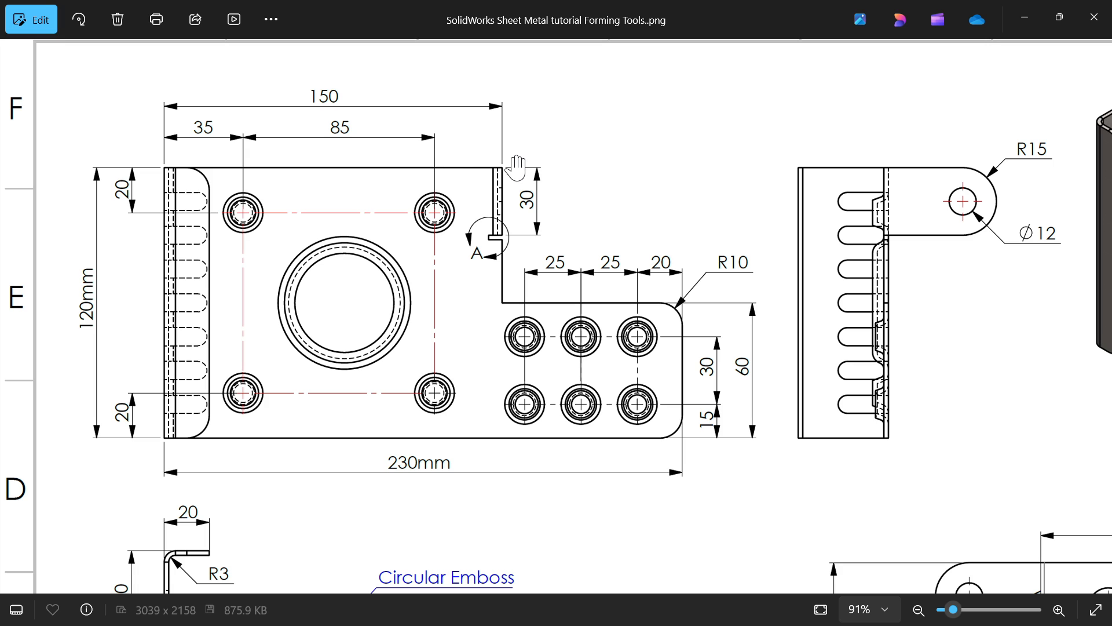
mouse_move(503, 214)
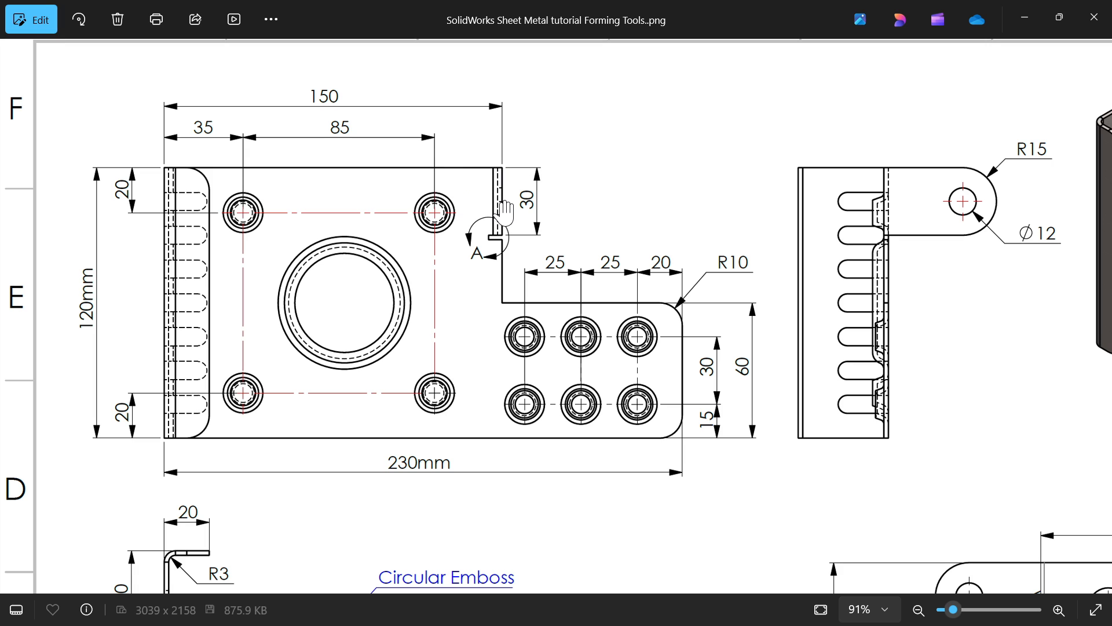
mouse_move(501, 216)
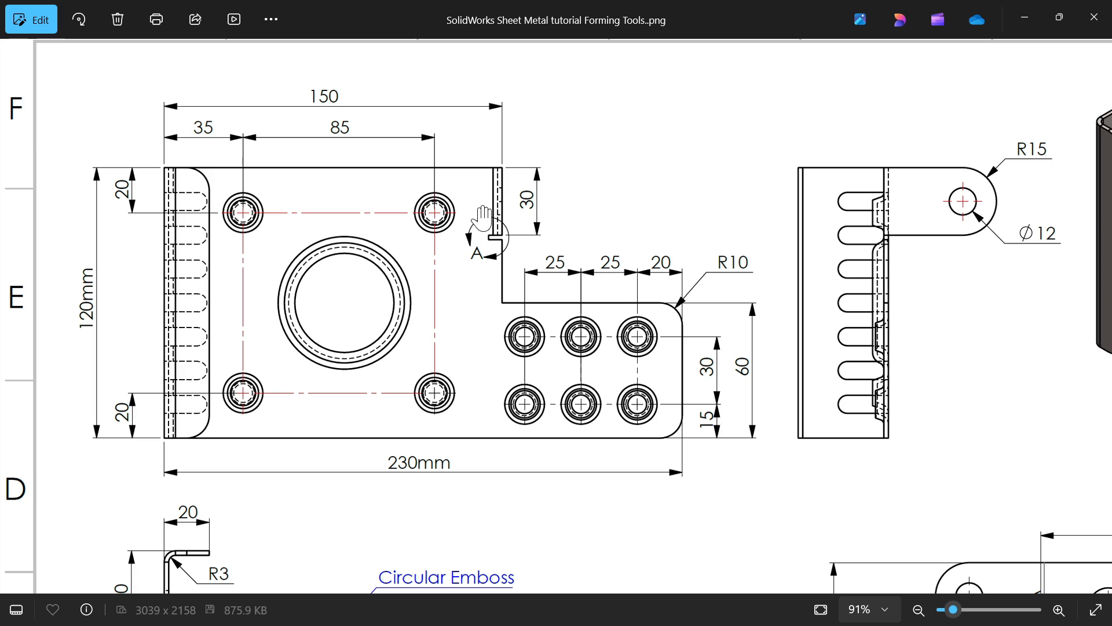
mouse_move(310, 144)
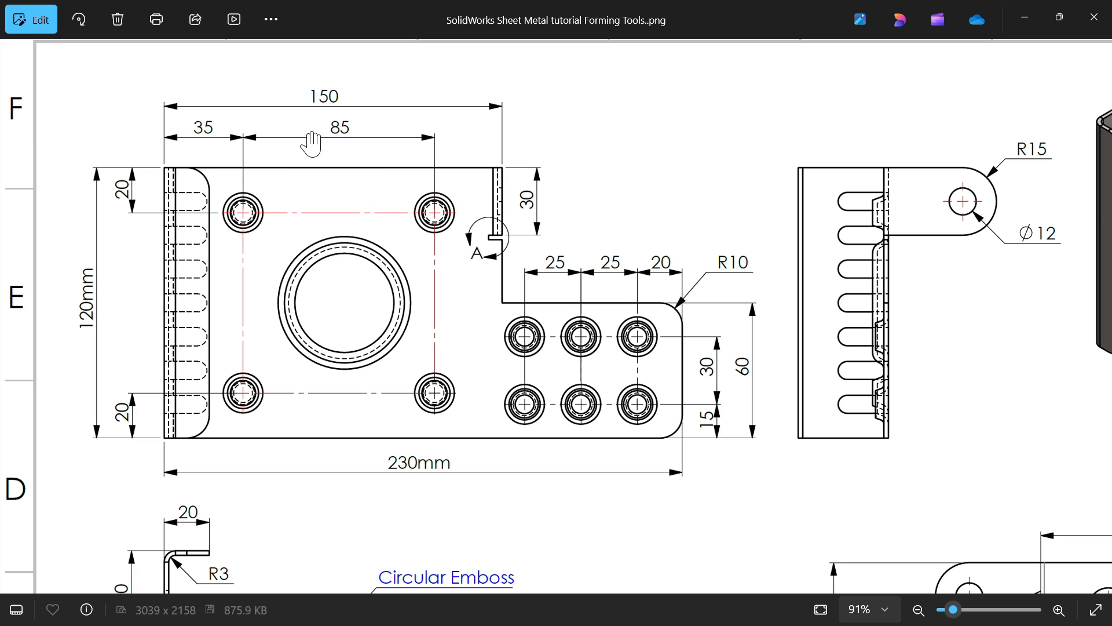
mouse_move(341, 149)
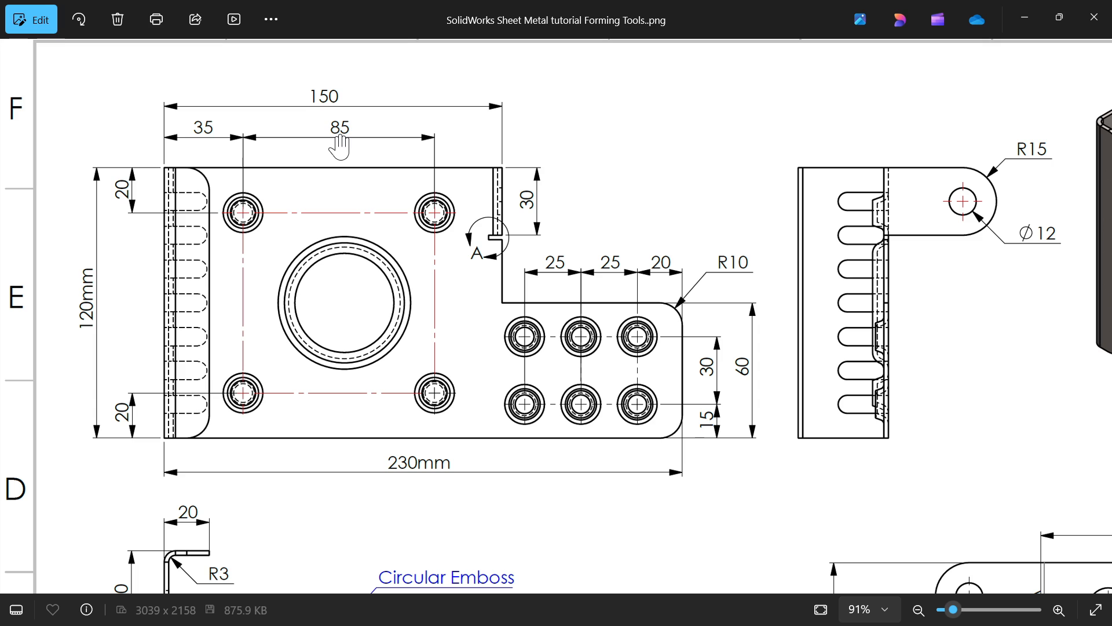
mouse_move(490, 164)
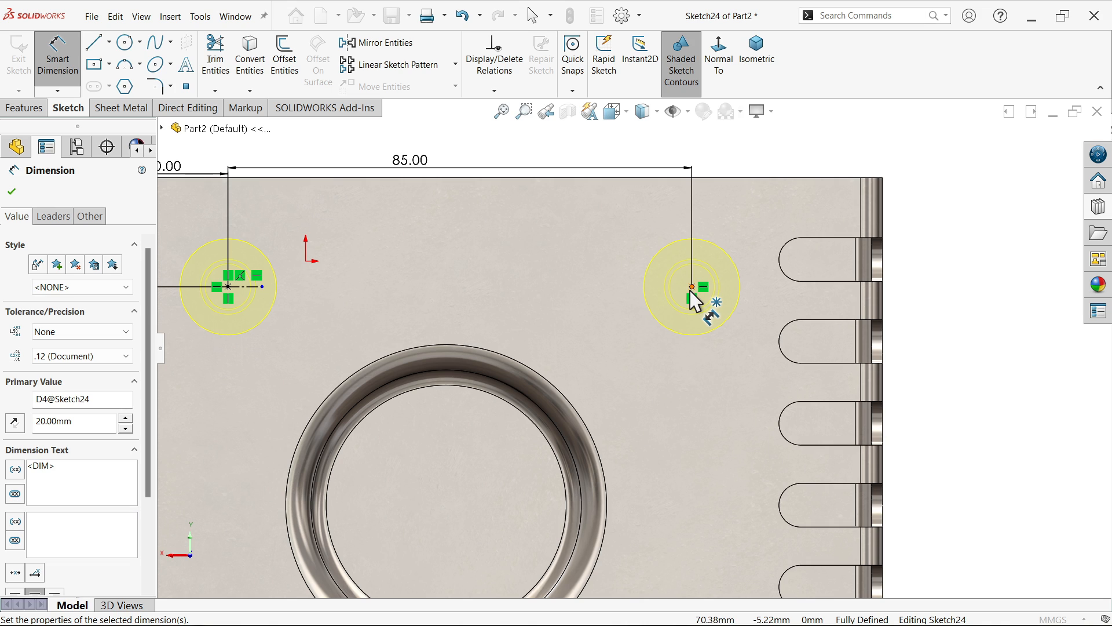
Step: Add a driven 35 mm dimension from the right emboss point to the right edge and confirm
left_click(692, 286)
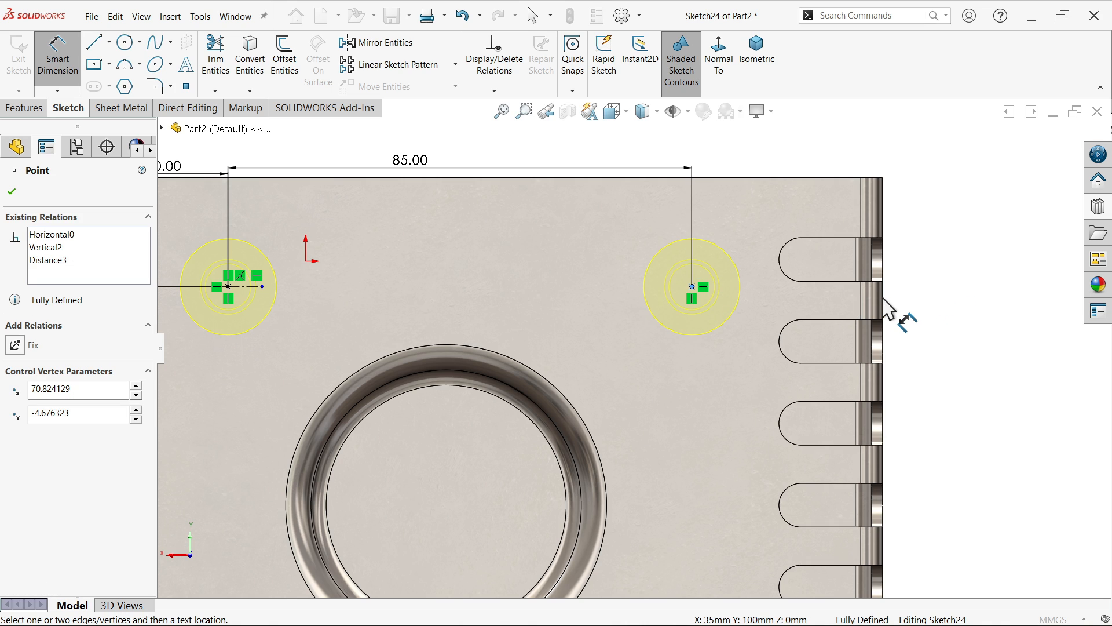
mouse_move(892, 310)
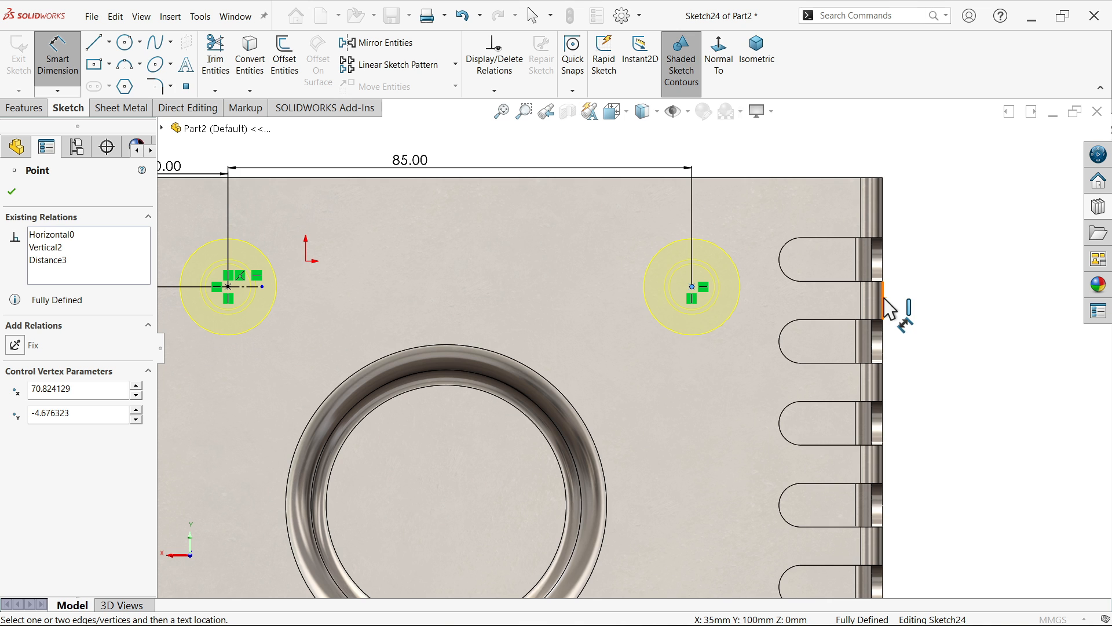
left_click(796, 135)
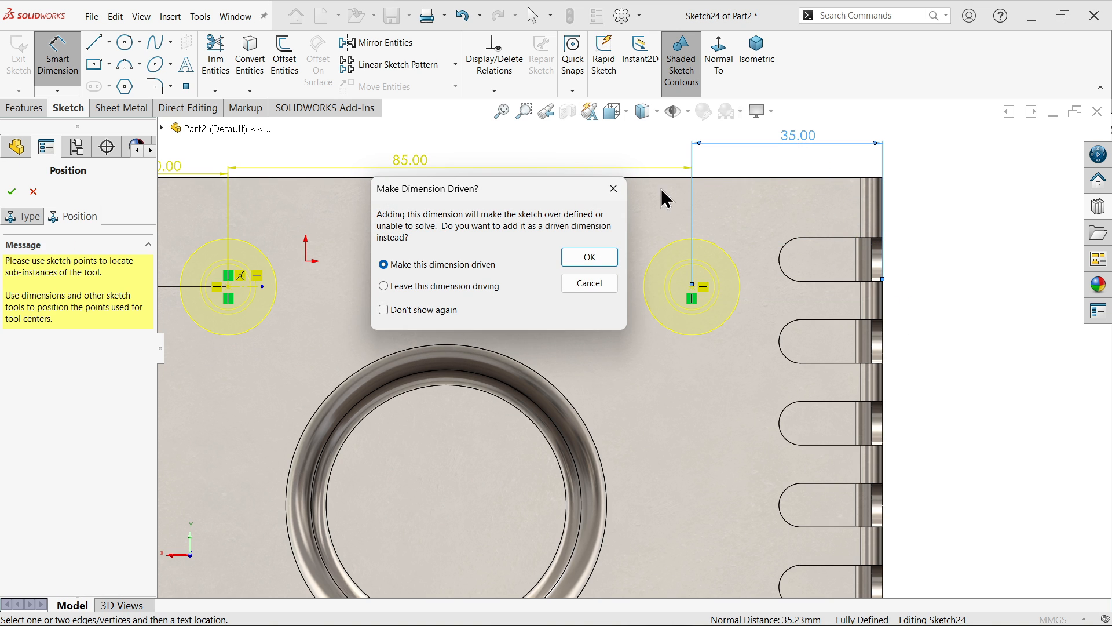
left_click(589, 257)
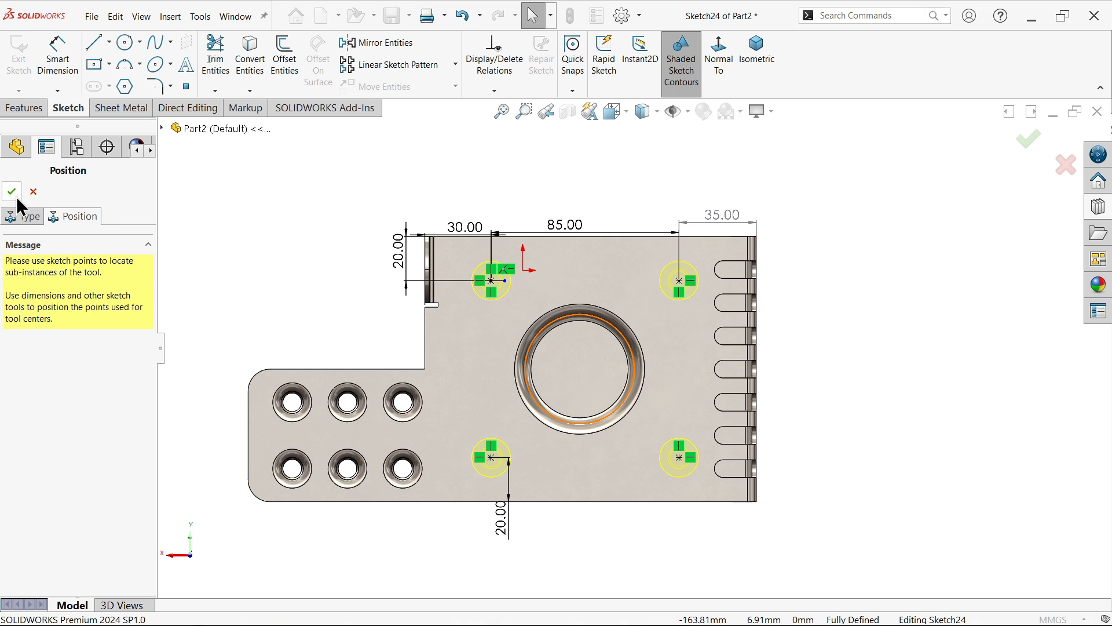
left_click(10, 192)
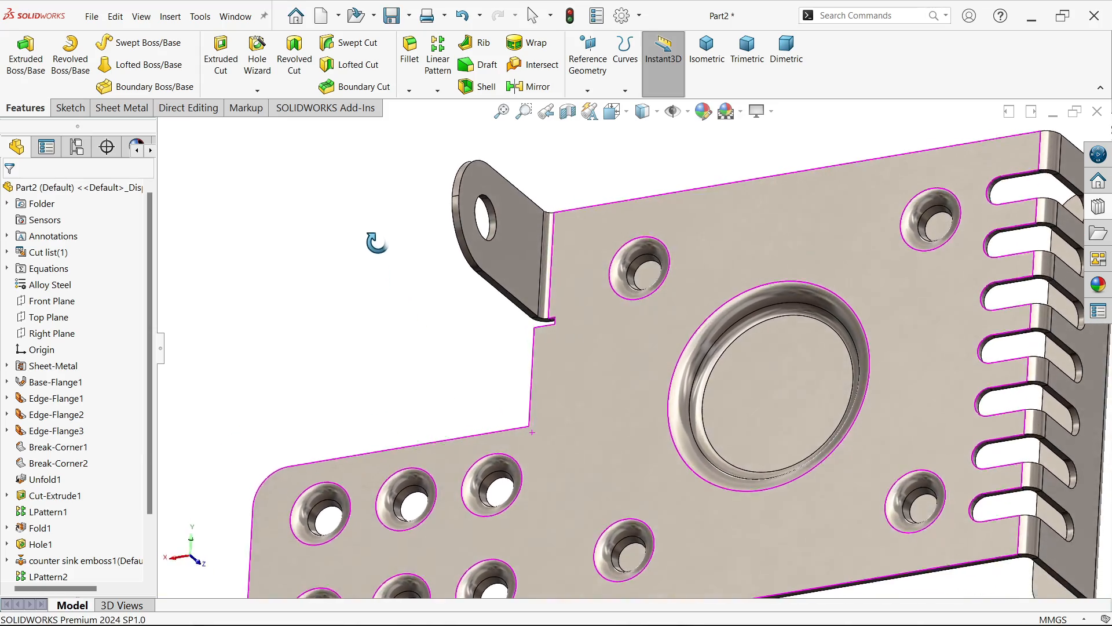
Step: Switch to isometric view and save the part to the Desktop as 'forming tool'
left_click(747, 50)
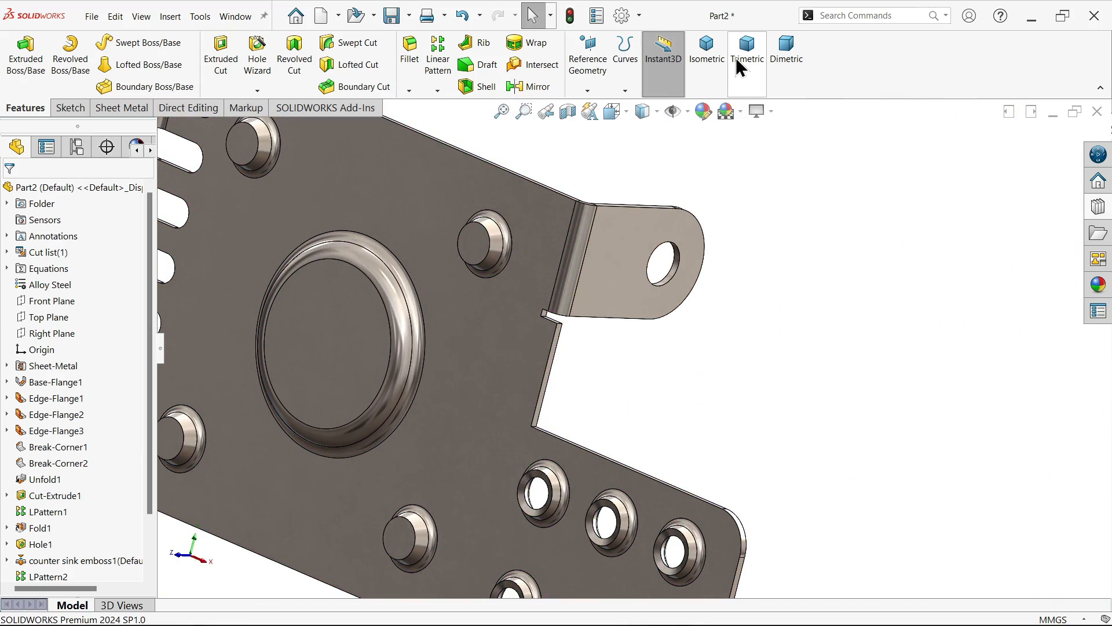
left_click(705, 53)
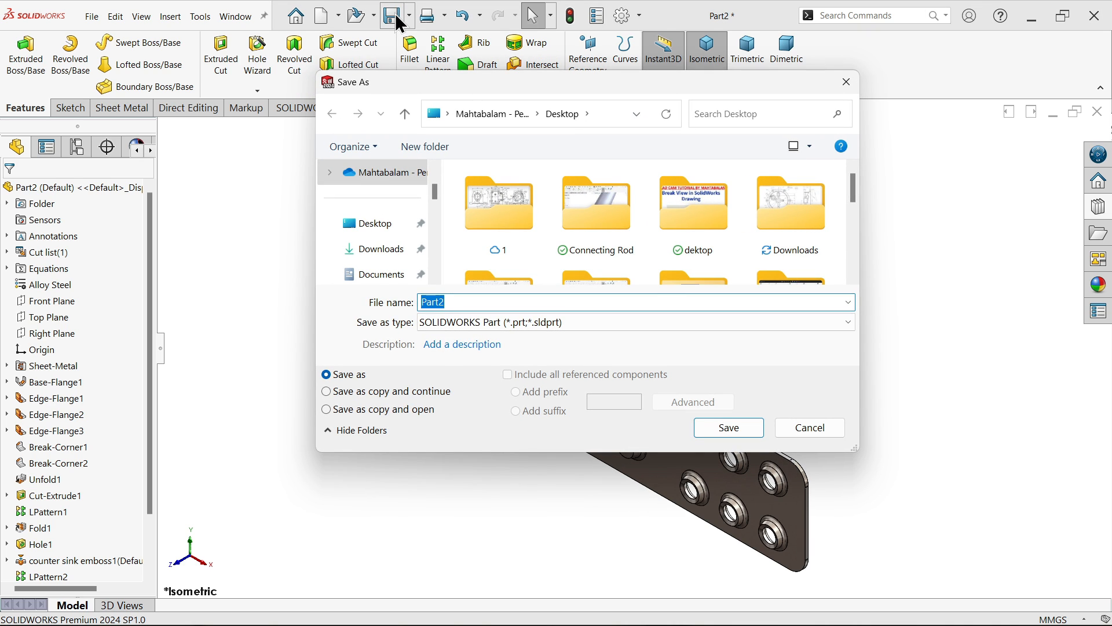
type("forming tool")
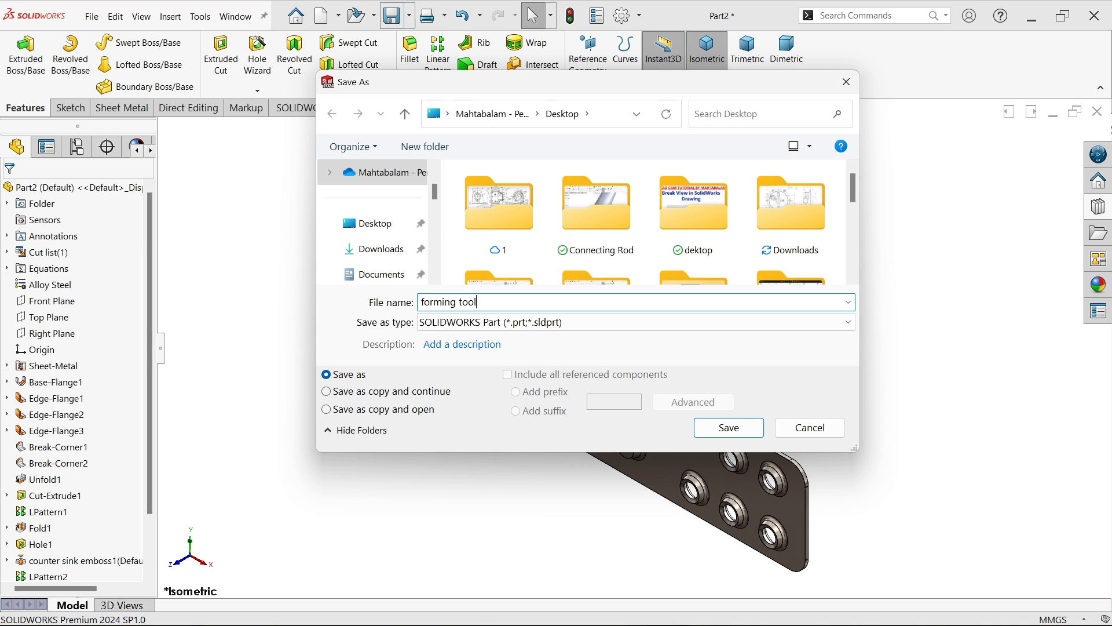
left_click(372, 223)
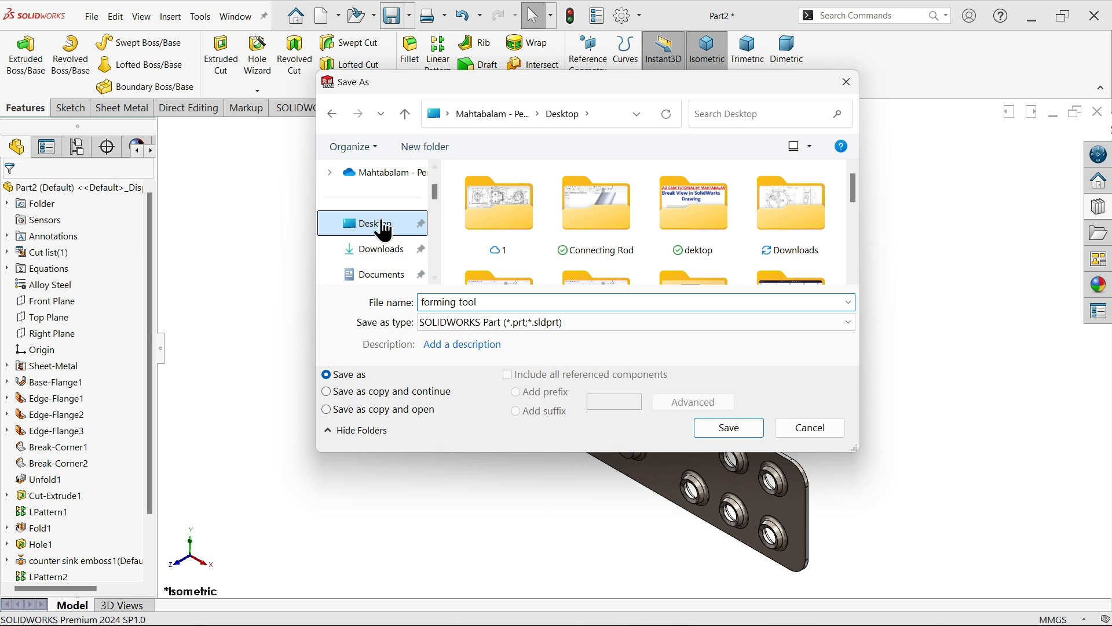
left_click(728, 427)
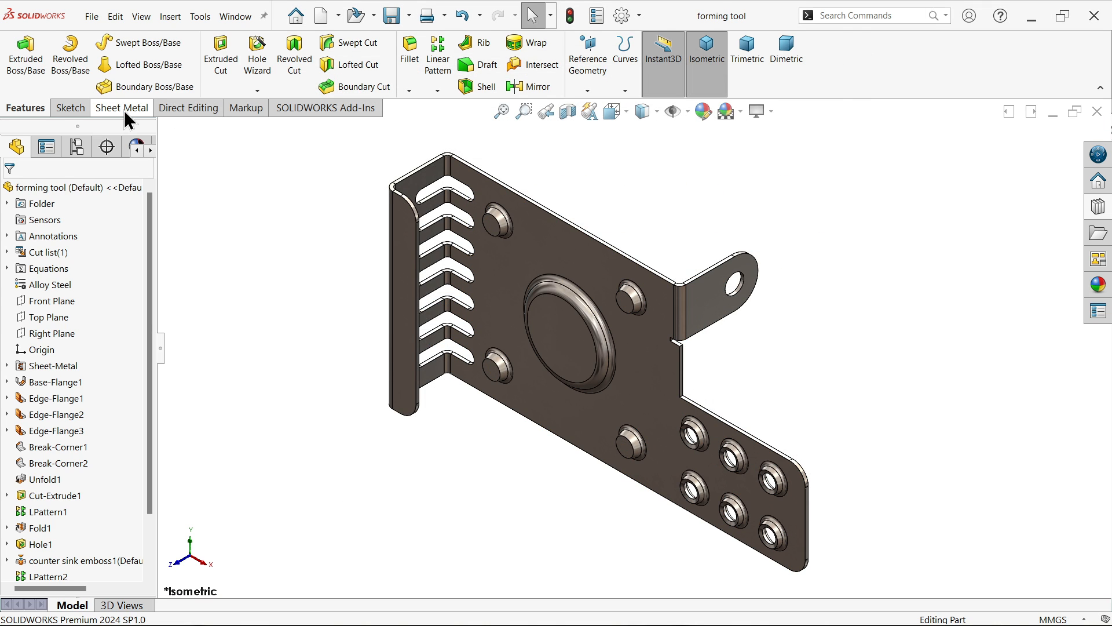
Step: Flatten the bracket into its flat pattern and begin saving it as a DXF
left_click(120, 107)
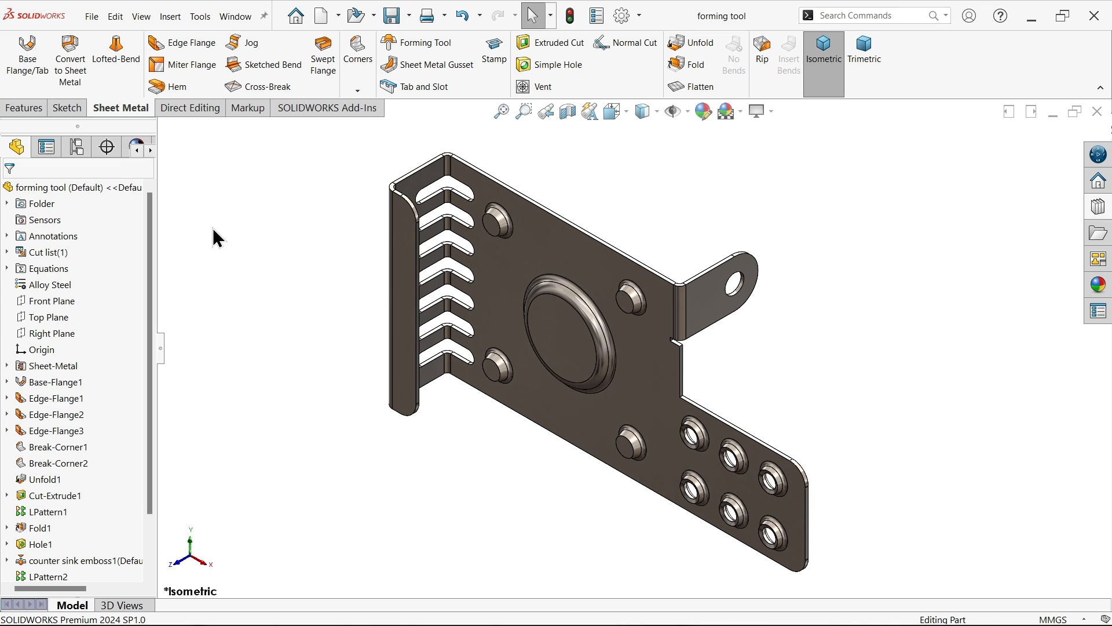
mouse_move(600, 429)
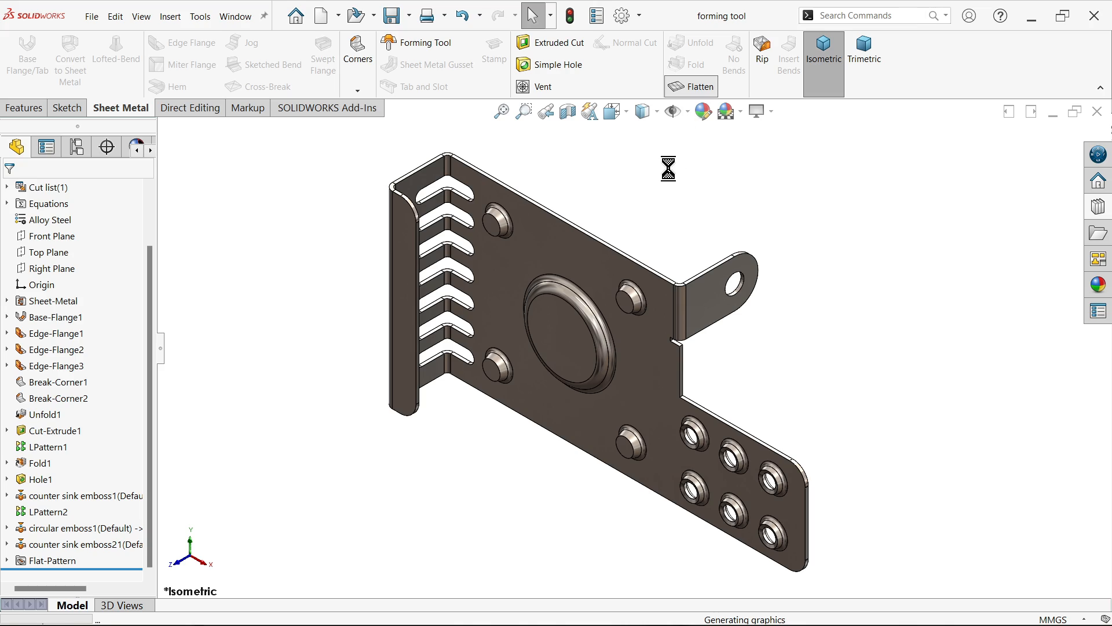
left_click(697, 85)
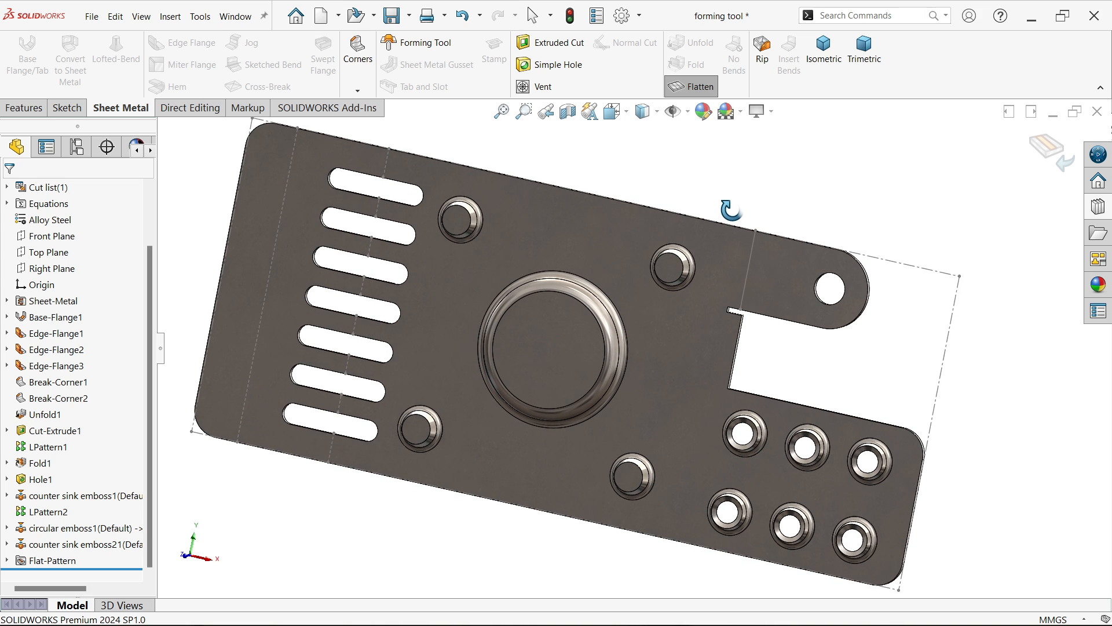
mouse_move(1074, 144)
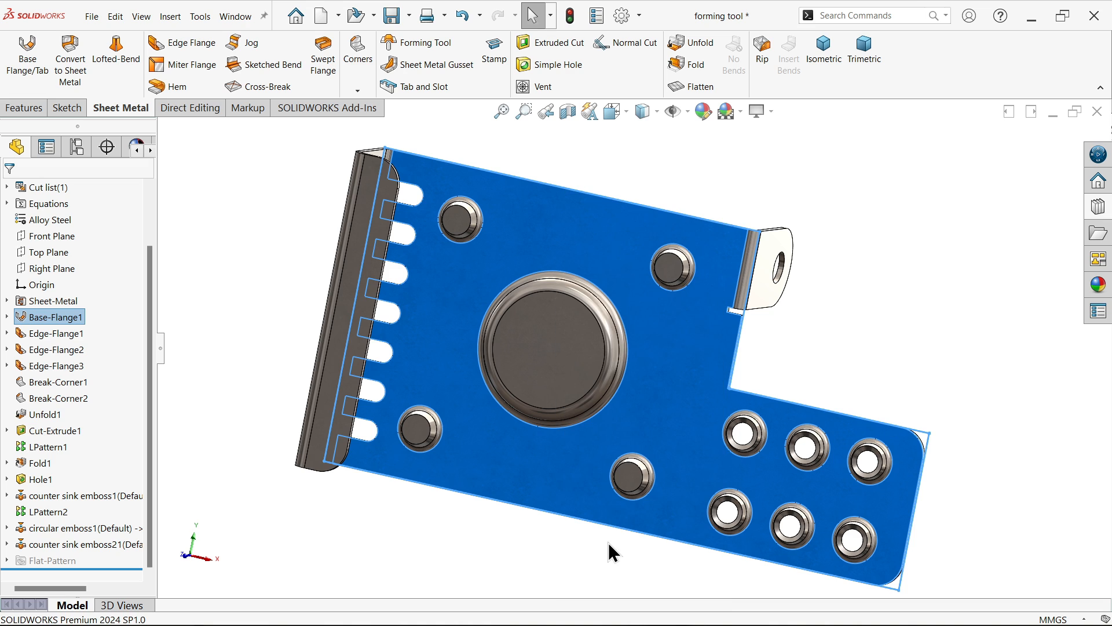
left_click(391, 15)
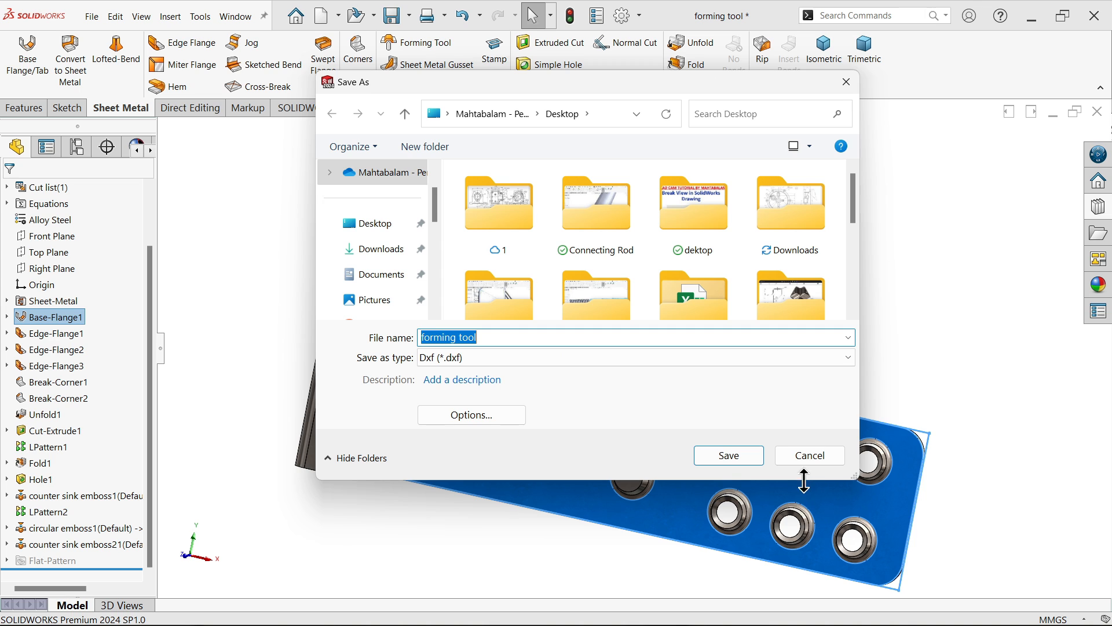
Step: Export the sheet metal flat pattern to DXF with hidden edges, sketches, bend lines and forming tools
left_click(728, 455)
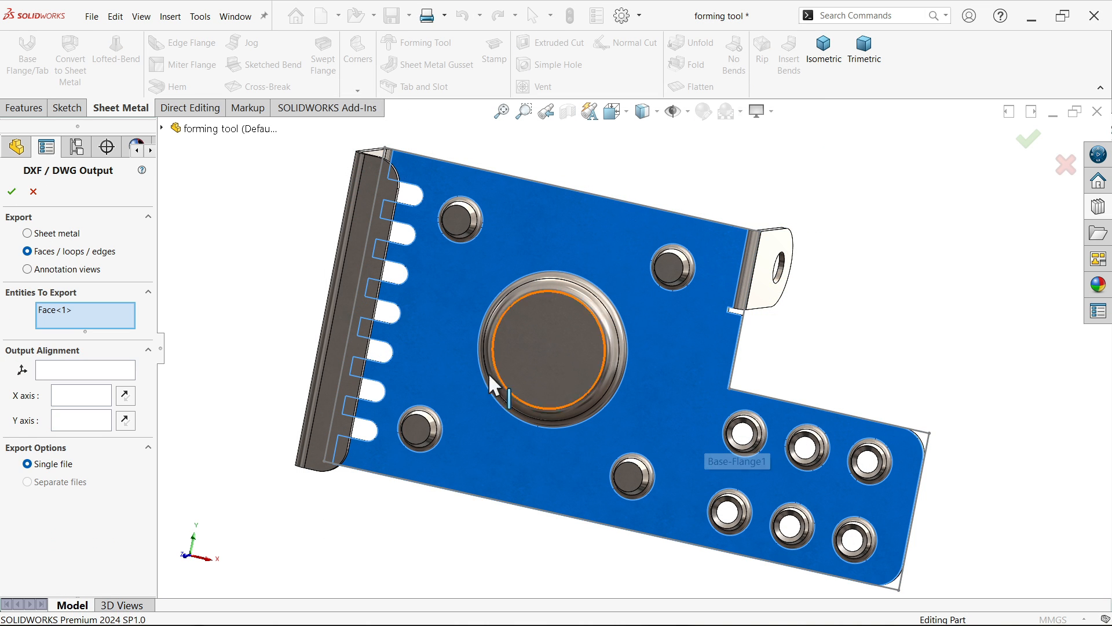
left_click(27, 233)
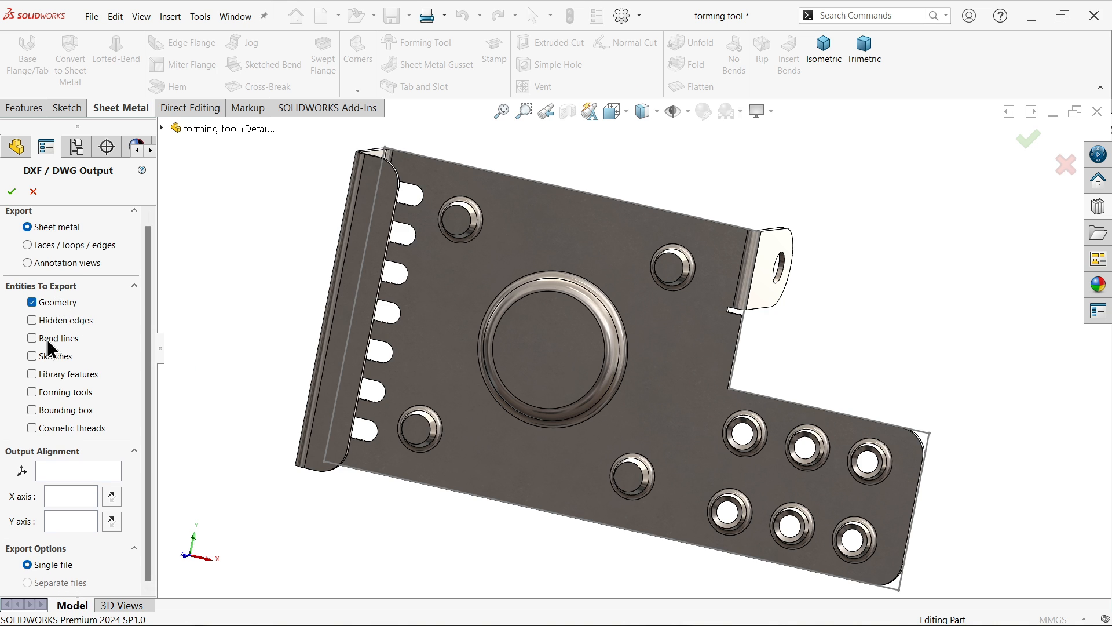
mouse_move(64, 339)
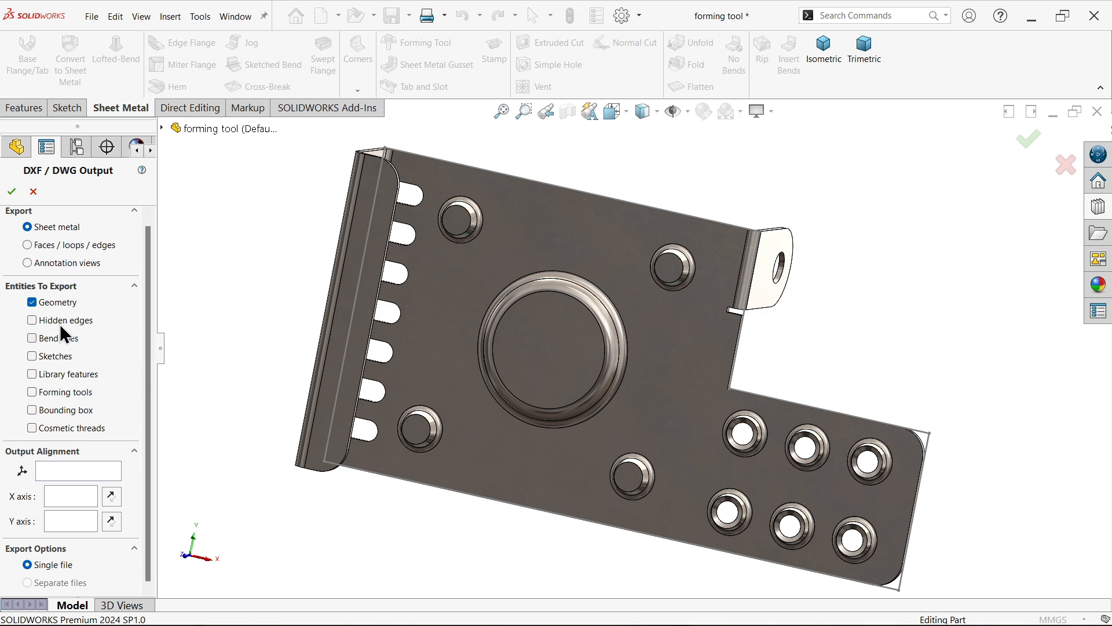
left_click(32, 338)
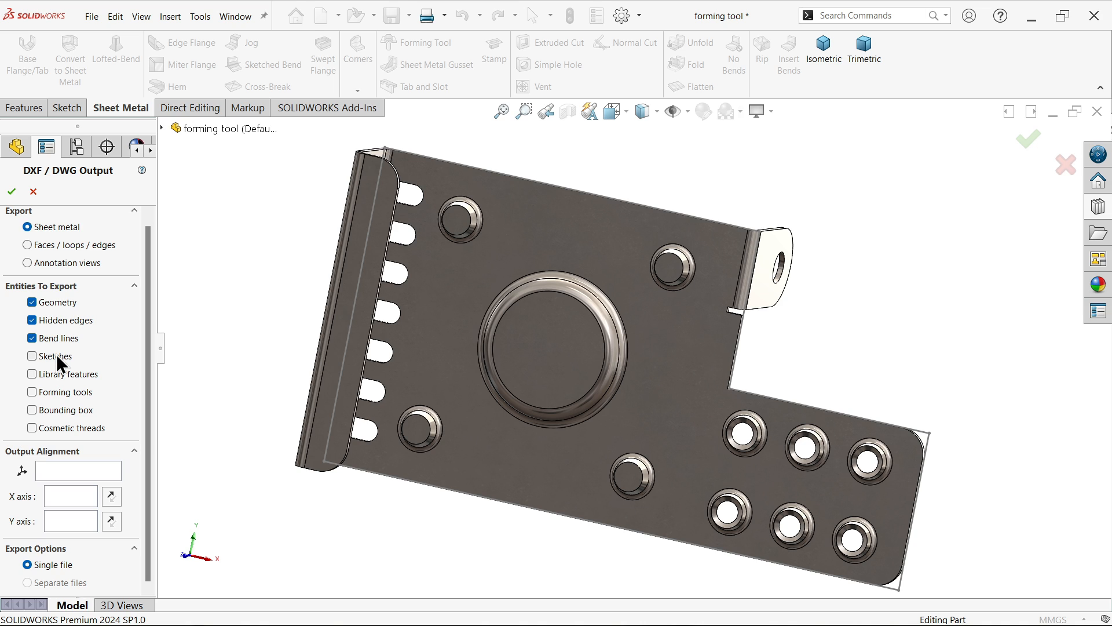
left_click(32, 357)
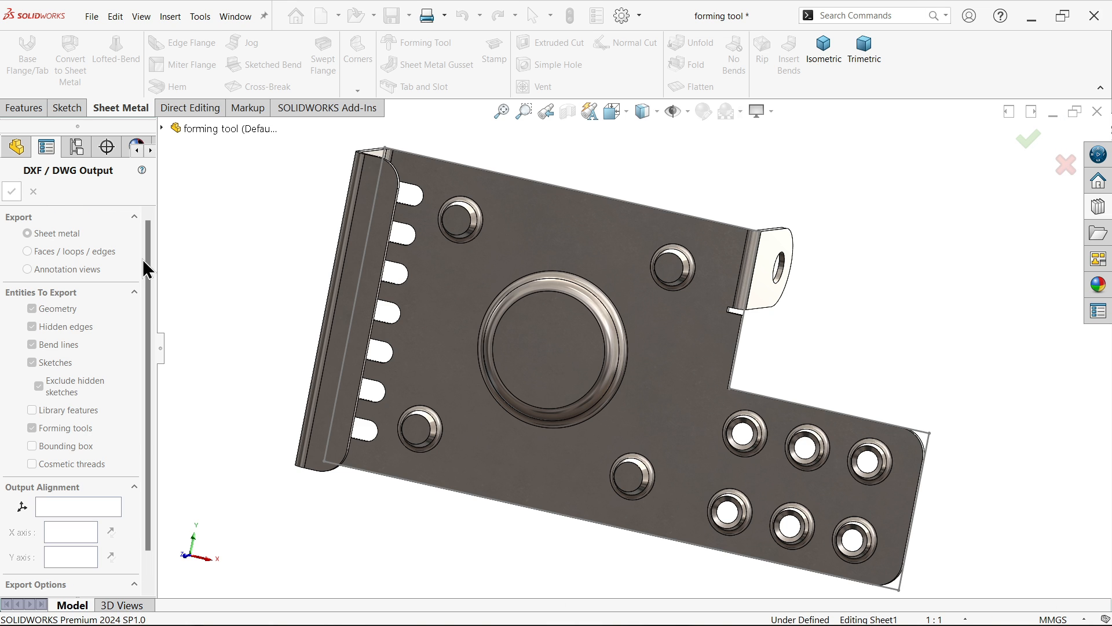
mouse_move(224, 333)
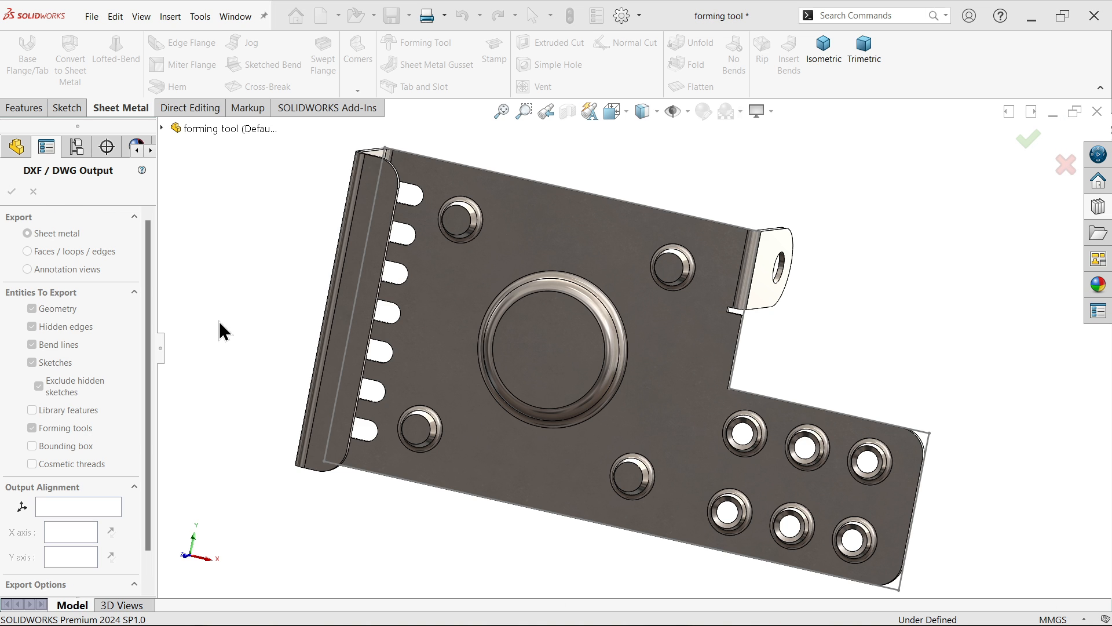
left_click(11, 192)
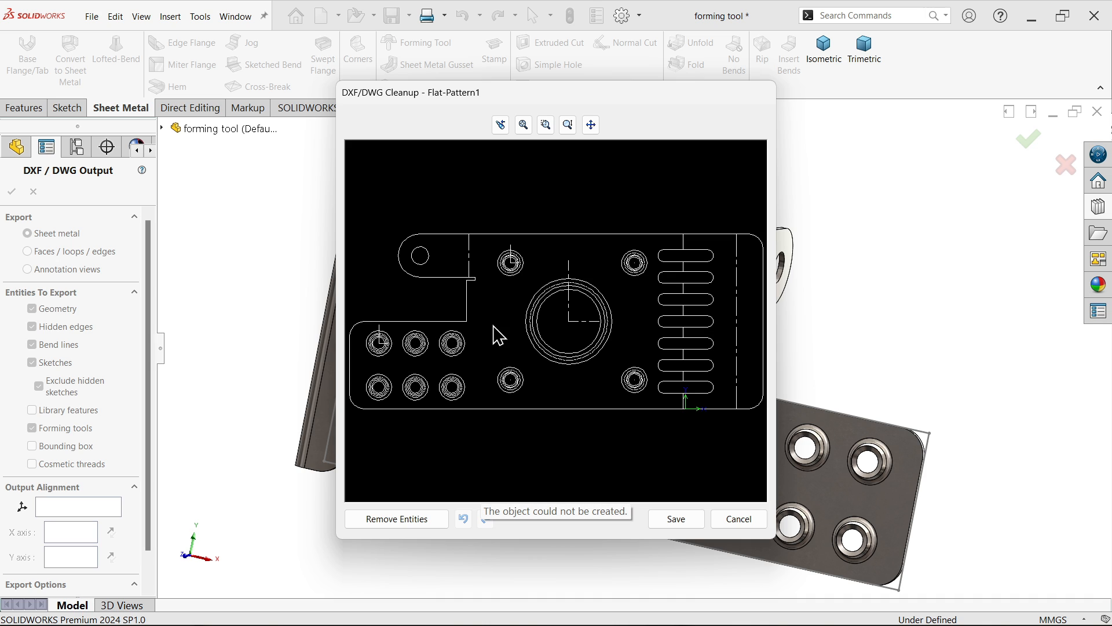
mouse_move(625, 380)
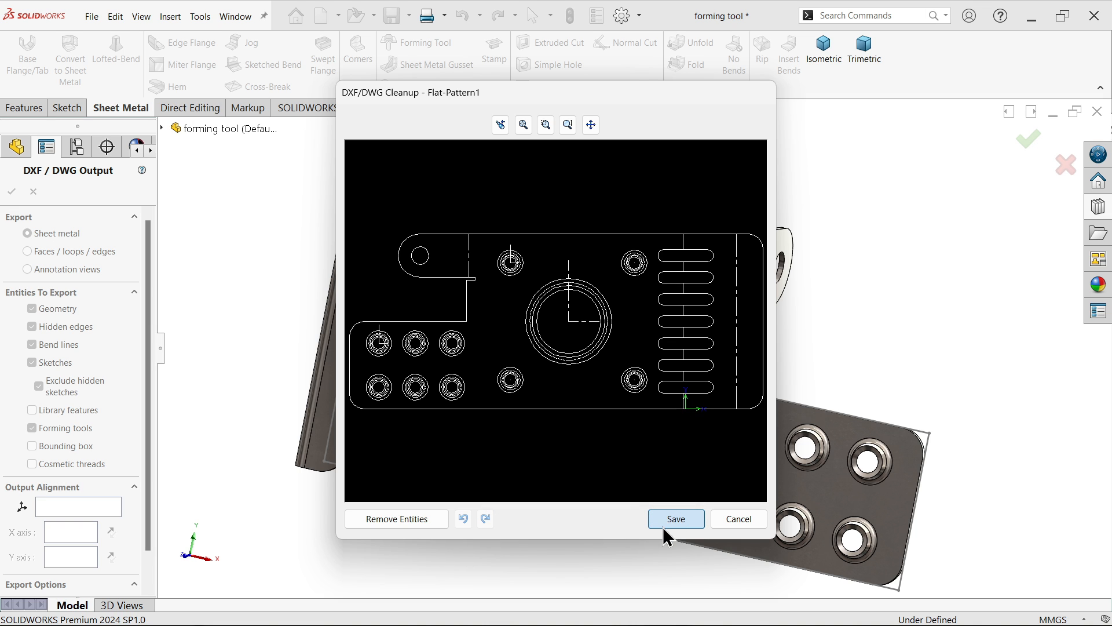
left_click(674, 518)
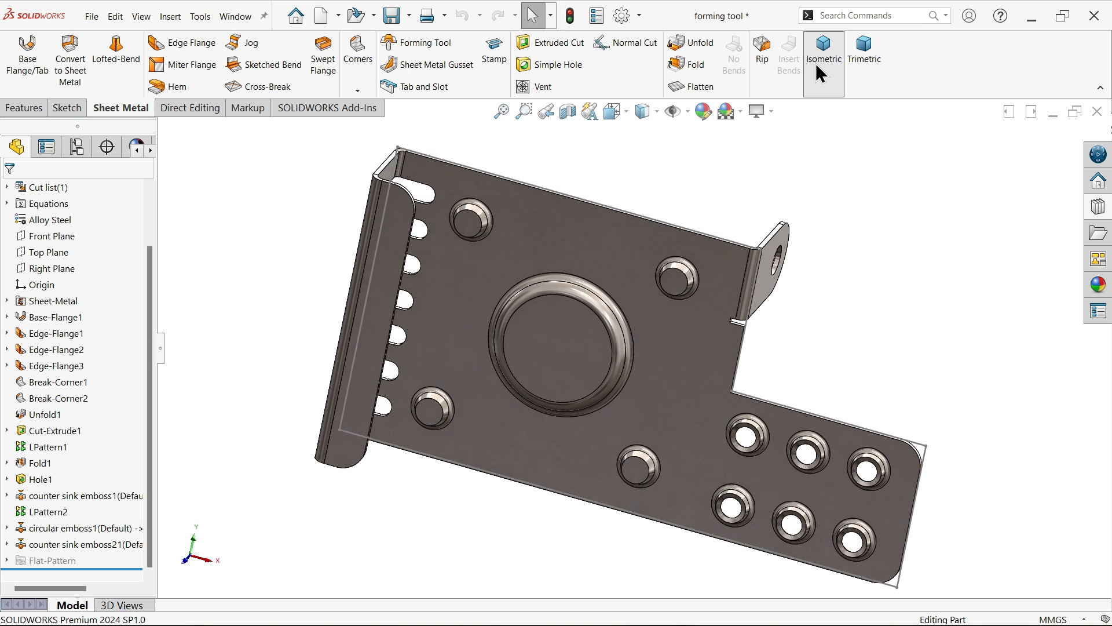
left_click(823, 54)
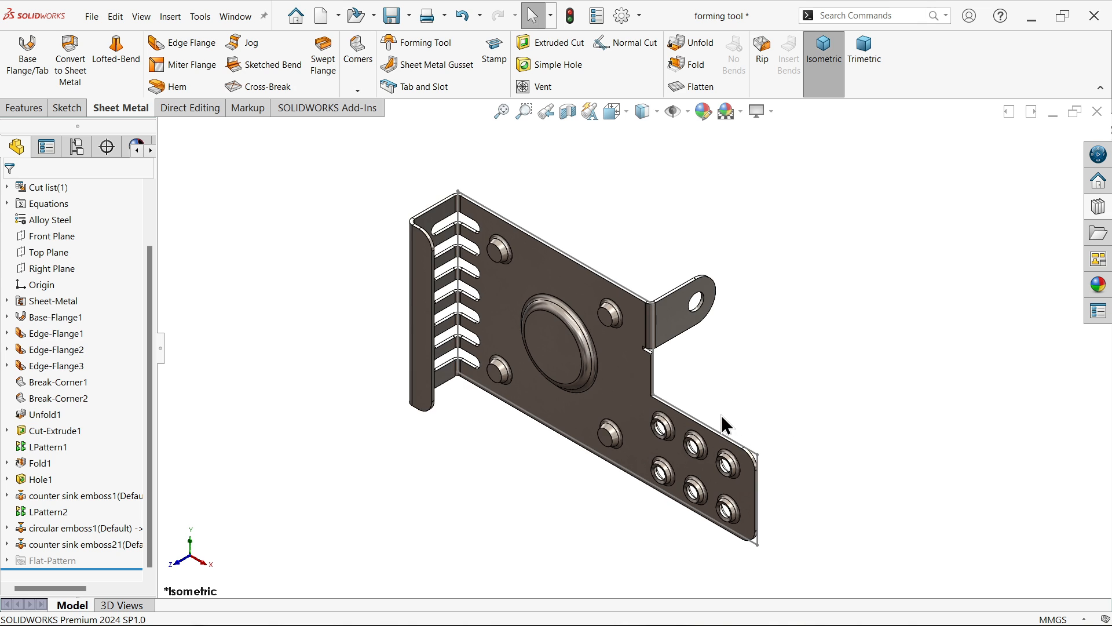